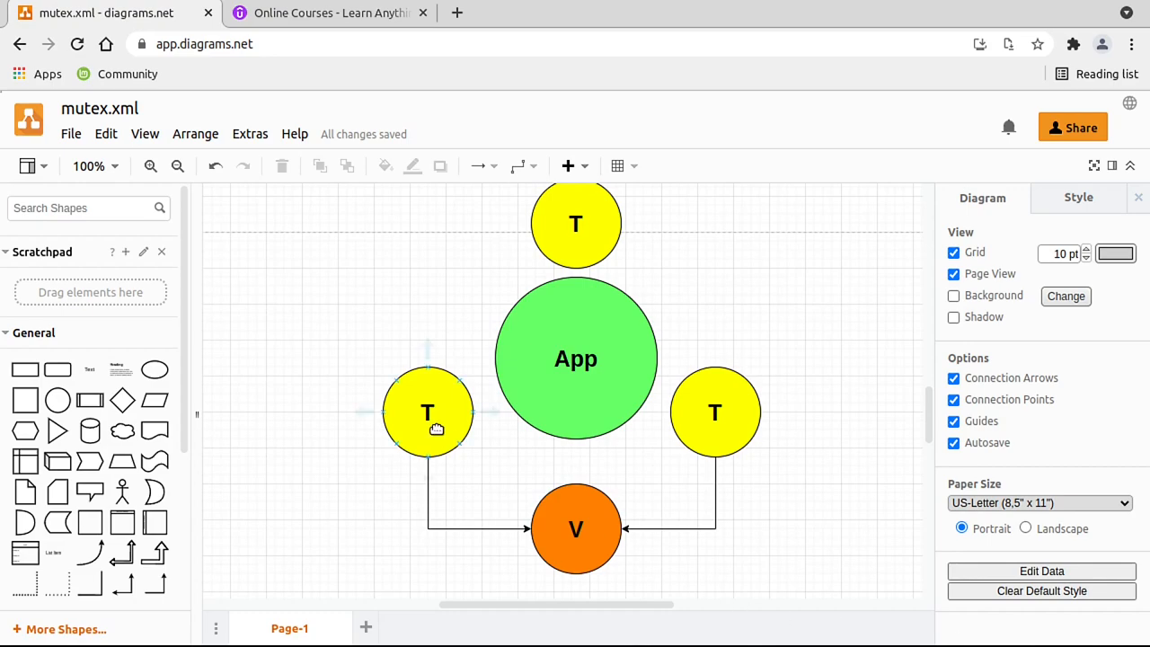
# Relabel the left thread circle from T to -1.
pyautogui.click(428, 411)
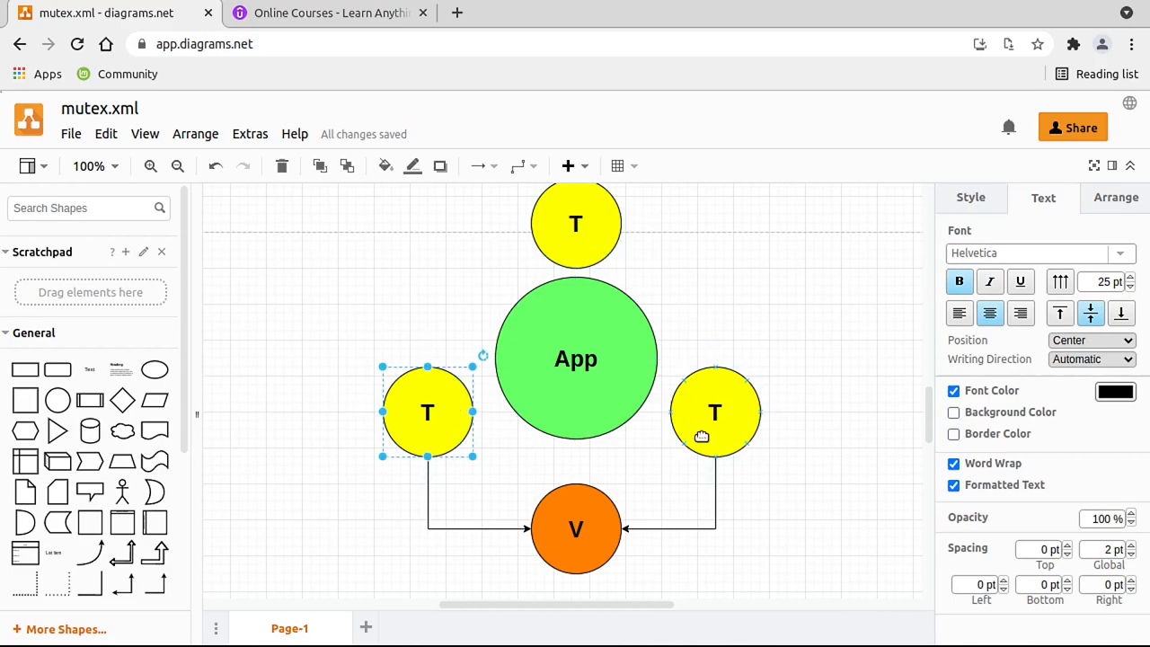
pyautogui.click(575, 529)
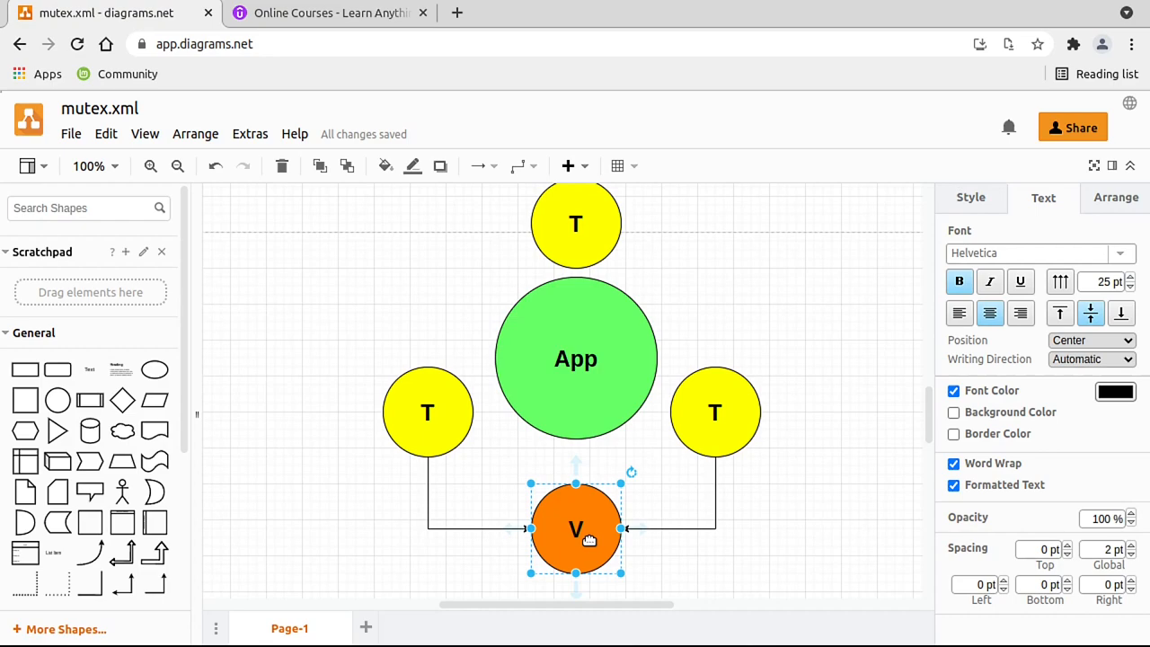
pyautogui.click(715, 411)
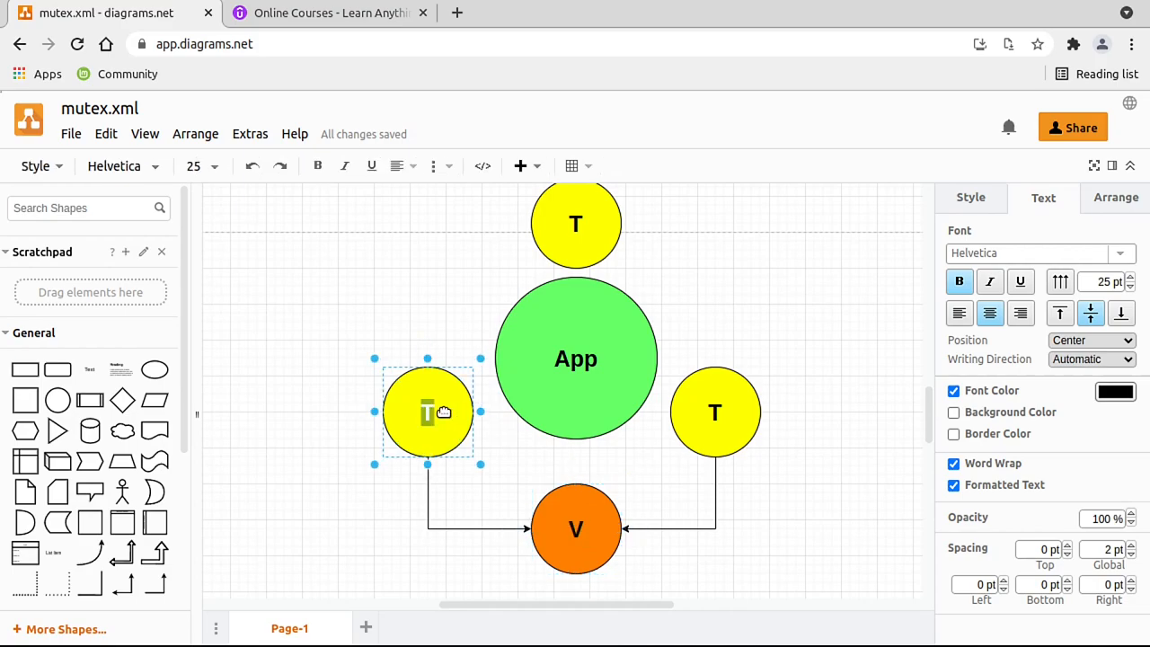
pyautogui.write('-1')
pyautogui.click(715, 412)
pyautogui.write('+1')
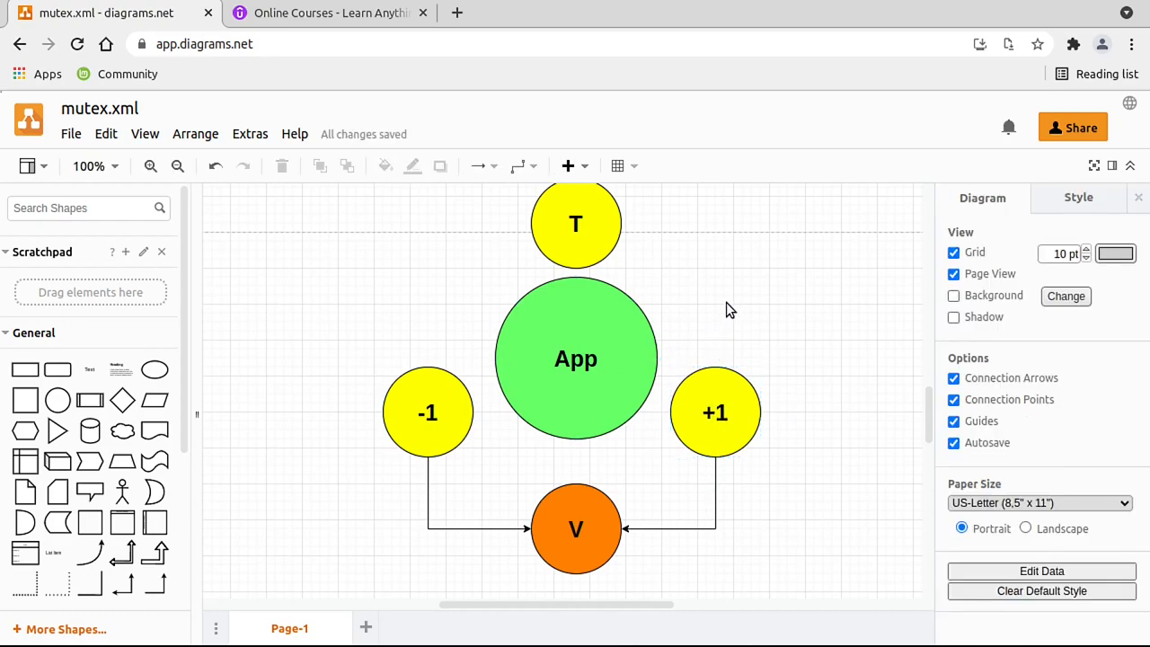
# Relabel the right thread circle +1 and the bottom V circle 23482.
pyautogui.click(427, 412)
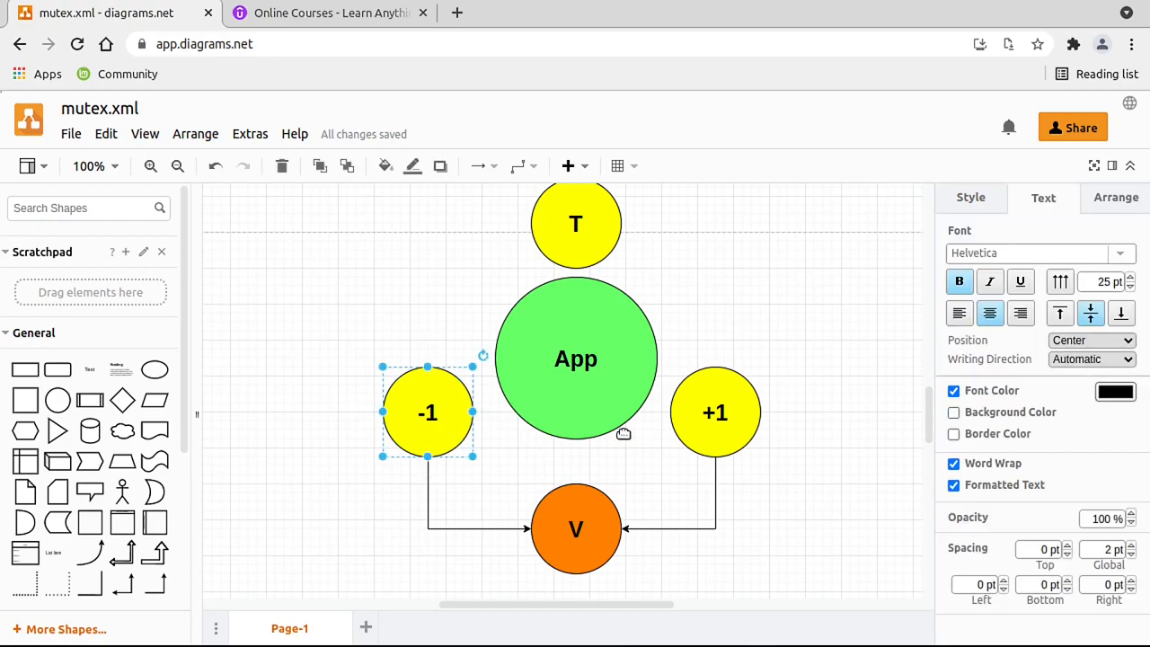
pyautogui.click(575, 529)
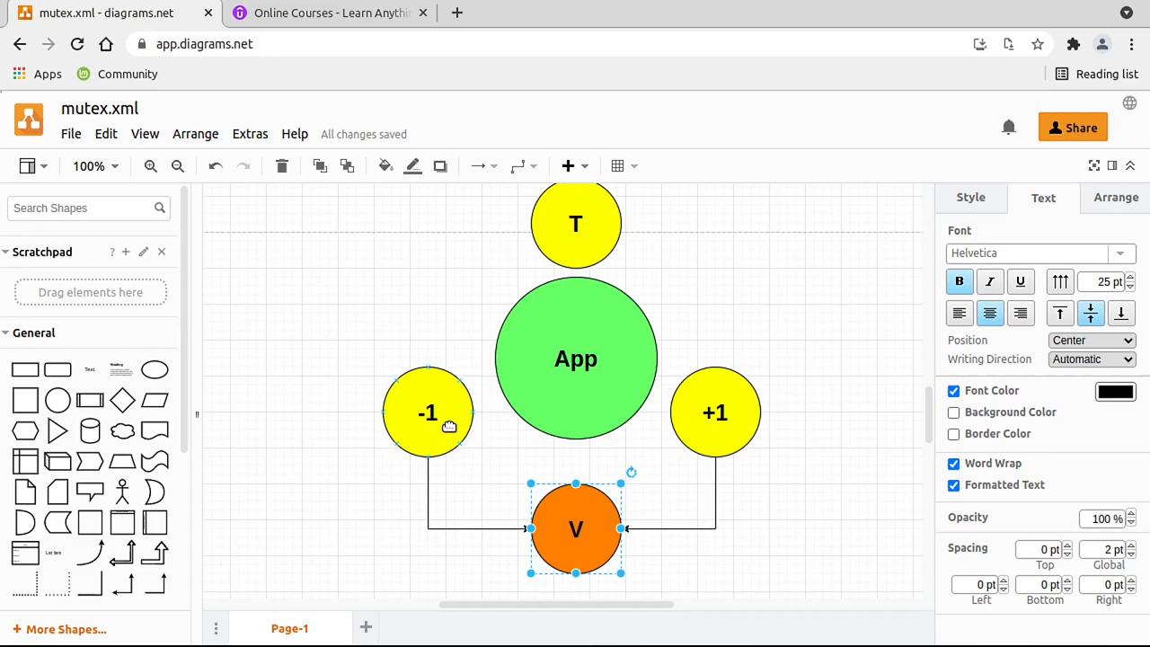
pyautogui.click(428, 412)
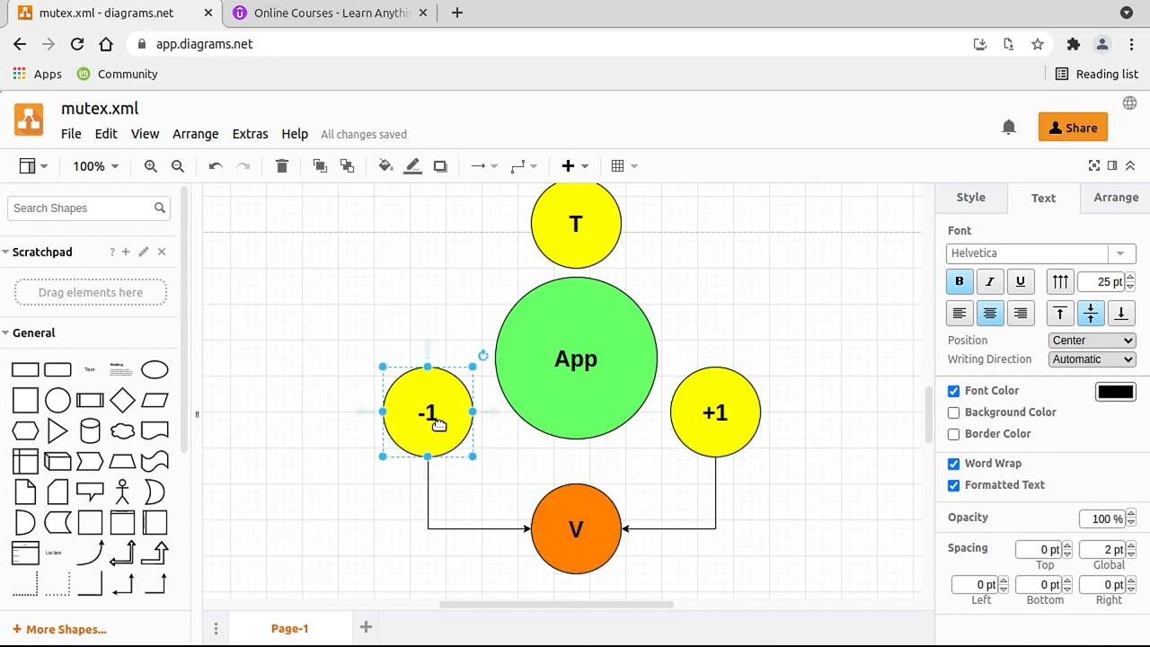
pyautogui.click(716, 412)
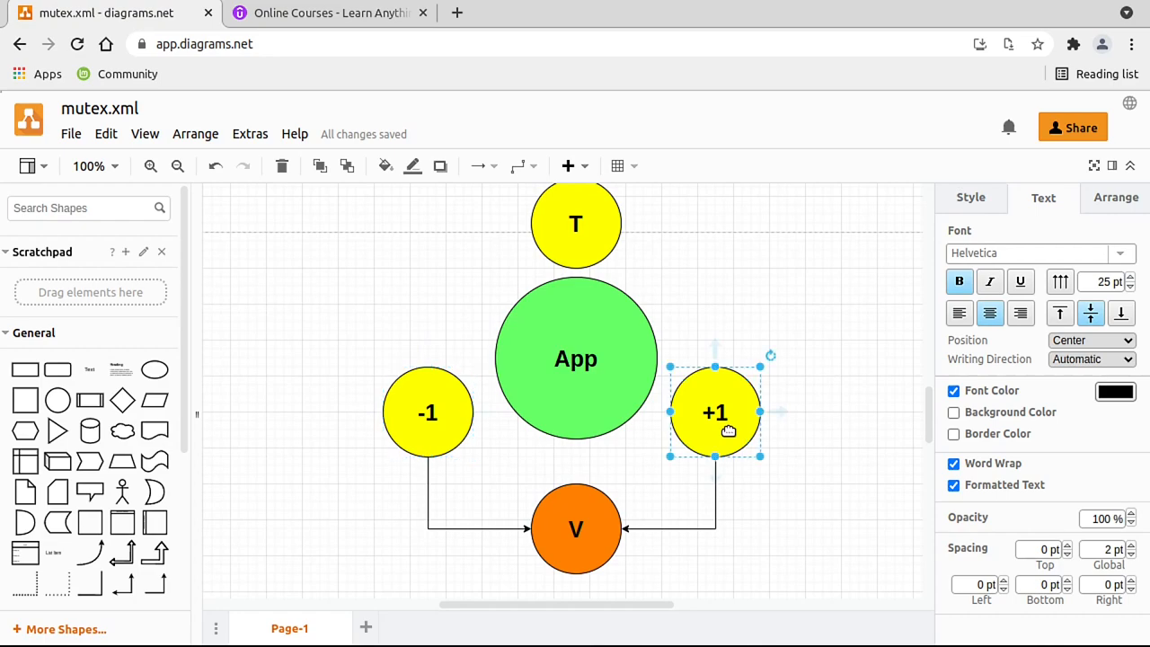
pyautogui.moveTo(715, 438)
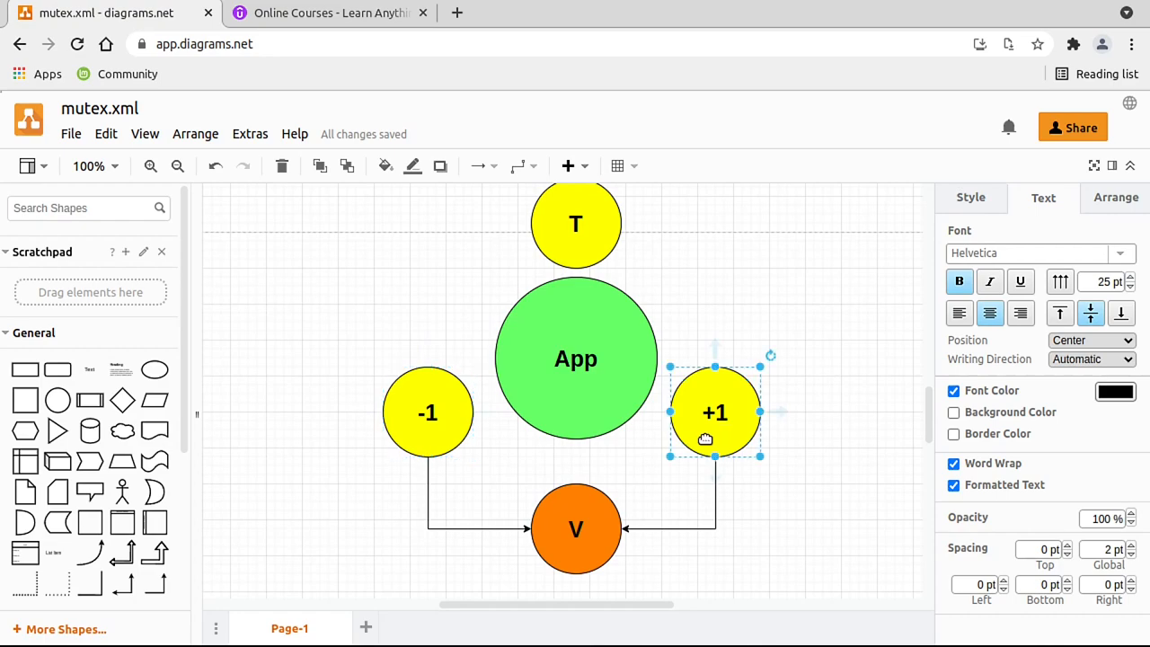
pyautogui.click(427, 411)
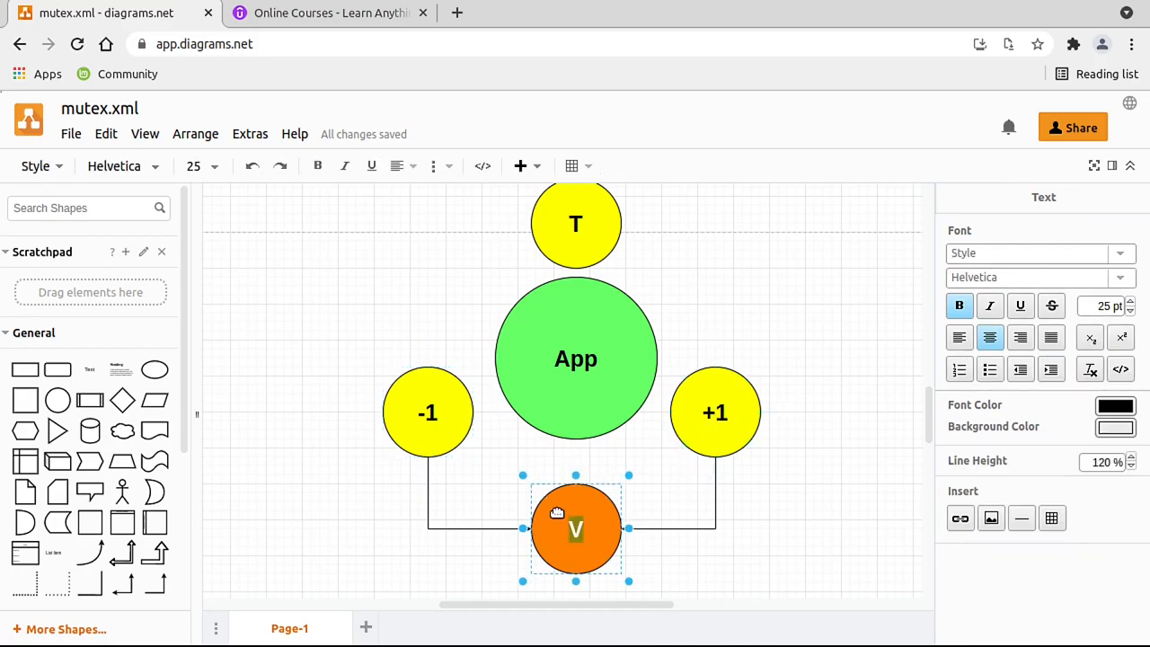
pyautogui.write('23482')
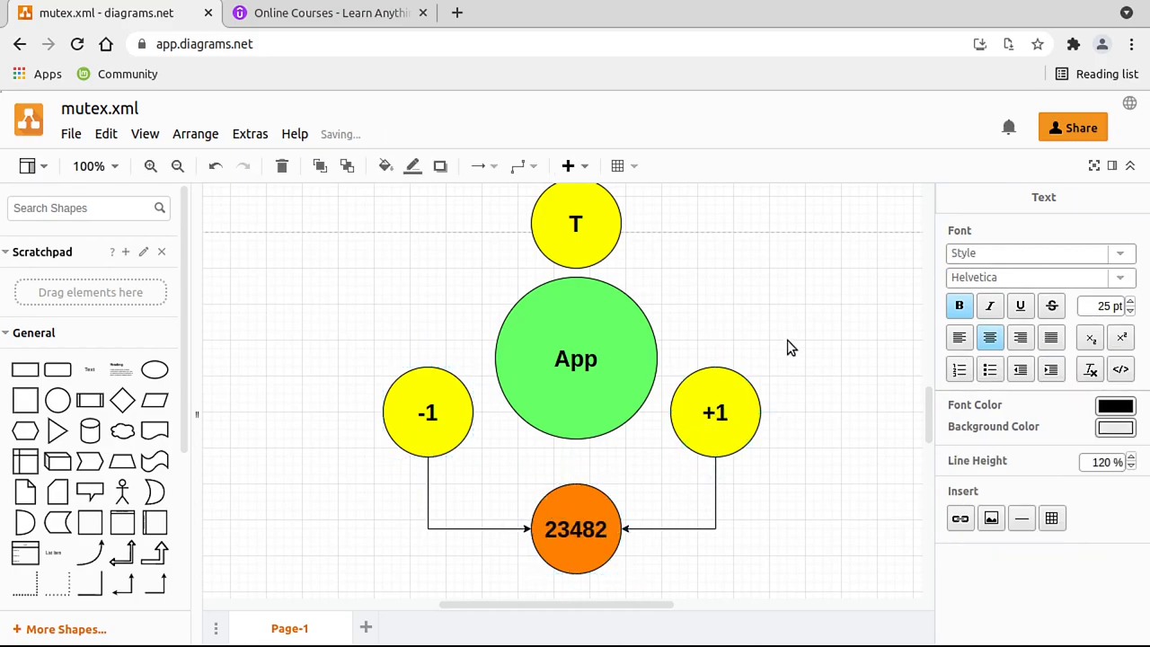
# Rename the App circle to Pool and drag the -1 and +1 circles onto it.
pyautogui.click(790, 349)
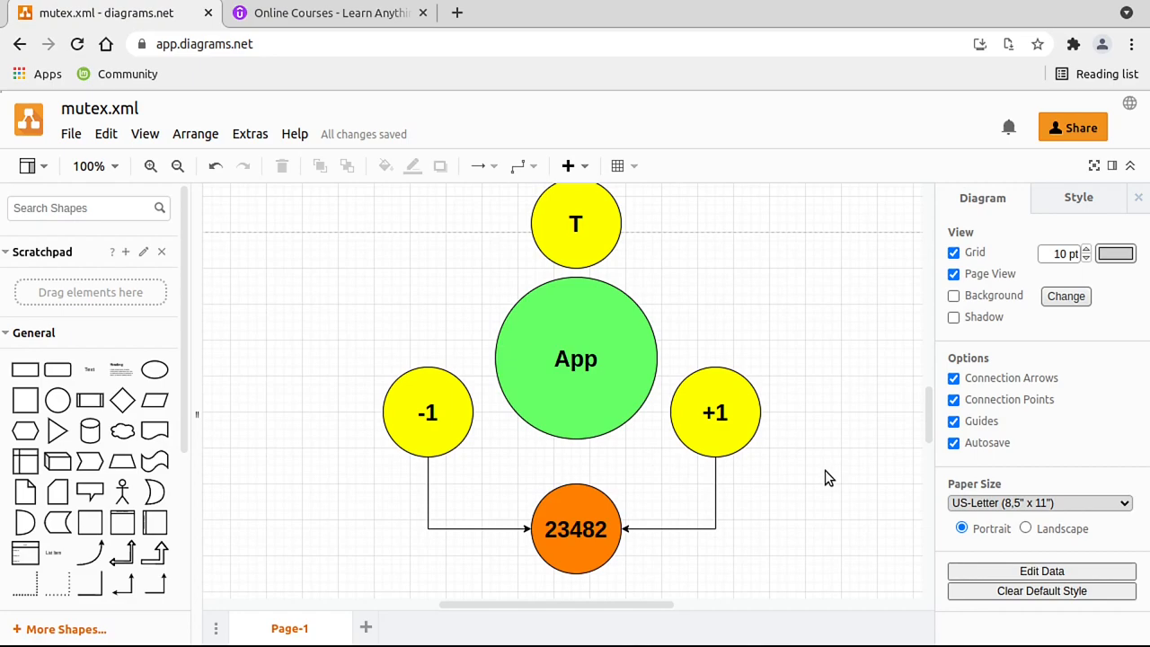
pyautogui.moveTo(815, 483)
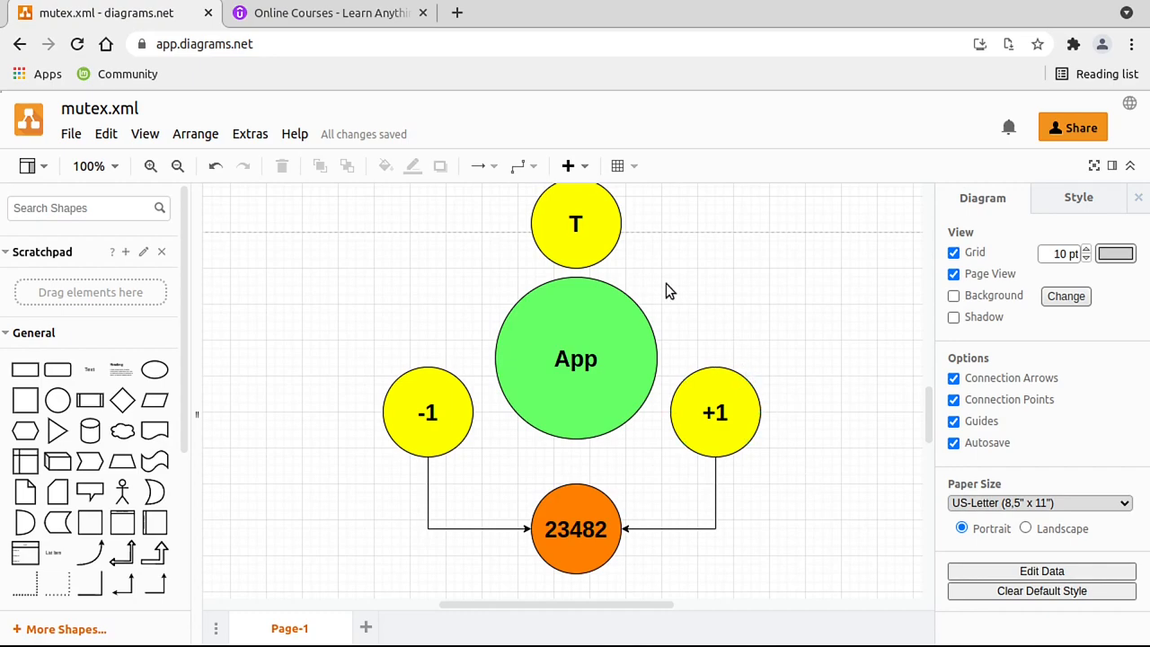
pyautogui.moveTo(575, 360)
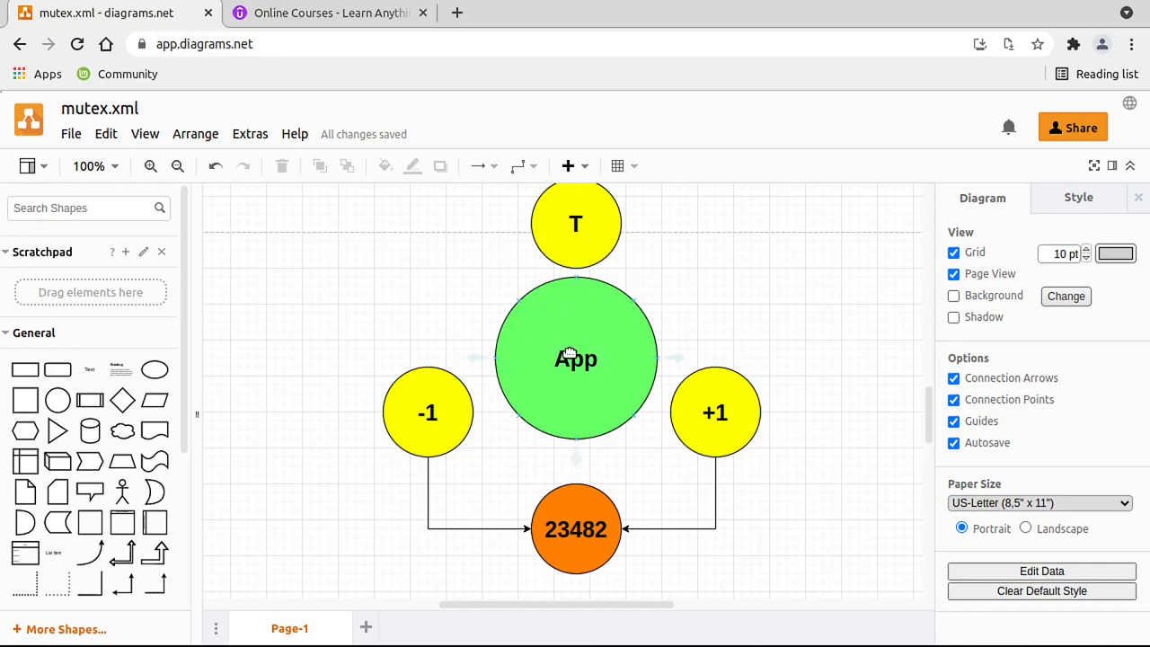
pyautogui.doubleClick(575, 359)
pyautogui.write('Pool')
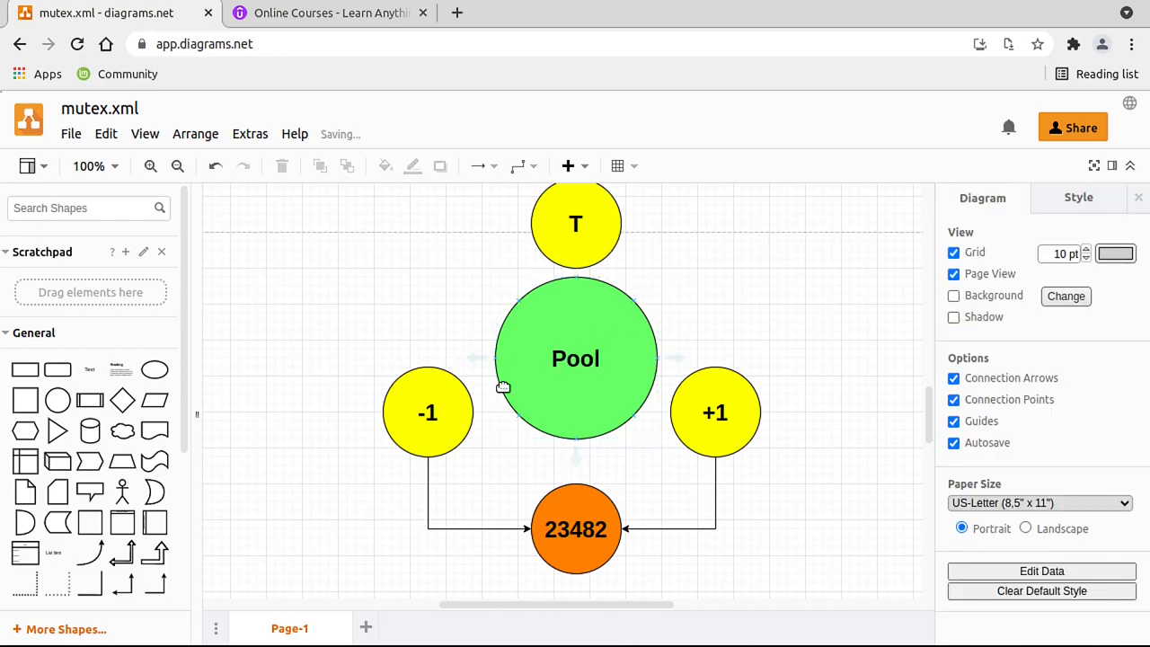
pyautogui.click(575, 223)
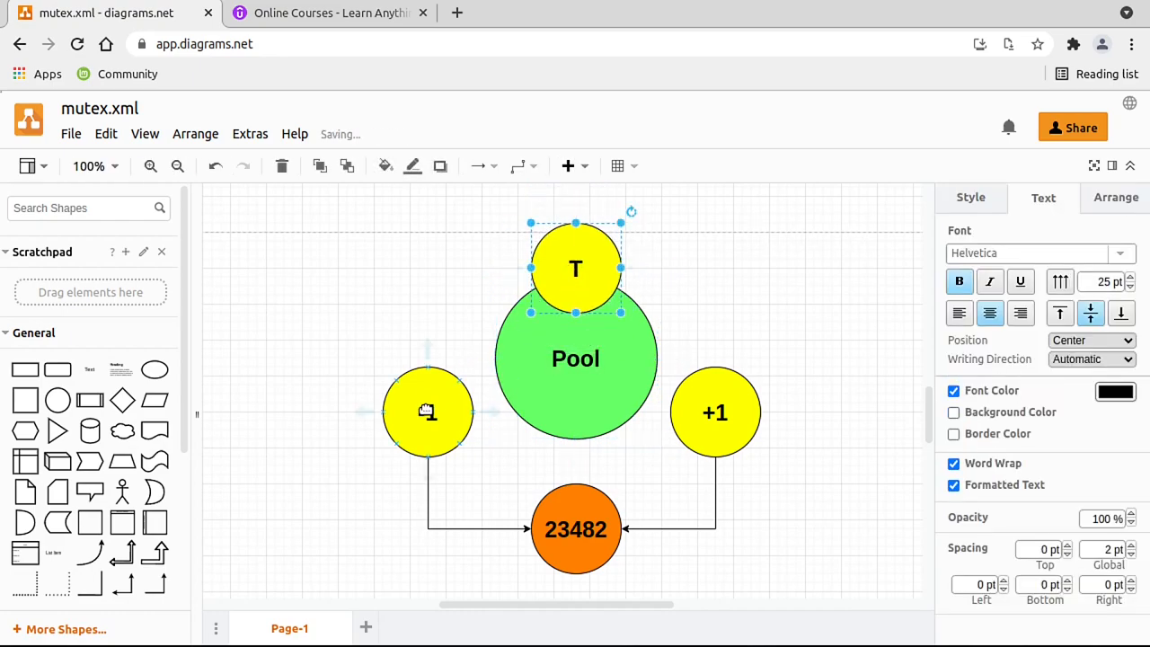
pyautogui.moveTo(427, 412); pyautogui.dragTo(485, 412)
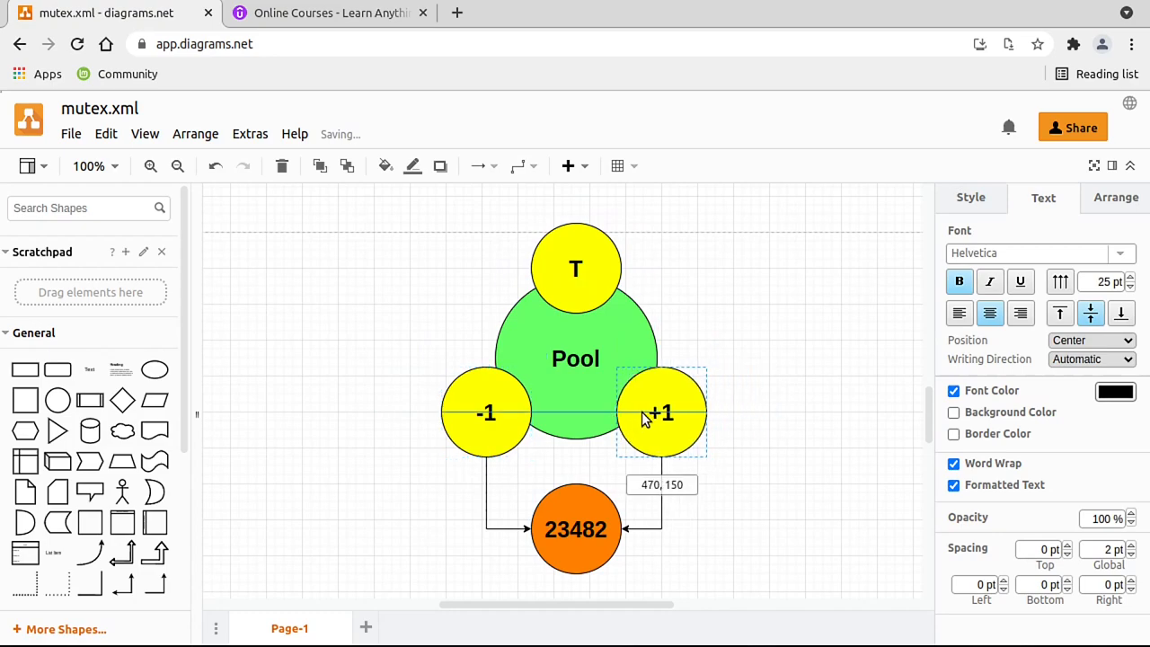
pyautogui.click(719, 332)
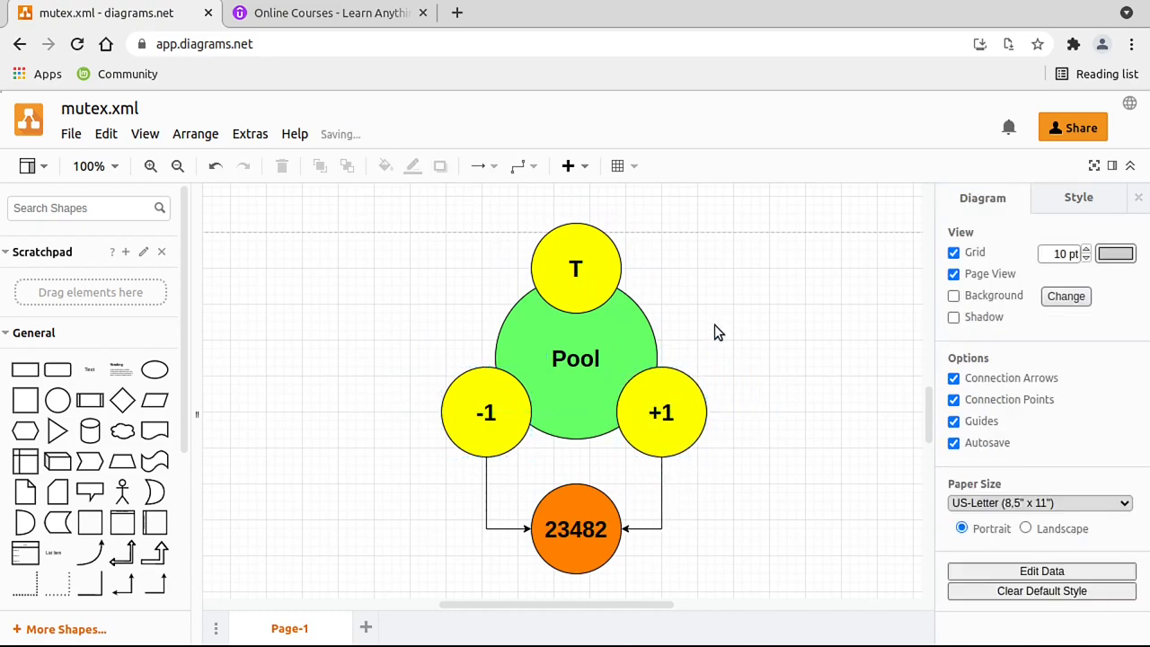
pyautogui.moveTo(611, 457)
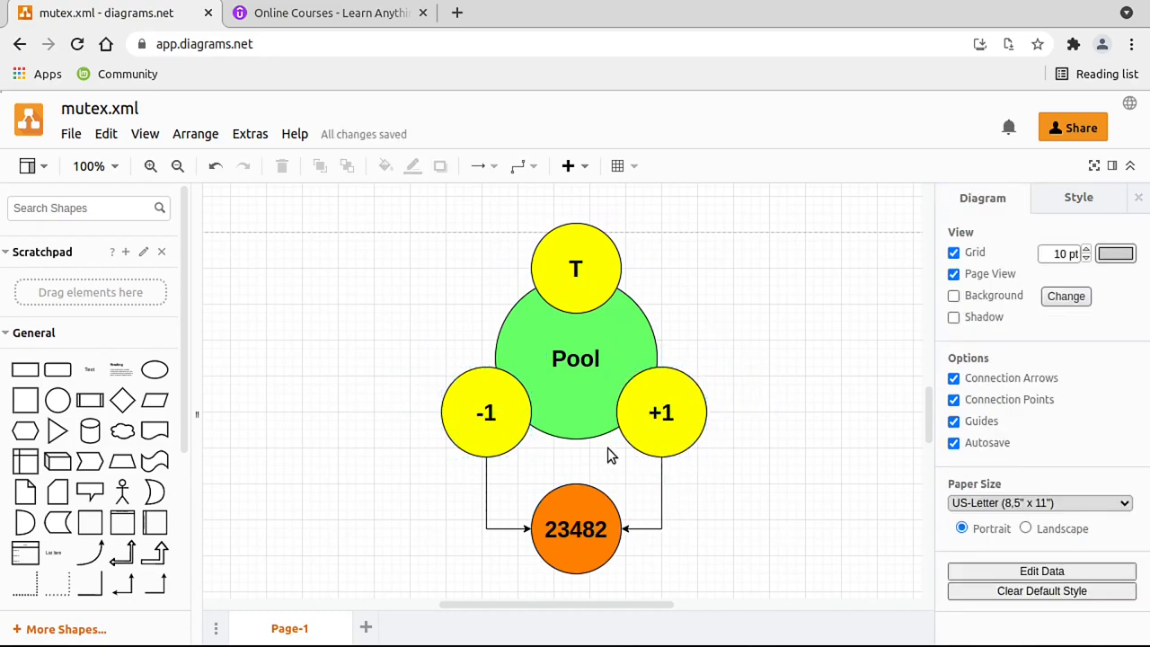
pyautogui.click(575, 268)
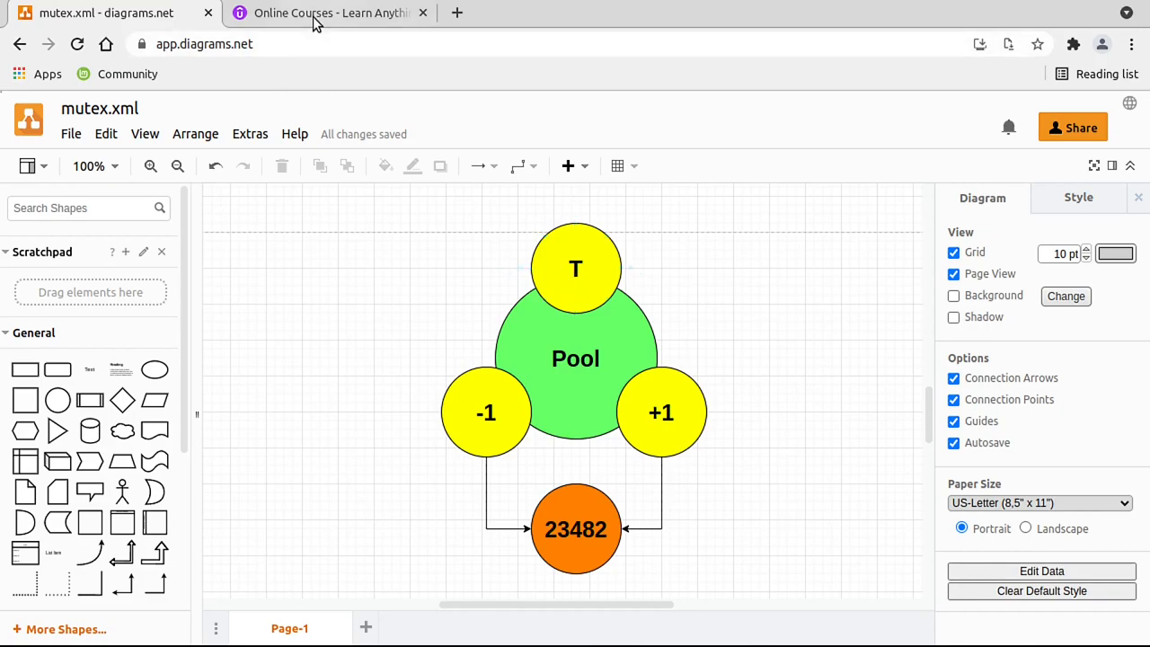
# Switch to the Udemy Qt 6 course search results tab.
pyautogui.click(330, 13)
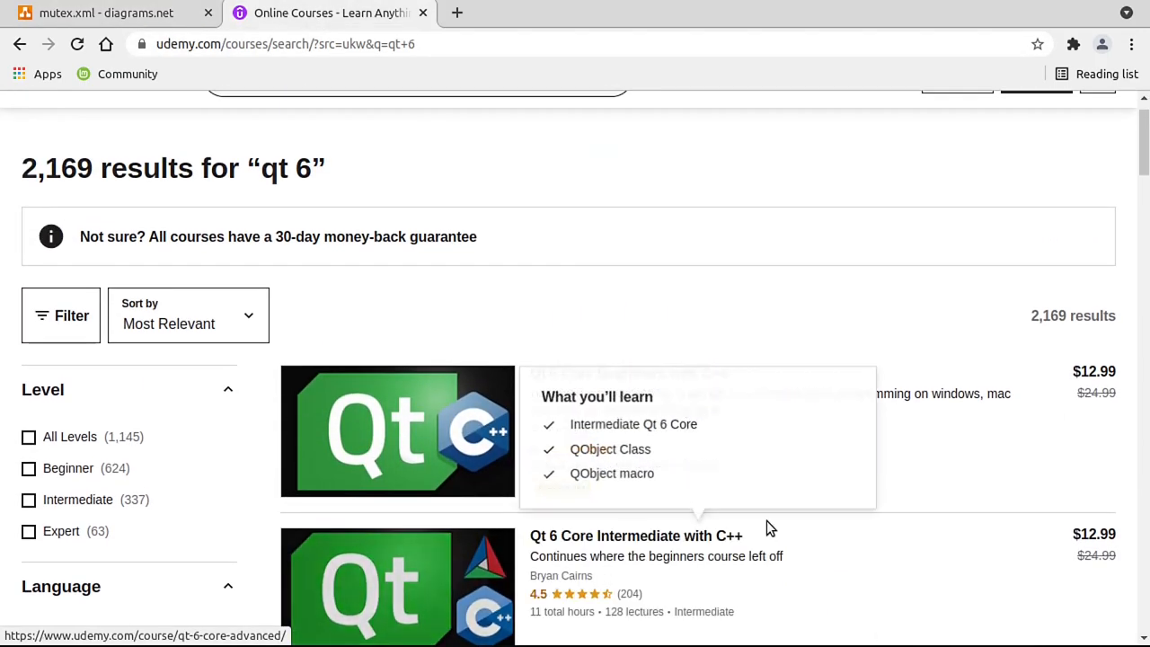
pyautogui.scroll(3)
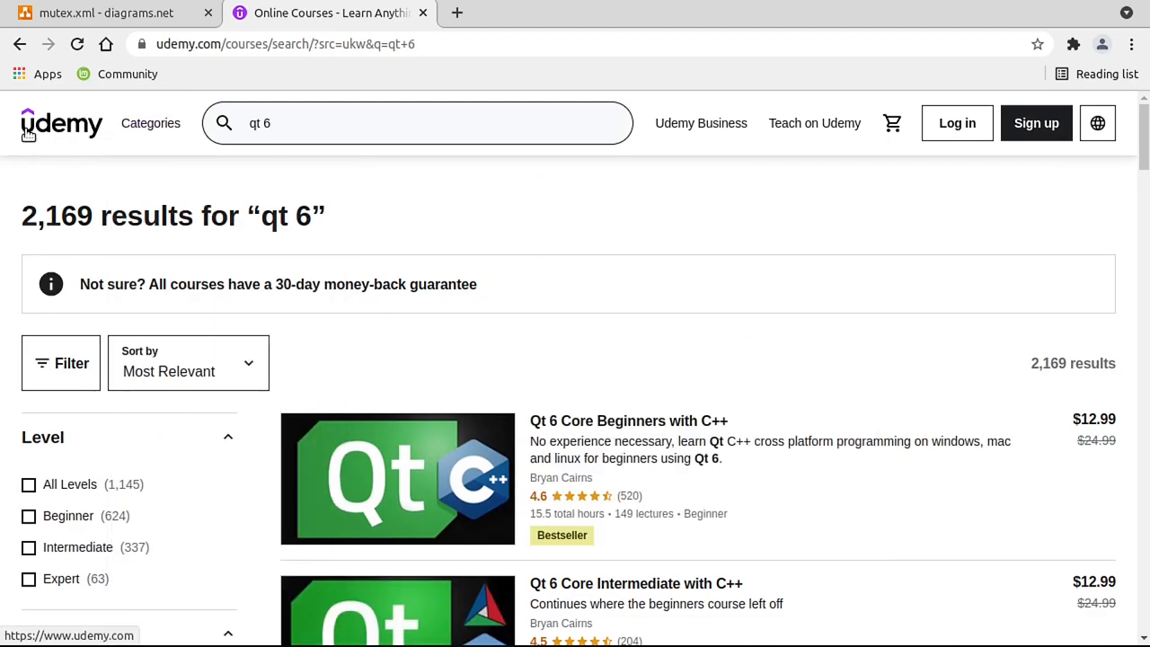
pyautogui.click(104, 12)
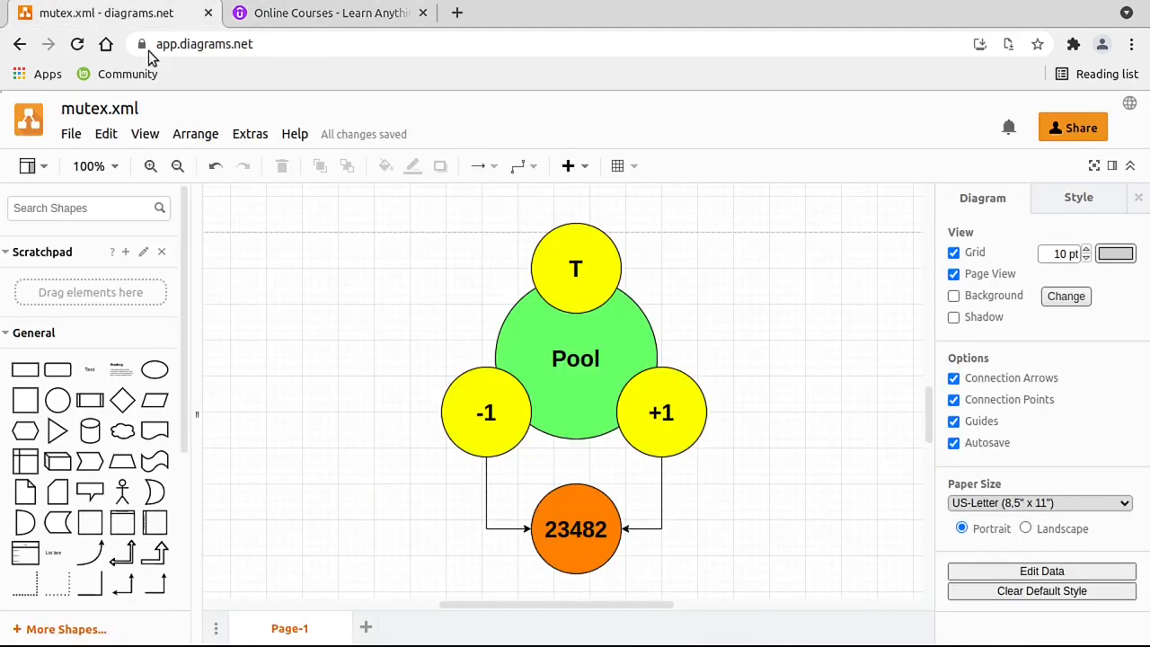
pyautogui.moveTo(933, 232)
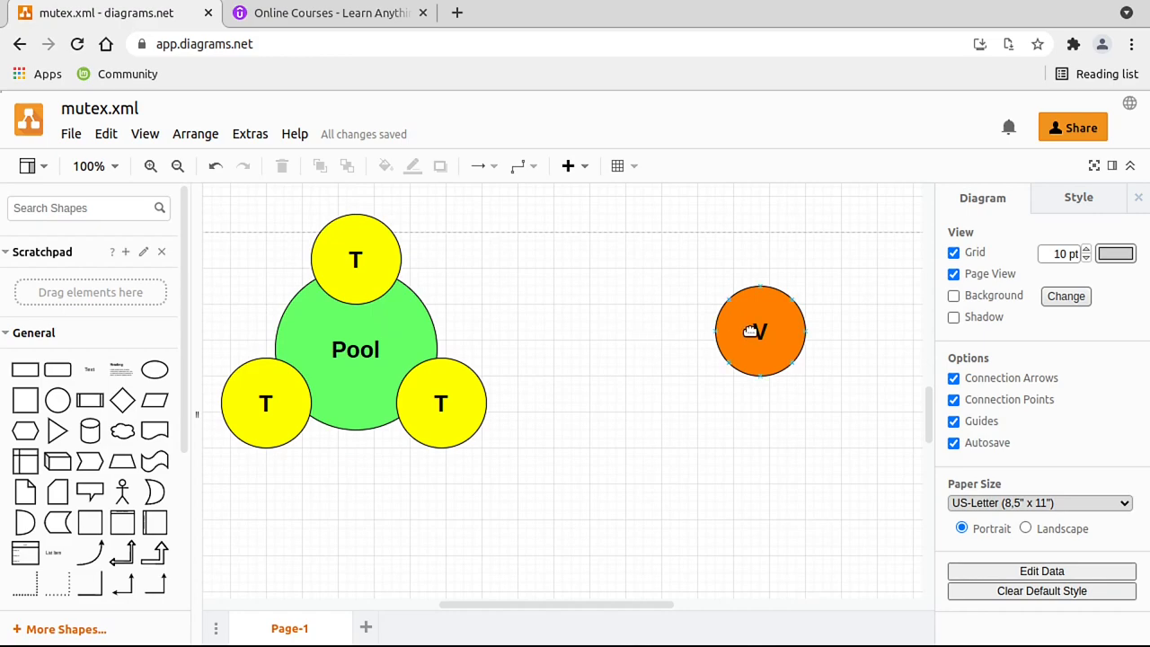
pyautogui.click(760, 330)
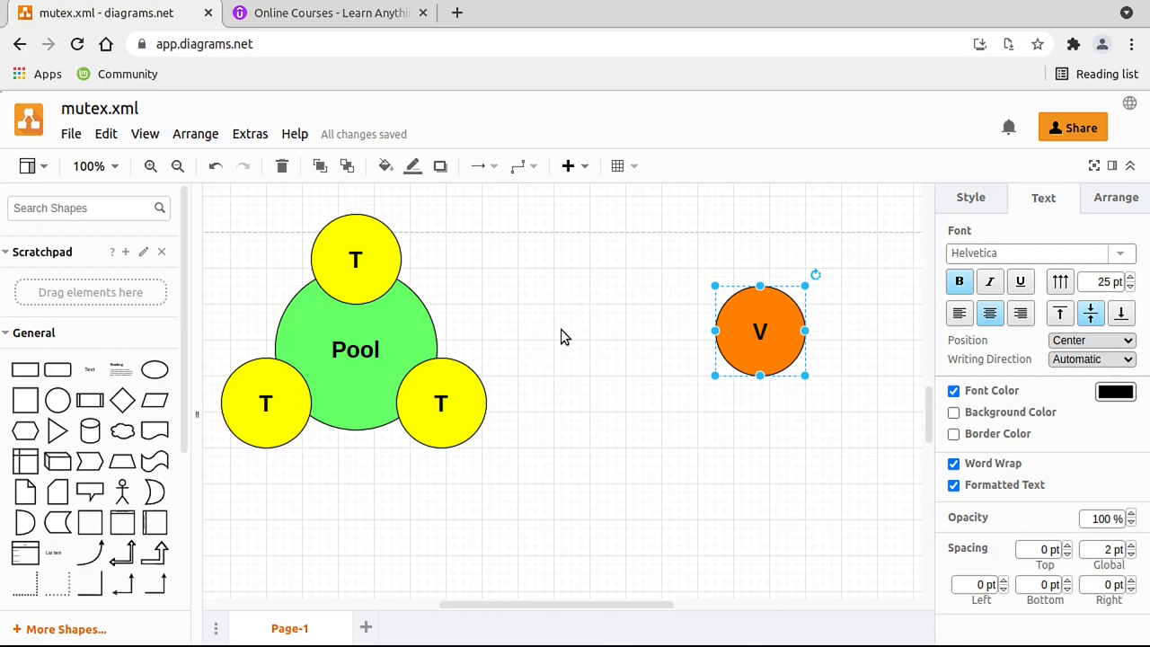
pyautogui.moveTo(762, 332)
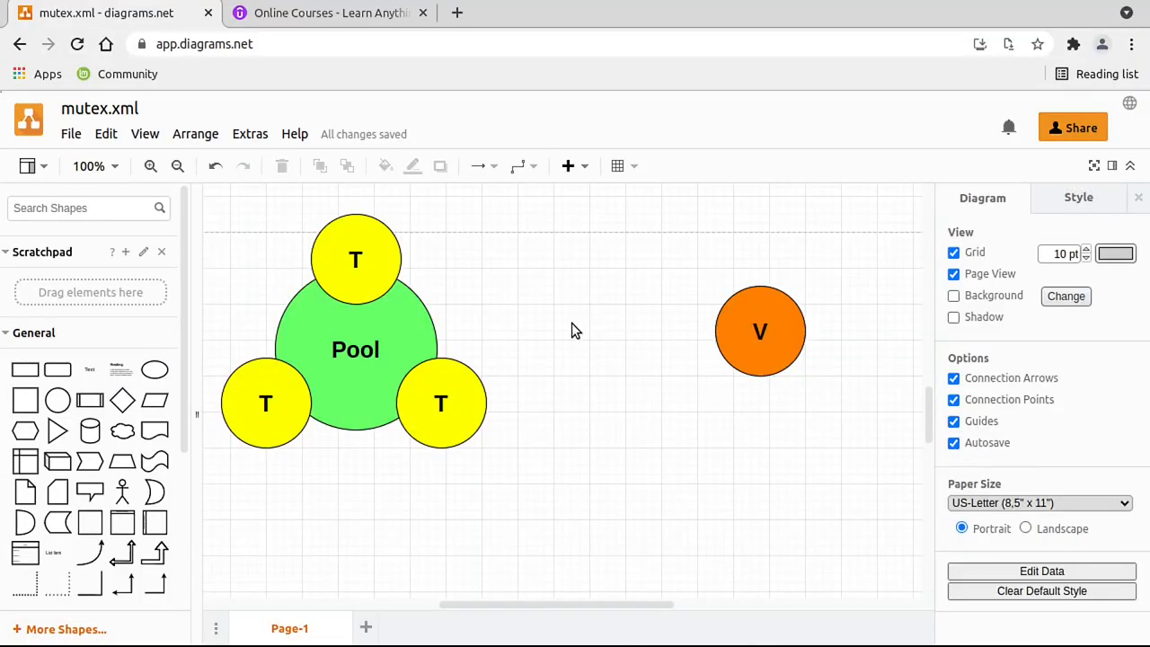
pyautogui.click(760, 330)
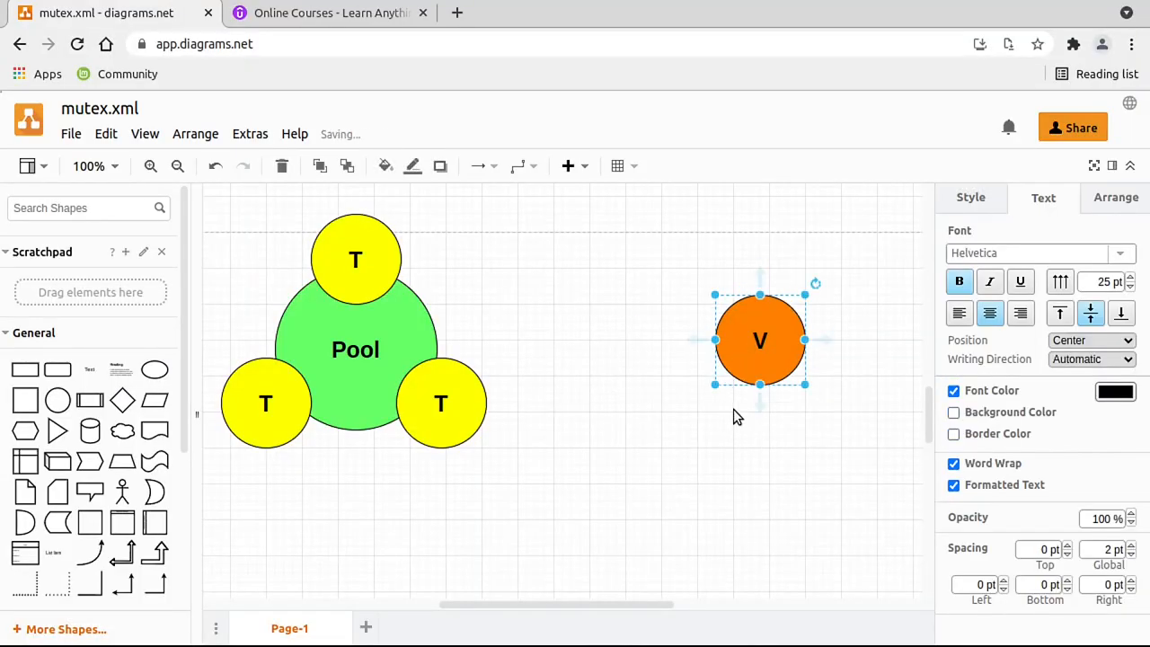
pyautogui.moveTo(760, 340); pyautogui.dragTo(704, 348)
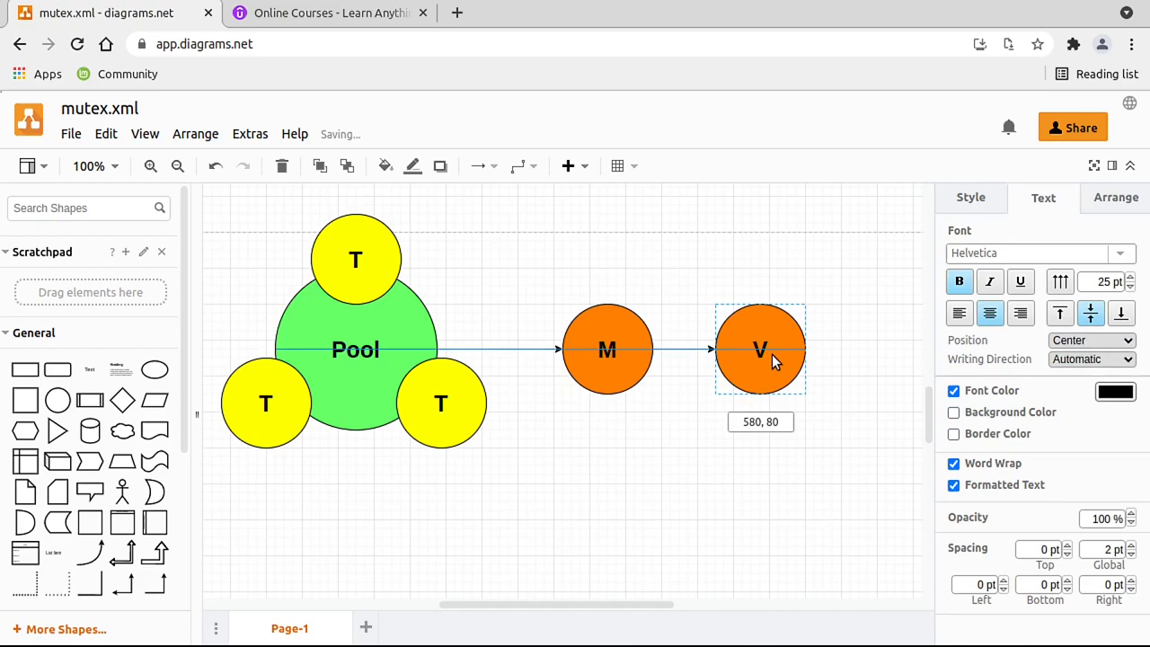
pyautogui.click(608, 348)
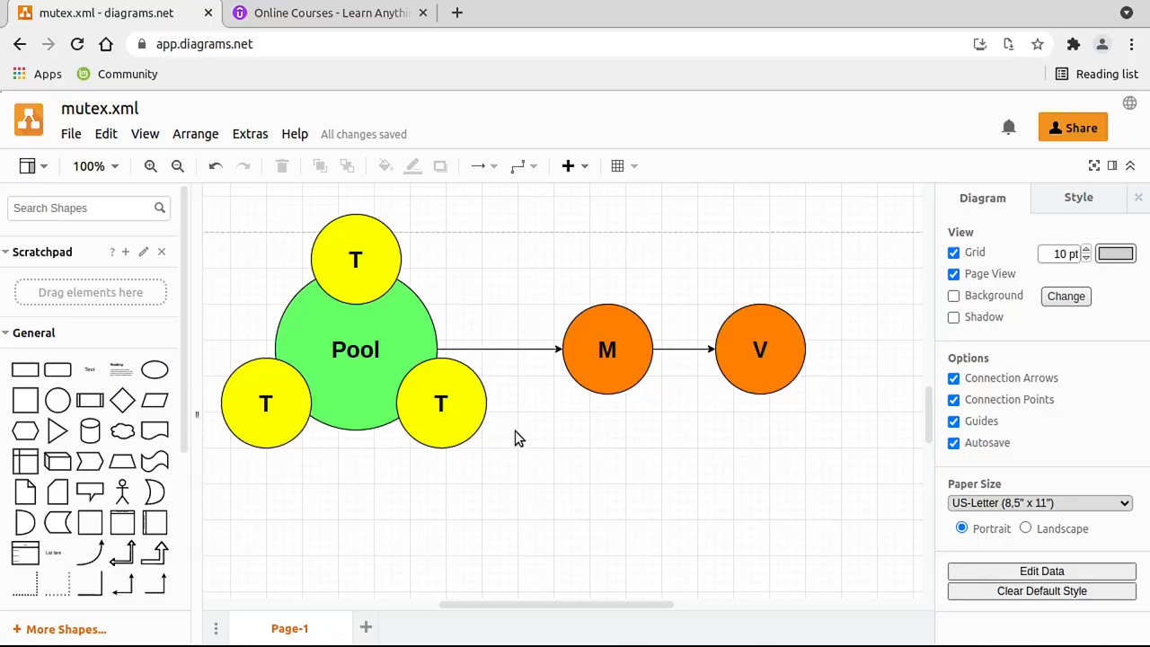
pyautogui.moveTo(507, 422)
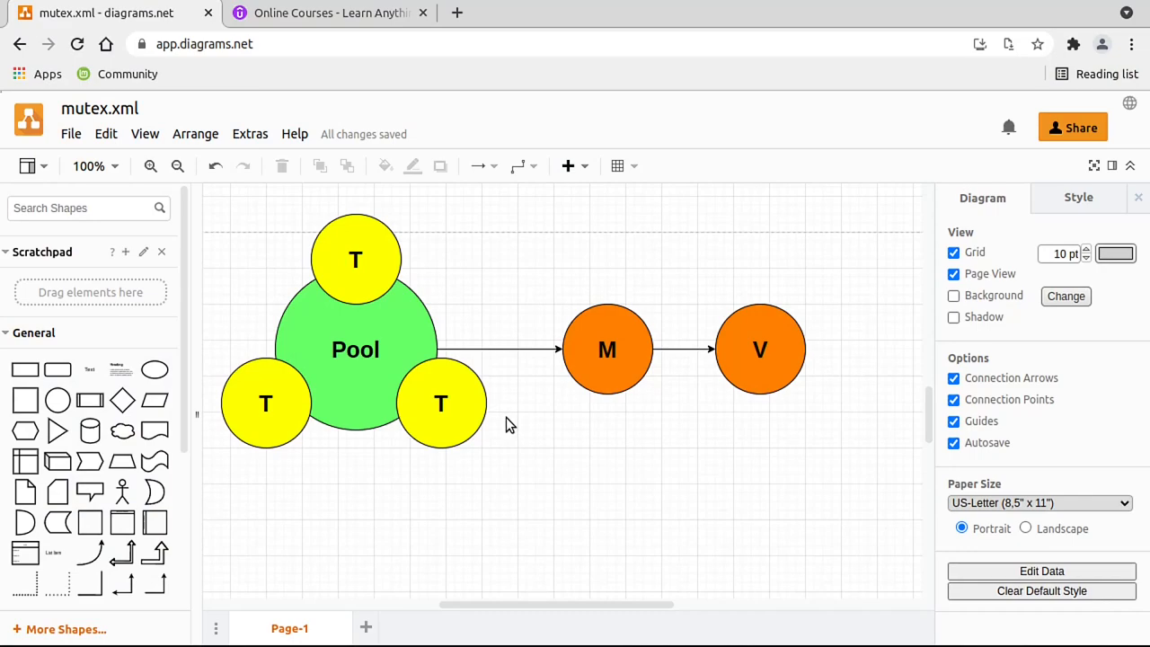
pyautogui.moveTo(571, 476)
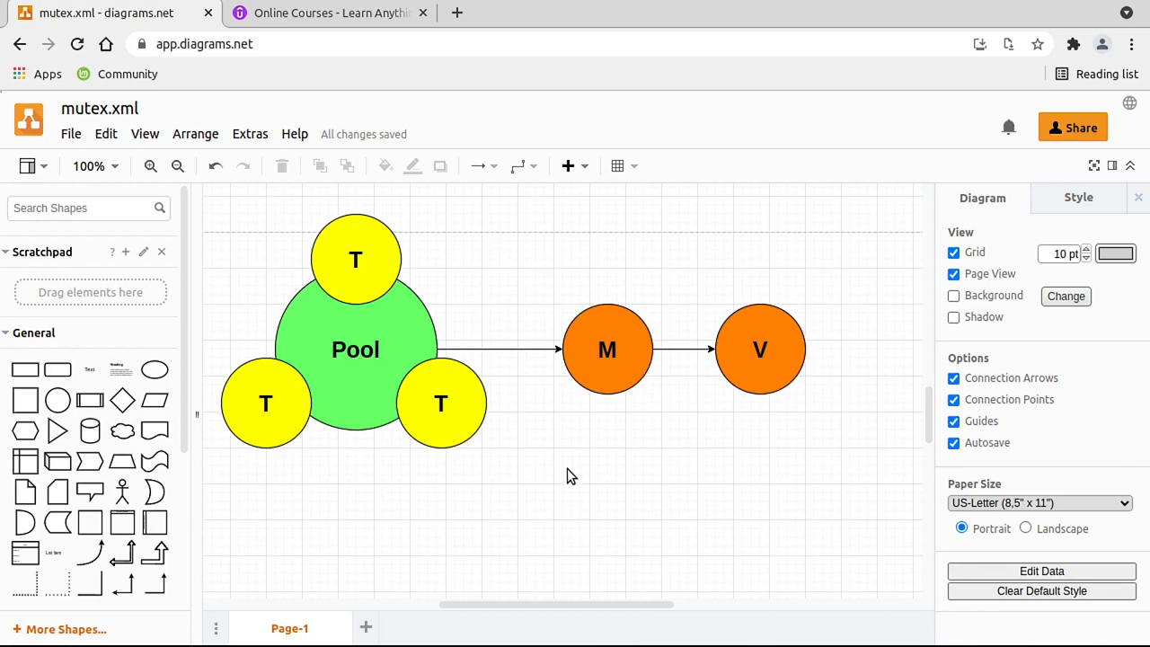
pyautogui.click(760, 349)
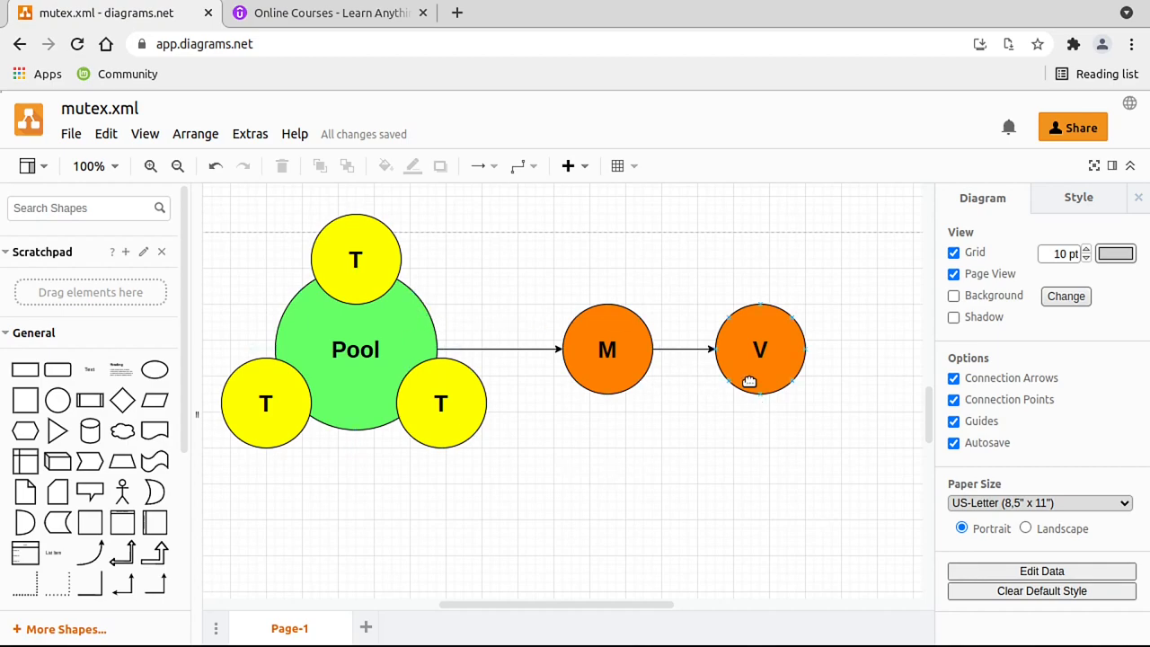
pyautogui.click(758, 349)
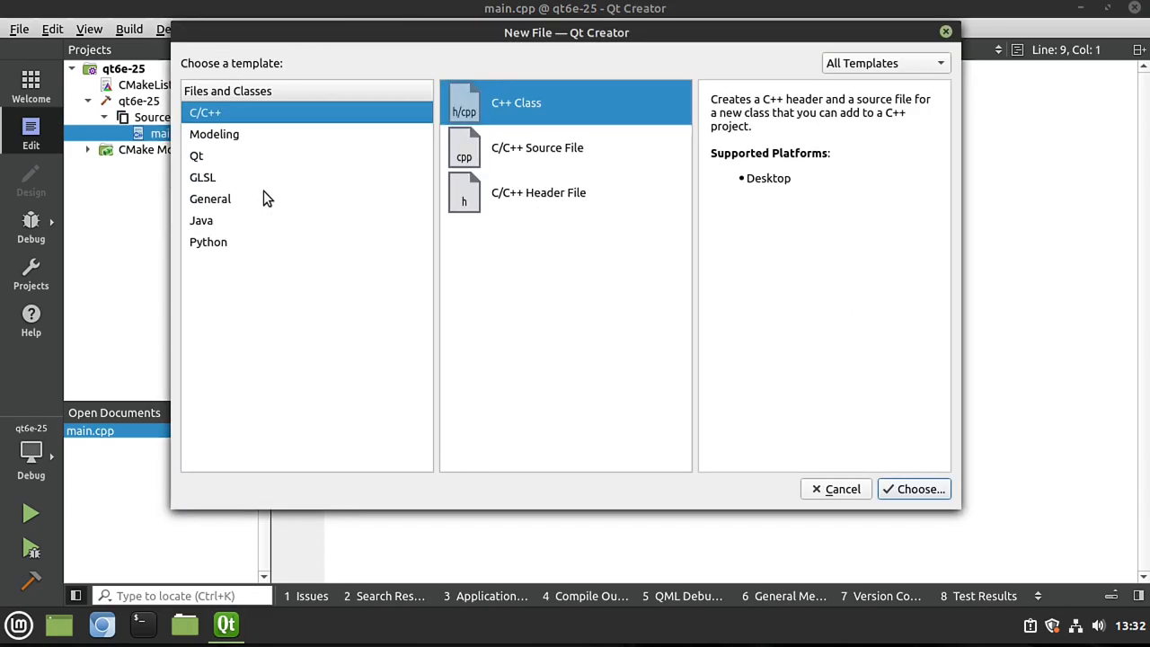
# Create a QObject-based C++ class named Worker, generating worker.h and worker.cpp.
pyautogui.click(912, 488)
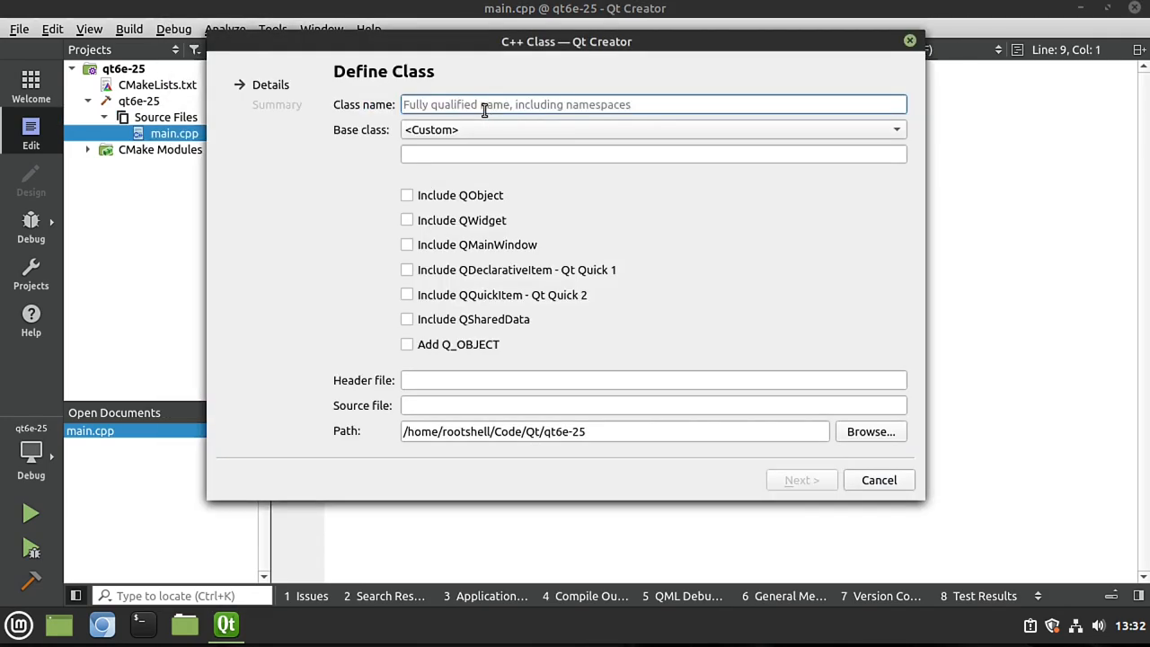
pyautogui.write('Worker')
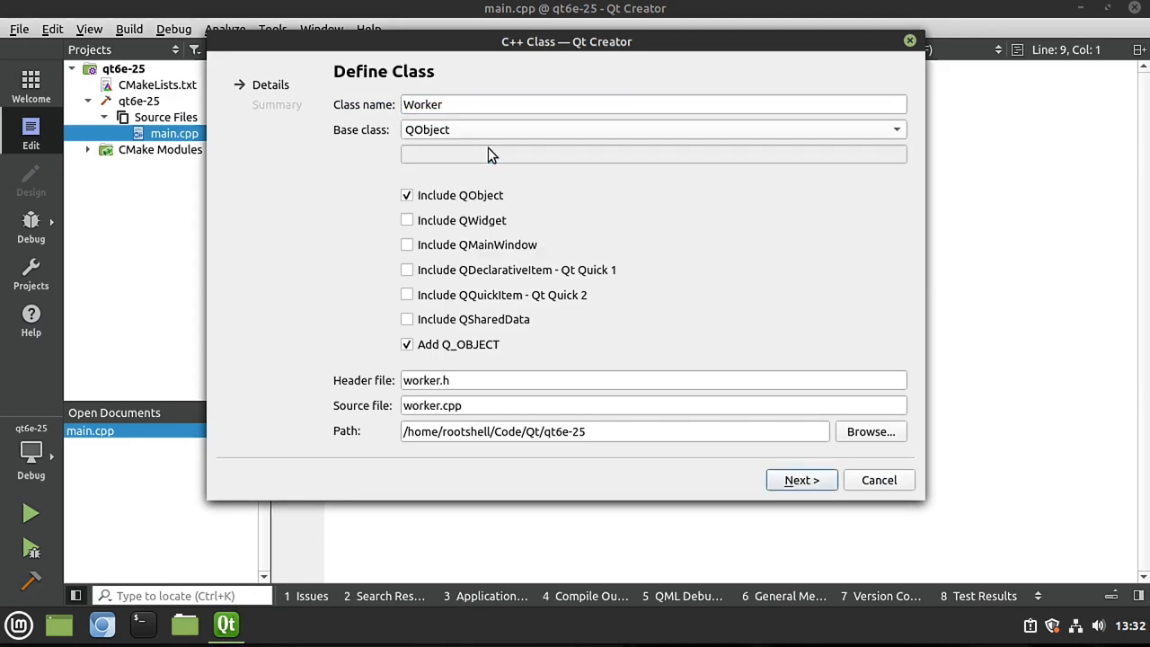
pyautogui.moveTo(434, 144)
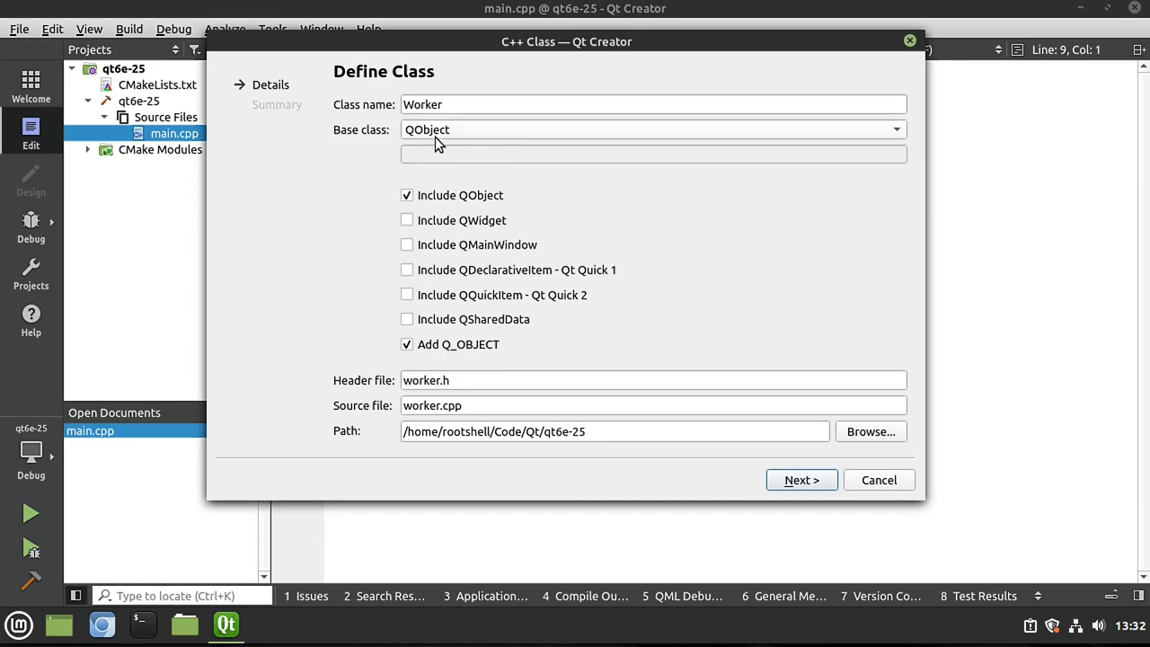
pyautogui.moveTo(439, 141)
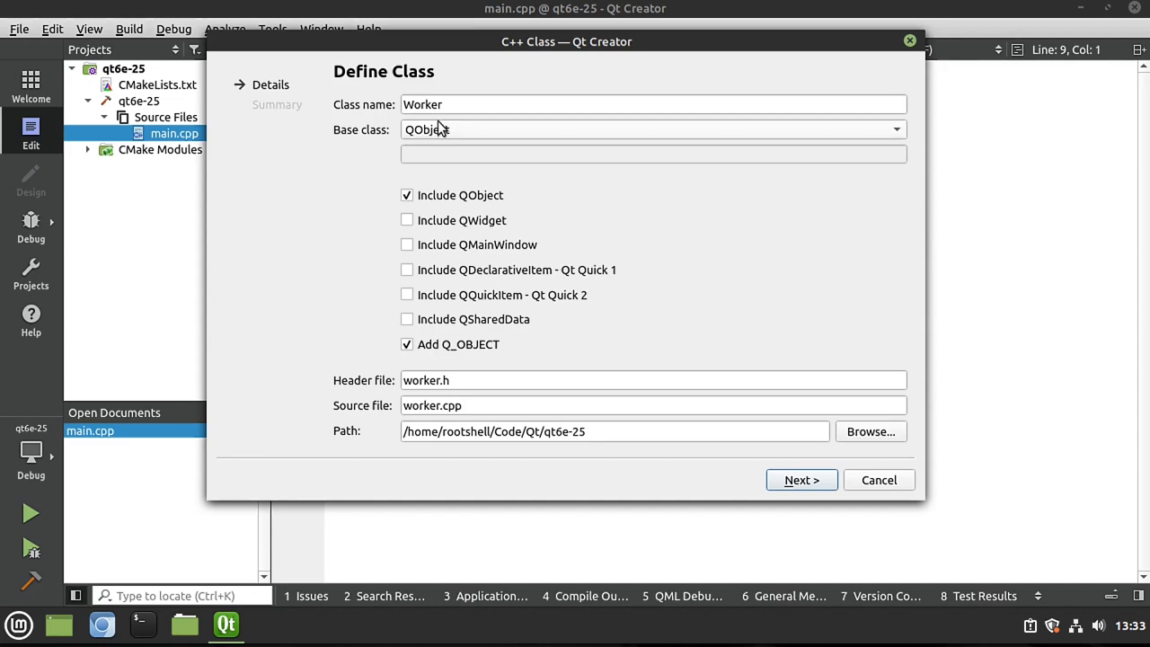
pyautogui.click(879, 480)
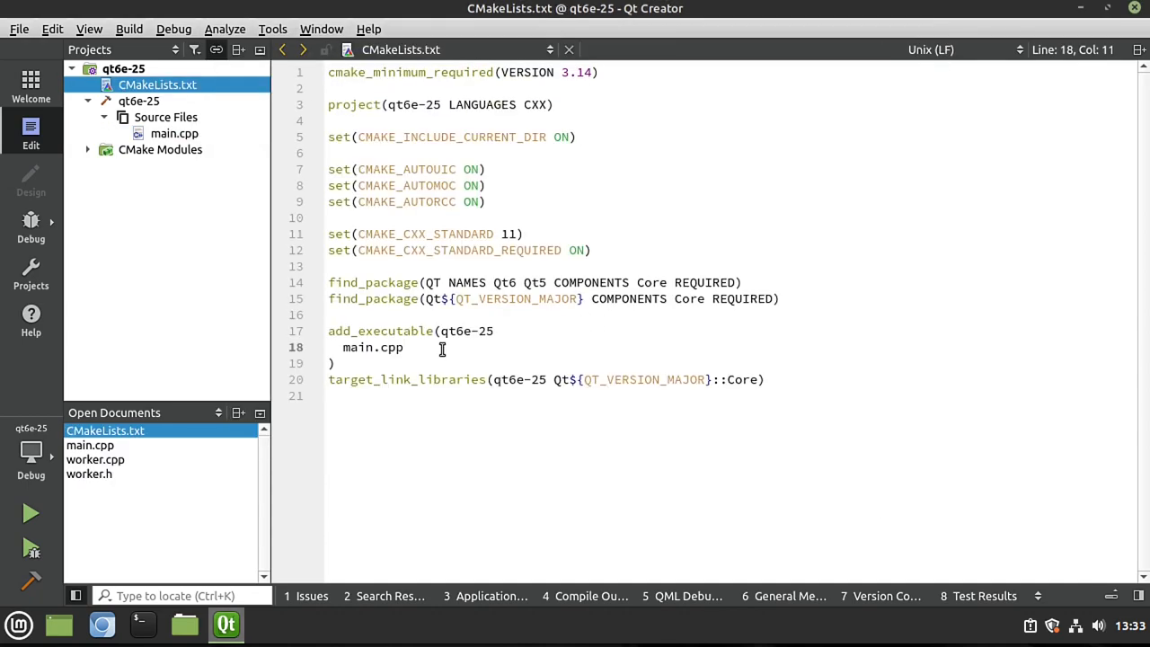
# List worker.cpp under main.cpp in add_executable, then bring up worker.cpp.
pyautogui.write('worker.cpp')
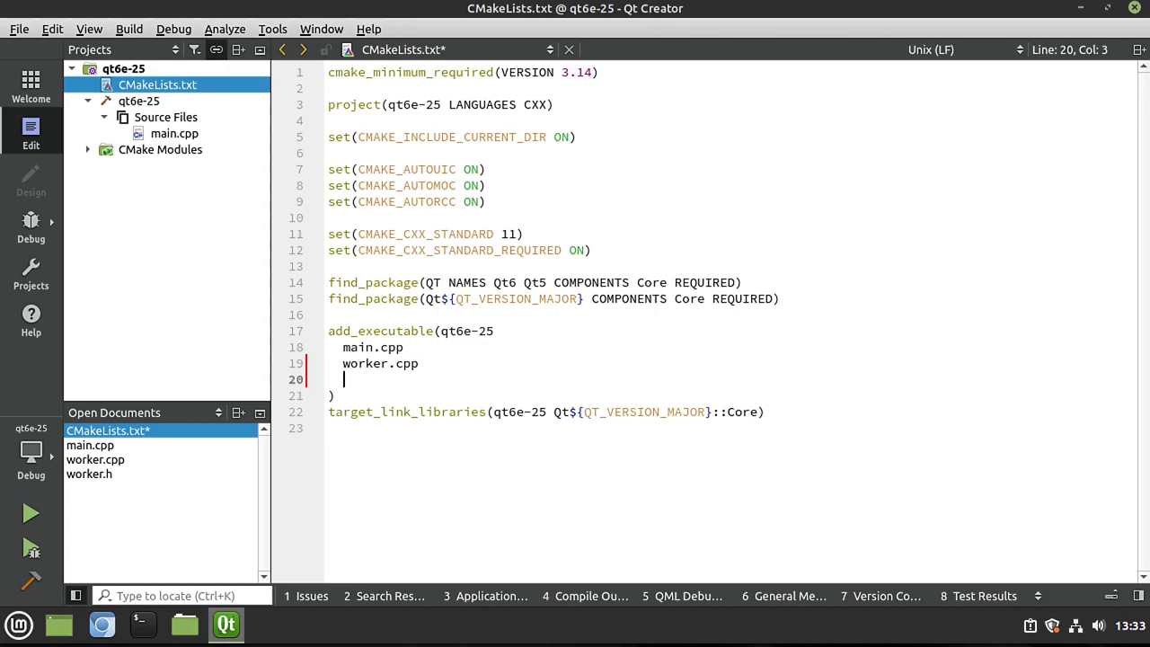
pyautogui.write('work')
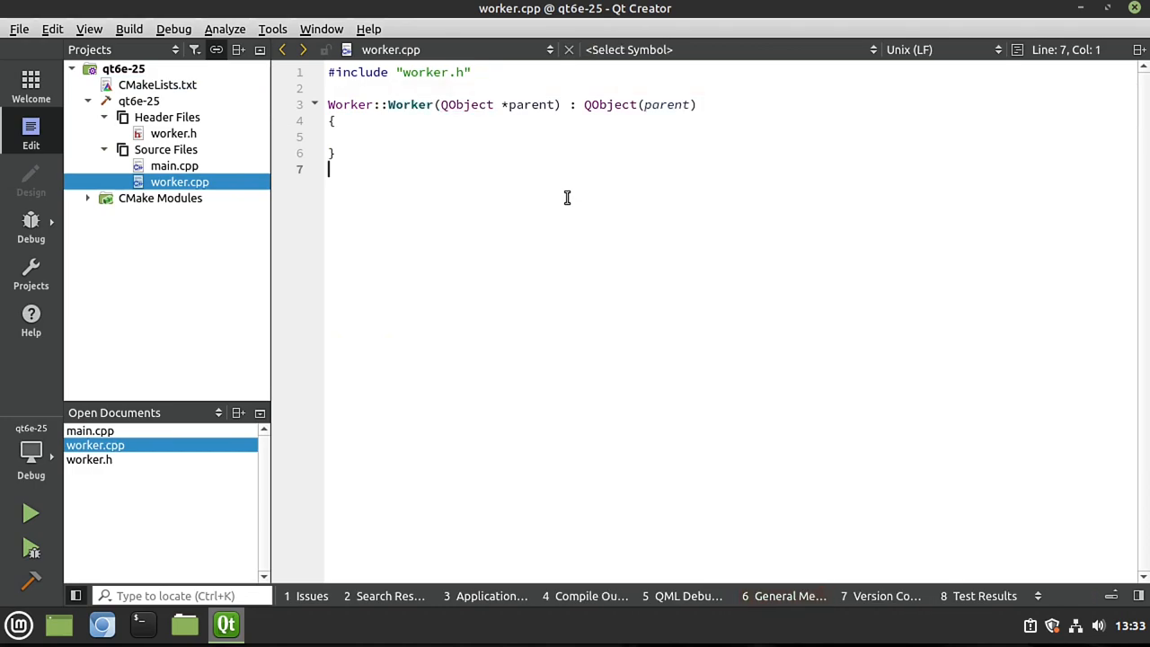
# Include QMutex, QMutexLocker, QThread, QRunnable, QDebug and add public QRunnable inheritance to Worker.
pyautogui.click(172, 133)
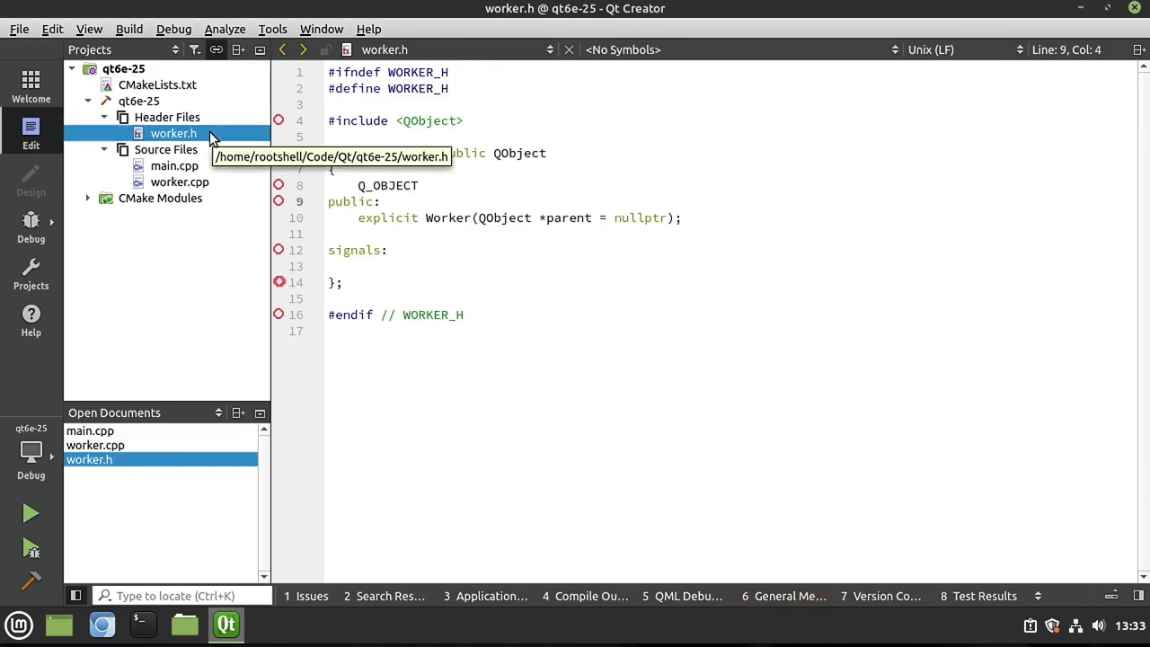
pyautogui.click(636, 262)
pyautogui.write(', pub')
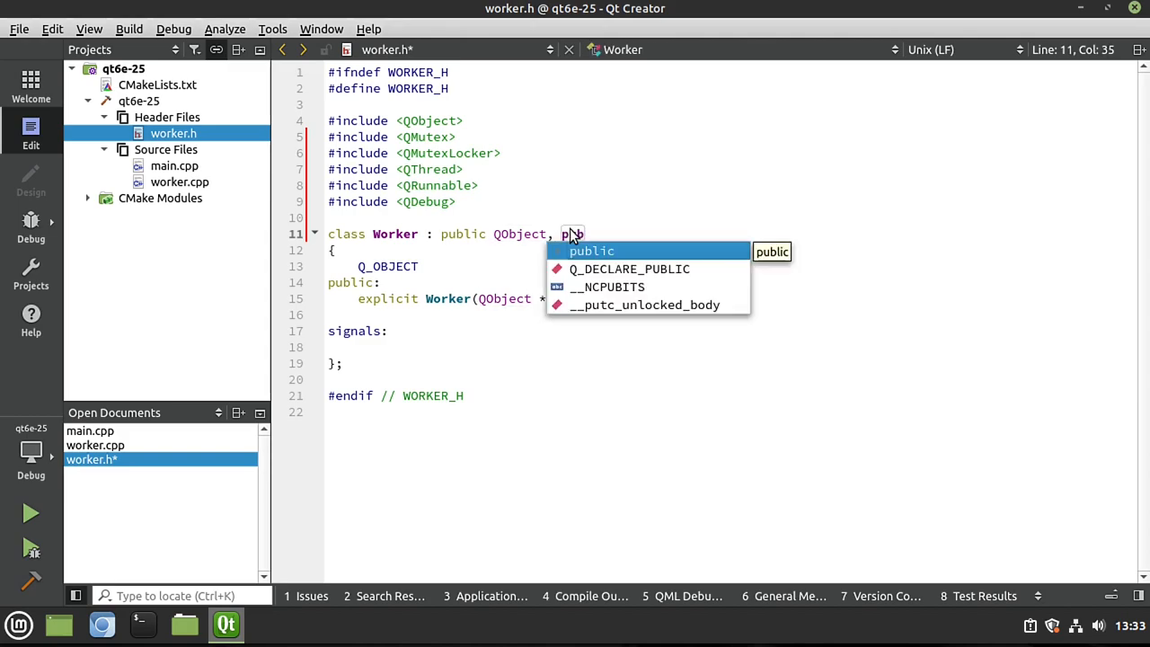
pyautogui.write('QRunnable')
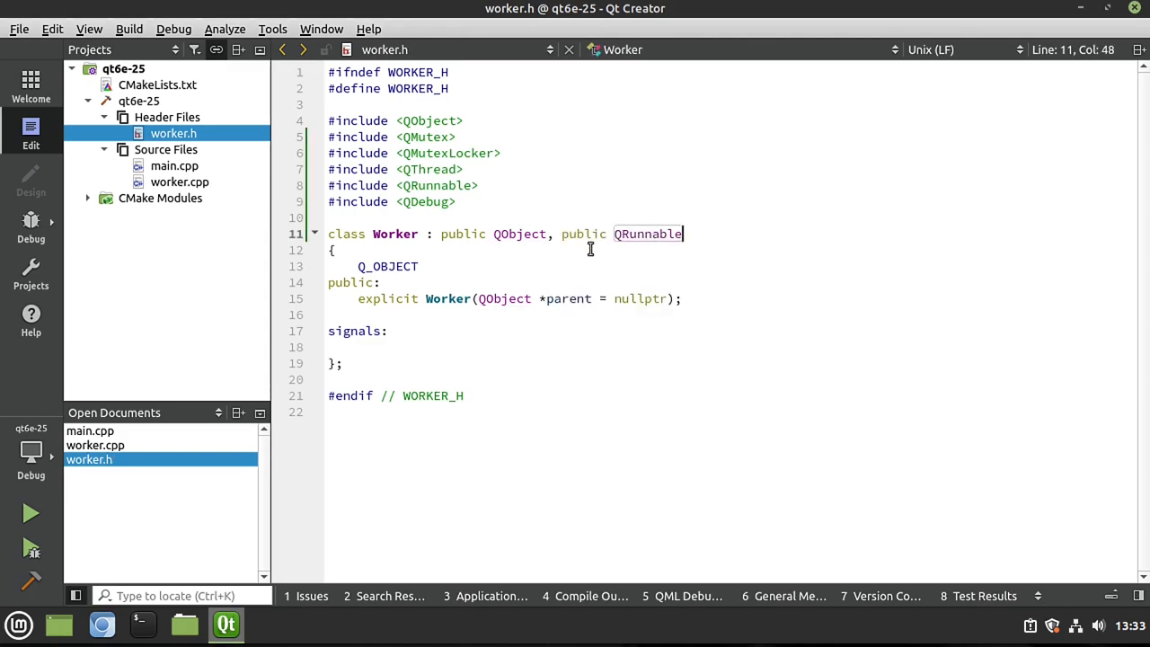
# Insert a run() override from QRunnable's virtual functions via the Refactor menu.
pyautogui.rightClick(589, 248)
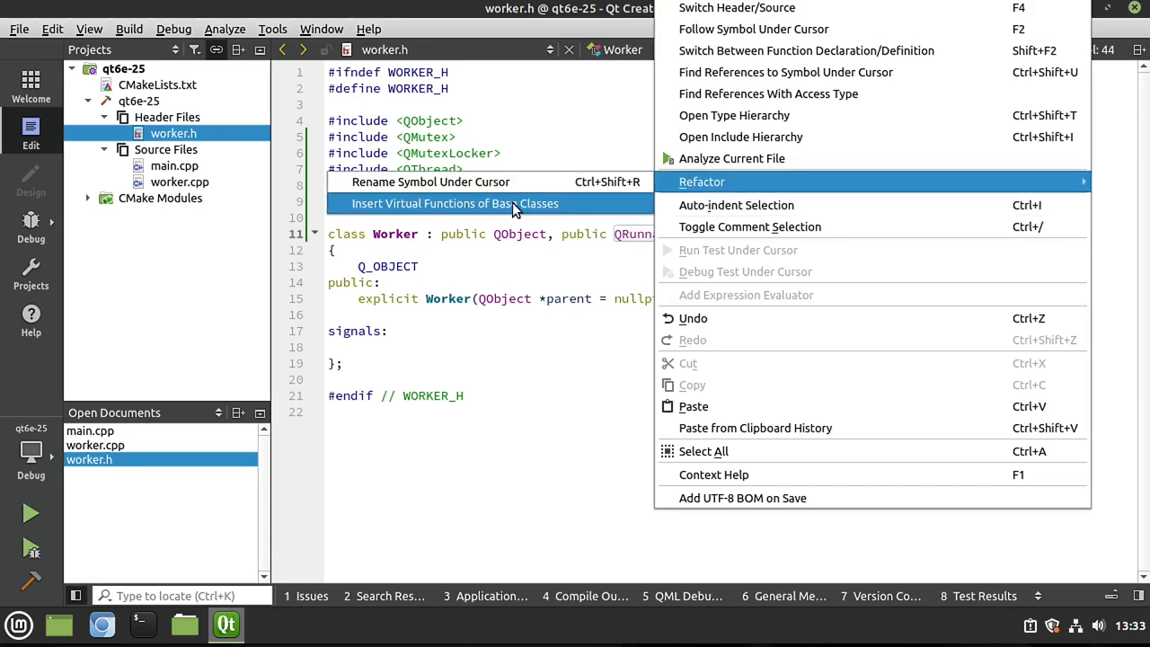
pyautogui.click(457, 203)
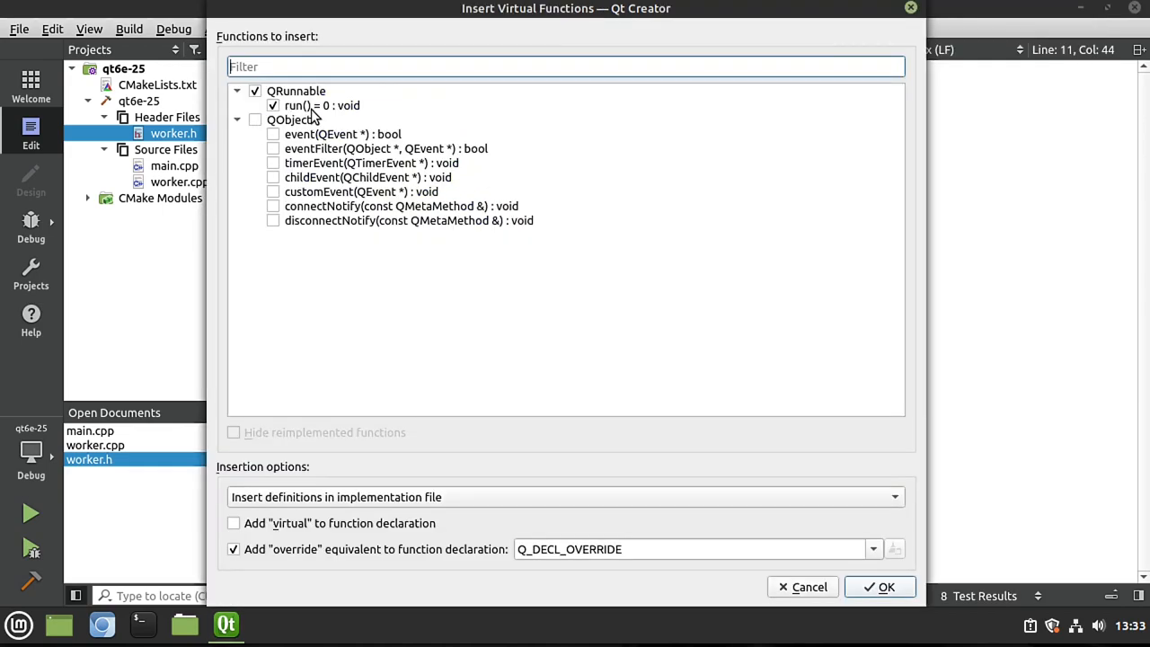
pyautogui.click(886, 586)
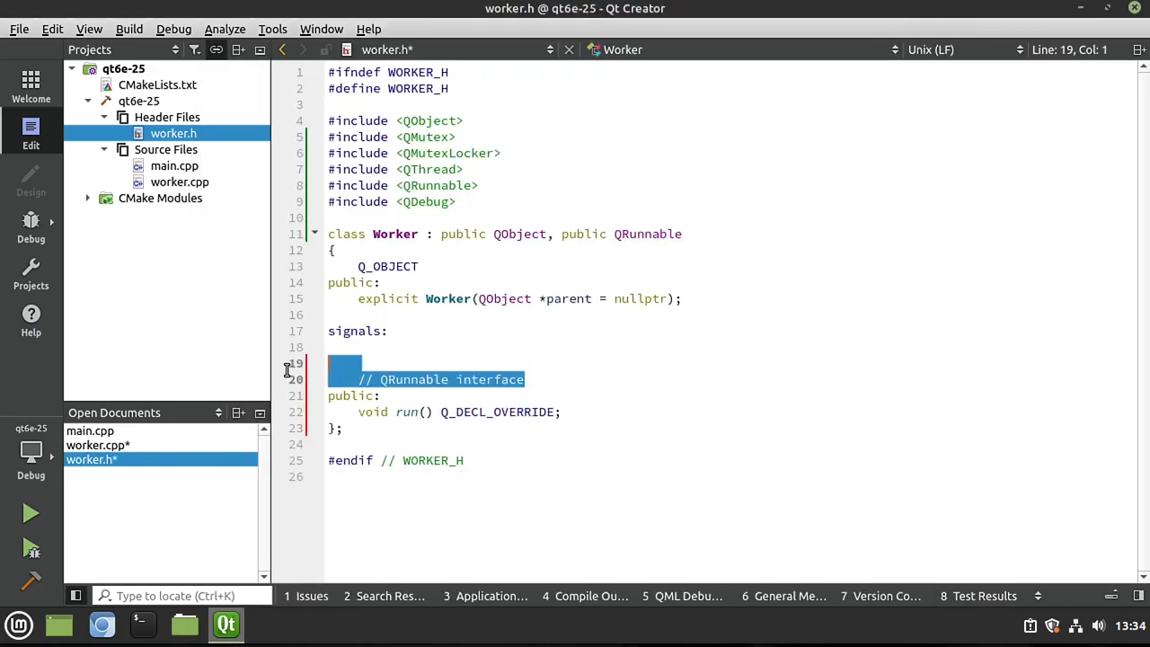
# Replace the interface comment with private members int *m_count and QMutex *m_mutex, then look up QMutex.
pyautogui.press('Delete')
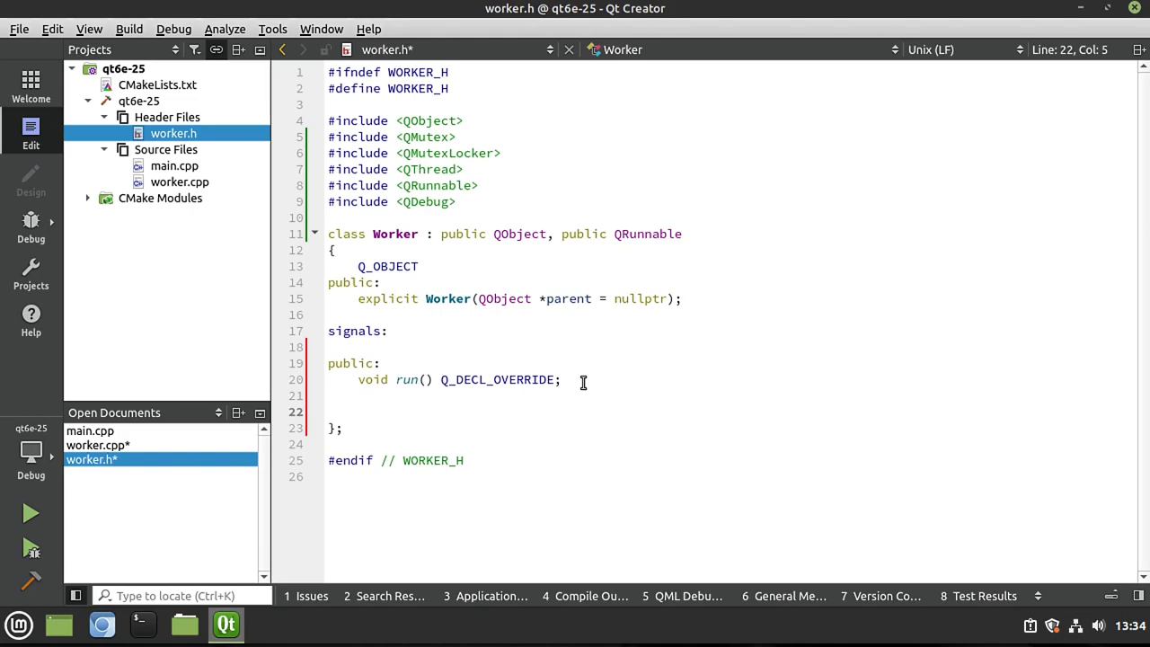
pyautogui.write('private:')
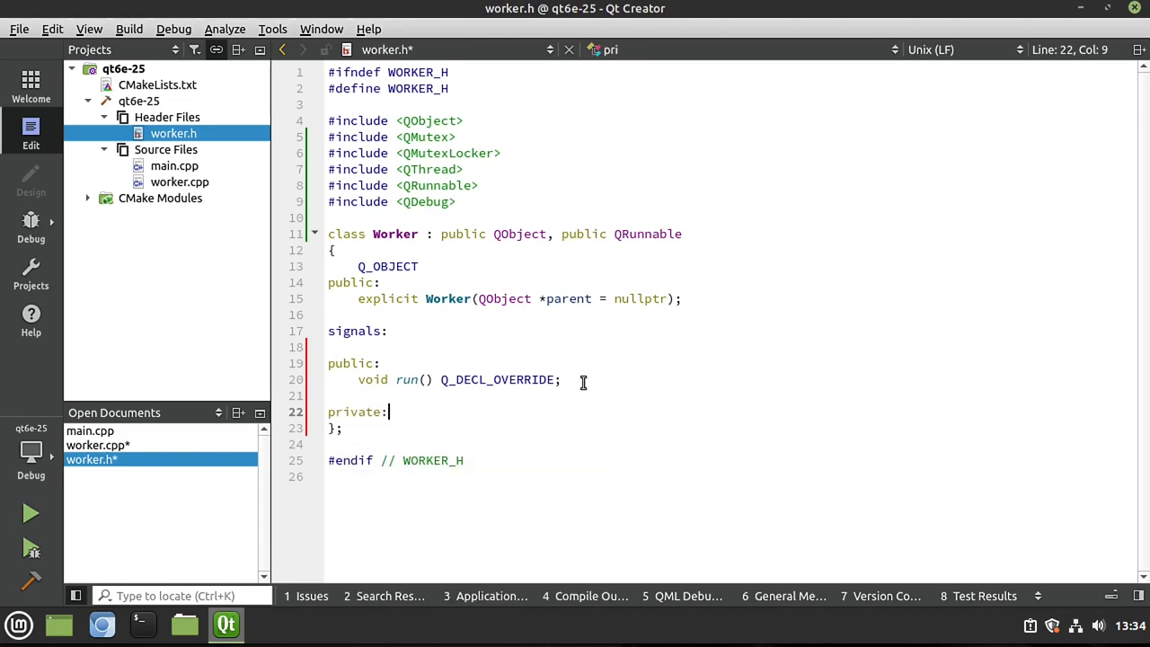
pyautogui.write('int')
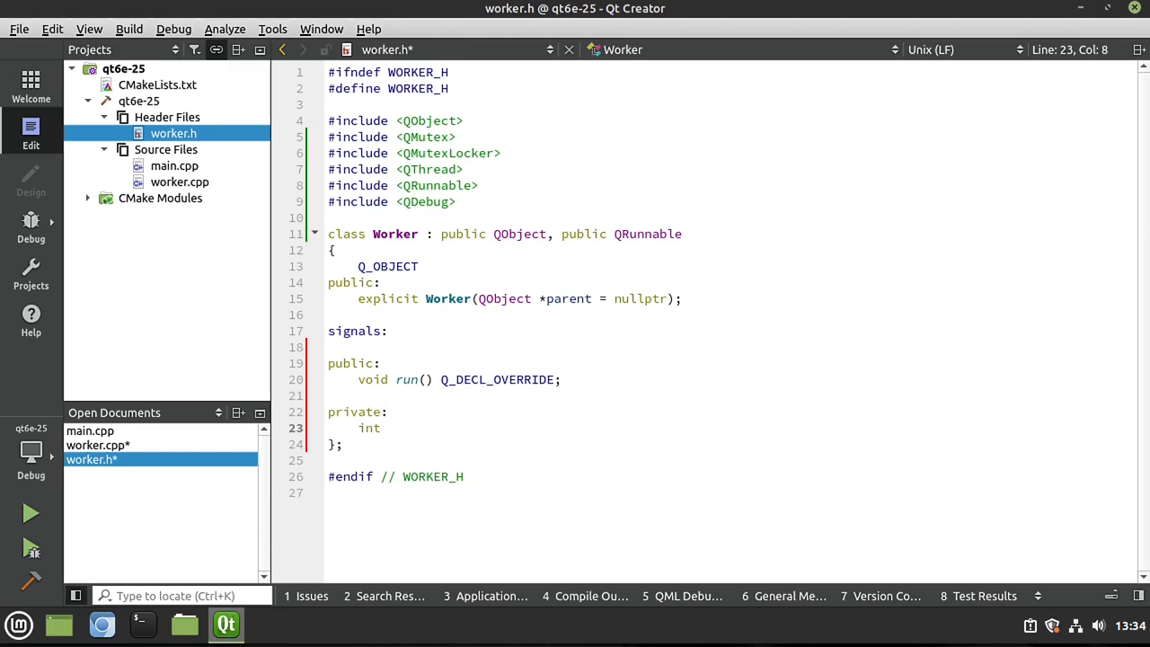
pyautogui.write('*')
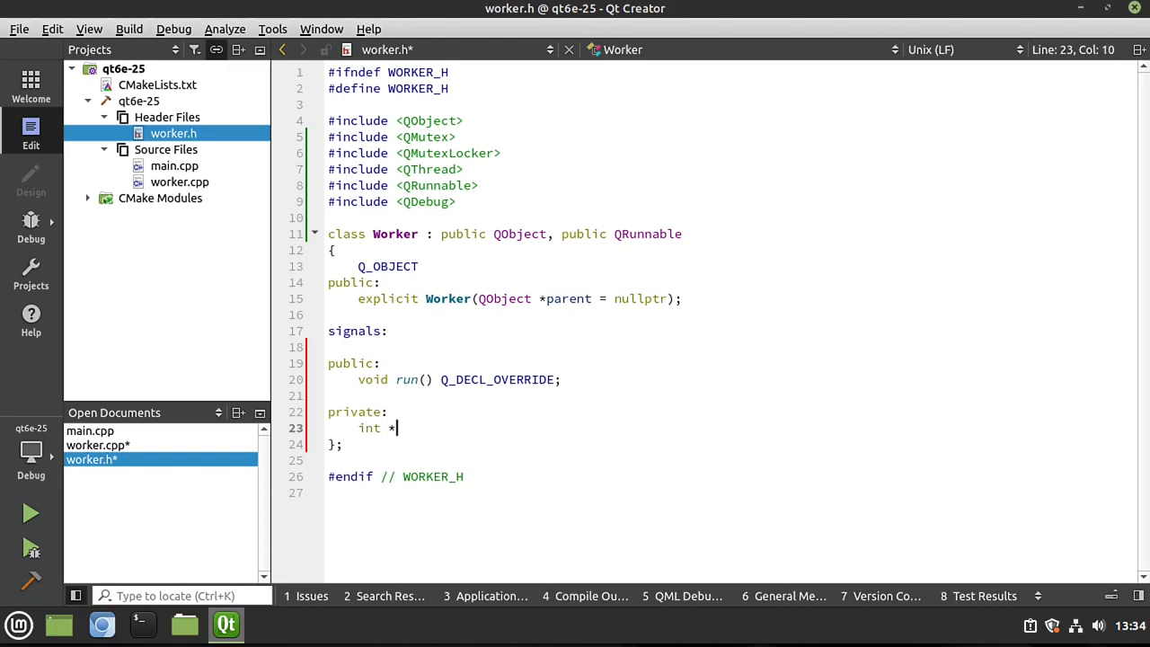
pyautogui.write('m_c')
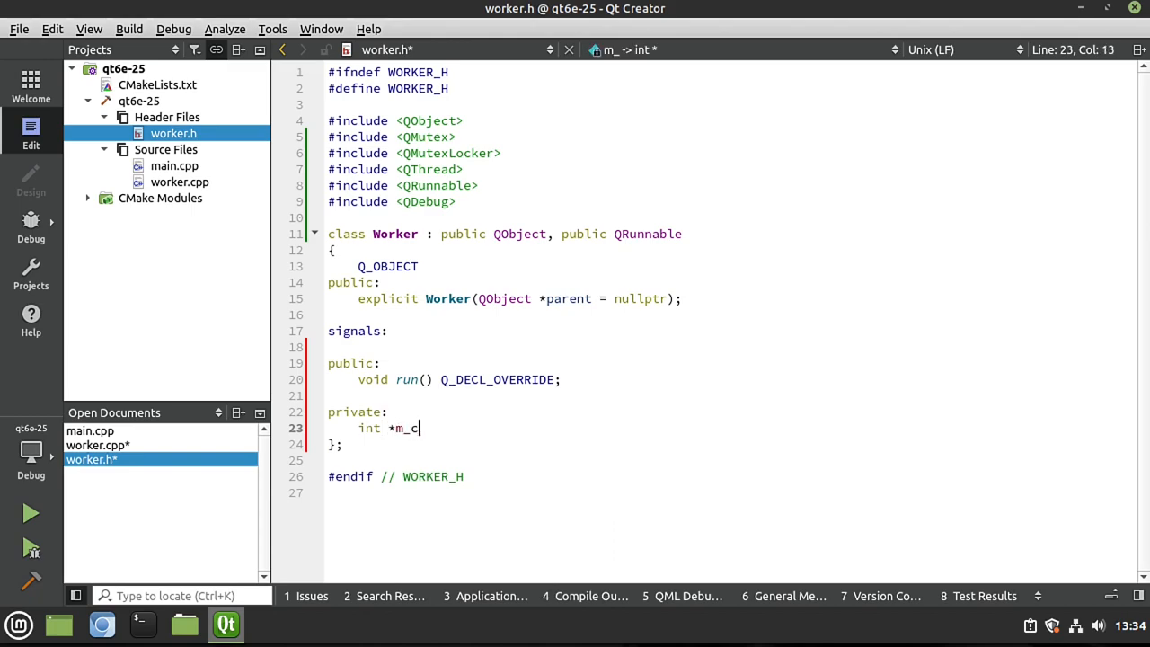
pyautogui.write('ount;')
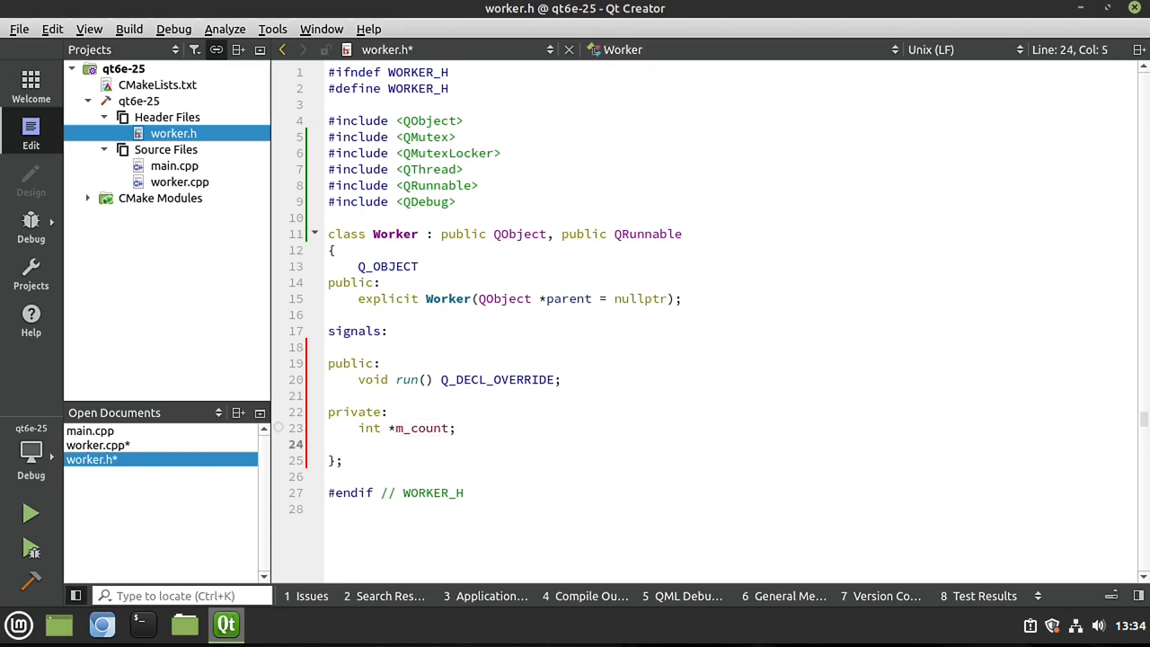
pyautogui.write('QMutex')
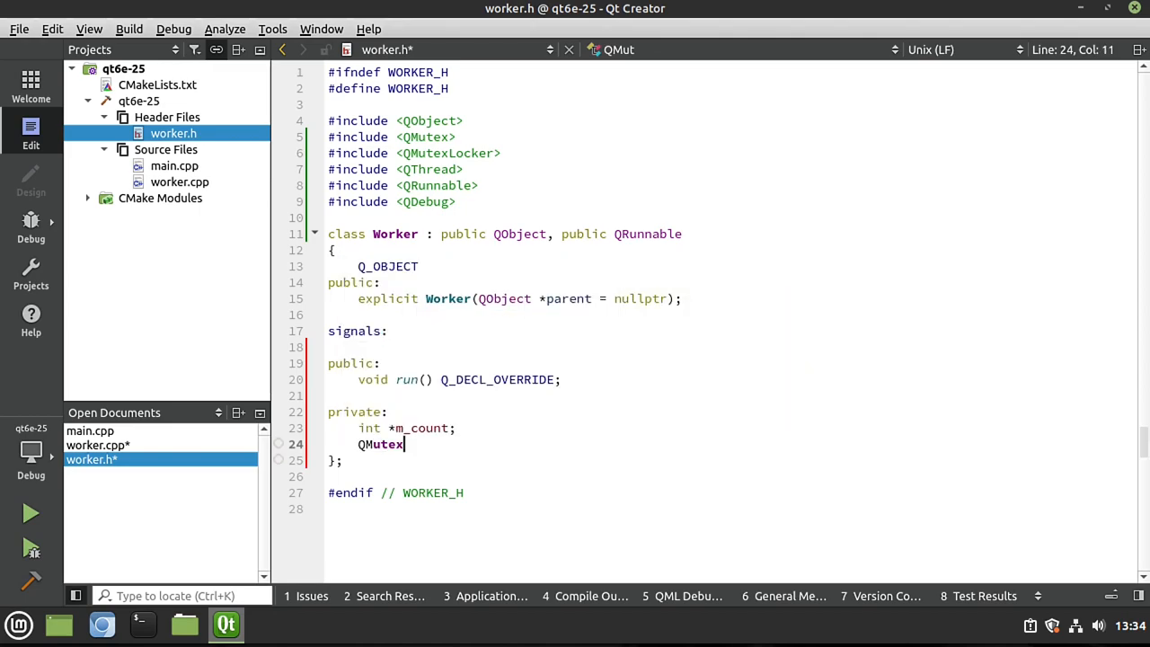
pyautogui.write('*m_mute')
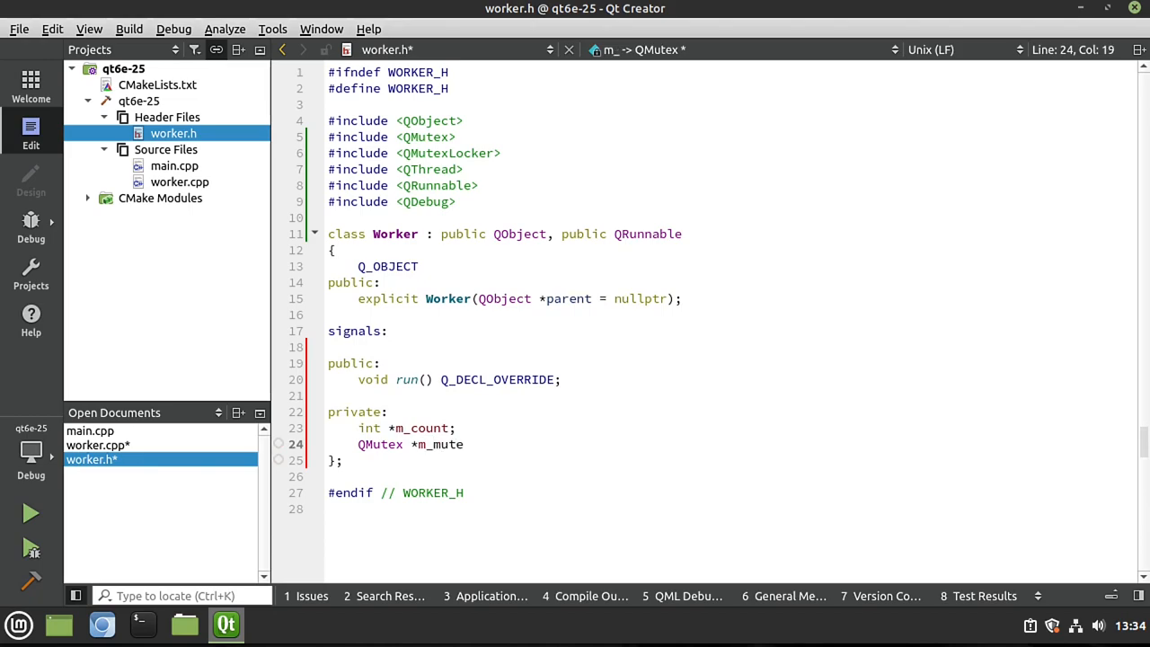
pyautogui.write('x;')
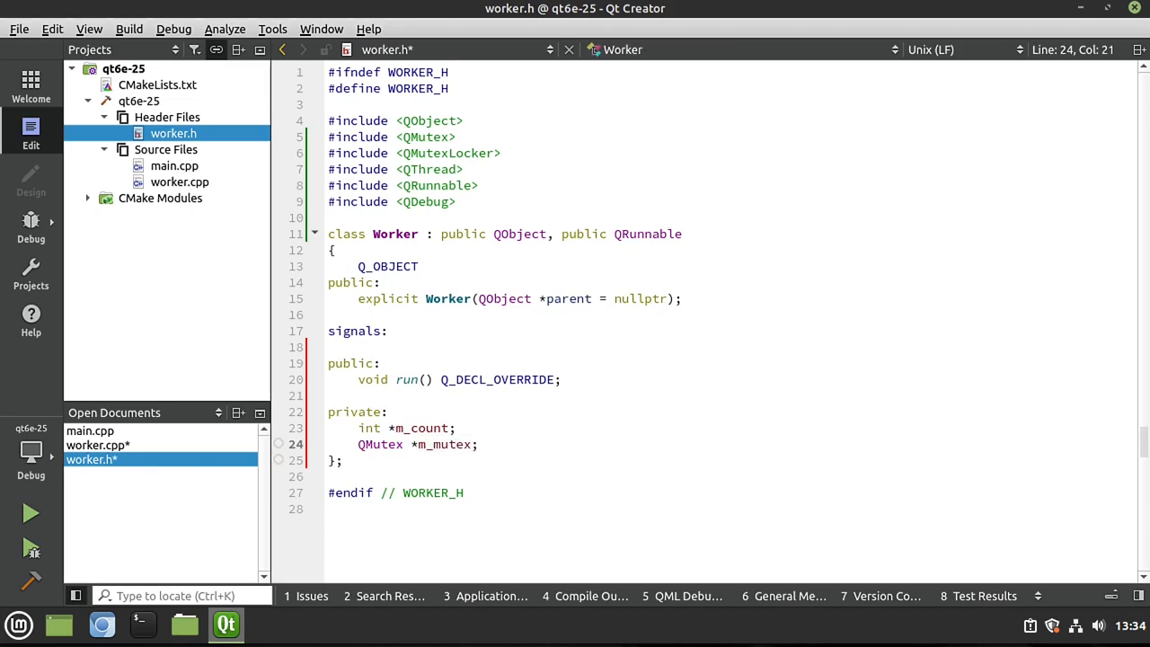
pyautogui.doubleClick(381, 444)
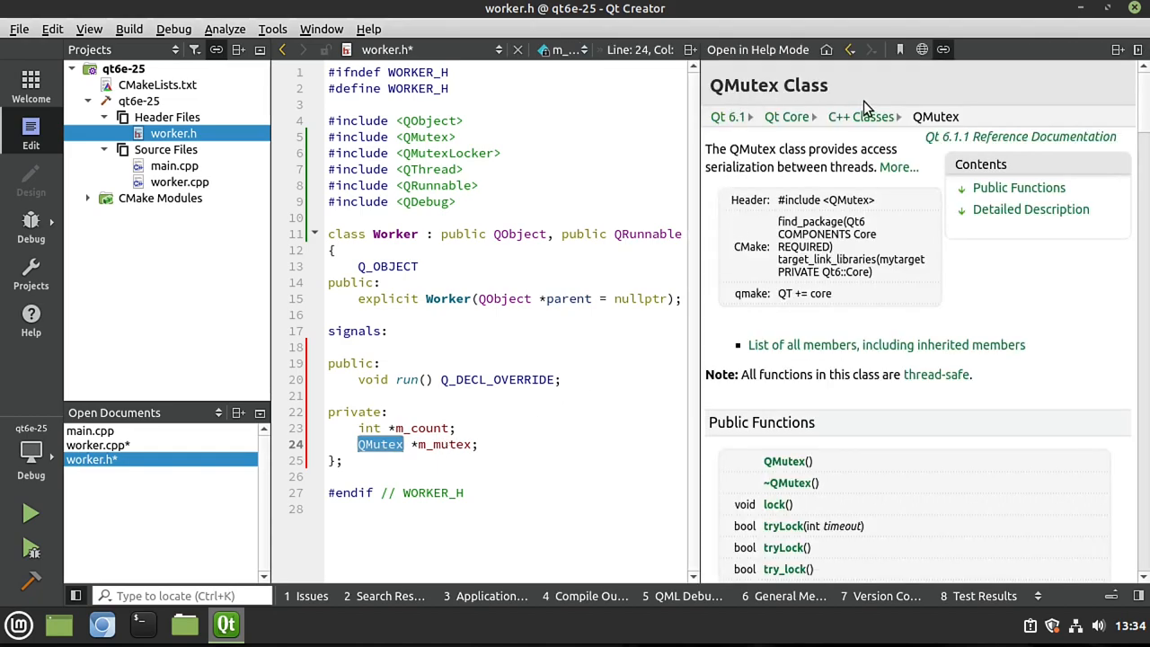
pyautogui.scroll(-3)
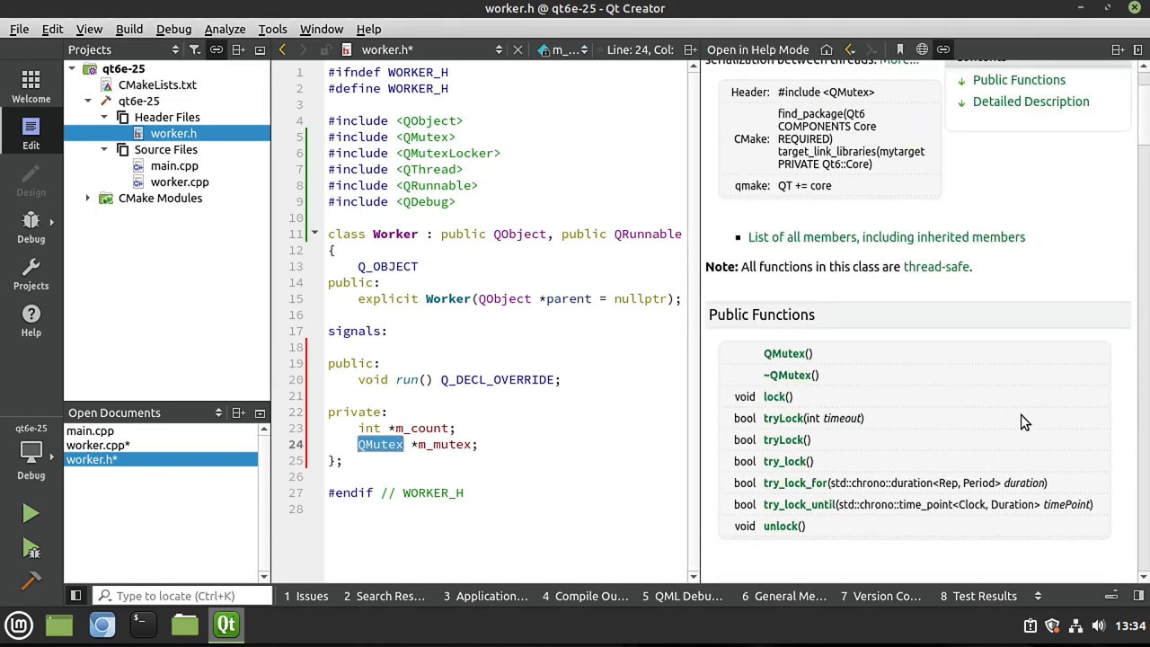
pyautogui.moveTo(780, 431)
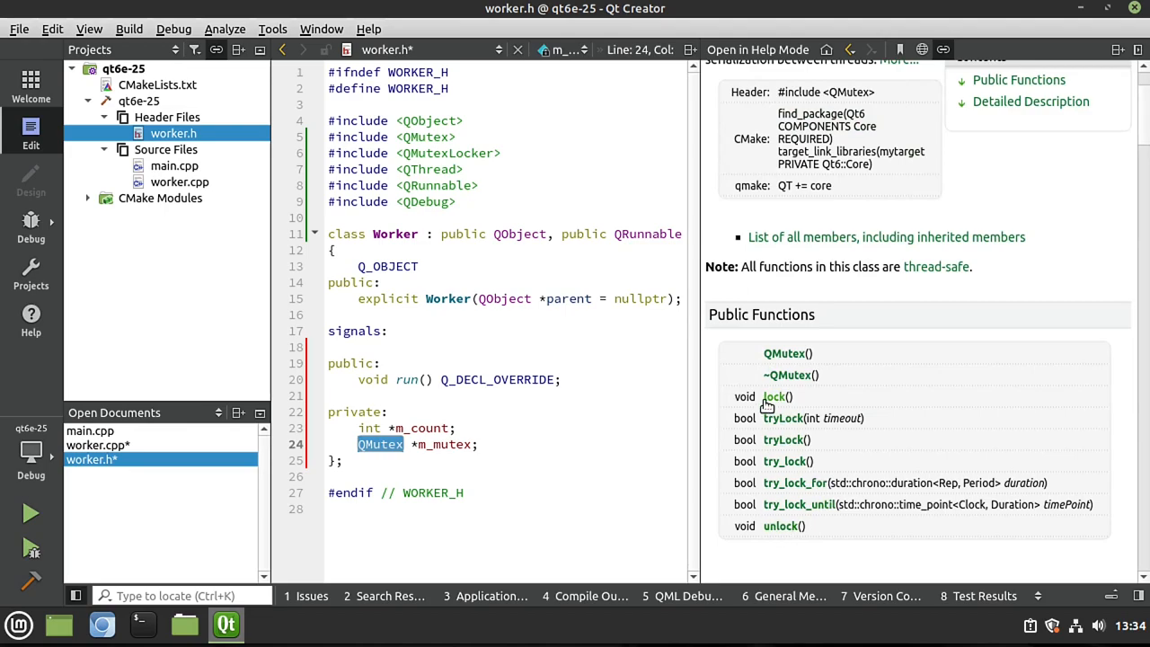
pyautogui.moveTo(354, 442)
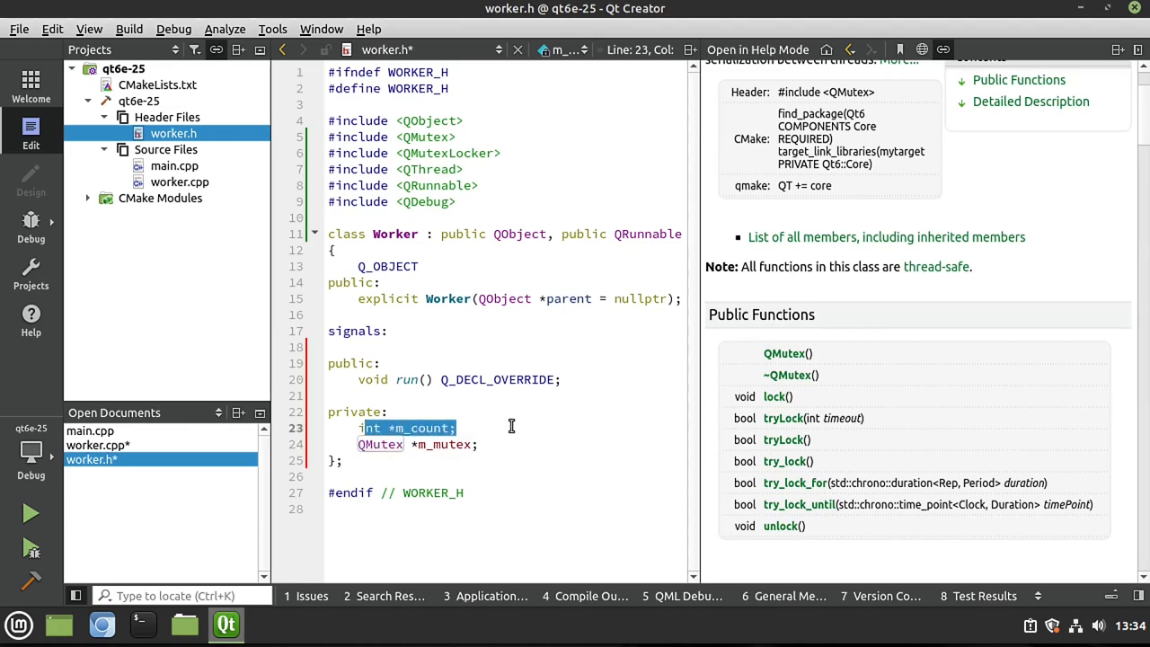
pyautogui.moveTo(778, 397)
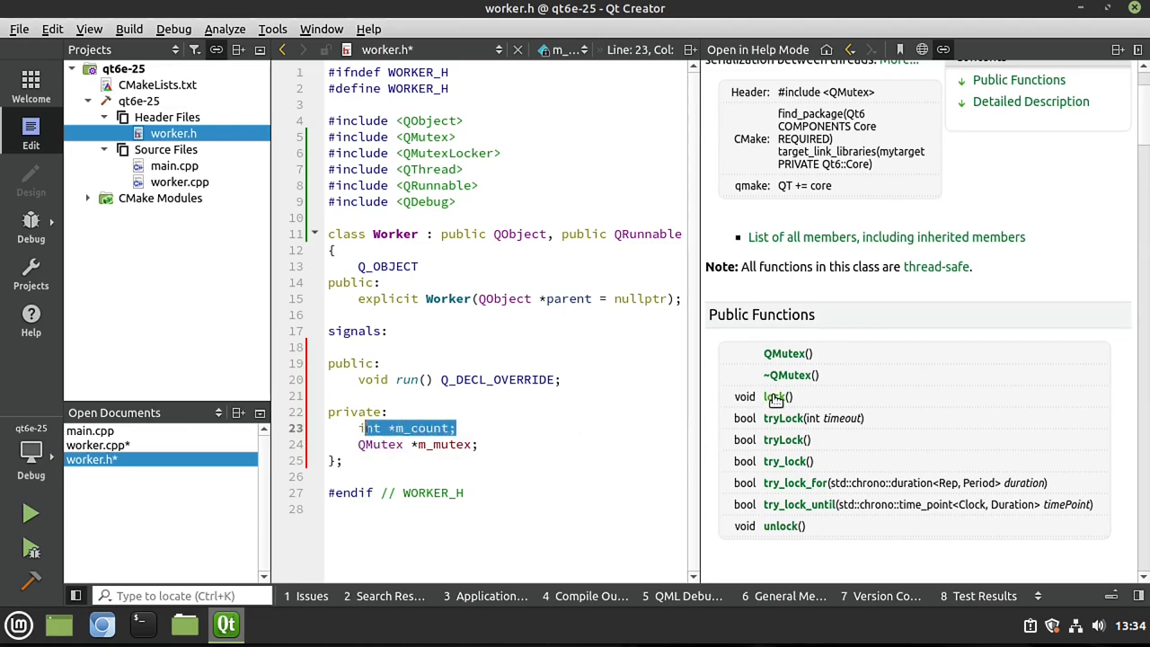
pyautogui.moveTo(780, 525)
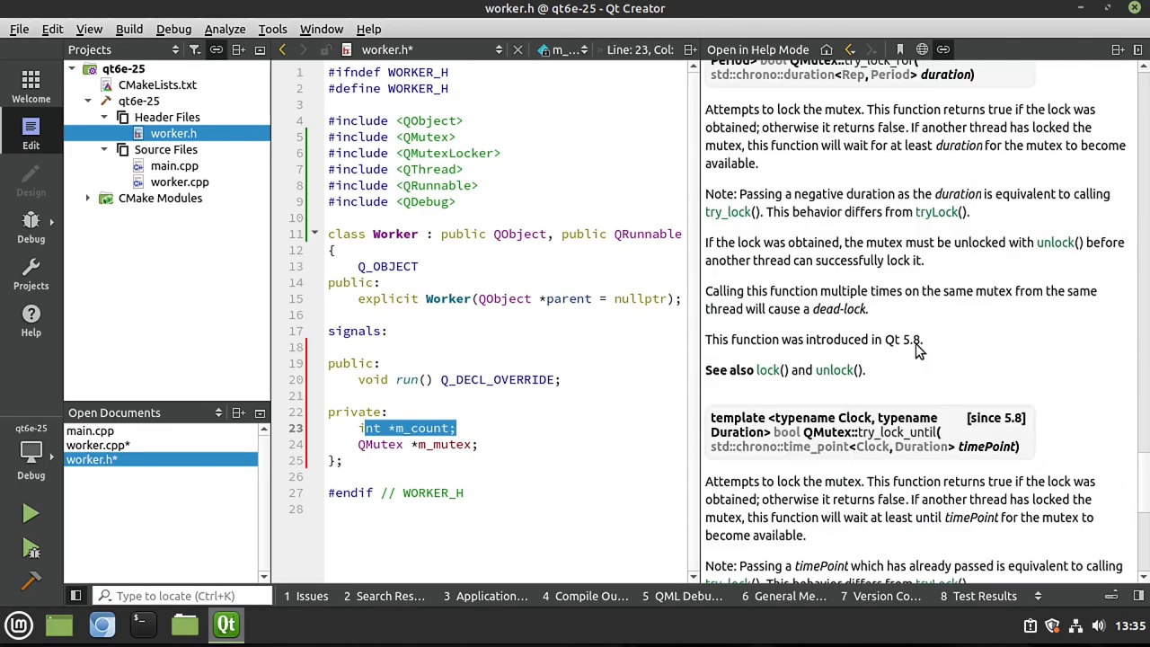
pyautogui.scroll(-3)
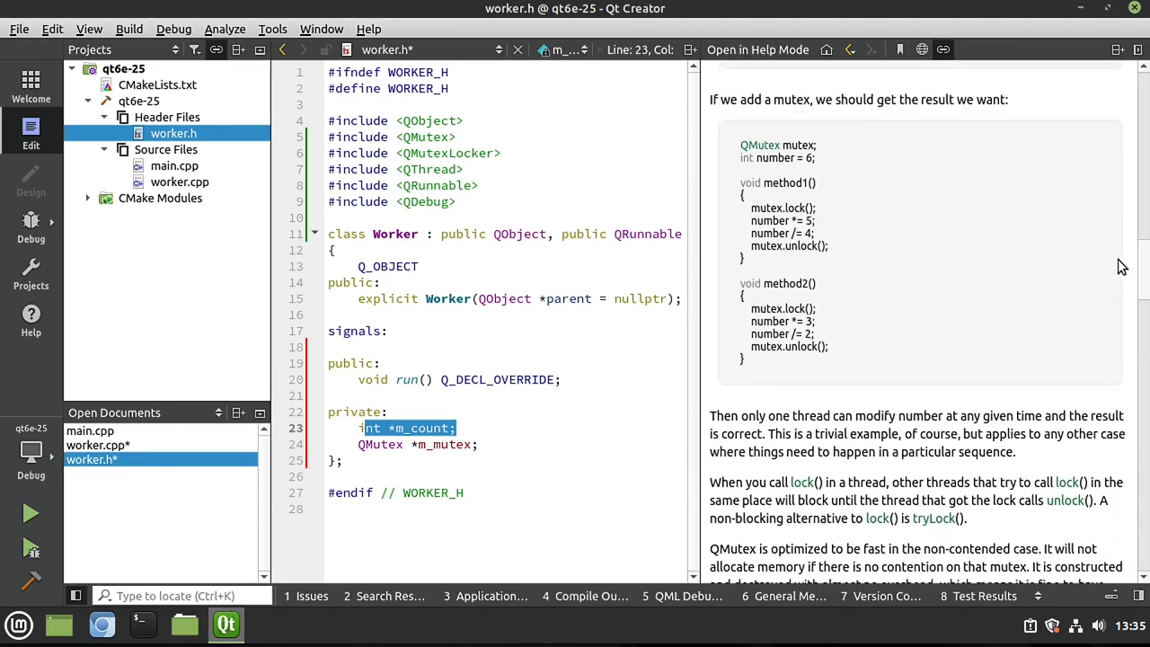
pyautogui.scroll(-3)
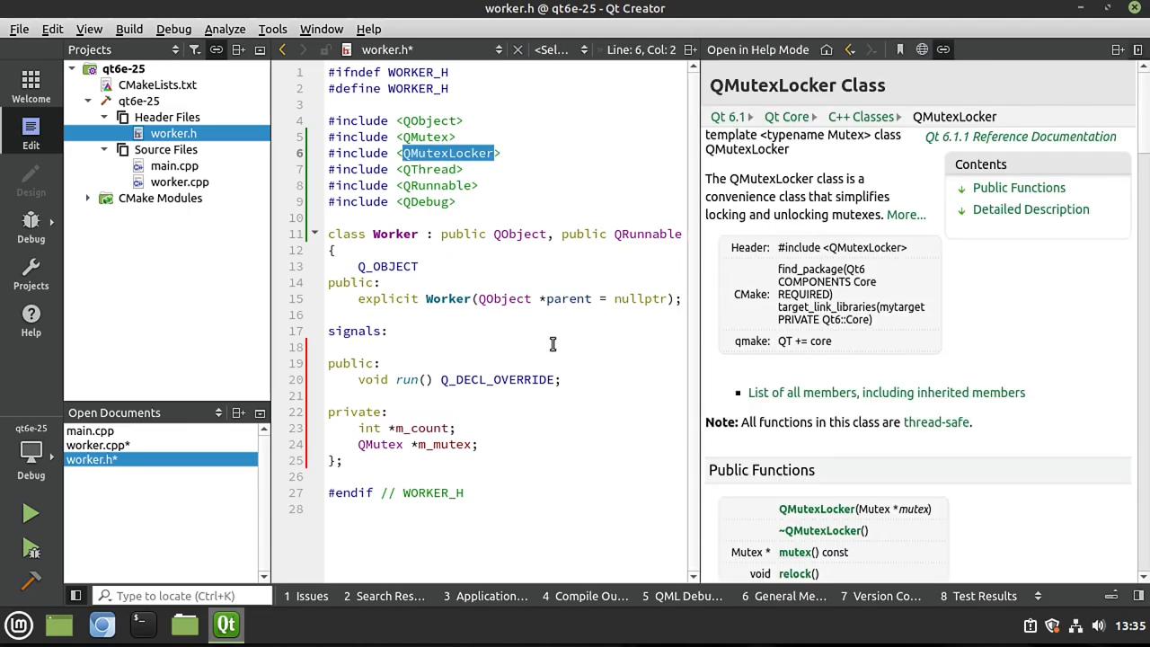
pyautogui.moveTo(776, 215)
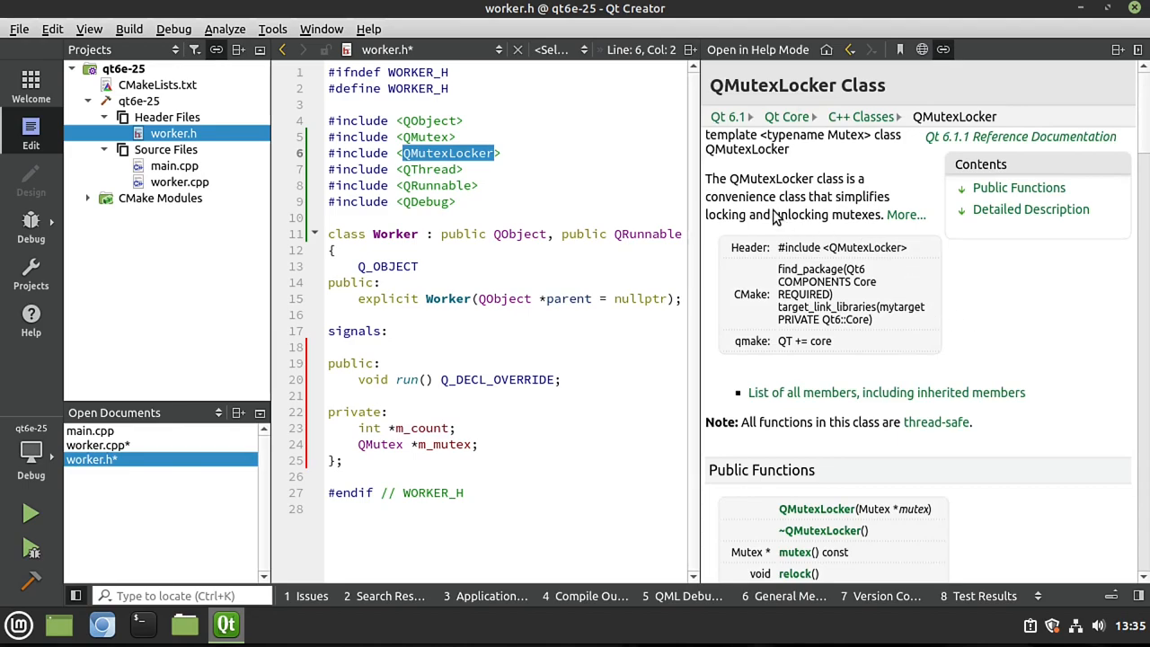
pyautogui.moveTo(762, 223)
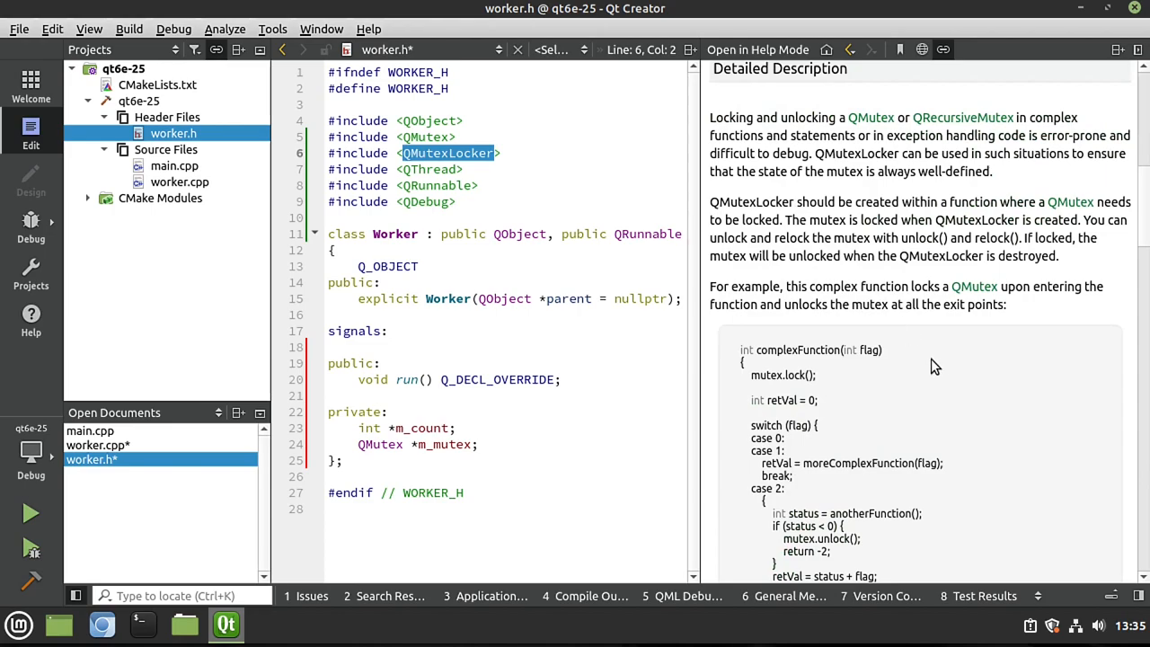
# Scroll through QMutexLocker's detailed example, then close the help pane beside worker.h.
pyautogui.scroll(-3)
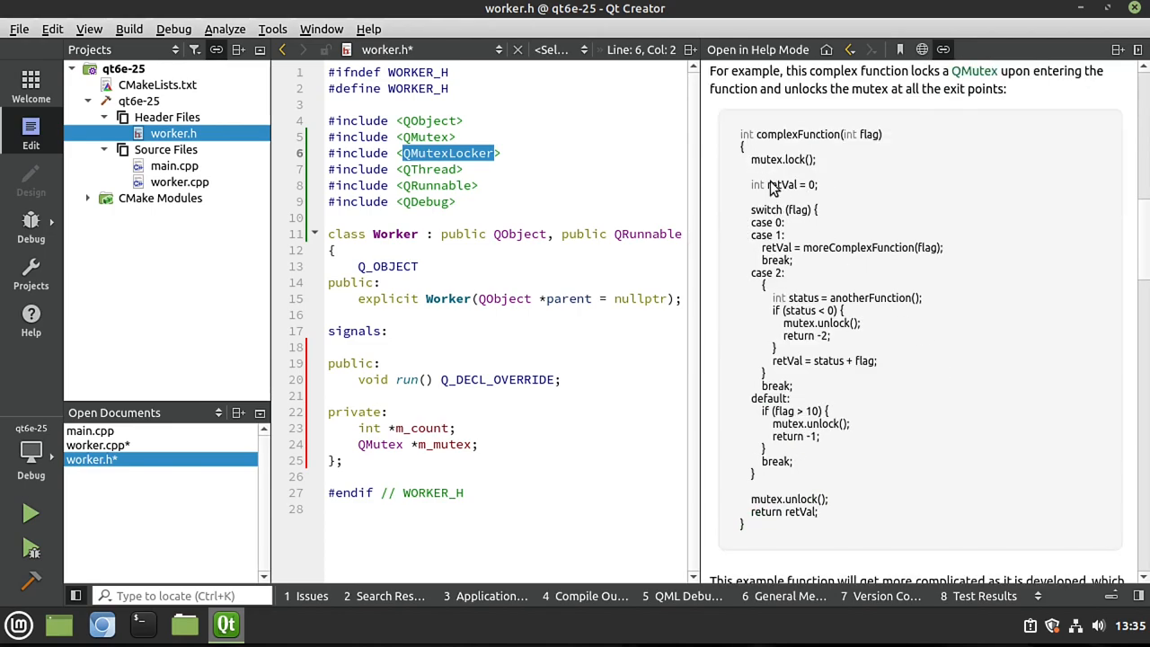
pyautogui.scroll(-3)
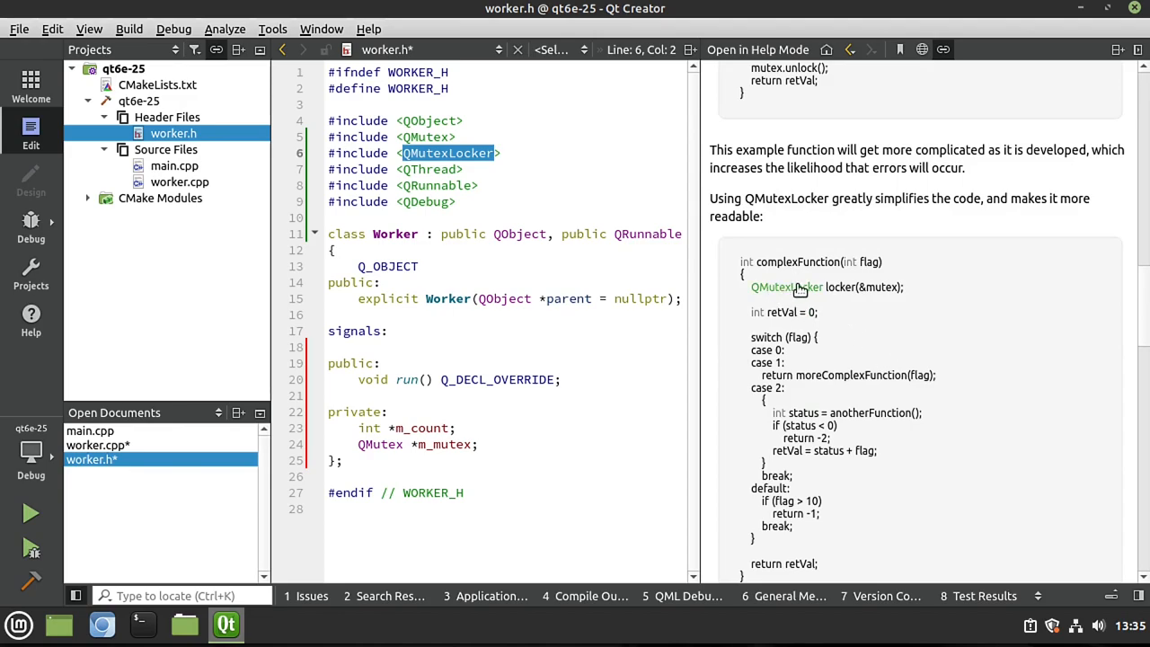
pyautogui.doubleClick(809, 288)
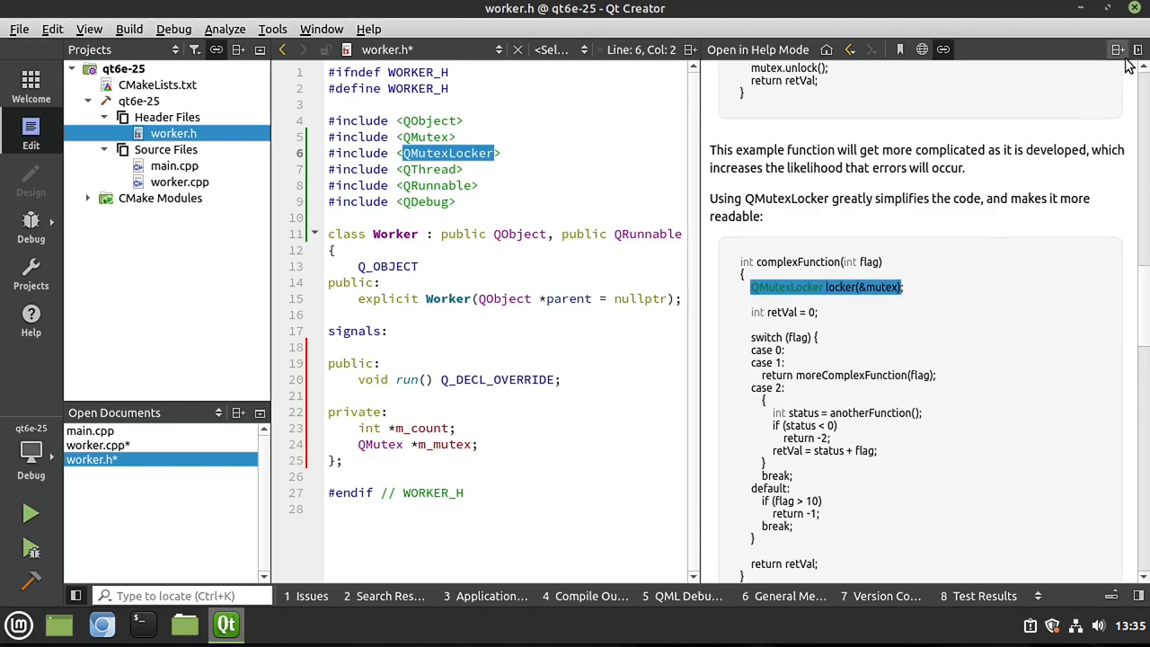
pyautogui.click(417, 266)
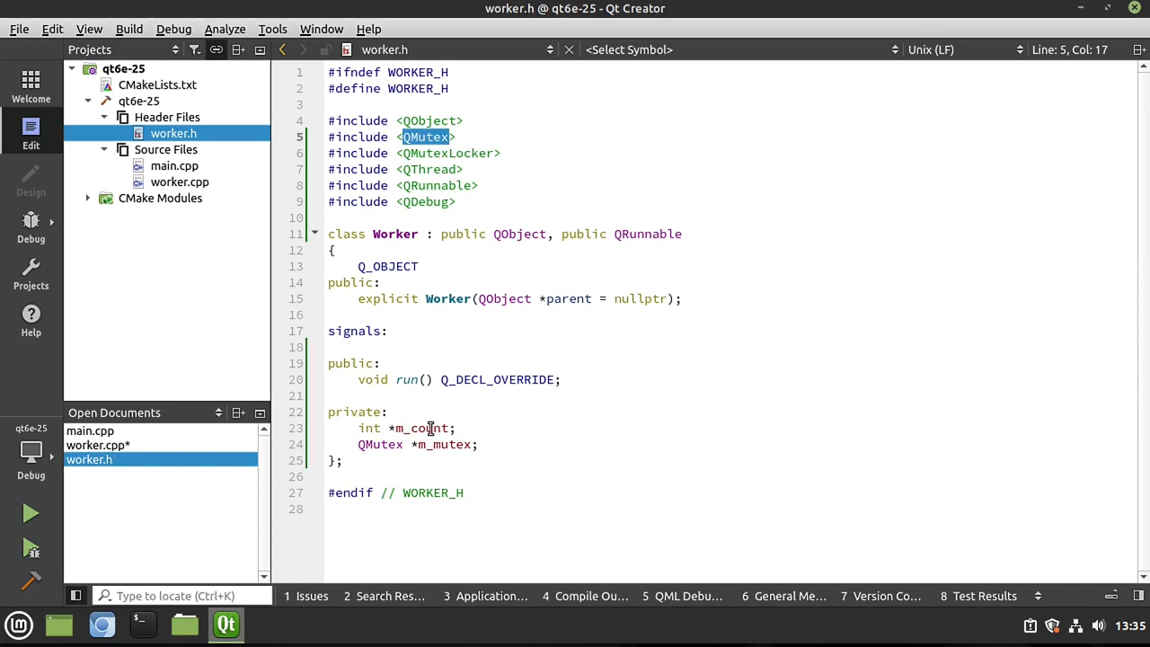
# Generate a setCount setter for m_count via Refactor, then start the same for m_mutex.
pyautogui.rightClick(429, 428)
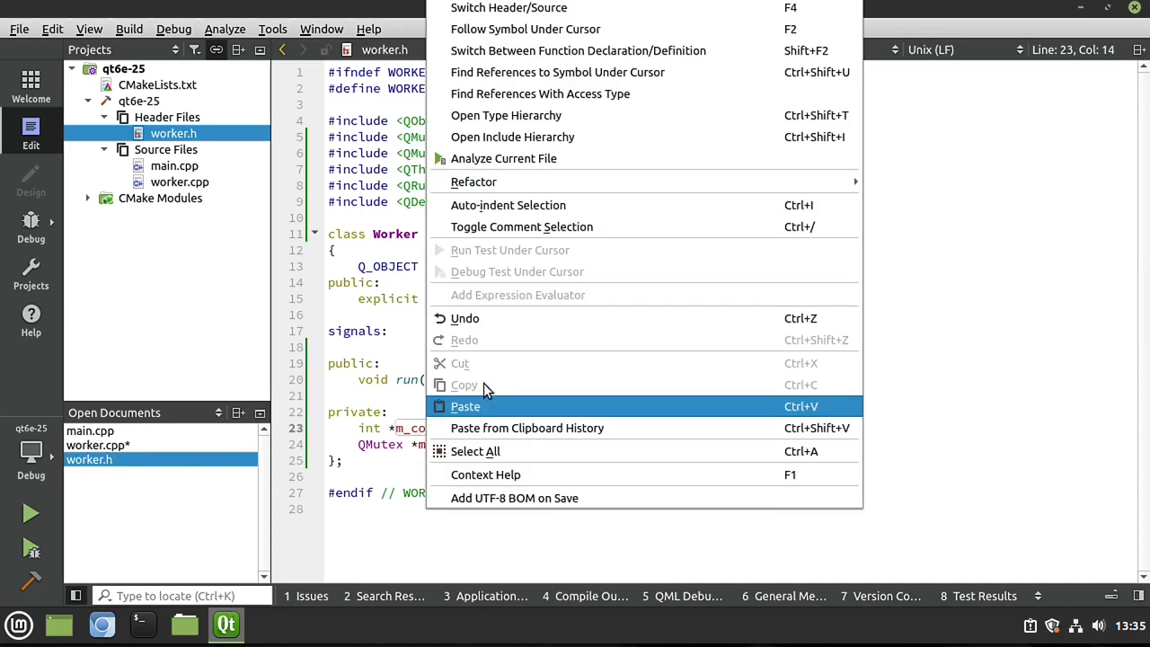
pyautogui.moveTo(474, 182)
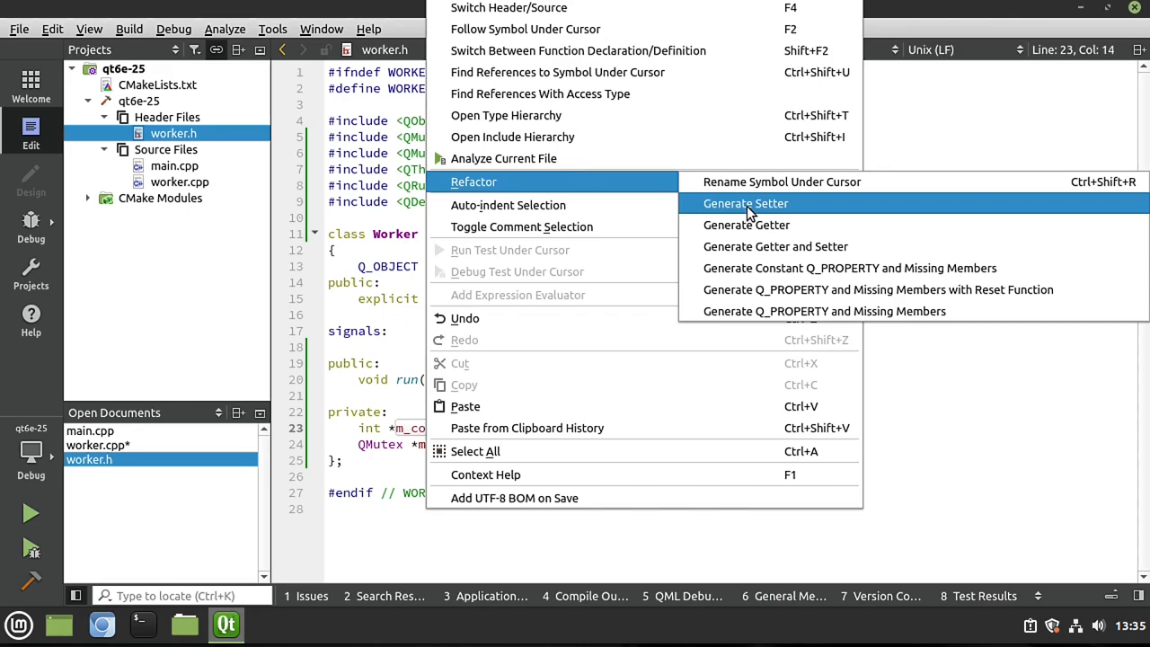
pyautogui.click(745, 203)
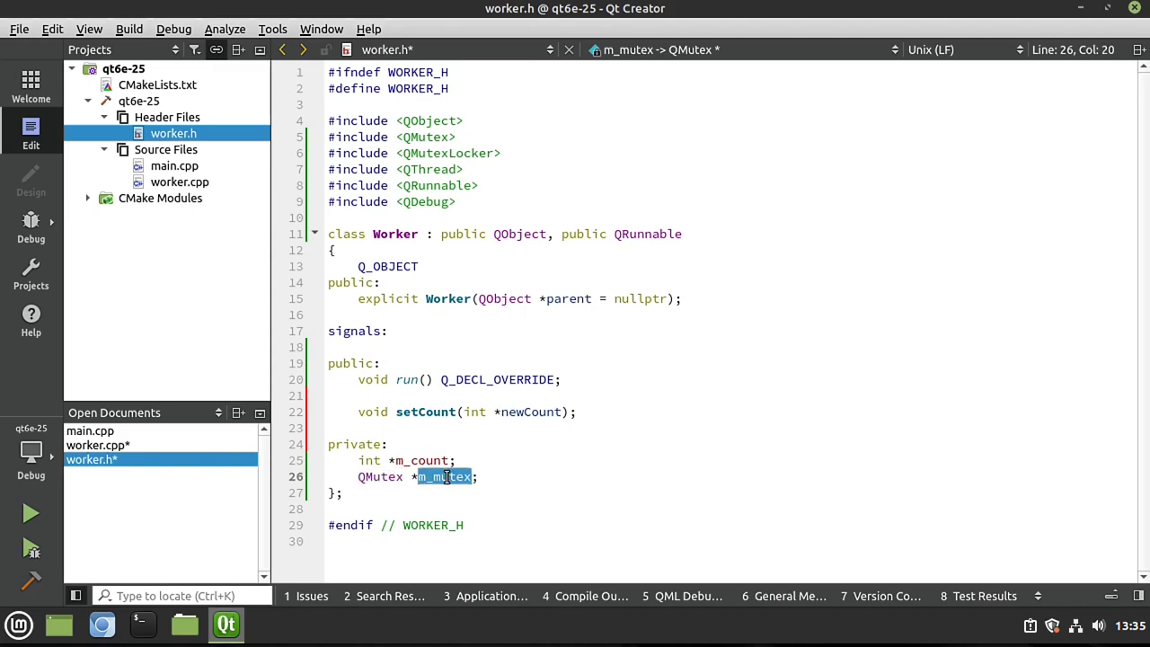
pyautogui.rightClick(445, 476)
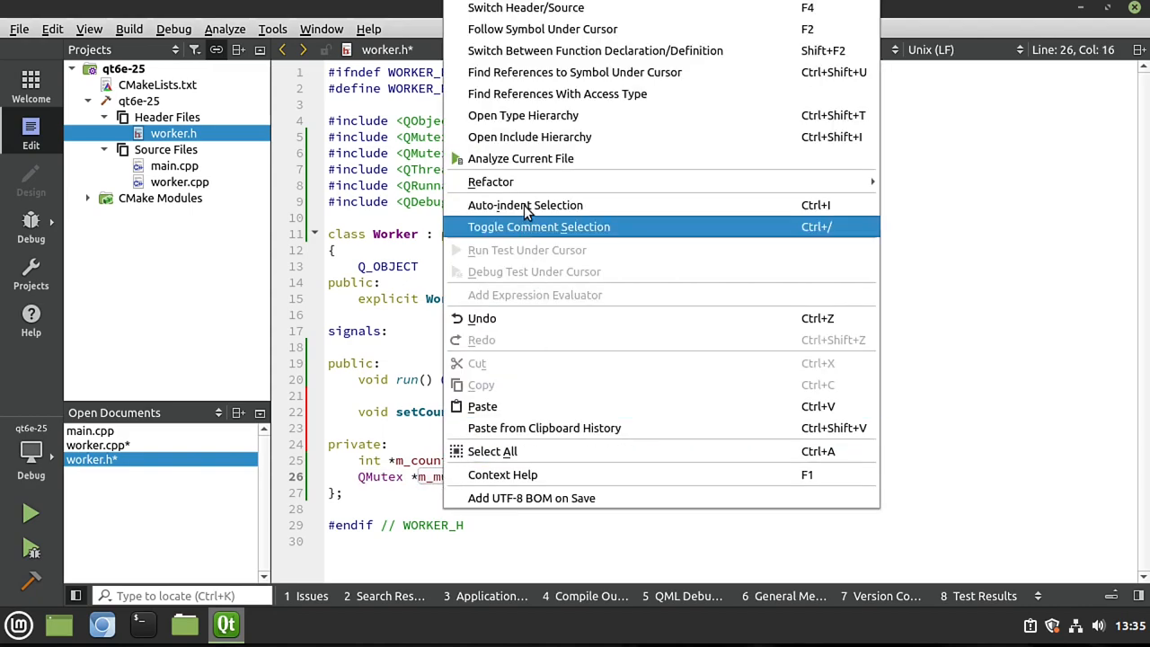
pyautogui.moveTo(490, 182)
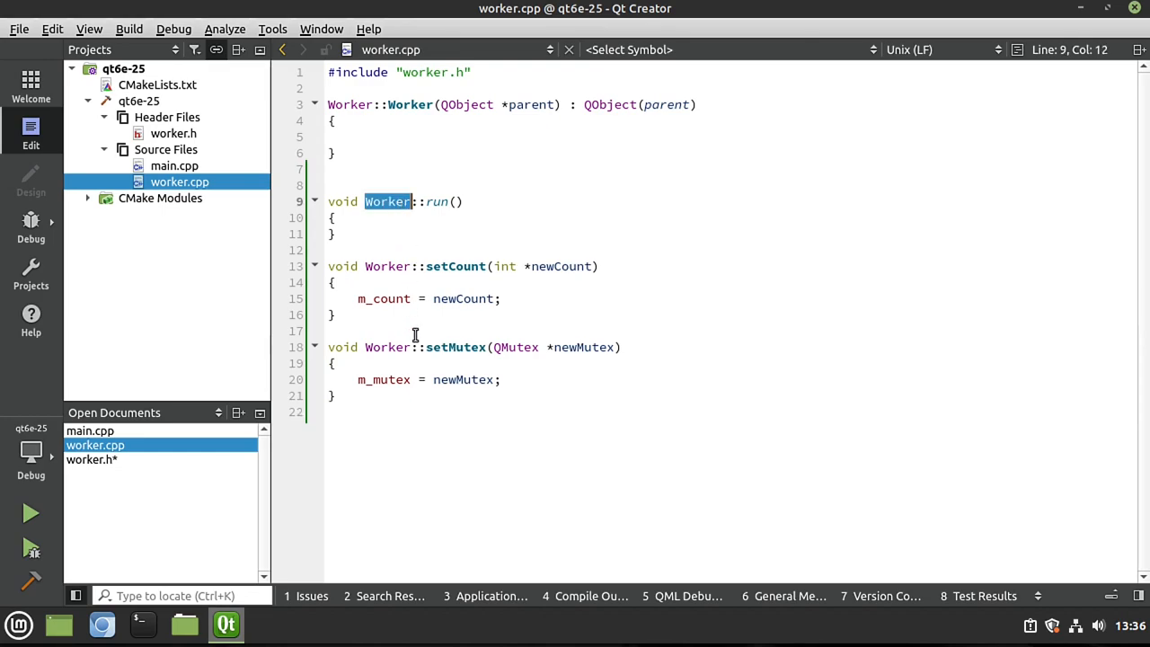
# Add a Threadpool comment in run() and a for loop iterating i from 0 to 10.
pyautogui.click(175, 165)
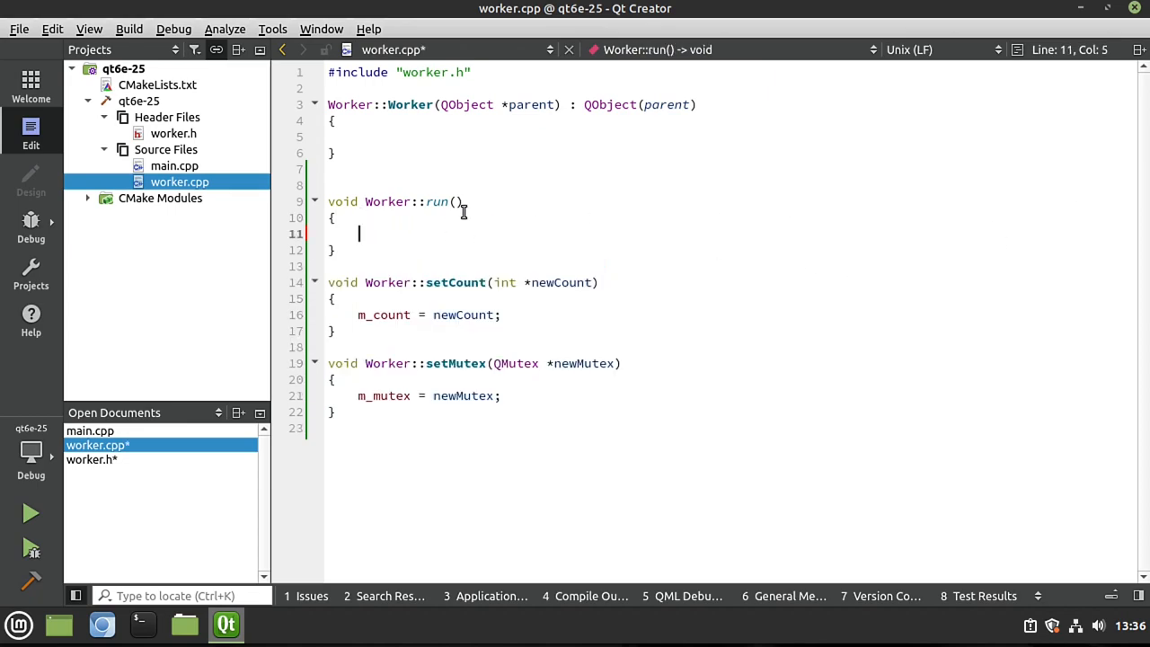
pyautogui.write('//')
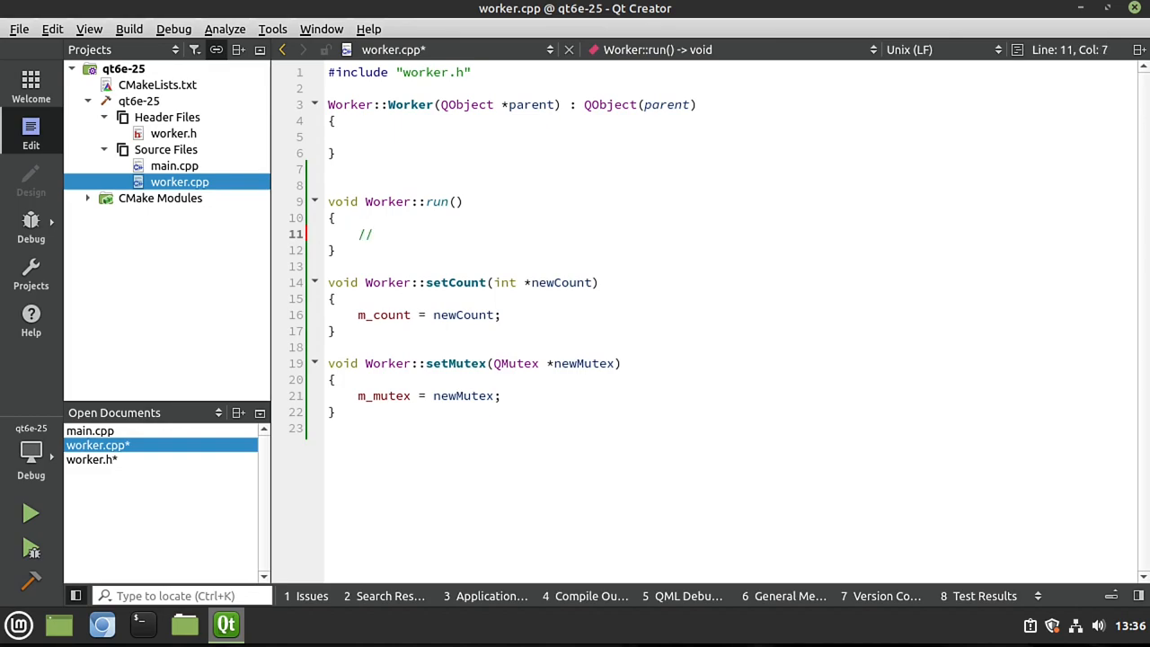
pyautogui.write('Threadpool runs this co')
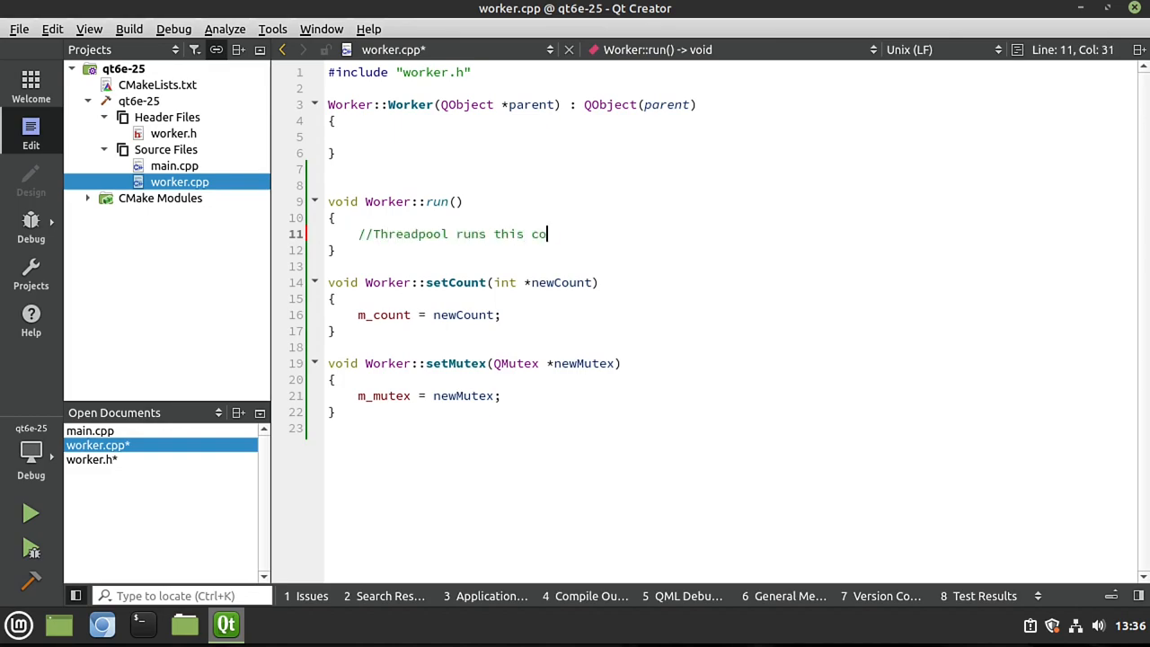
pyautogui.write('de')
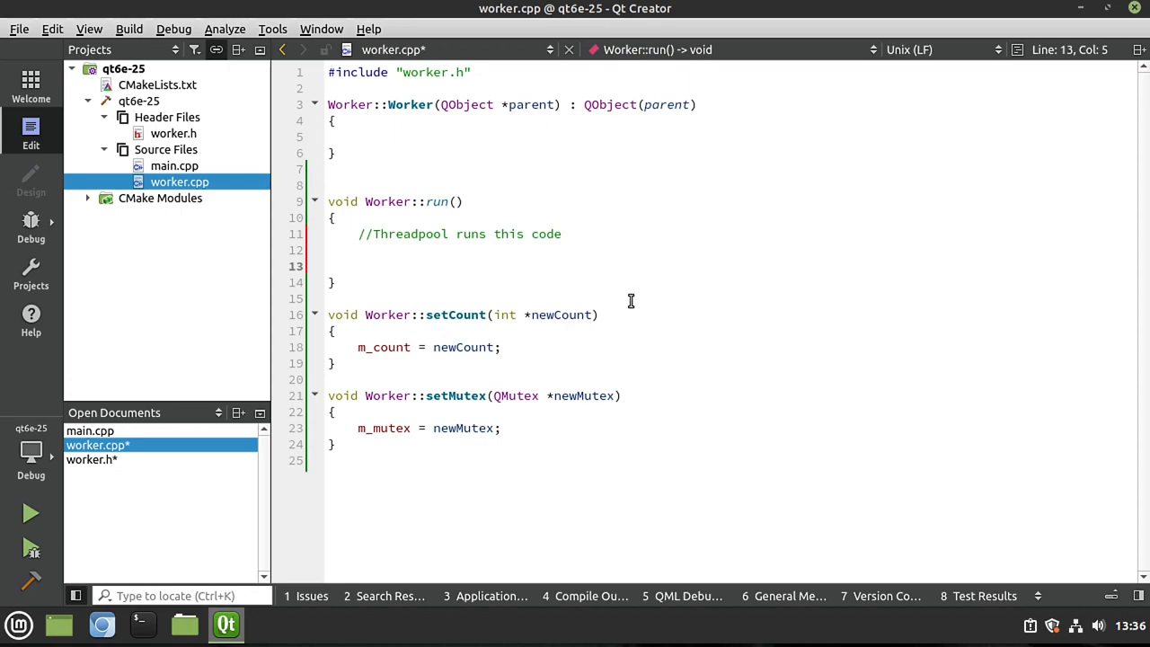
pyautogui.click(359, 266)
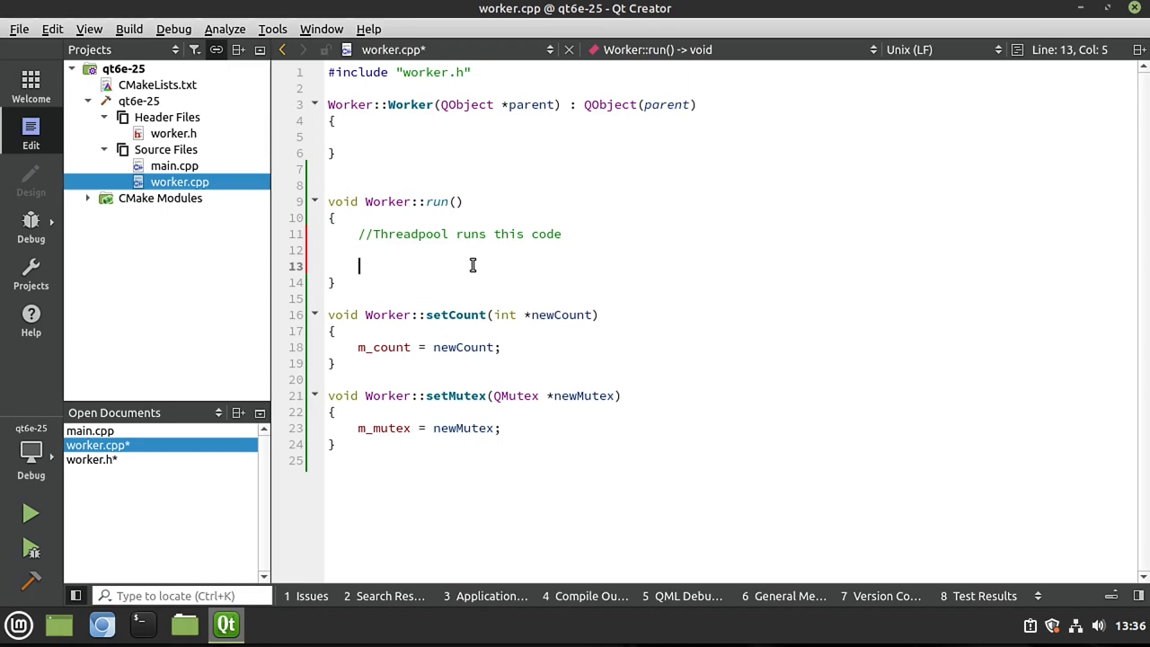
pyautogui.write('for(int i = 0; i')
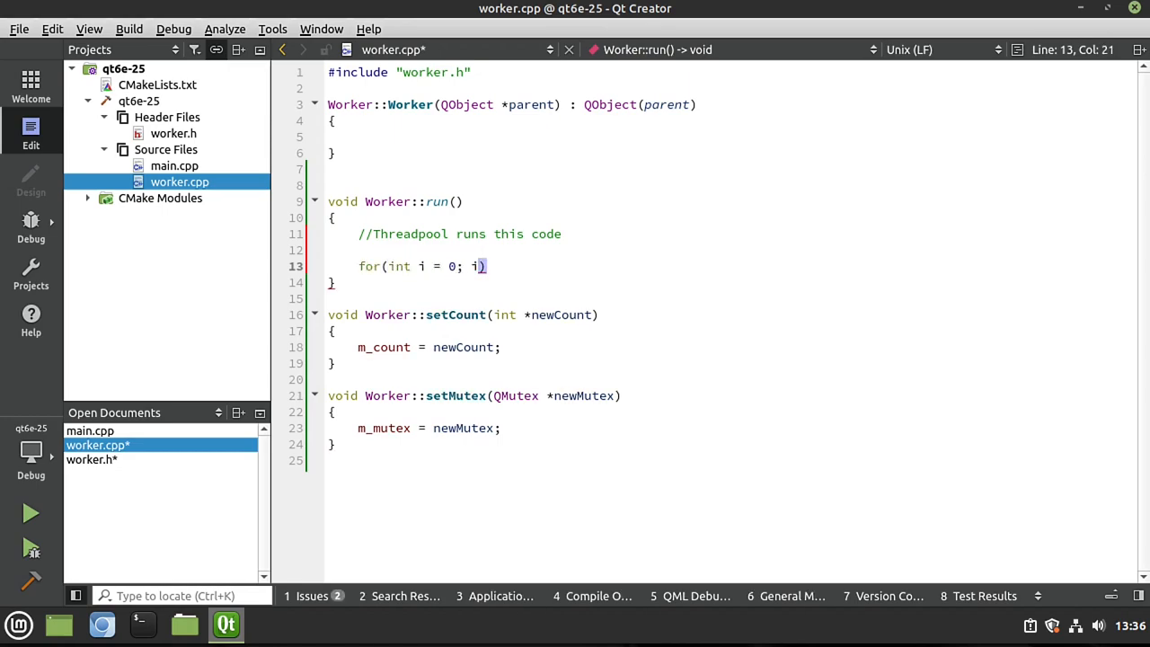
pyautogui.write('< 10;')
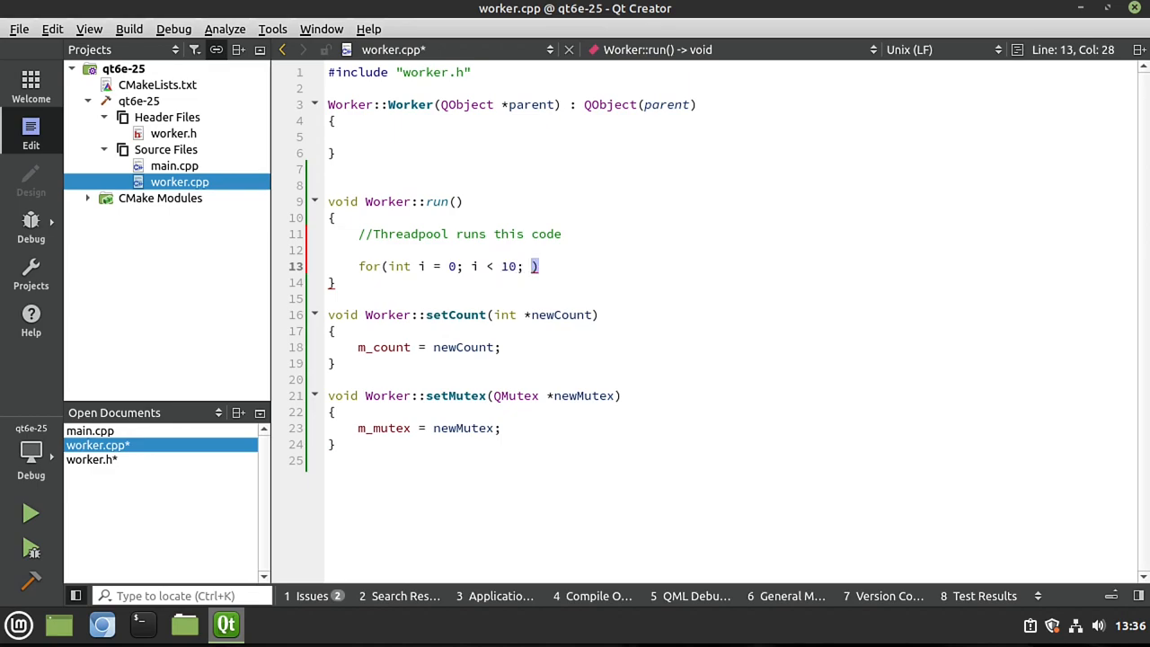
pyautogui.write('i++')
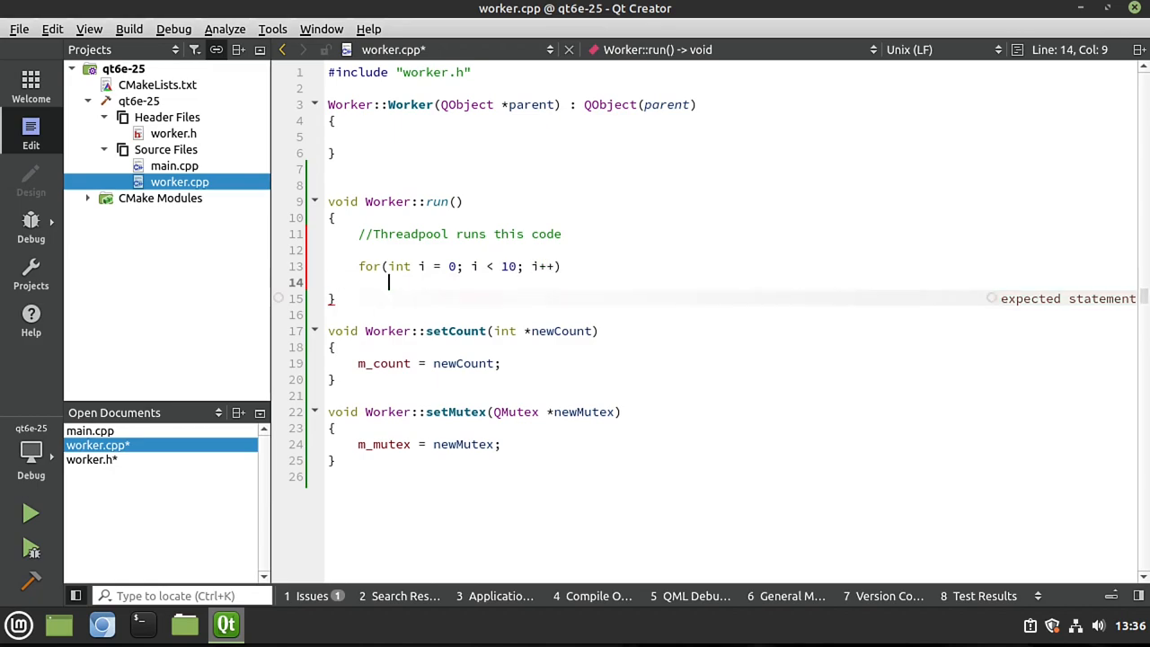
pyautogui.write('{')
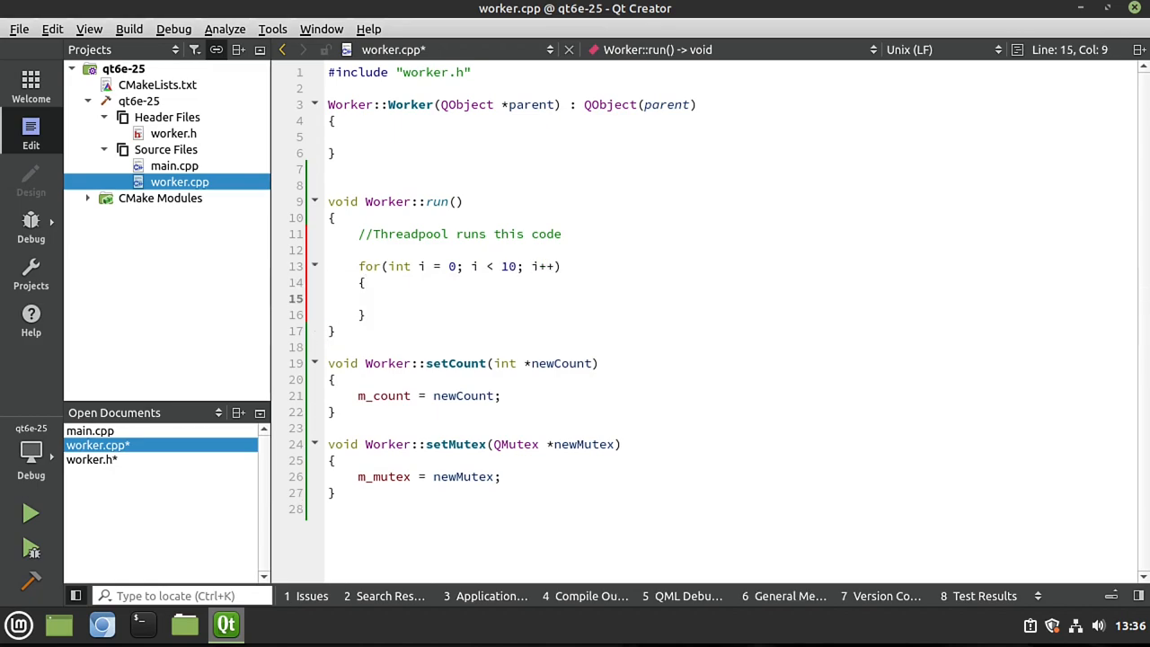
# Inside the loop write int value = *m_count; value++; *m_count = value; //DANGER!!!!
pyautogui.click(388, 299)
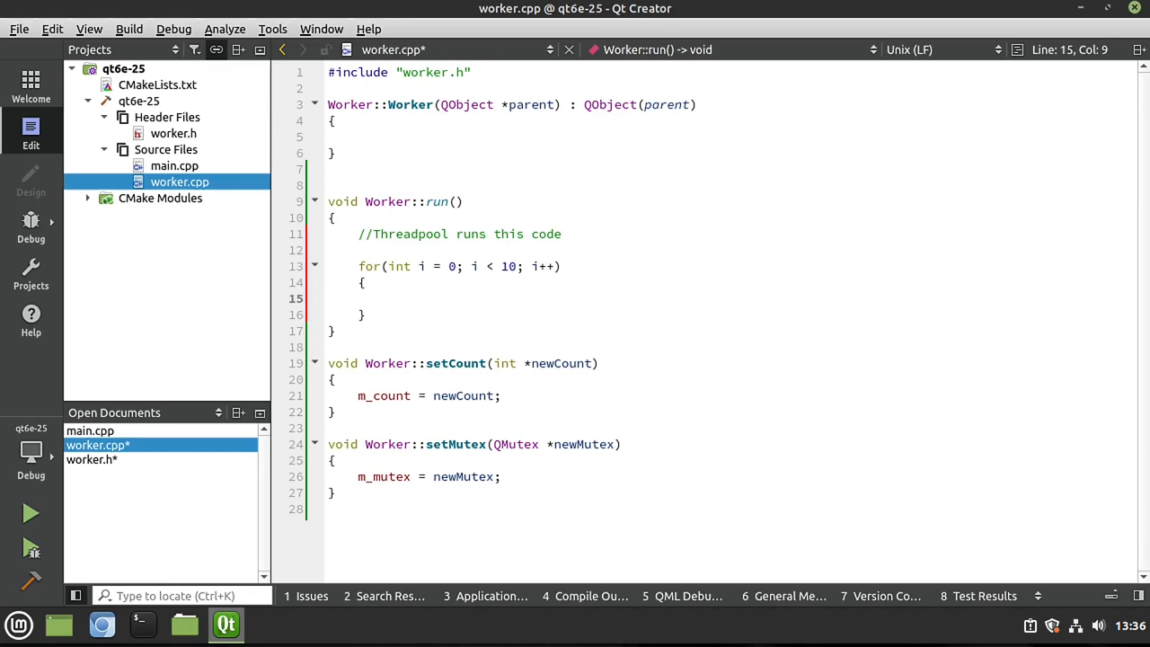
pyautogui.write('int value = *')
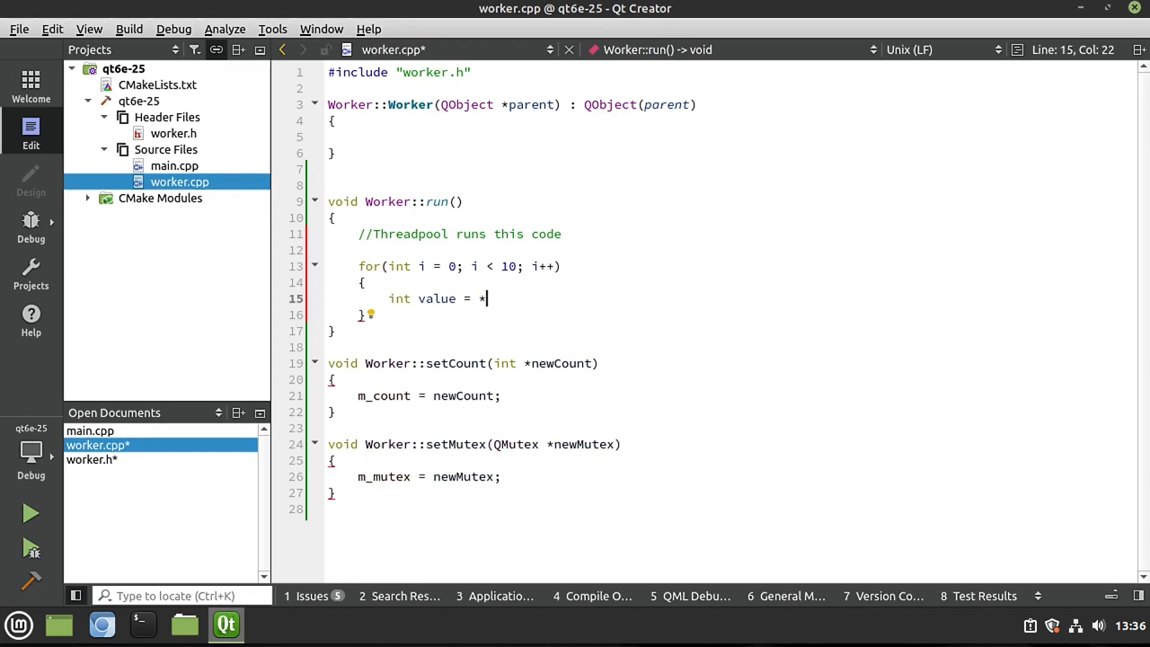
pyautogui.write('M')
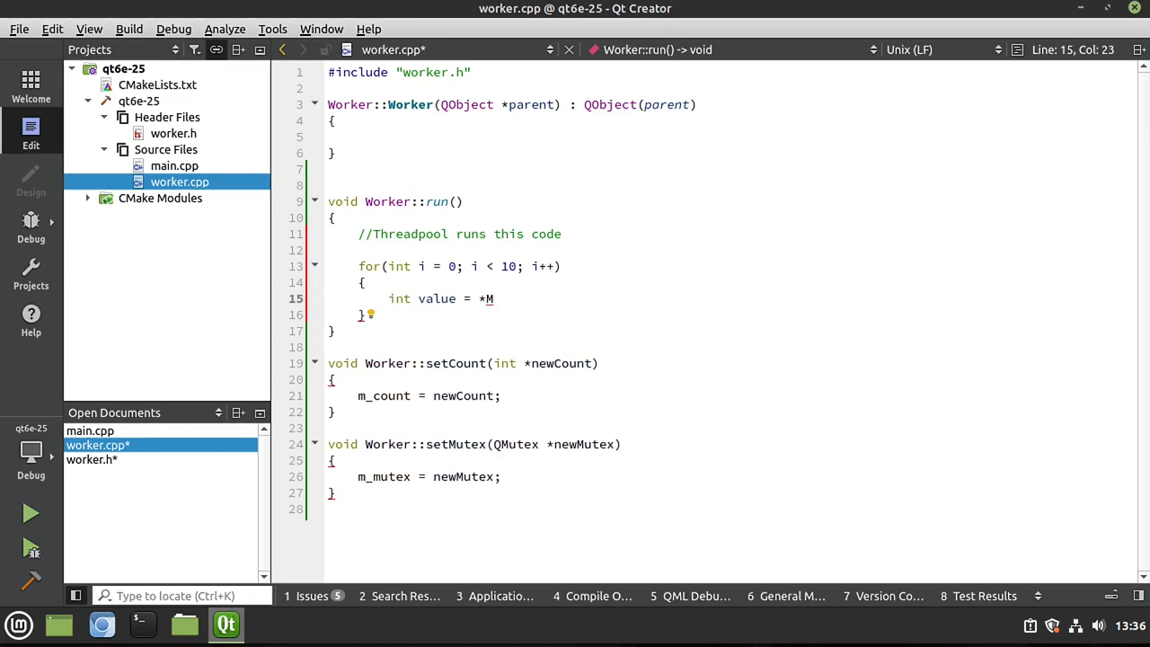
pyautogui.write('_count')
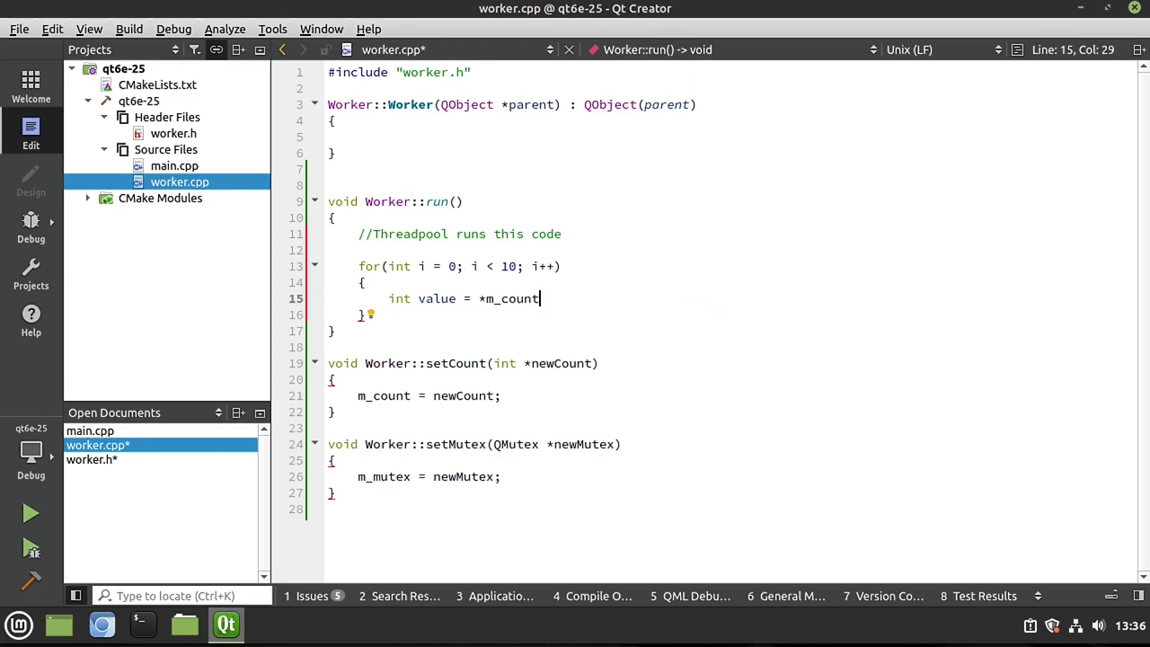
pyautogui.write(';')
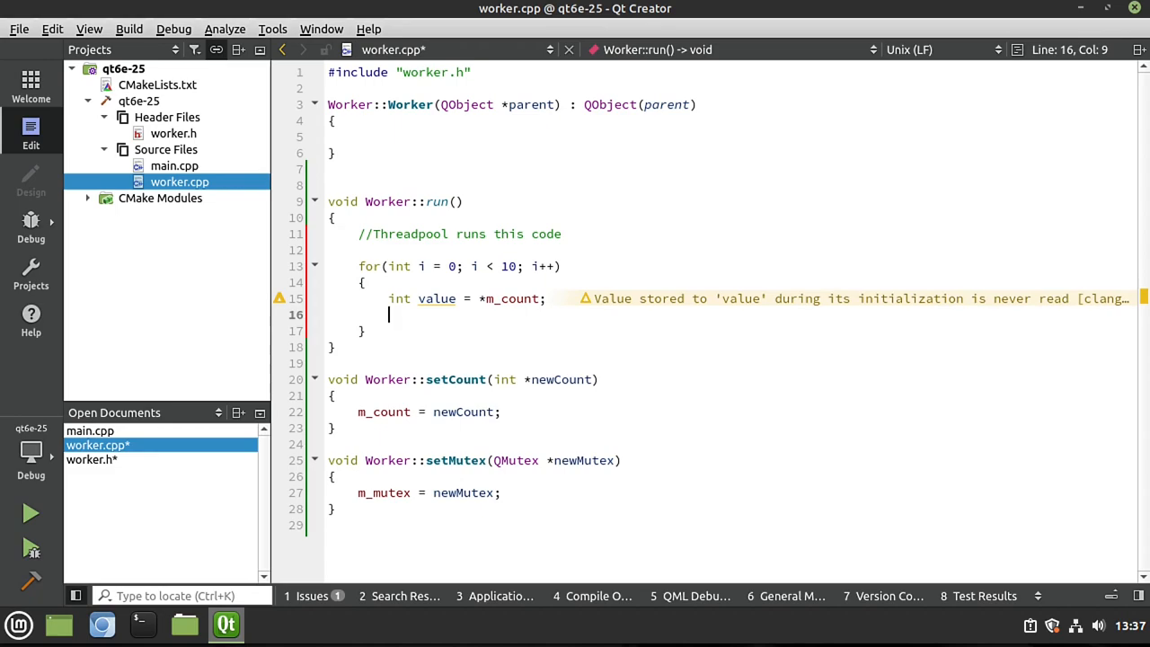
pyautogui.write('value++;')
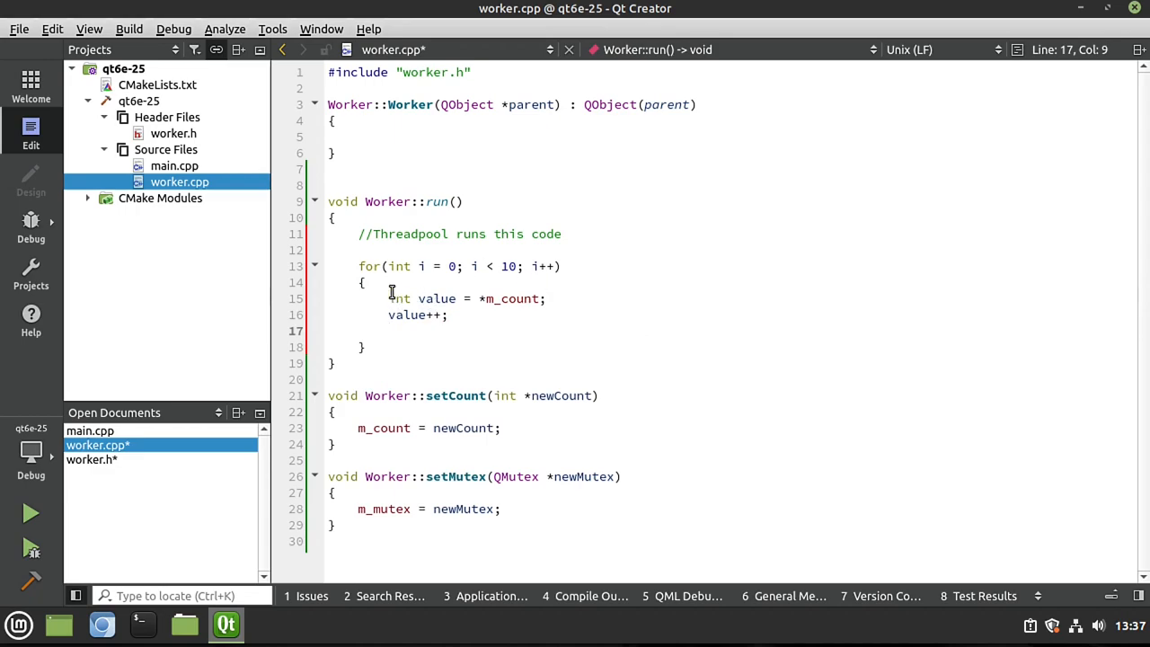
pyautogui.doubleClick(436, 298)
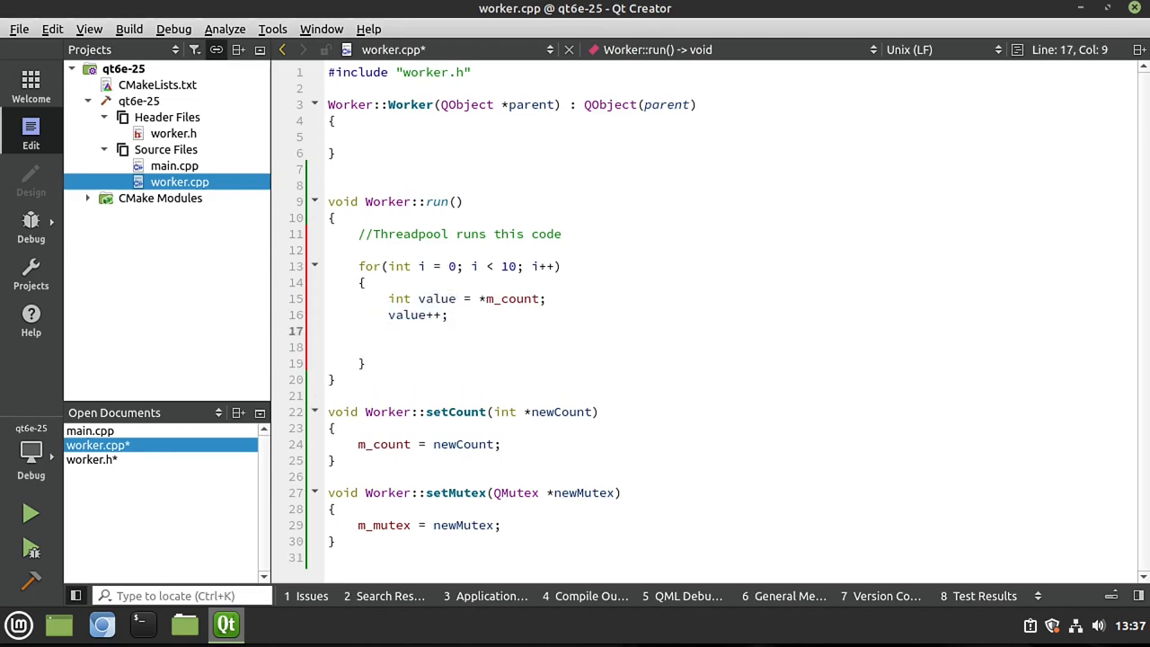
pyautogui.write('*')
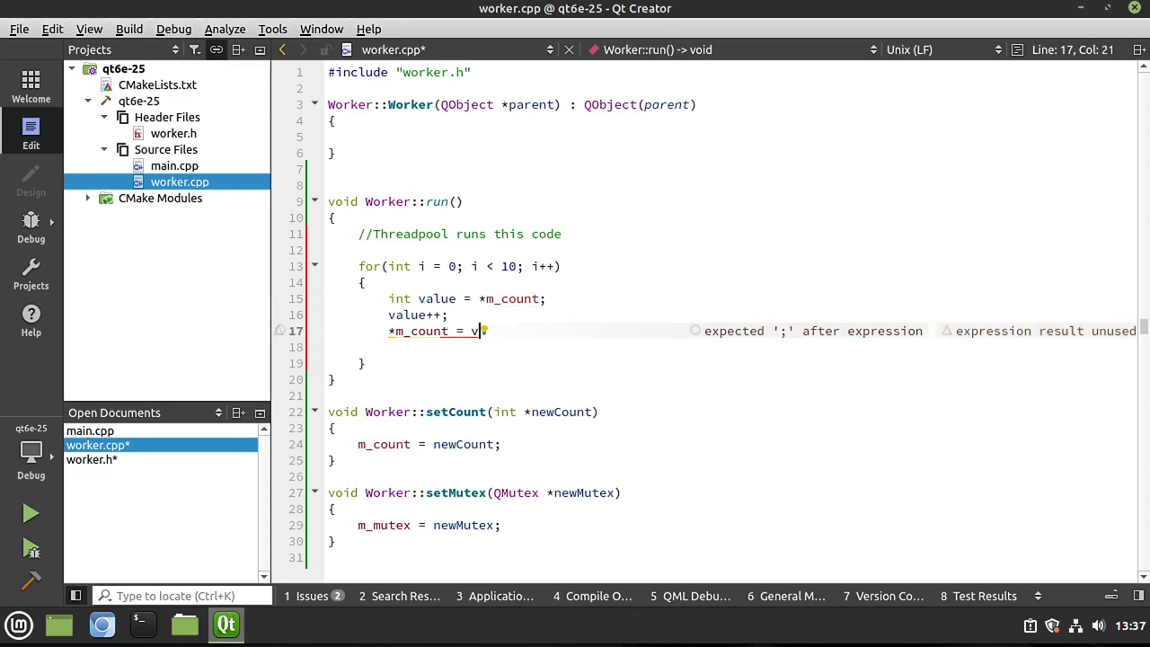
pyautogui.write('alue')
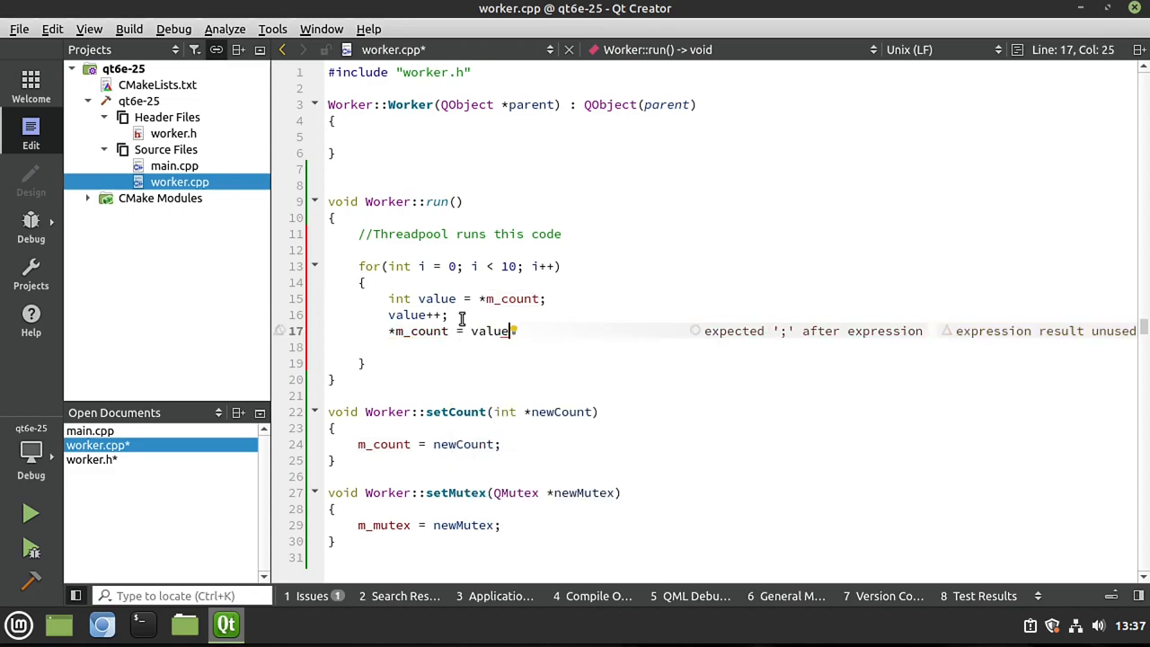
pyautogui.write('; //DANG')
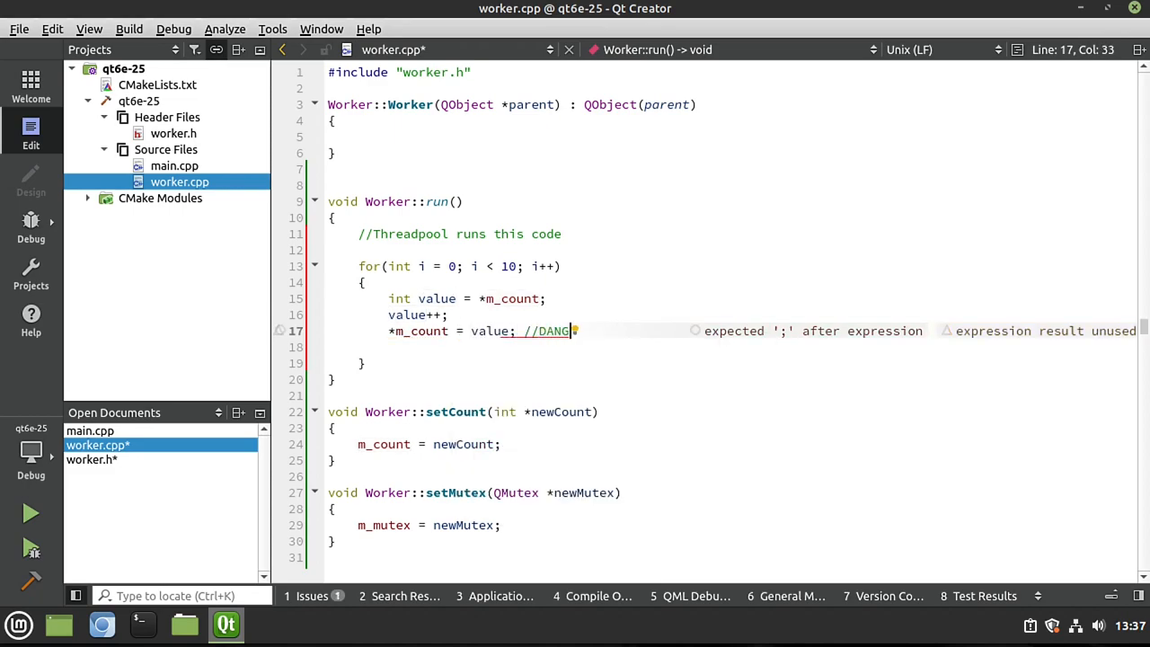
pyautogui.write('ER!!!!')
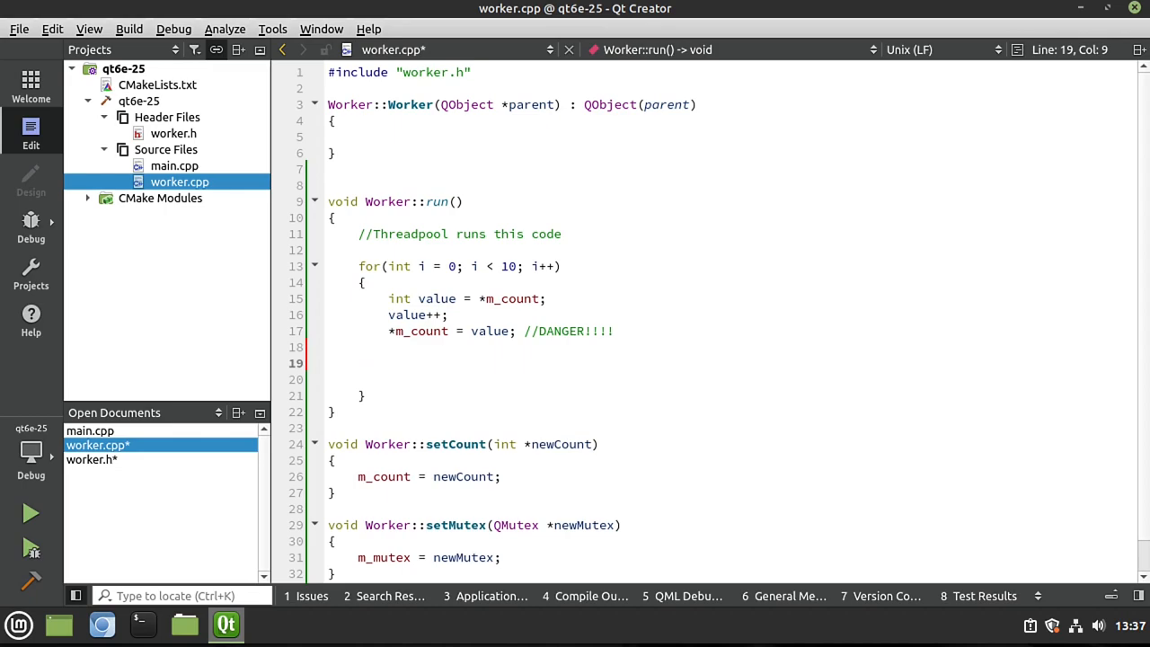
# Log QThread::currentThread() and *m_count via qInfo() inside the run() loop.
pyautogui.write('q')
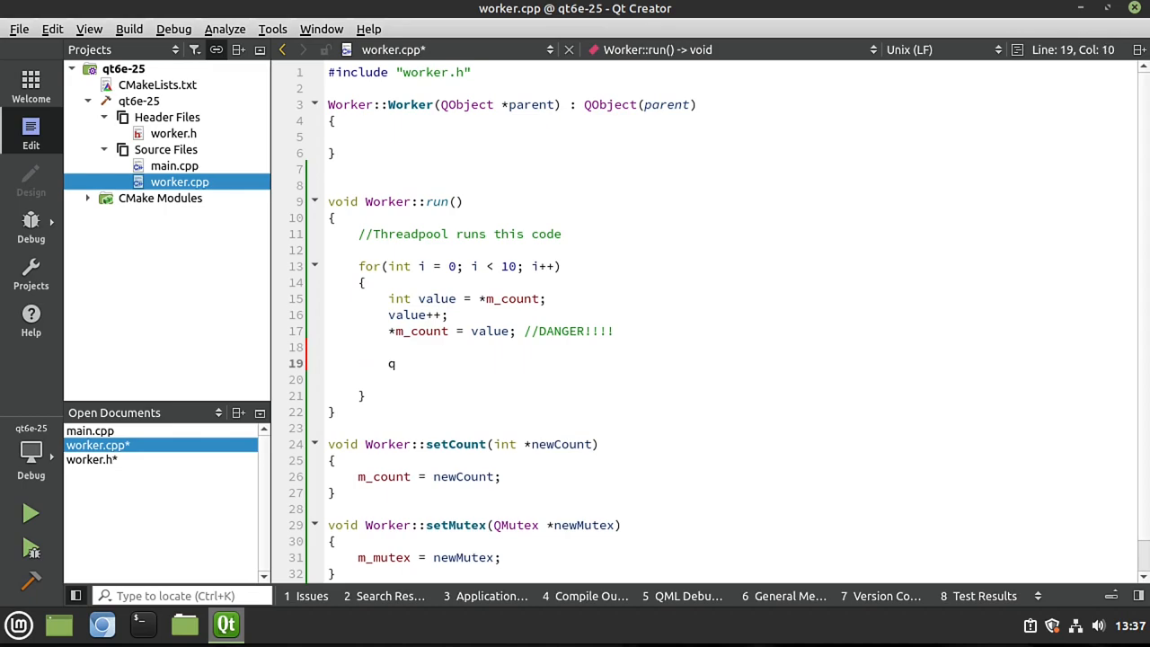
pyautogui.write('Info()')
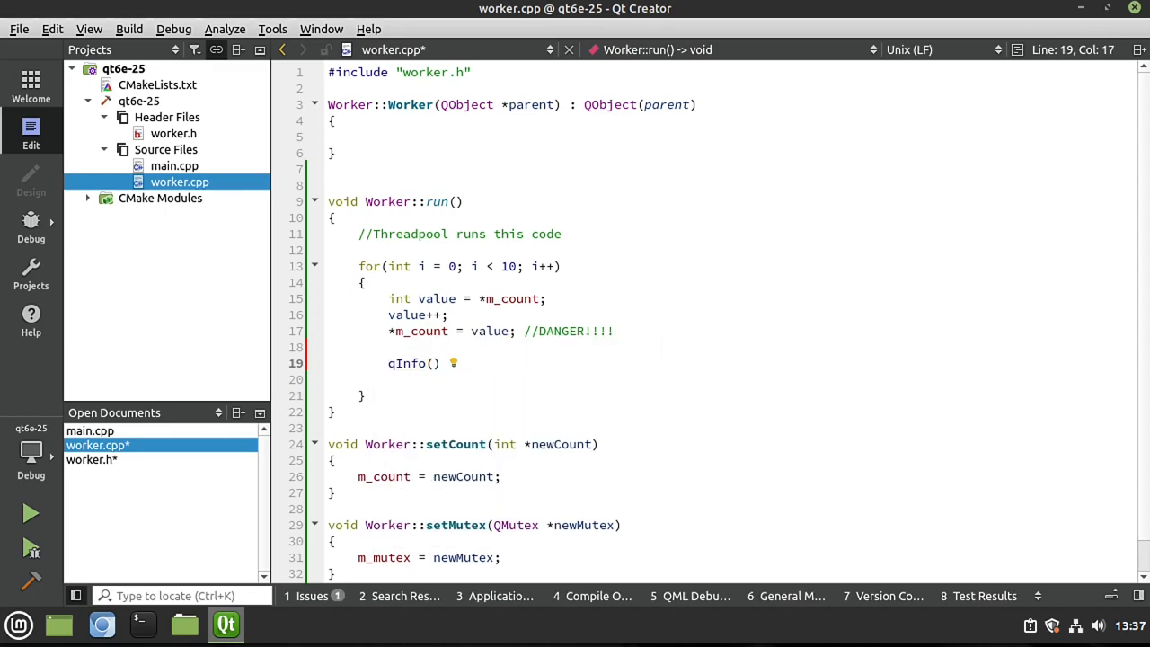
pyautogui.write('<<')
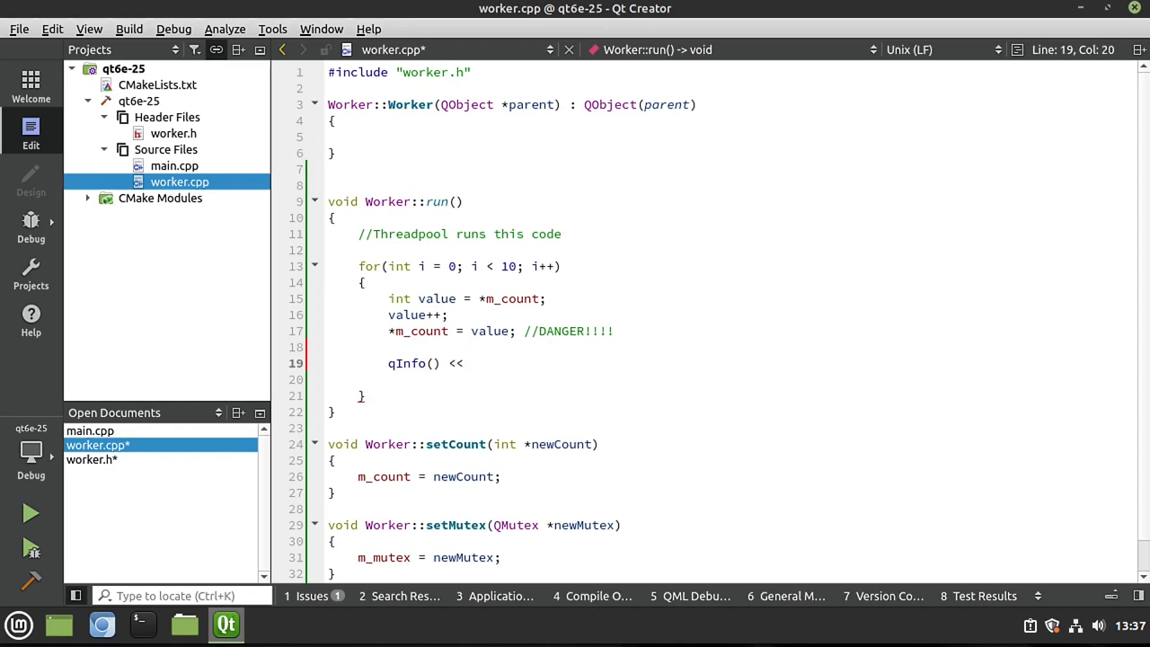
pyautogui.write('QThread')
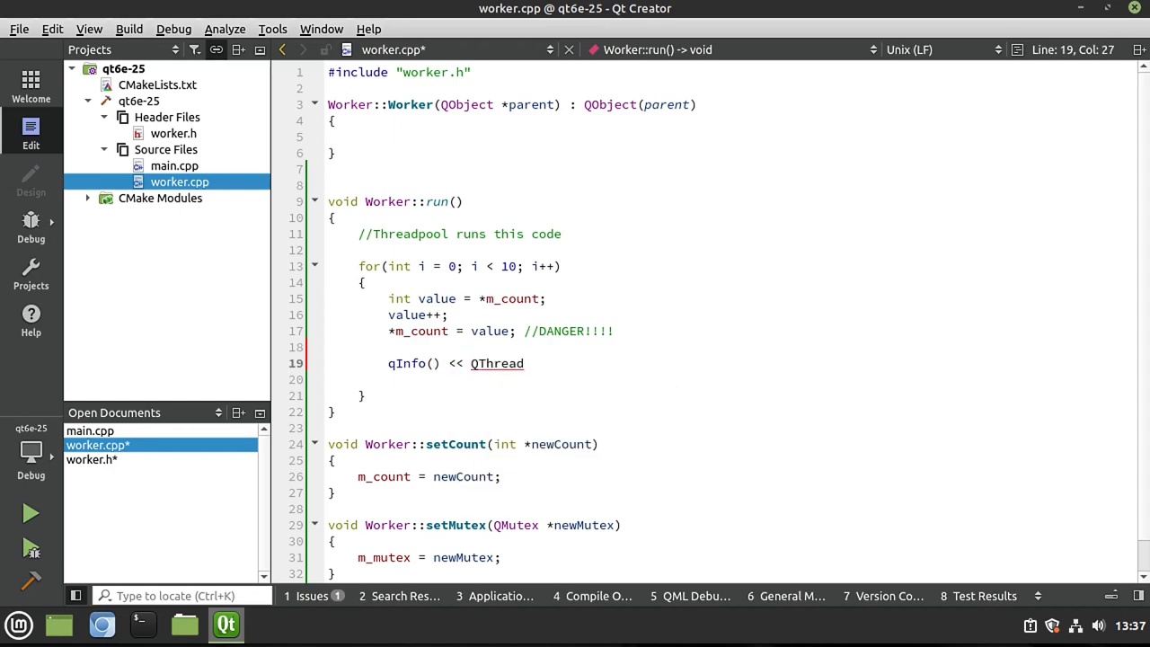
pyautogui.write('::currentThread() <<')
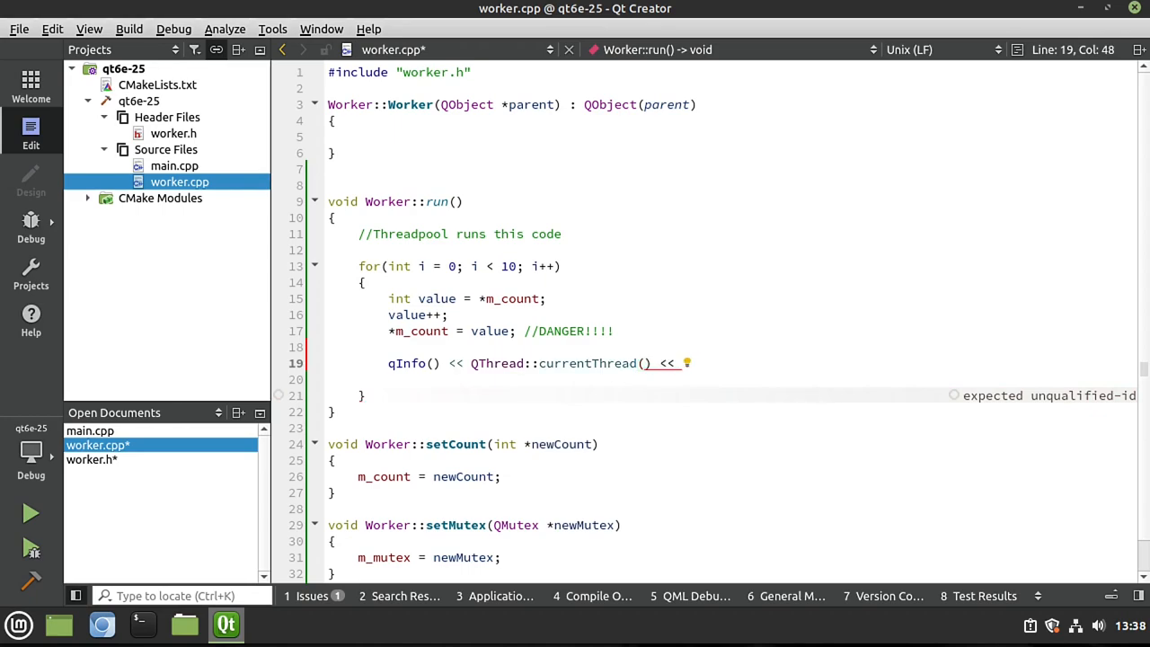
pyautogui.write('*')
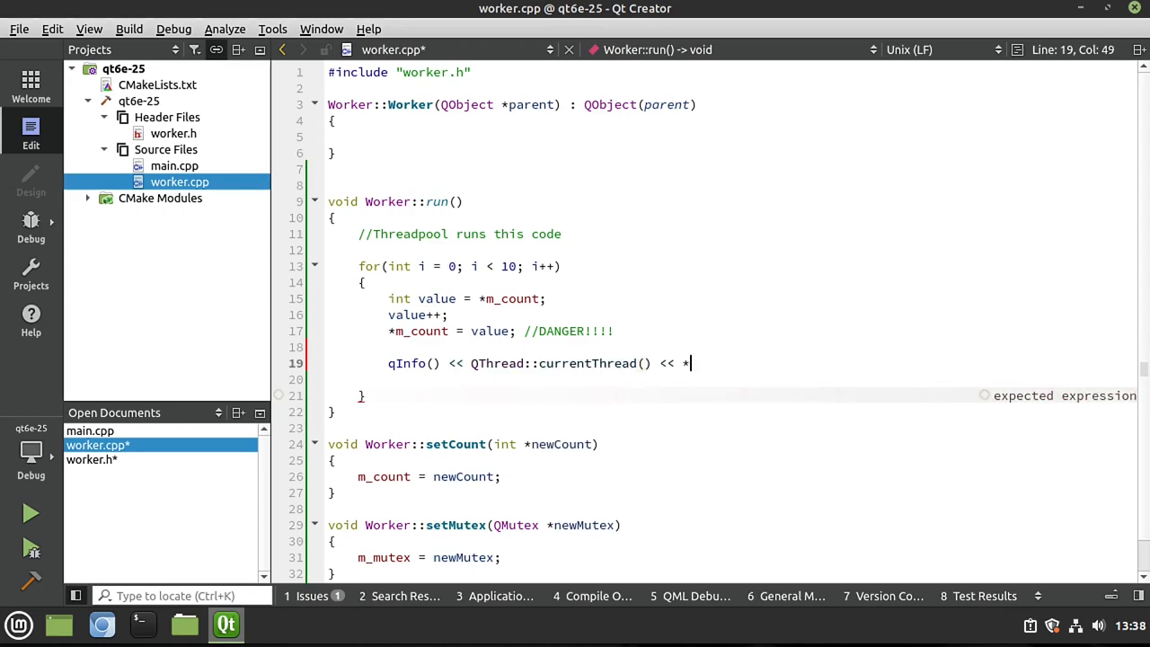
pyautogui.write('m_count')
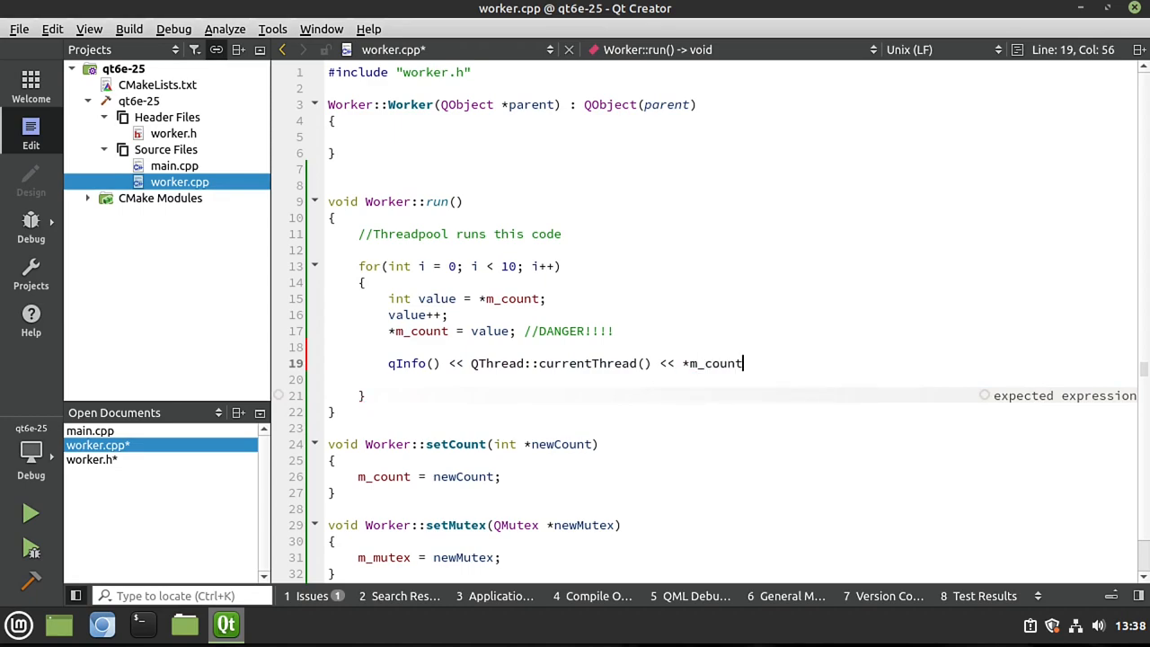
pyautogui.write(';')
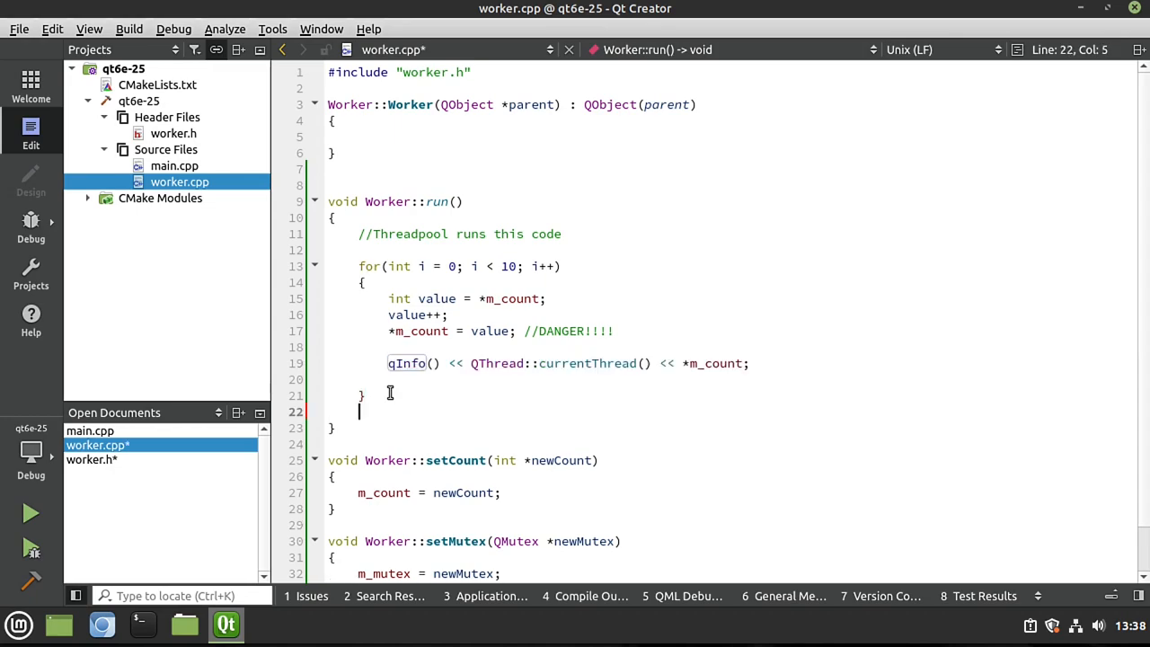
# After the loop, log the current thread with "Done" instead of the count.
pyautogui.write('qInfo() << QThread::currentThread() << *m_count;')
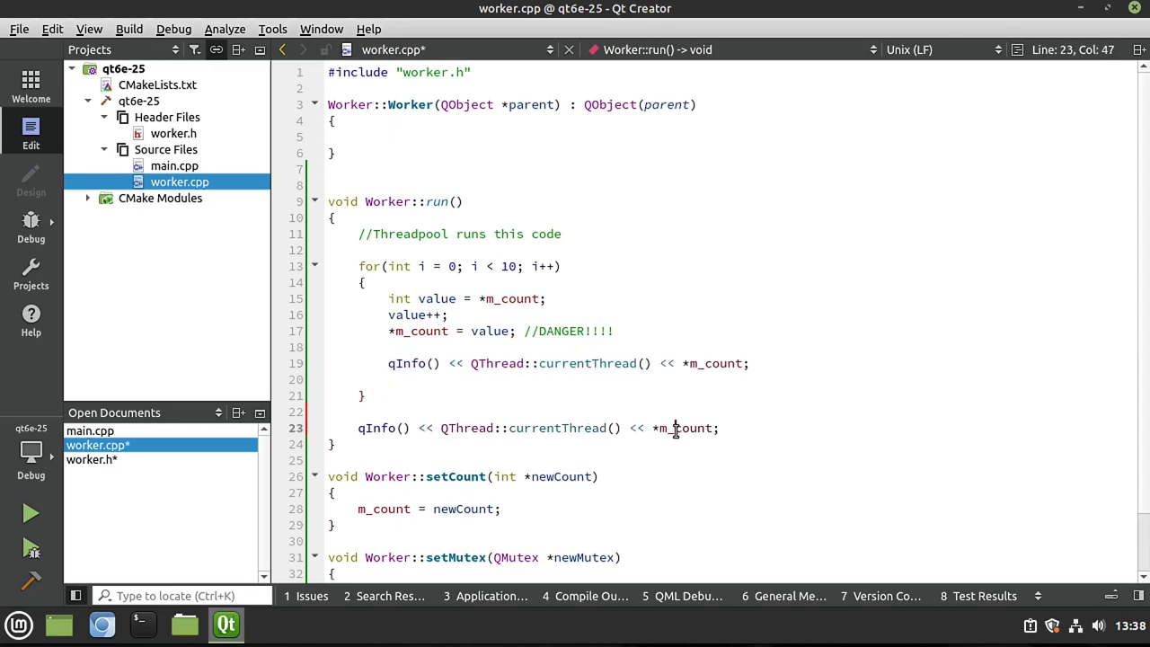
pyautogui.press('BackSpace')
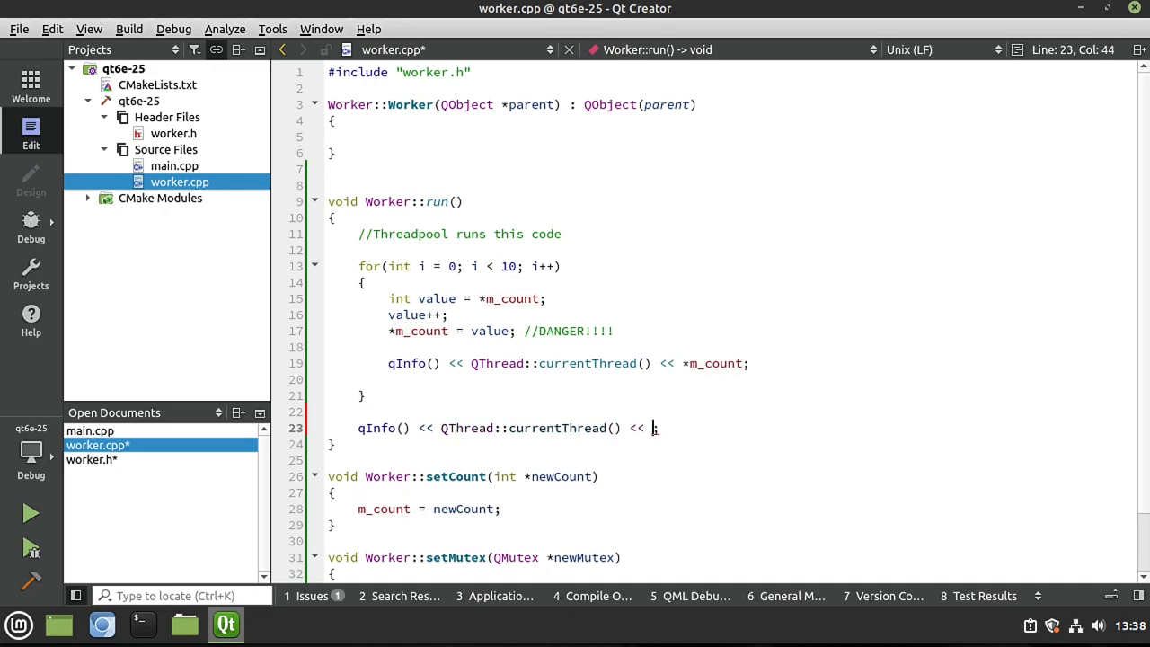
pyautogui.write('"Done"')
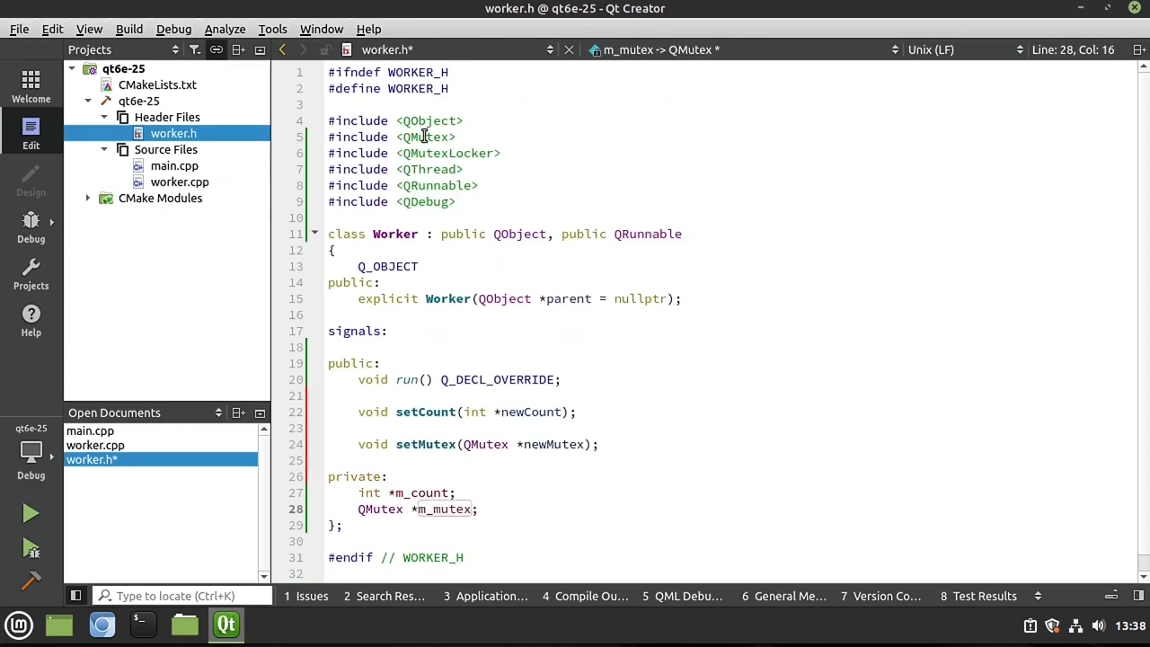
# Reopen worker.cpp and draft m_mutex->lock() at the start of the loop body.
pyautogui.doubleClick(426, 136)
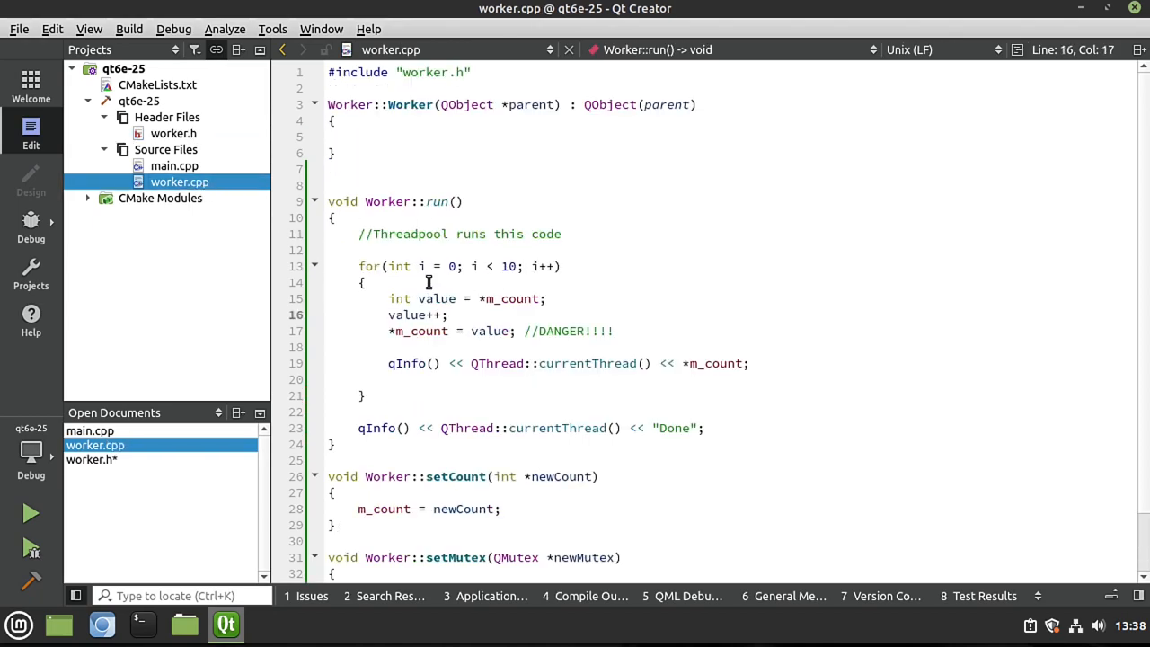
pyautogui.click(366, 282)
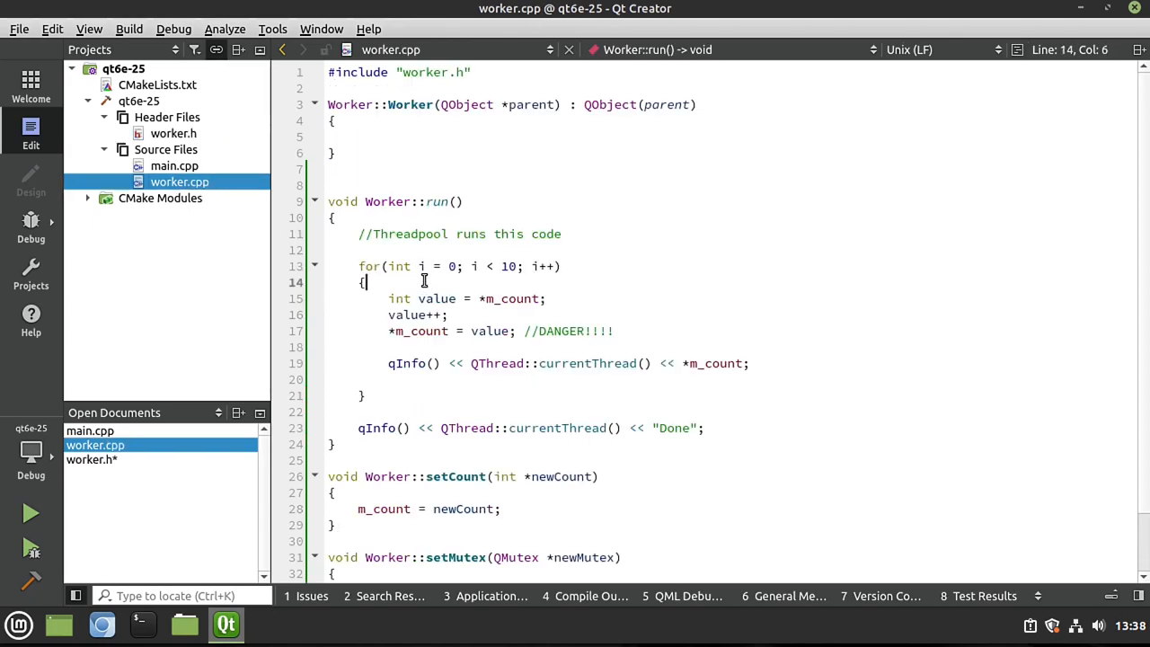
pyautogui.write('m_mutex')
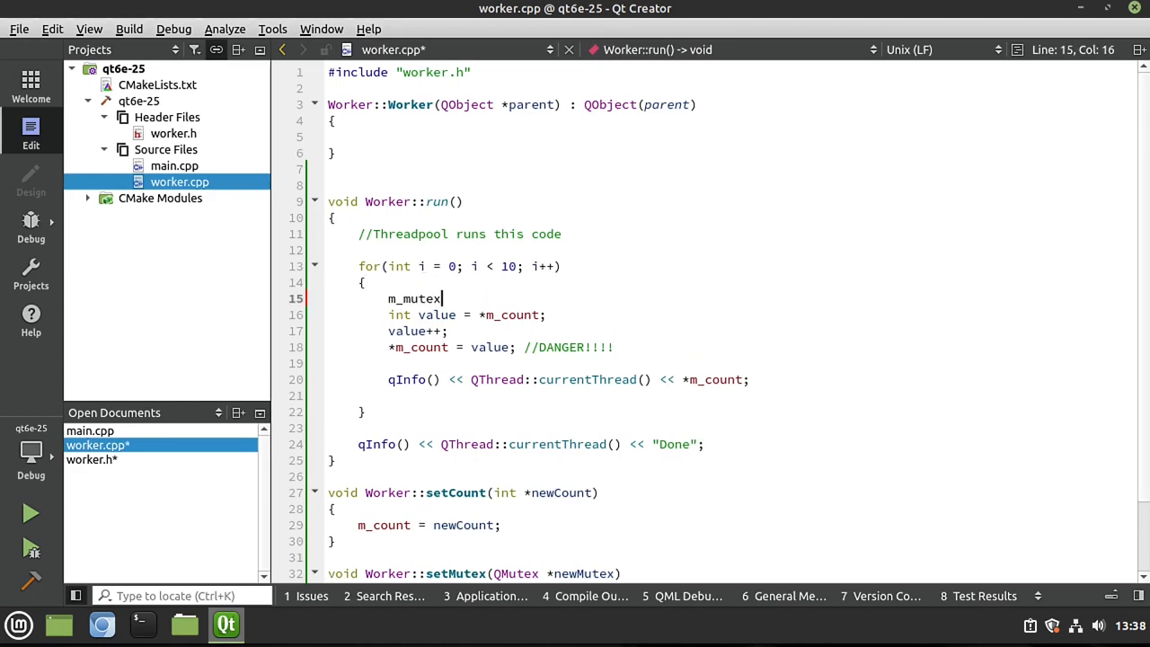
pyautogui.write('->lock();')
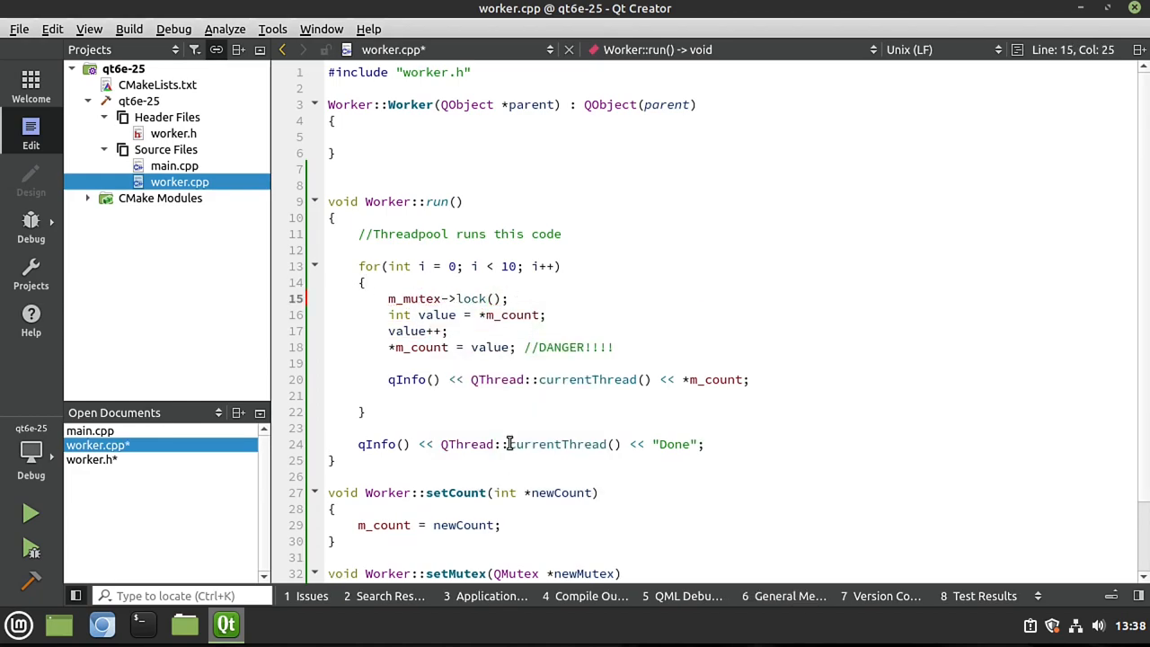
pyautogui.click(514, 444)
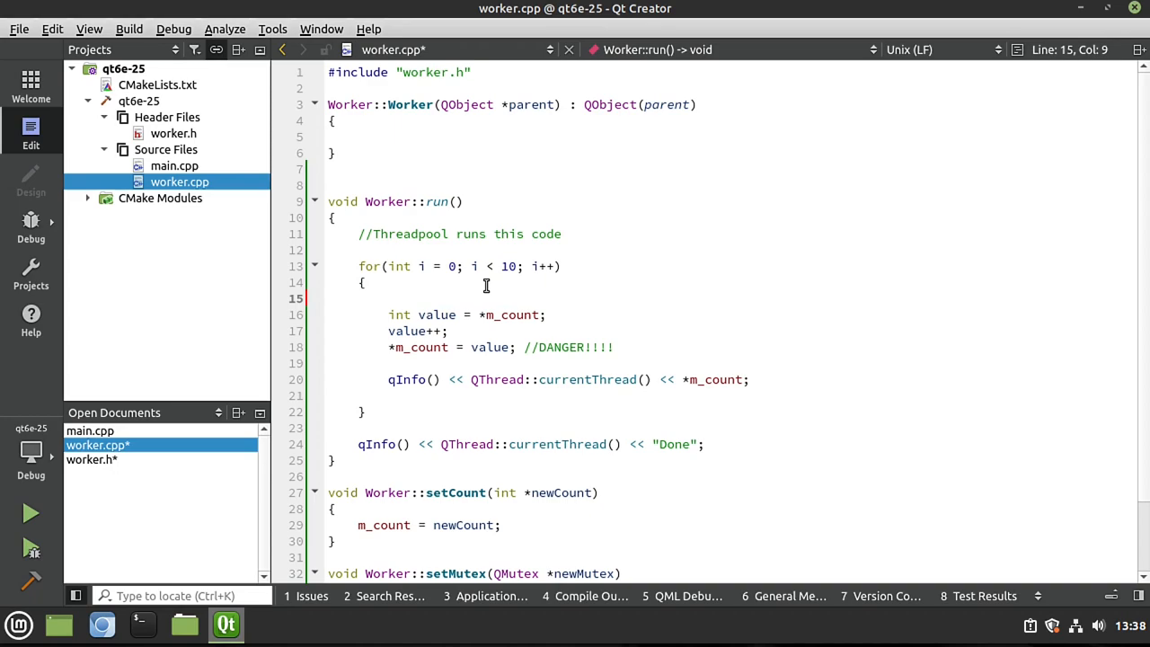
# Guard the loop body with QMutexLocker on m_mutex, commented //Lock and //unlock.
pyautogui.write('QMutexLocker locker(')
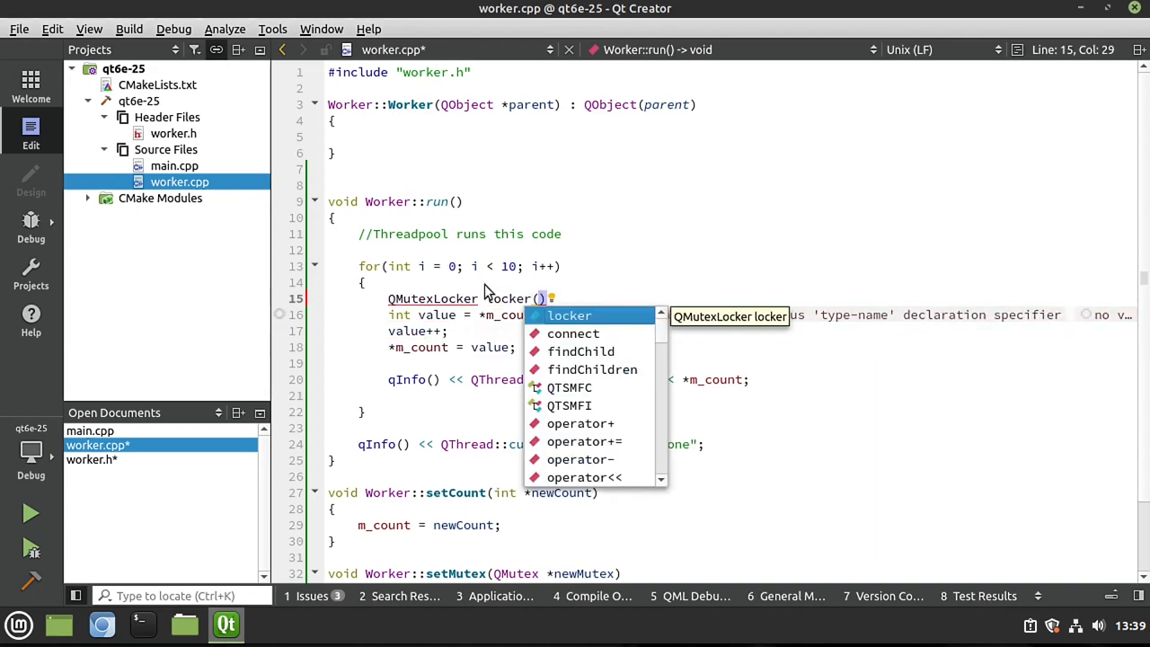
pyautogui.write('m_mutex')
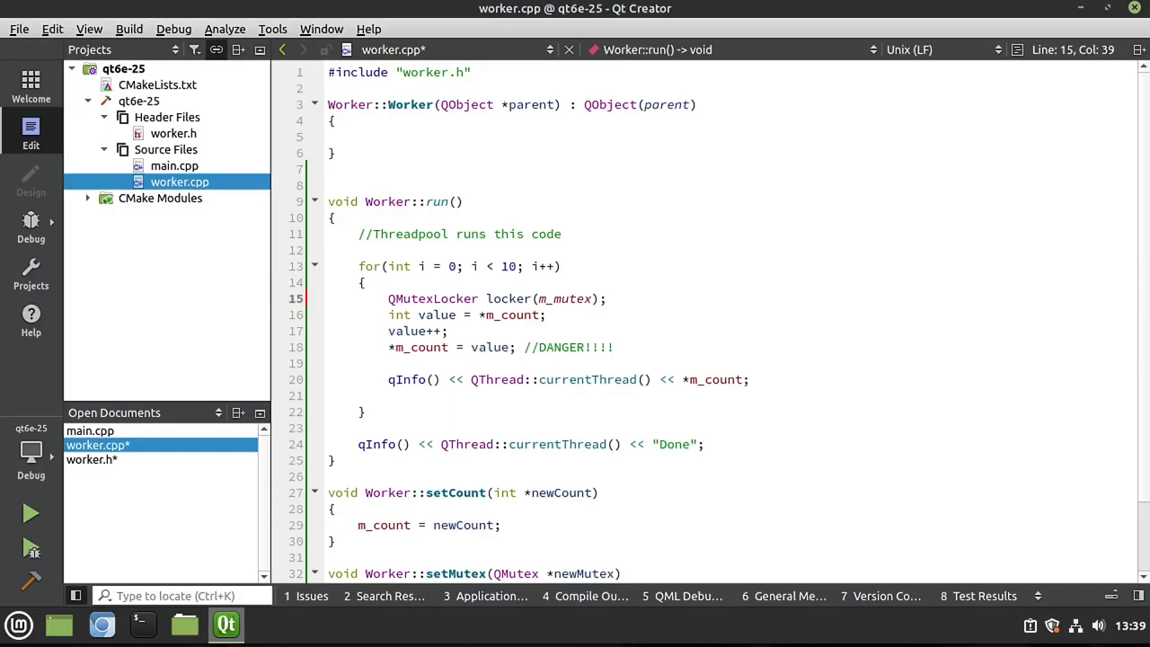
pyautogui.write('//Lock')
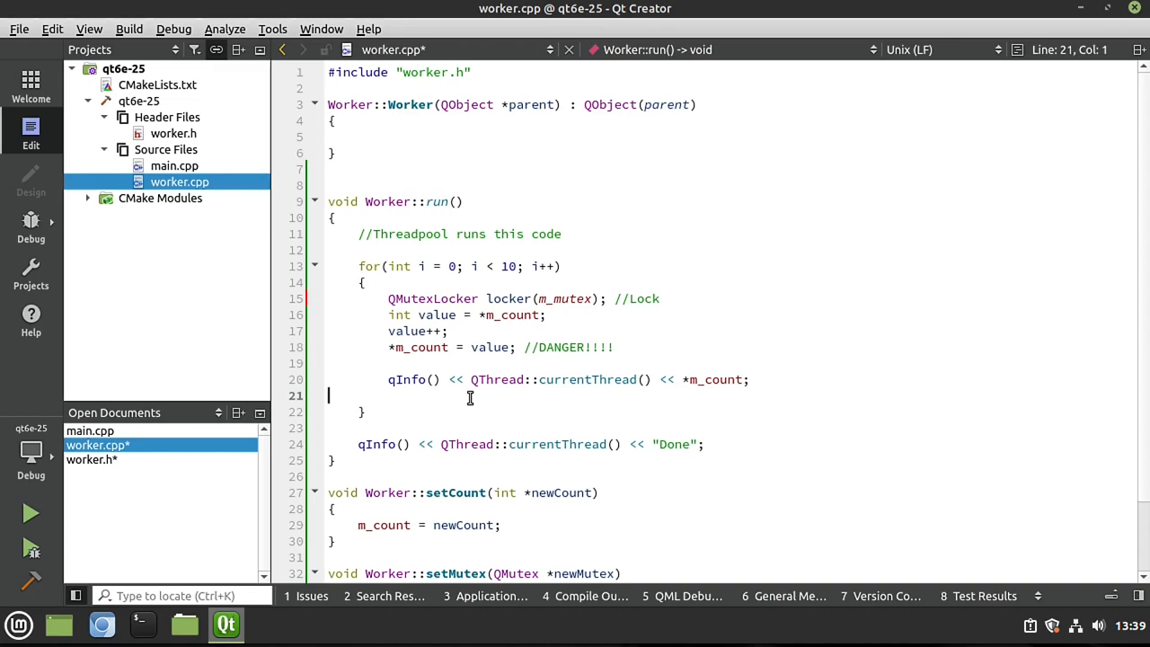
pyautogui.write('//')
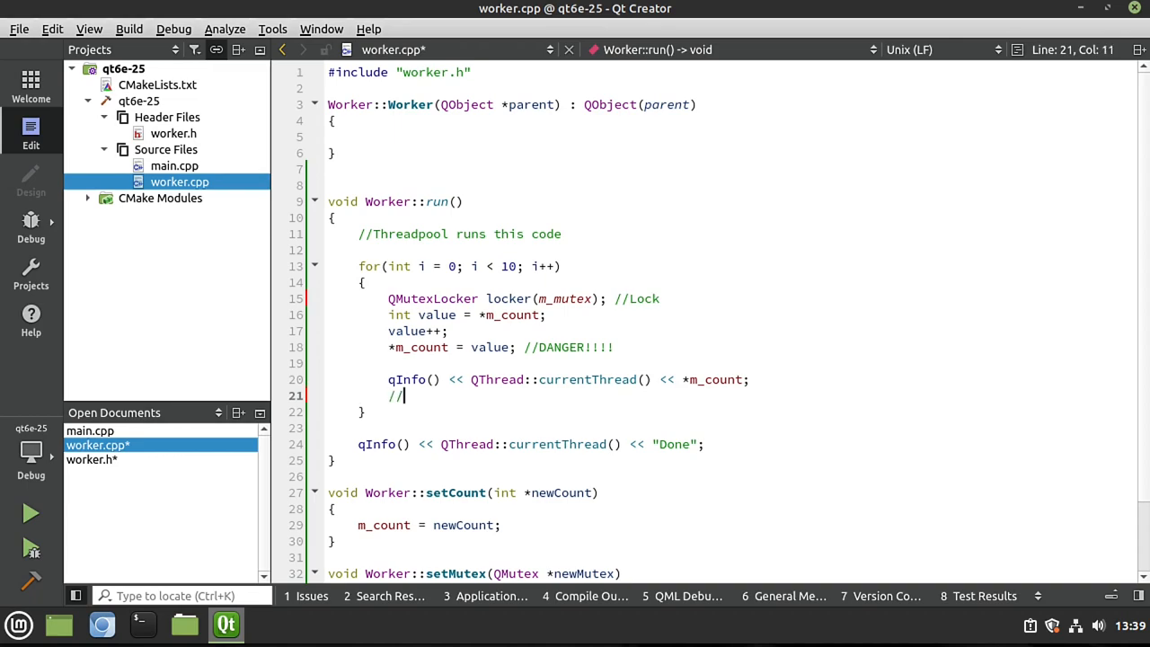
pyautogui.write('unlock')
pyautogui.click(731, 298)
pyautogui.write(' - pay a')
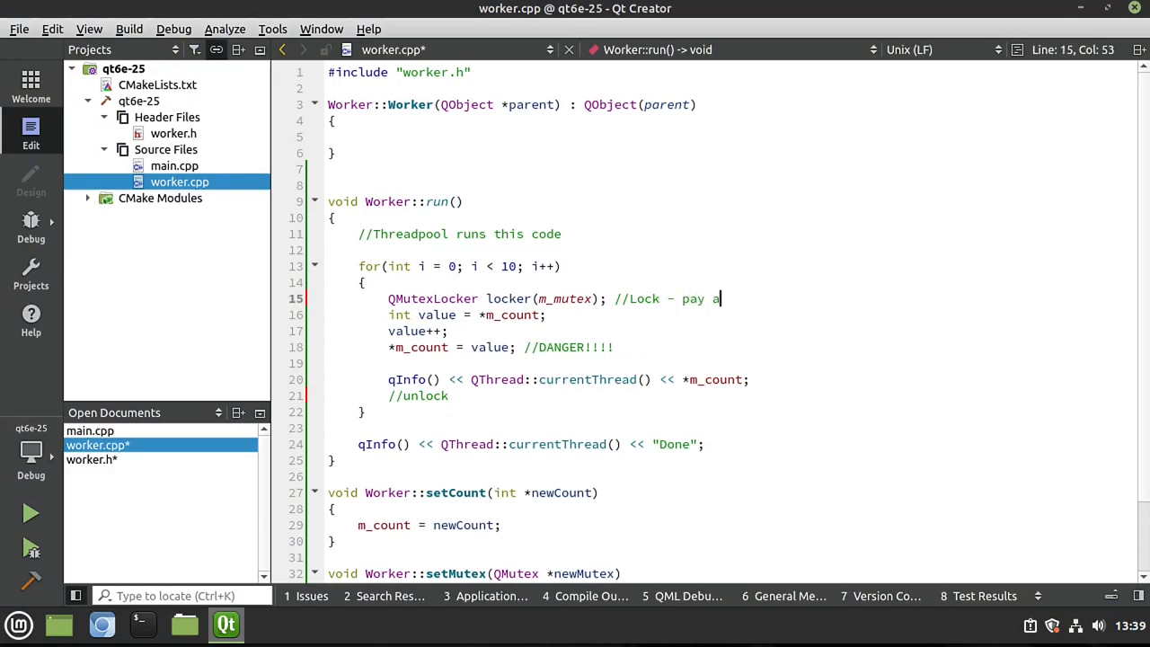
# Extend the lock comment to 'pay attention to SCOPE' and highlight the guarded lines.
pyautogui.write('ttention t')
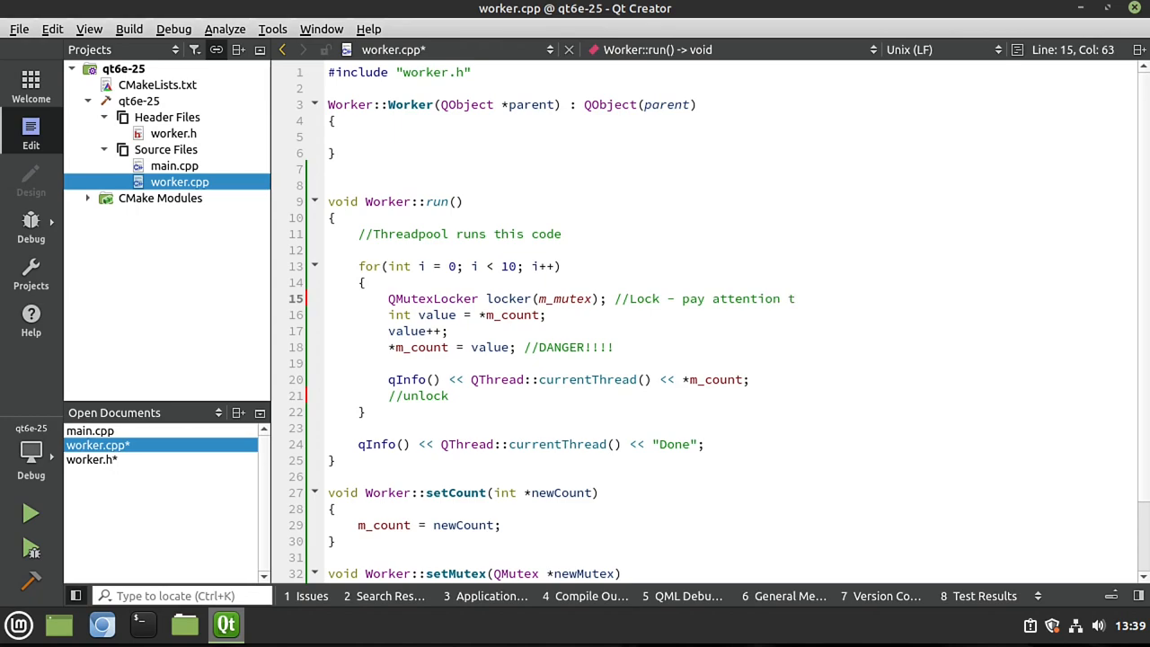
pyautogui.write('SCOPE')
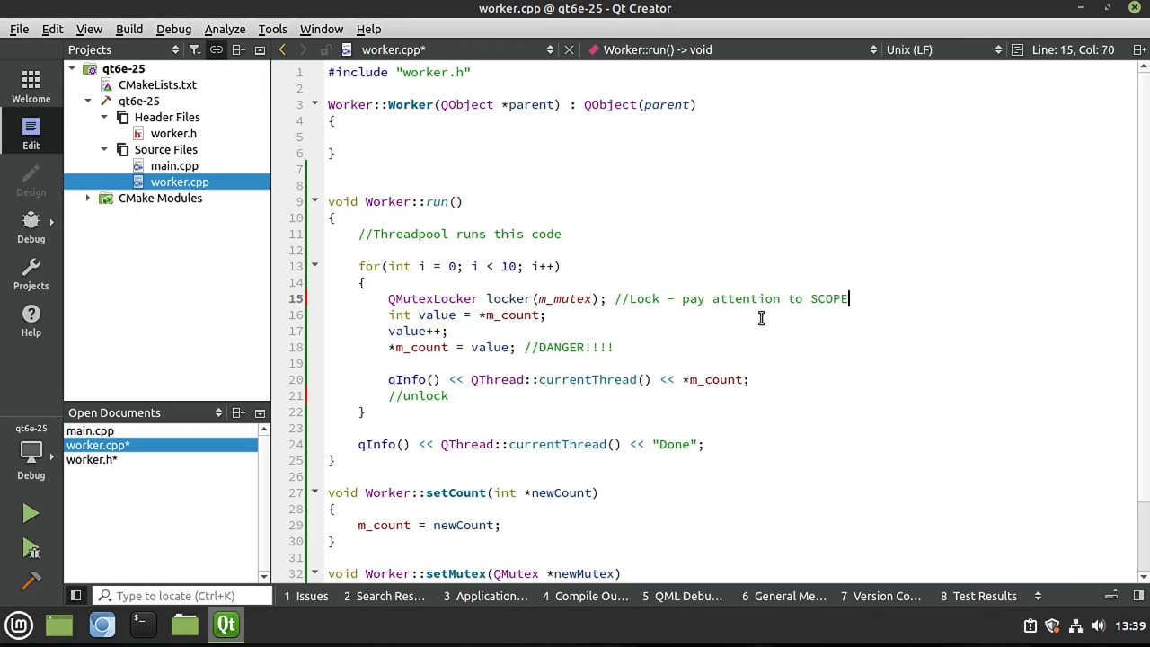
pyautogui.doubleClick(433, 298)
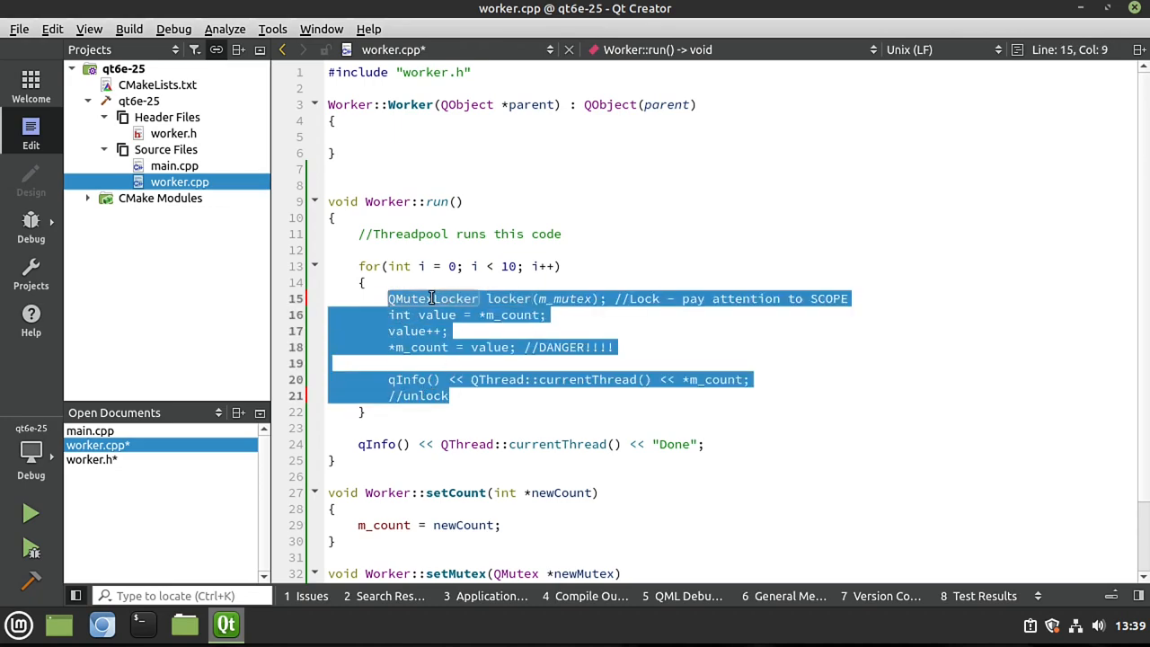
pyautogui.moveTo(564, 298)
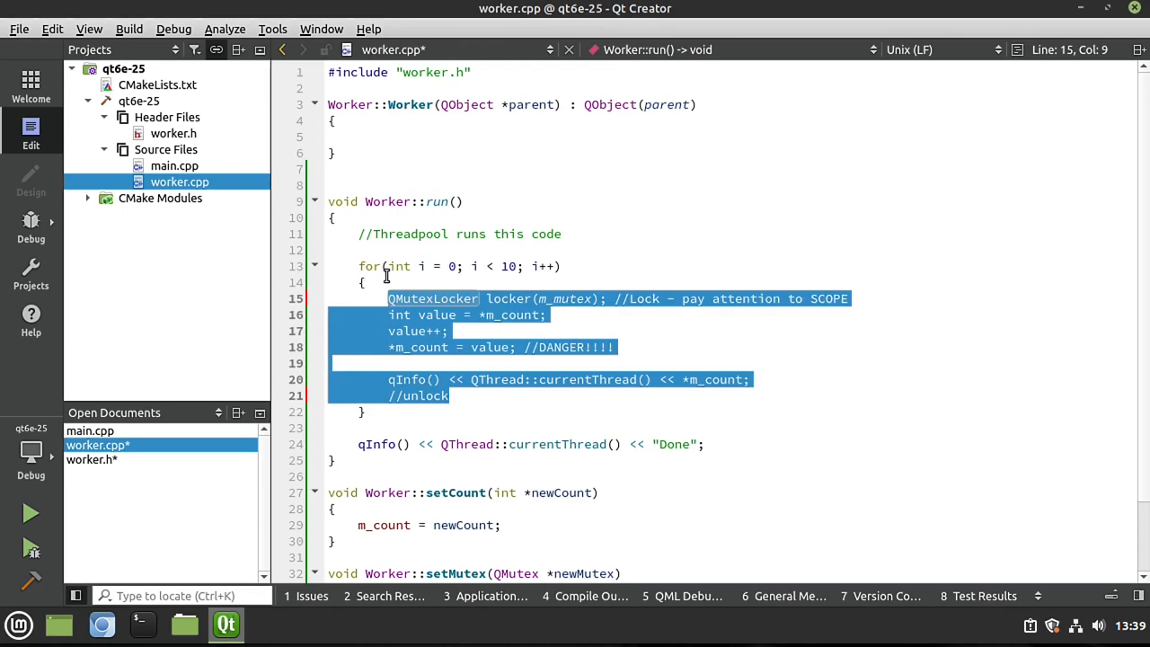
pyautogui.click(528, 411)
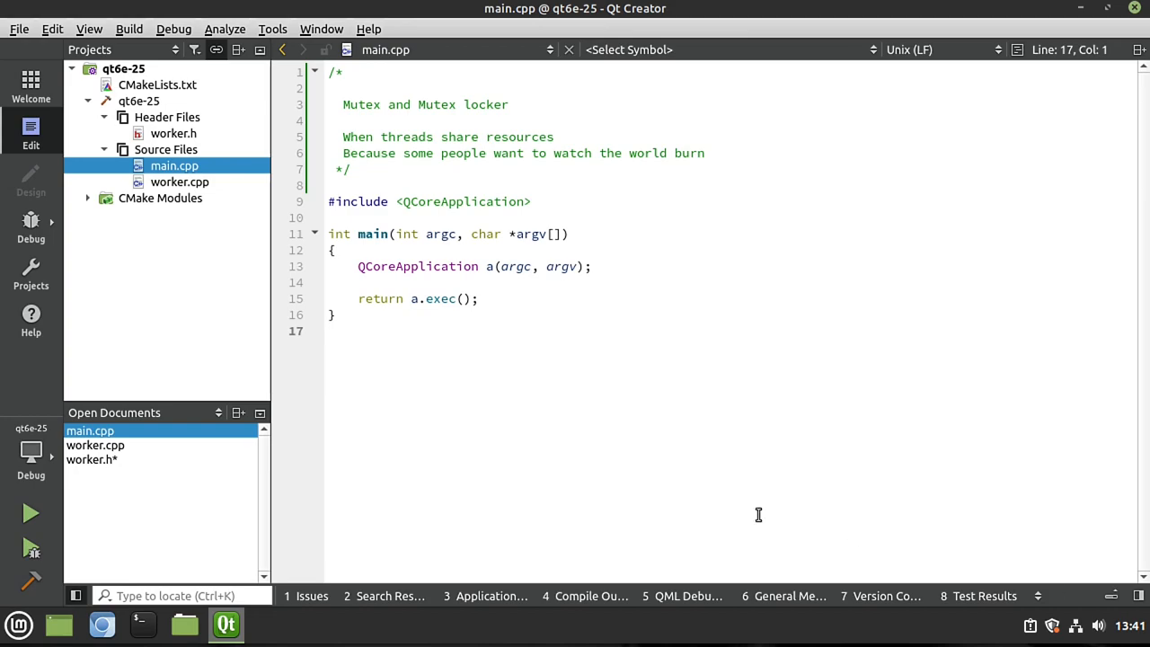
# Include QThread, QThreadPool, QMutex, QDebug and worker.h in main.cpp, checking worker.h.
pyautogui.write('#include <QThread>')
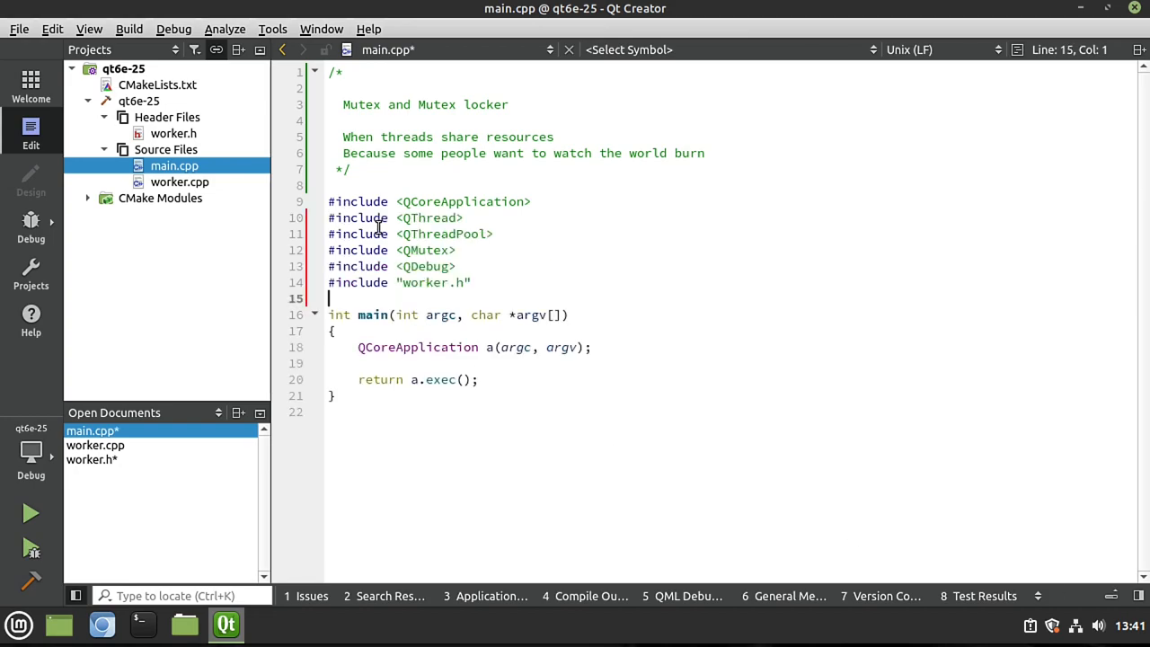
pyautogui.doubleClick(429, 218)
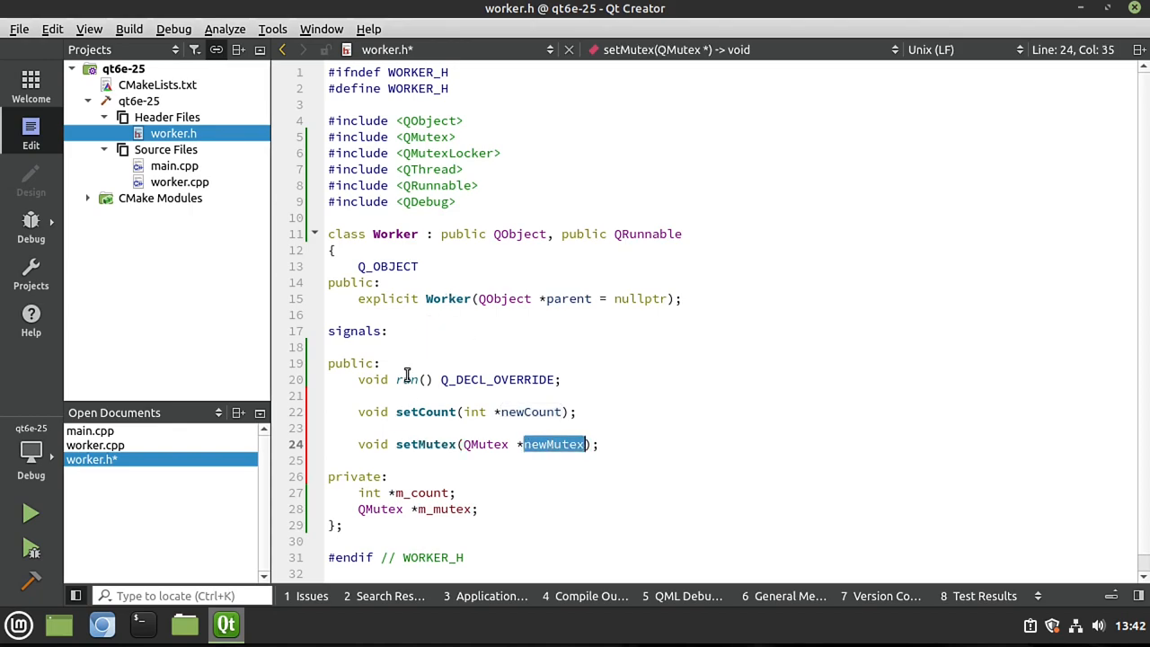
pyautogui.doubleClick(406, 379)
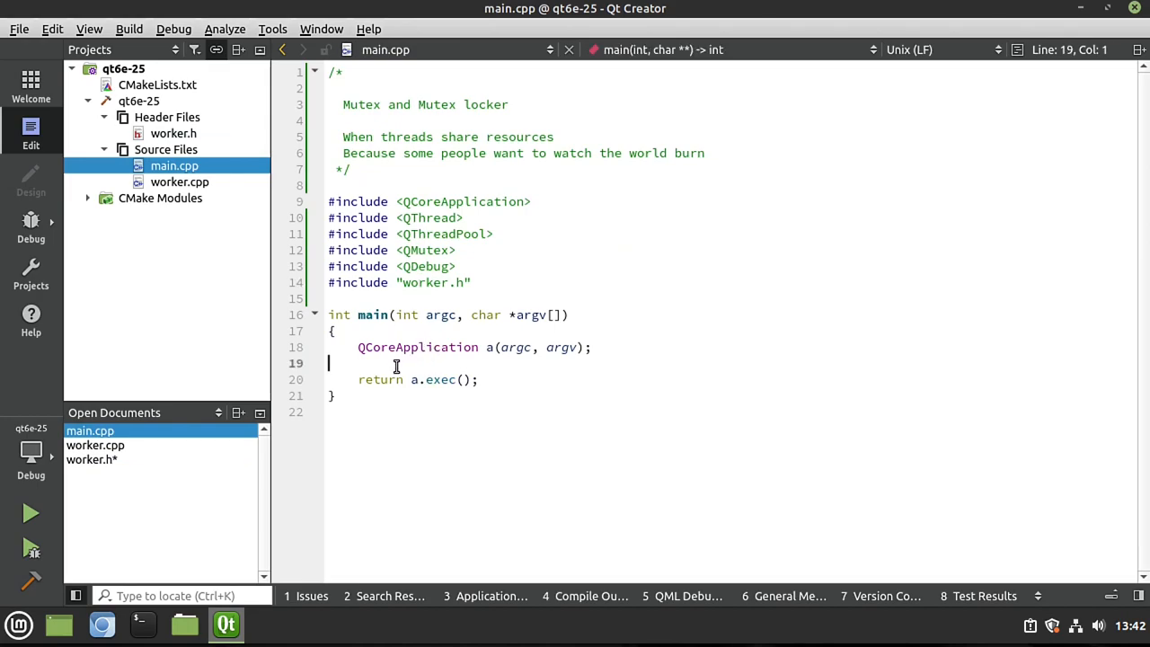
# Declare int count = 0 and int max = 1 //Number of threads in main().
pyautogui.press('Enter')
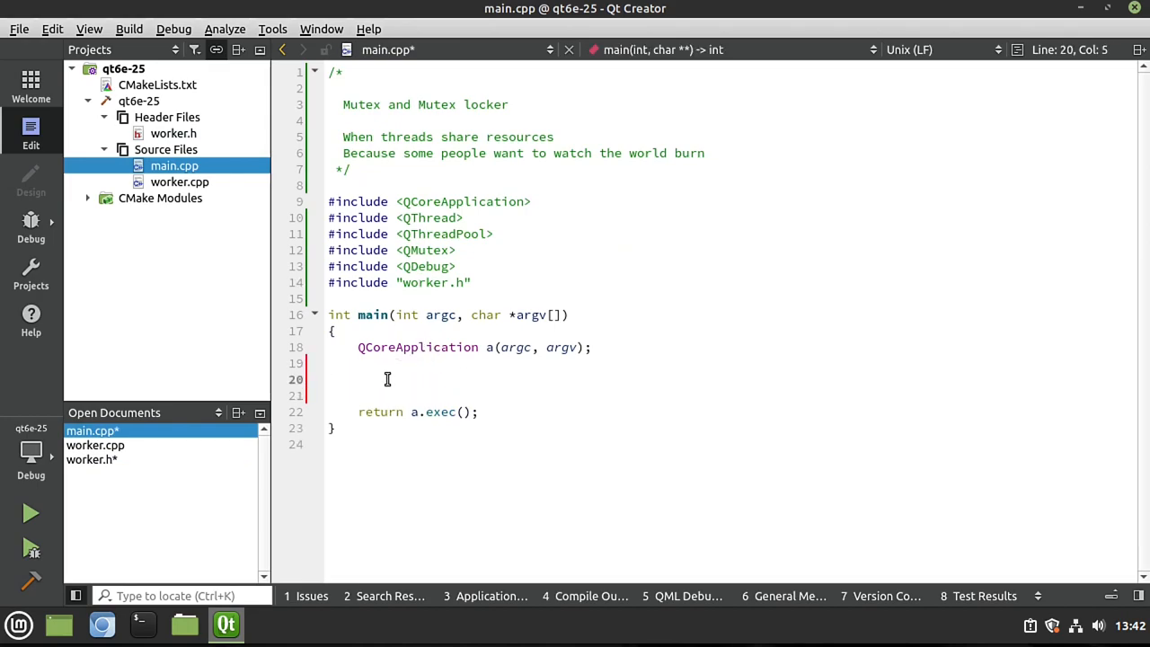
pyautogui.write('int coun')
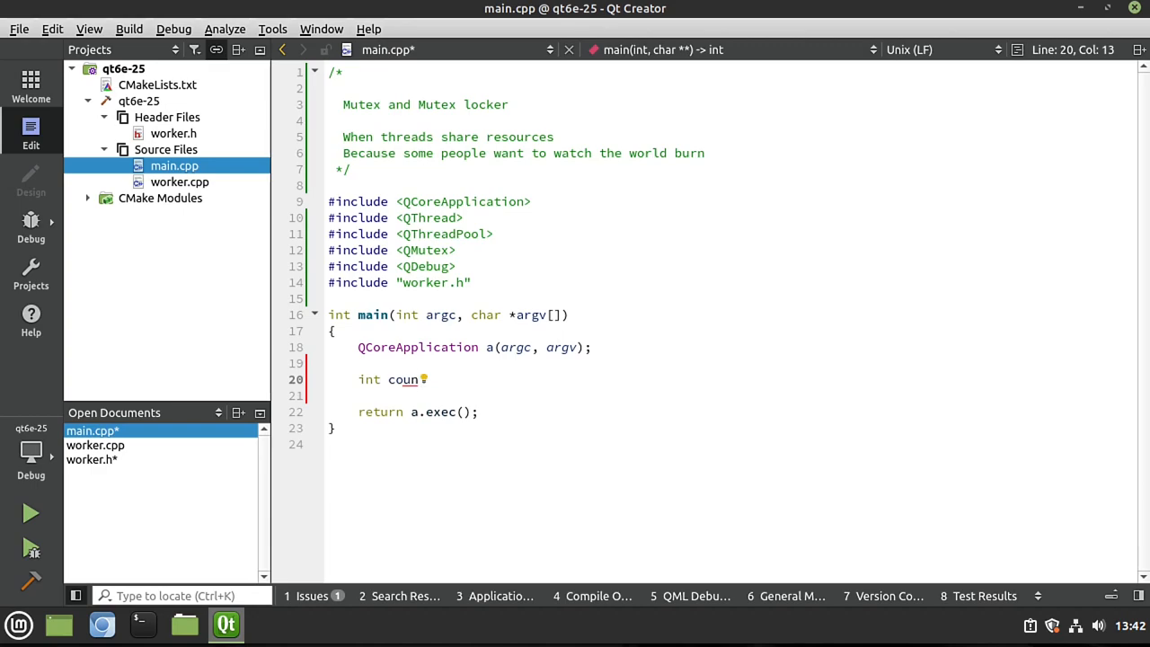
pyautogui.write('t_')
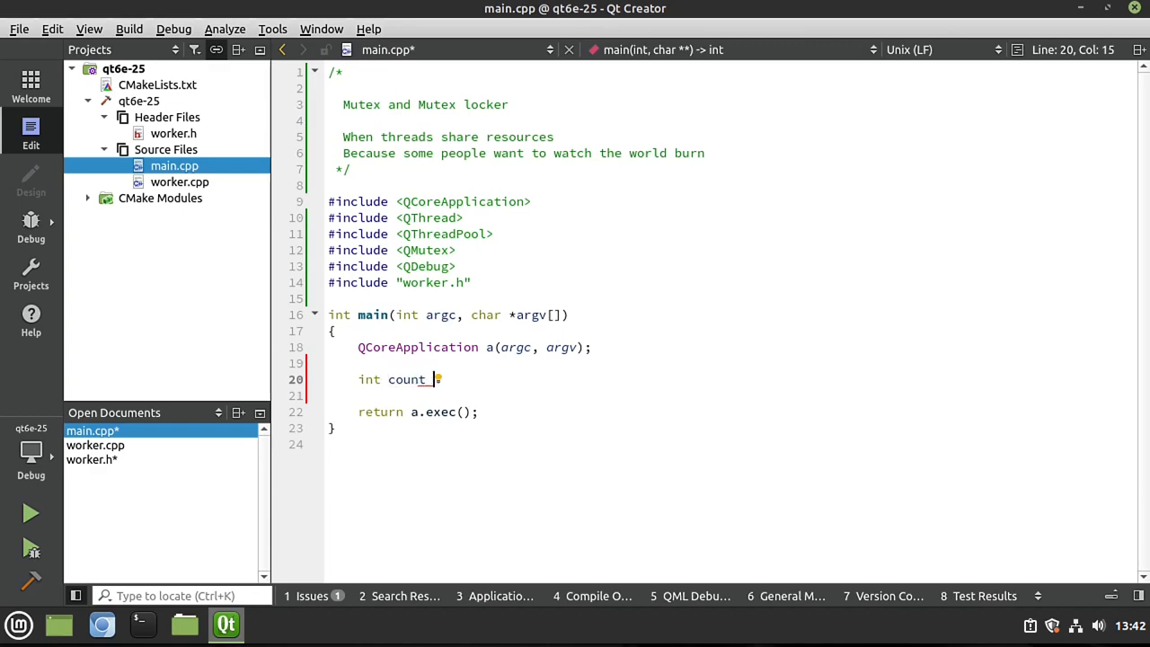
pyautogui.write('= 0;')
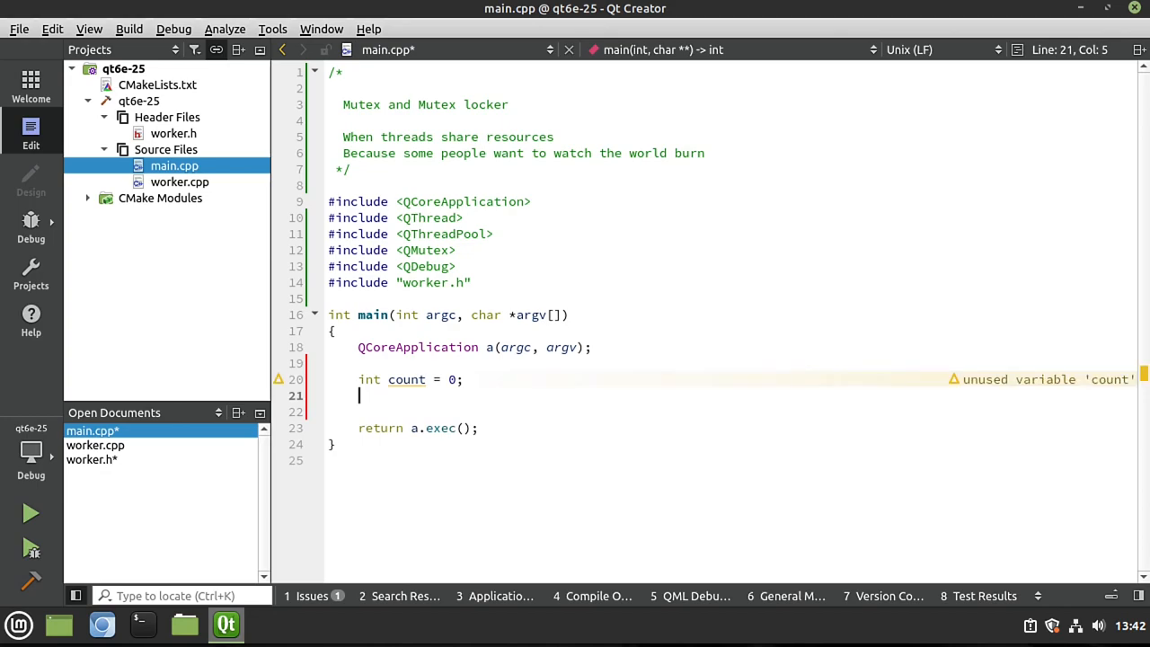
pyautogui.write('int m')
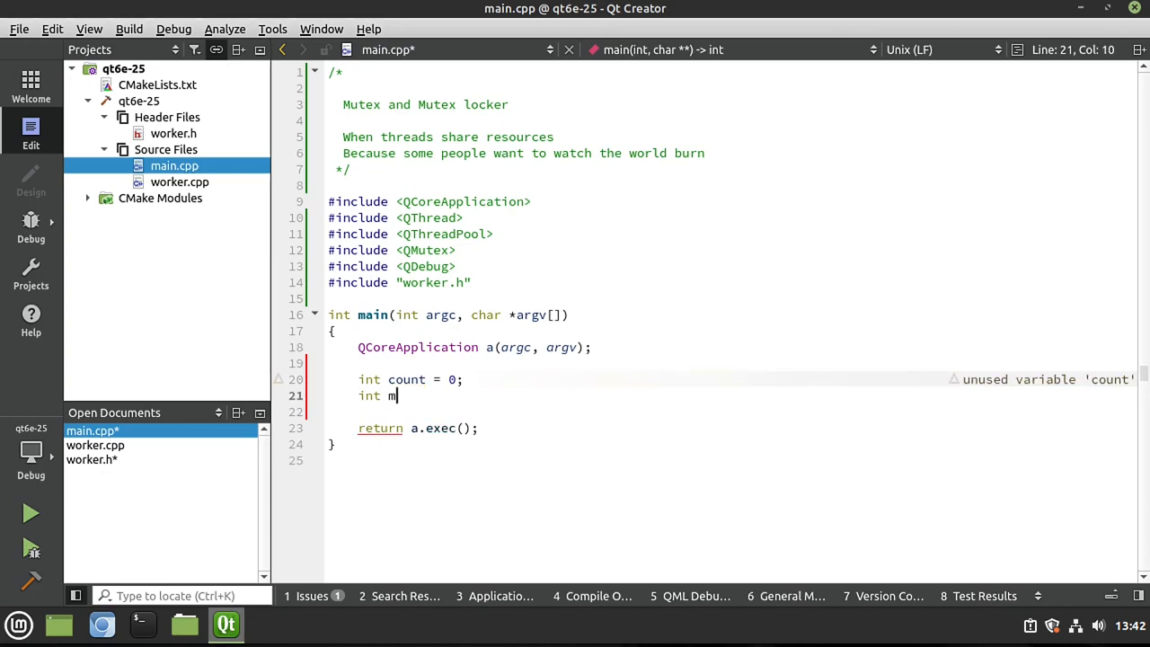
pyautogui.write('ax = 5')
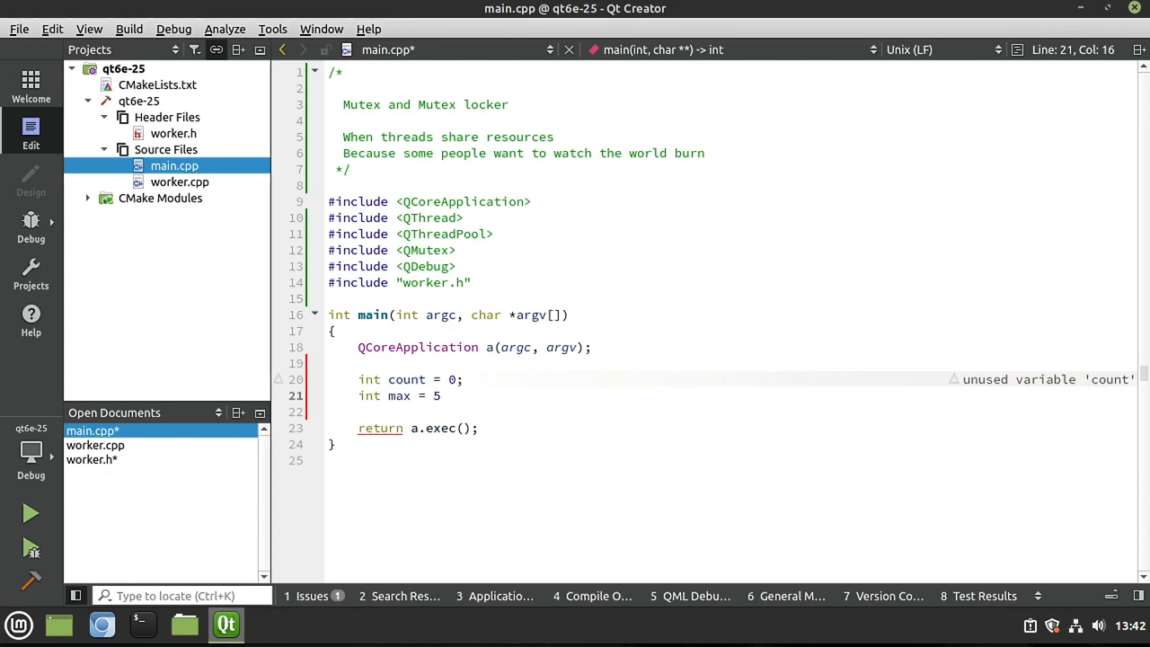
pyautogui.write('1;')
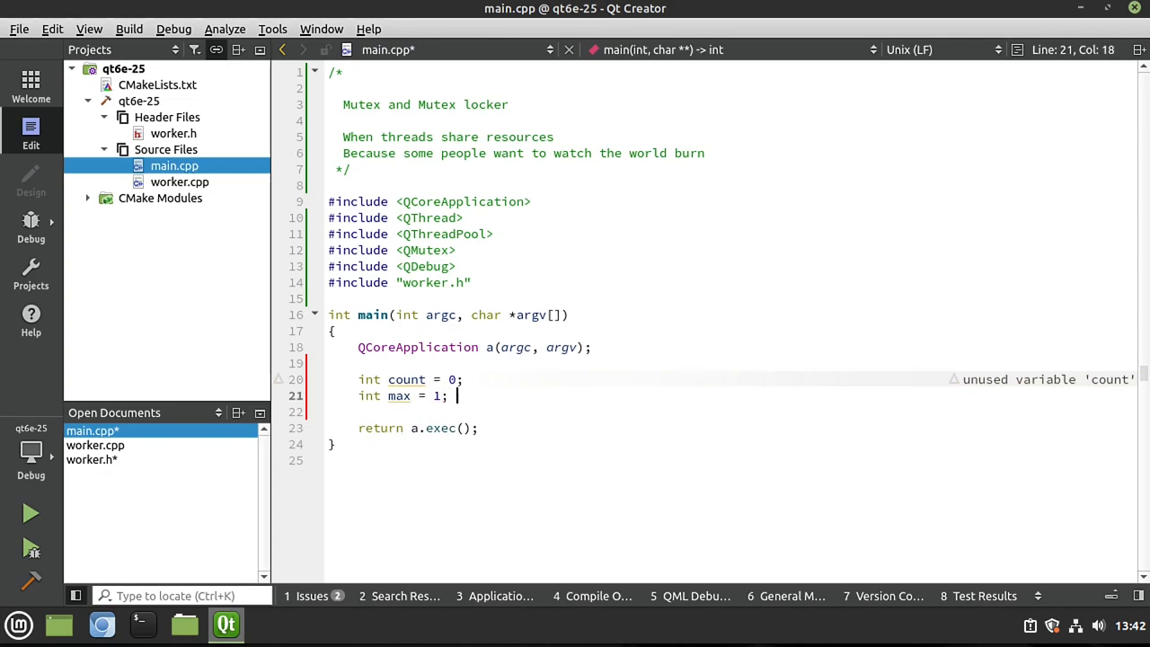
pyautogui.write('//')
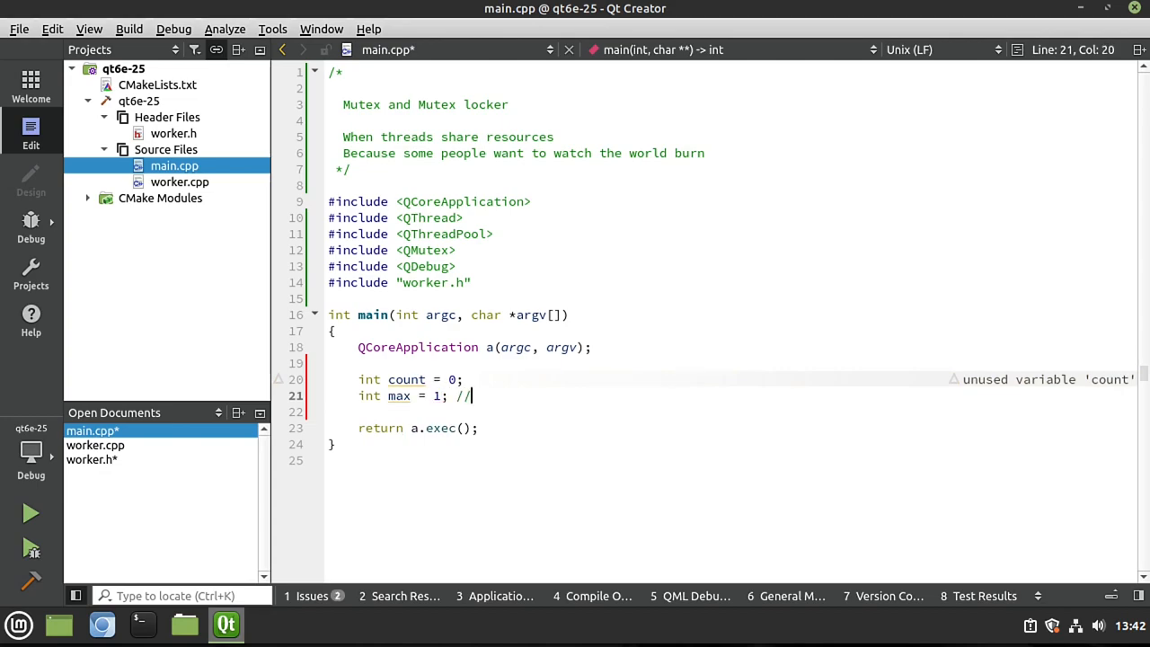
pyautogui.write('Number of threads')
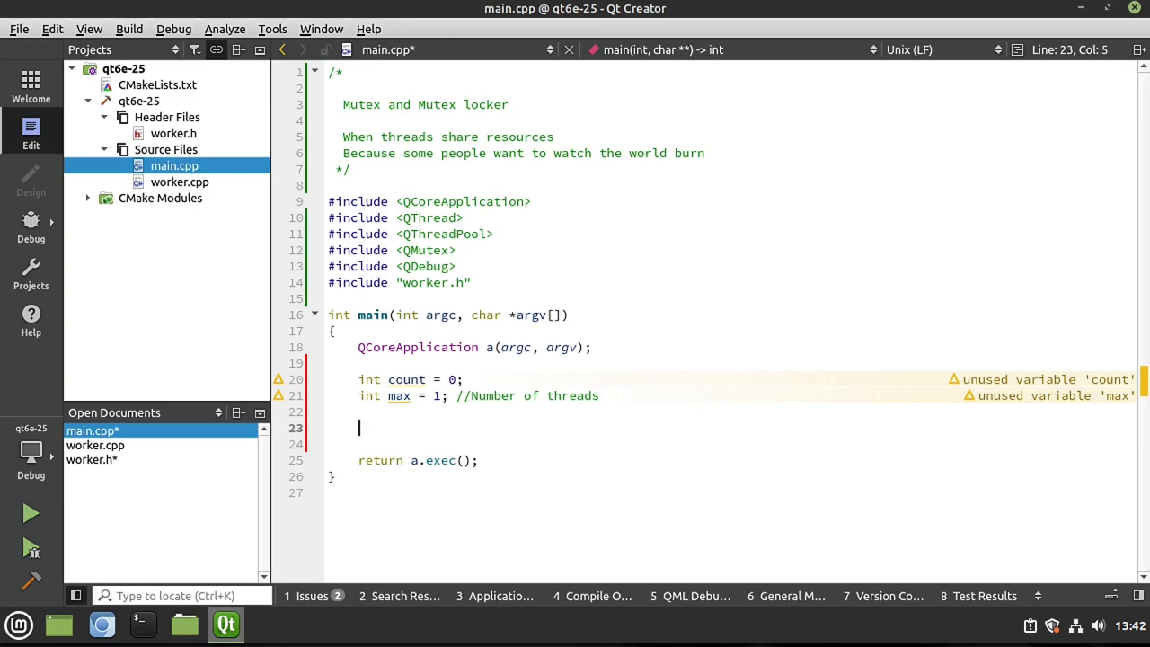
# Declare QMutex mutex and mark count as //Shared resource.
pyautogui.write('Q')
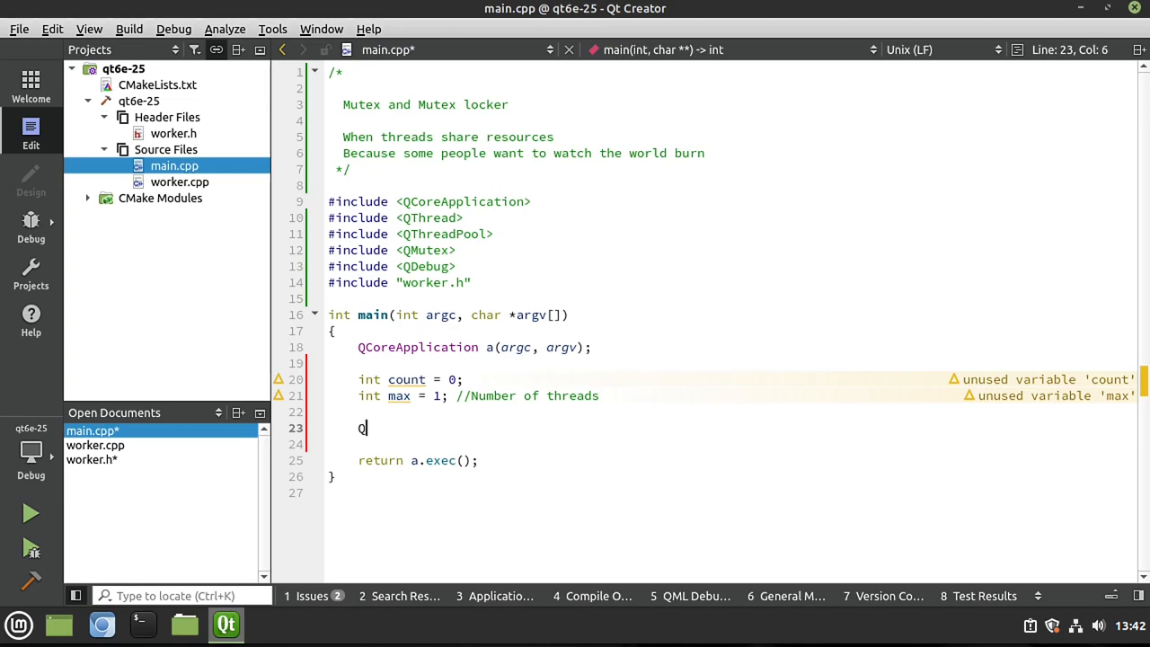
pyautogui.write('Mutex')
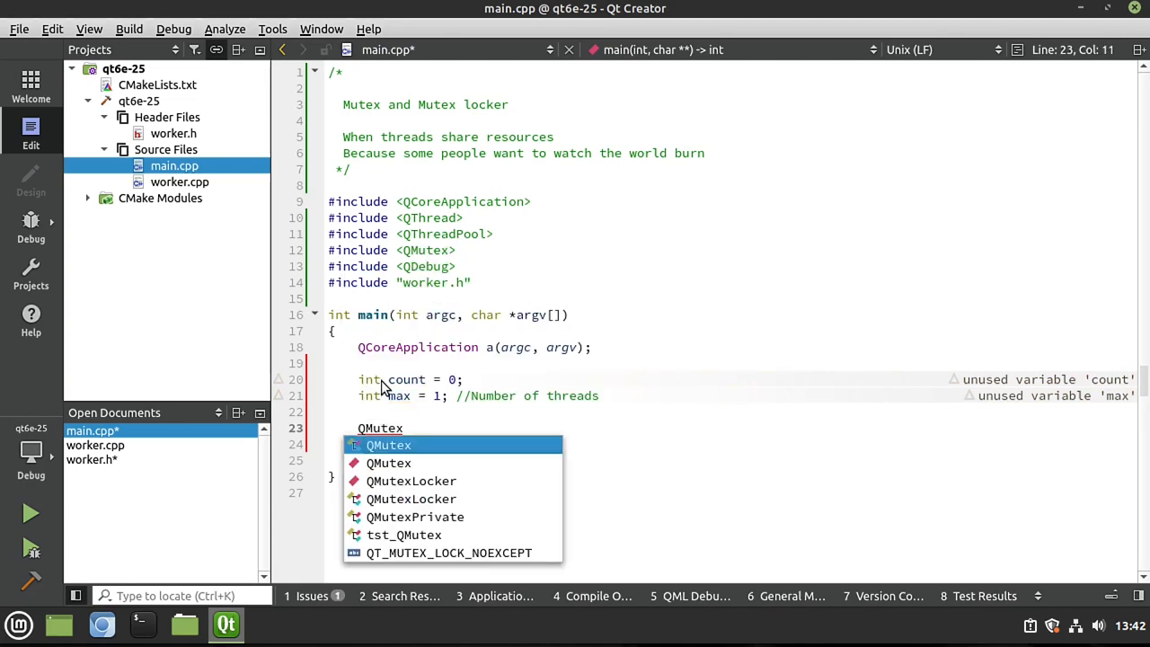
pyautogui.write('mut')
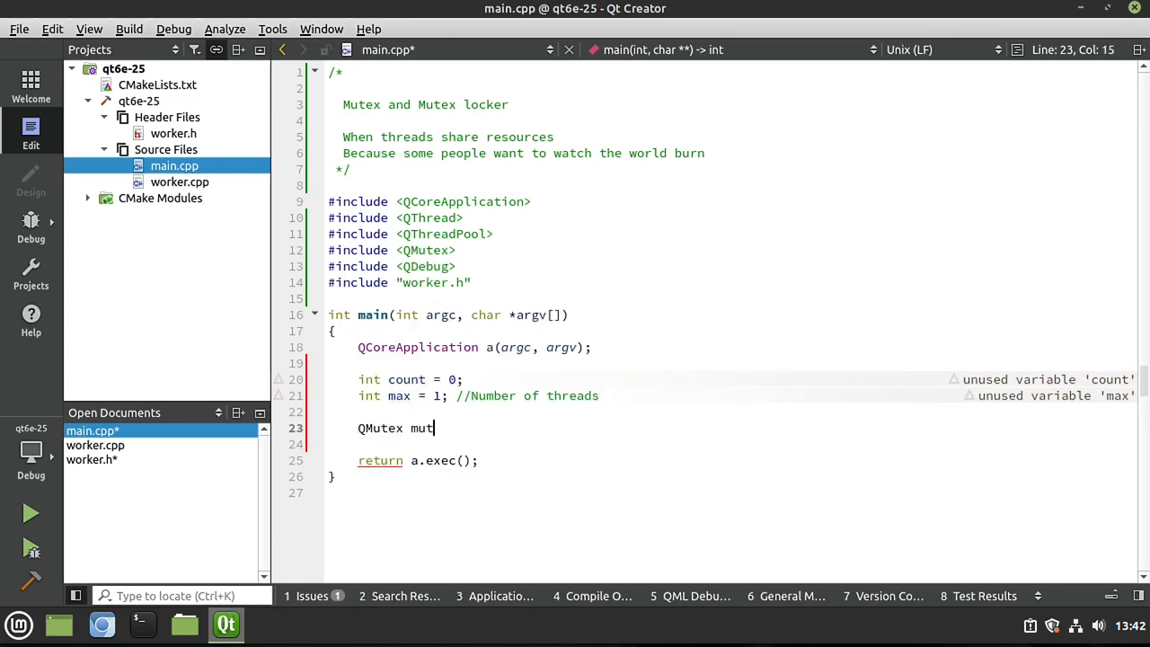
pyautogui.write('ex;')
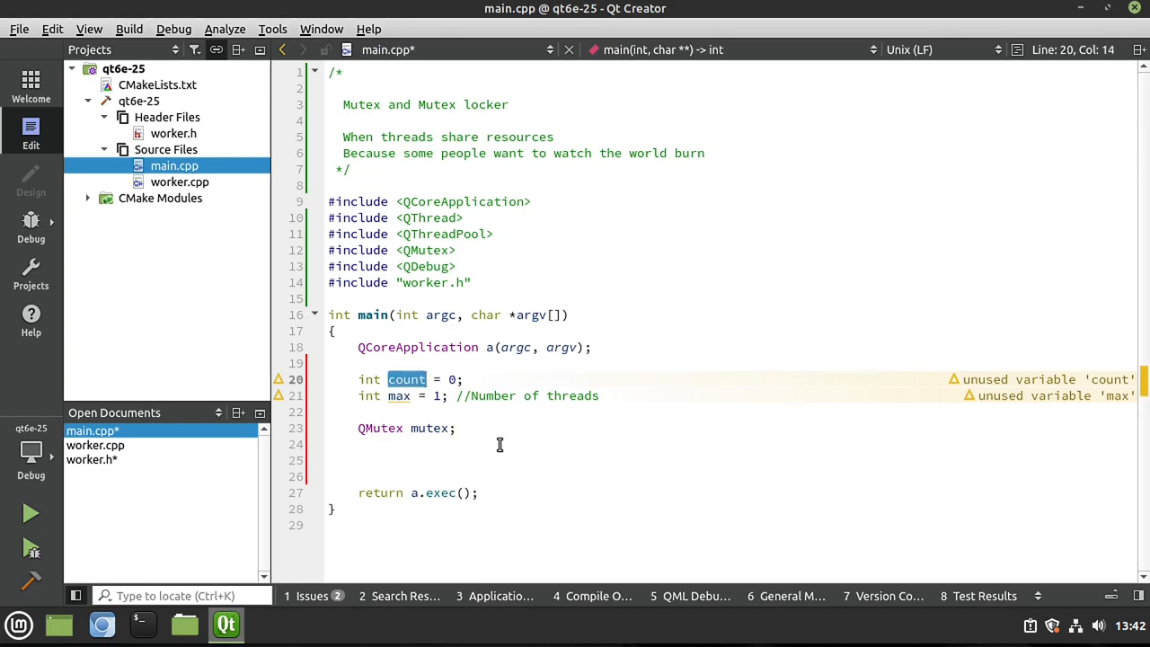
pyautogui.write('//Shared re')
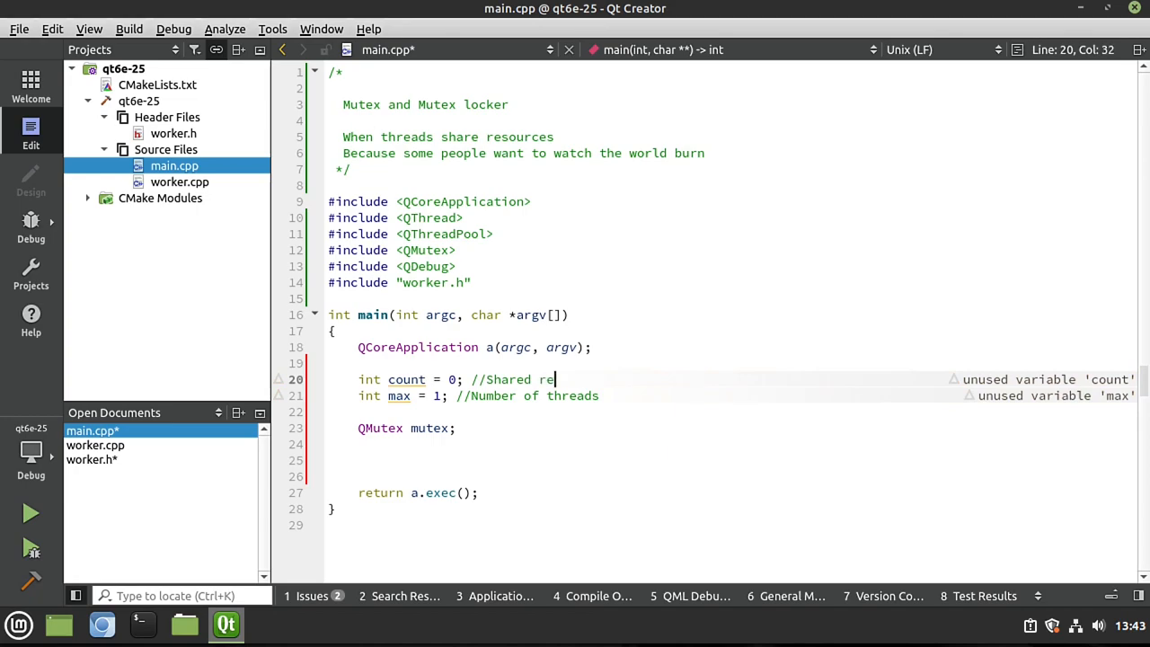
pyautogui.write('source')
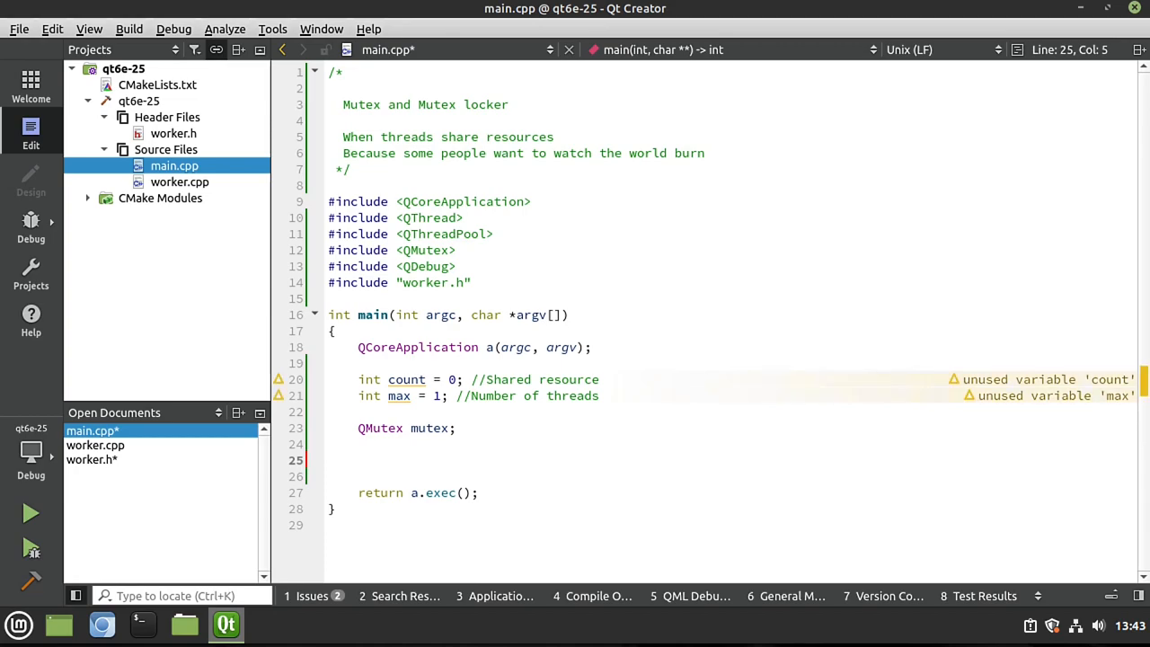
# Loop i from 0 to max, creating Worker *worker = new Worker() each pass.
pyautogui.write('for(int')
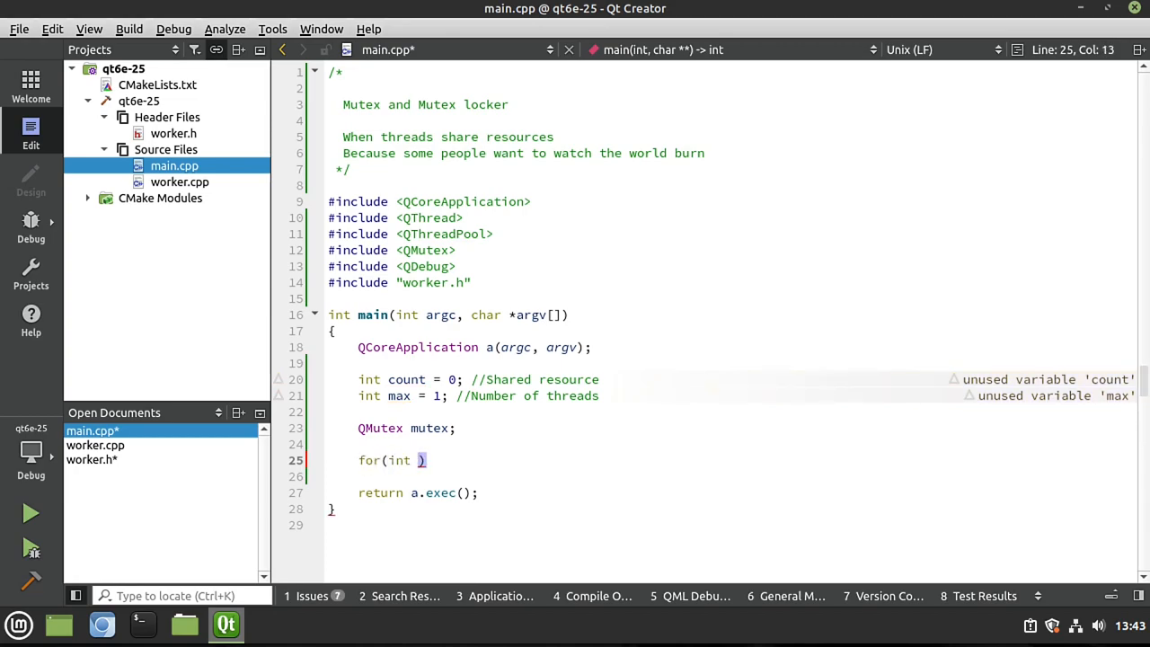
pyautogui.write('i = 0;')
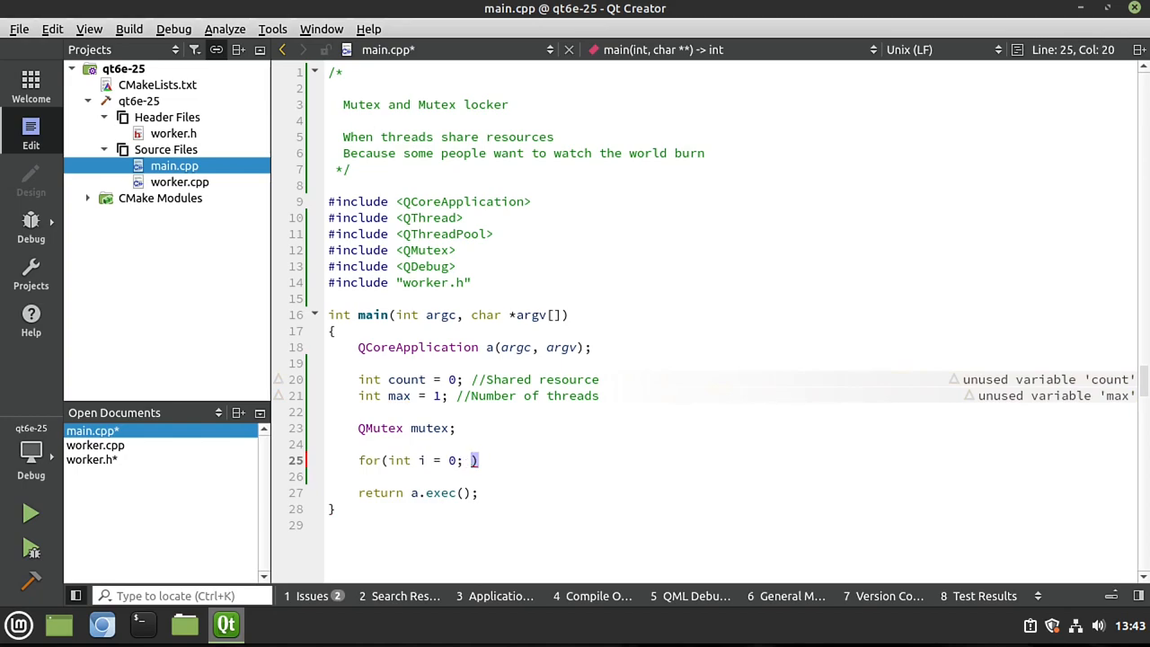
pyautogui.write('i < ma')
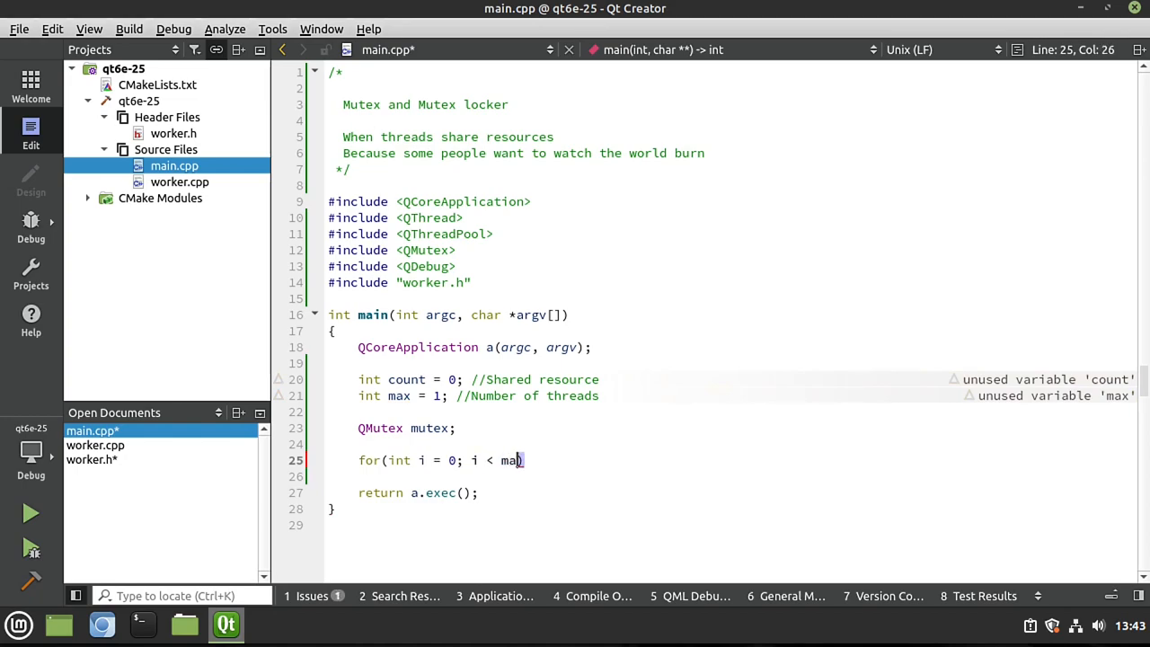
pyautogui.write('x; i++)')
pyautogui.click(732, 476)
pyautogui.write('{')
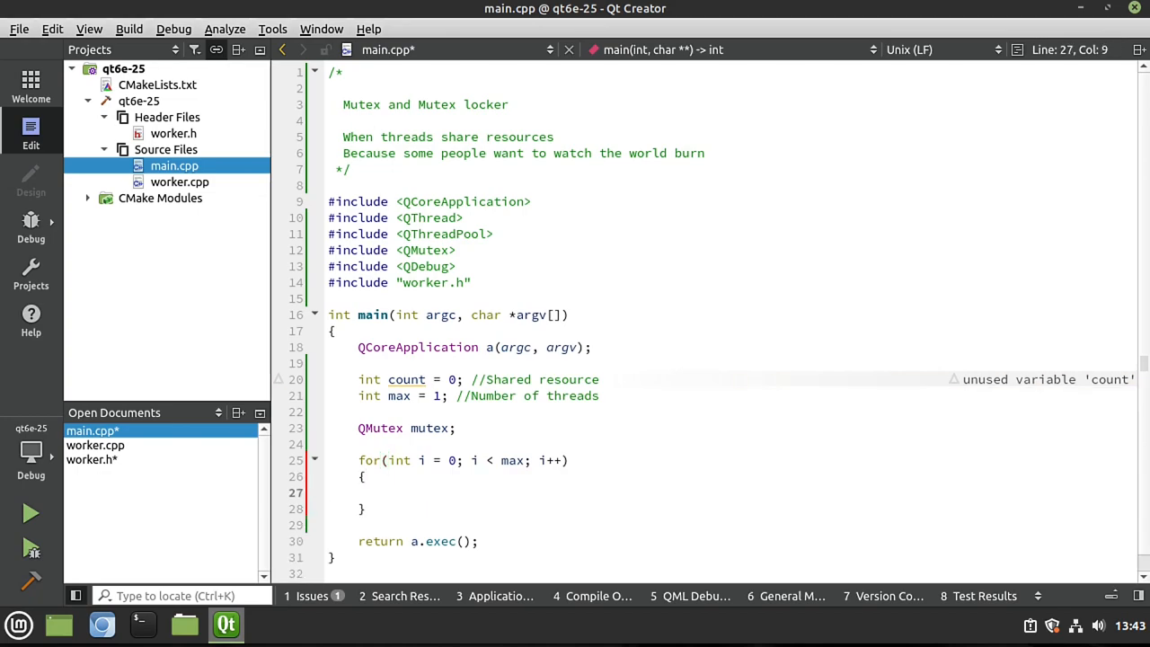
pyautogui.write('Wor')
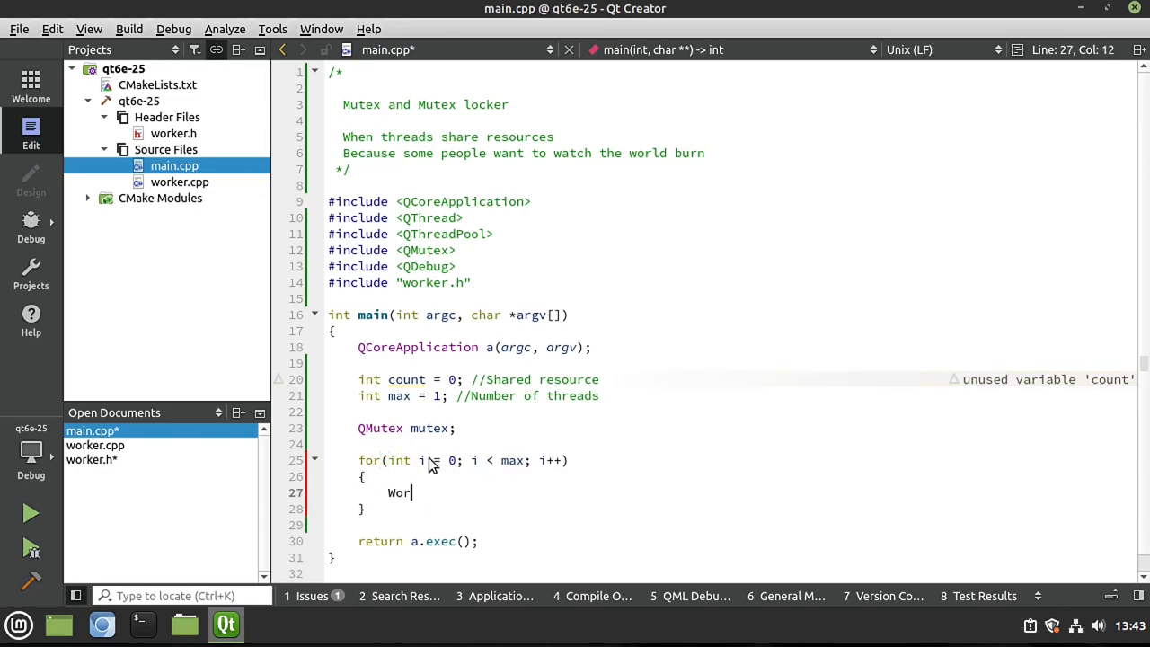
pyautogui.write('ker')
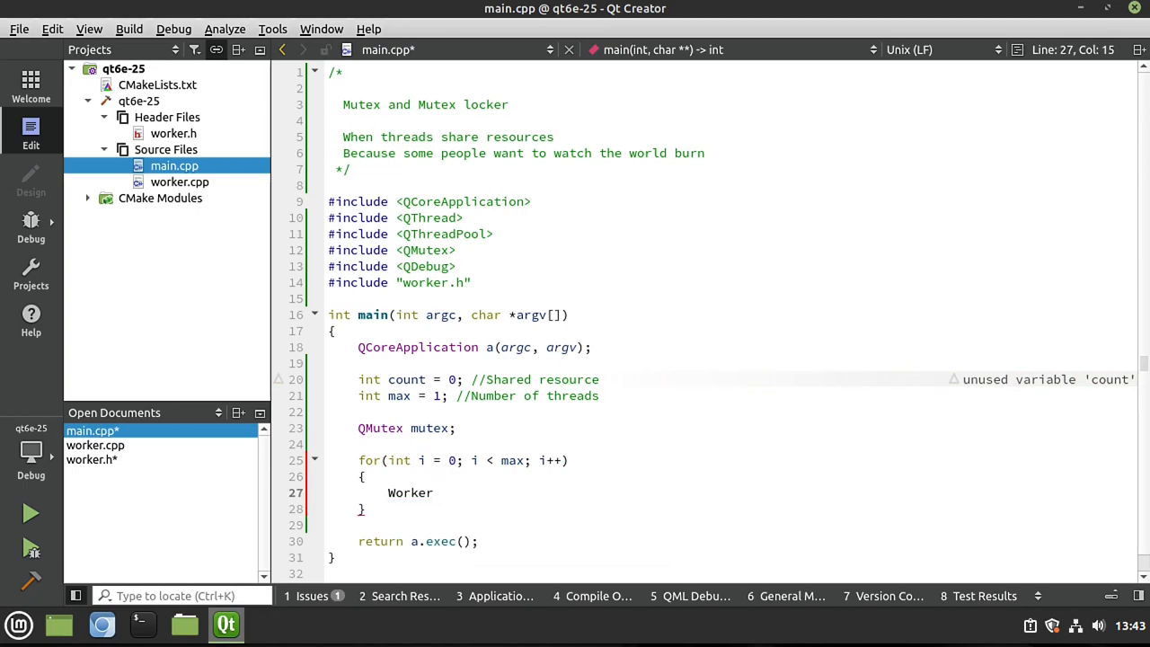
pyautogui.write('*worker = new')
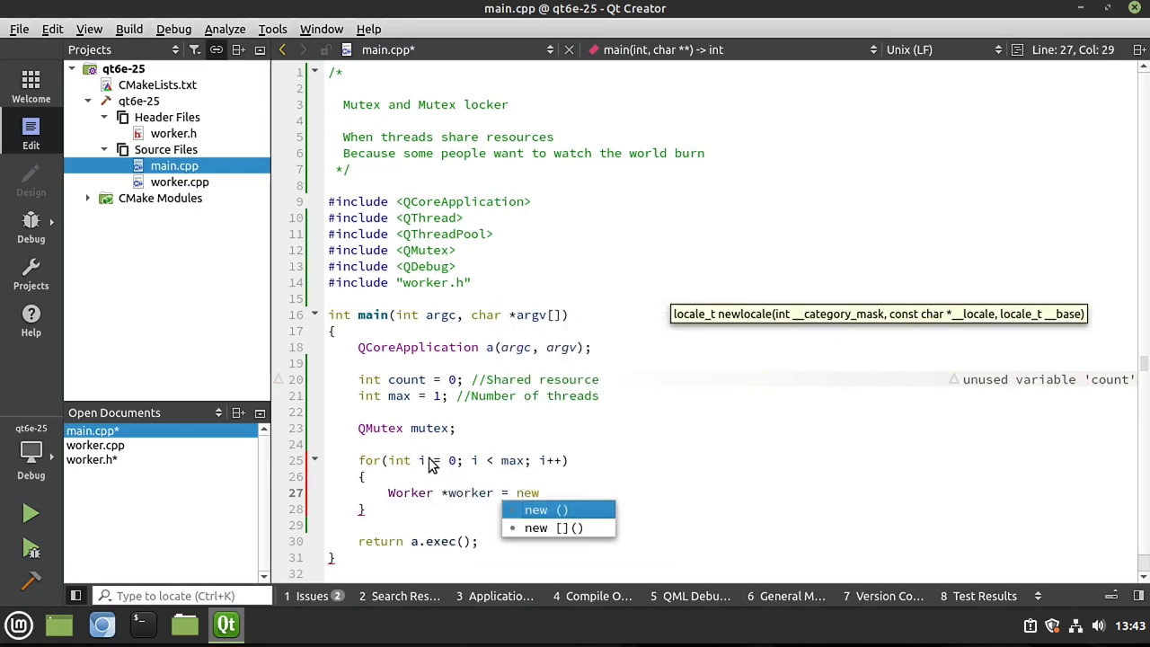
pyautogui.write('Worker')
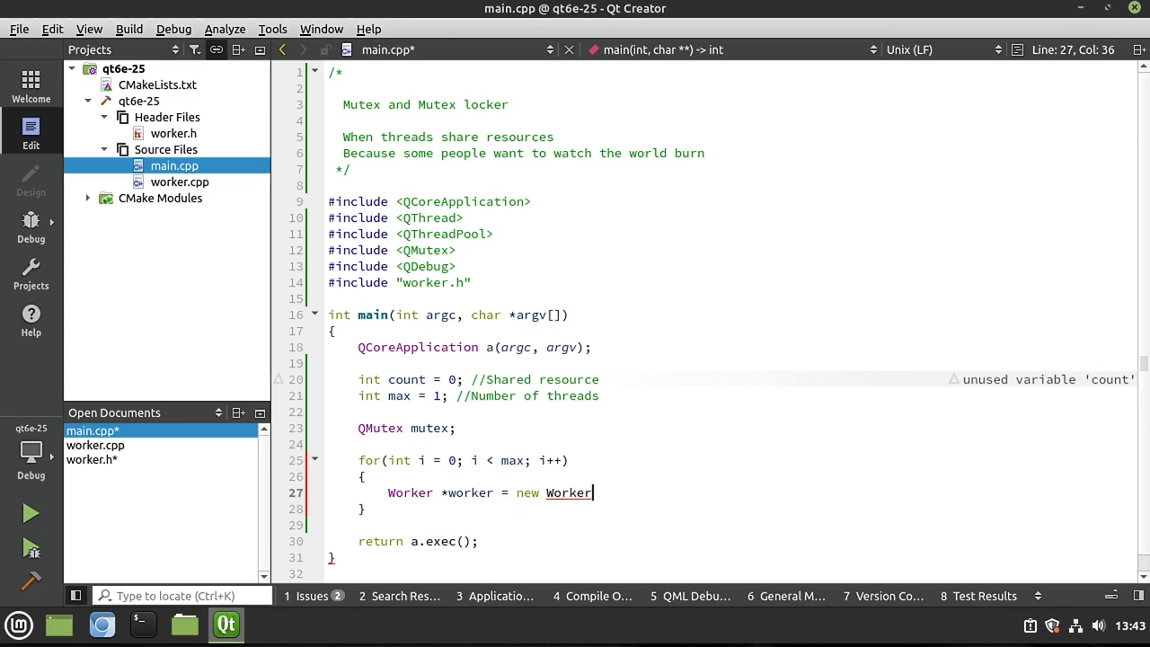
pyautogui.write('();')
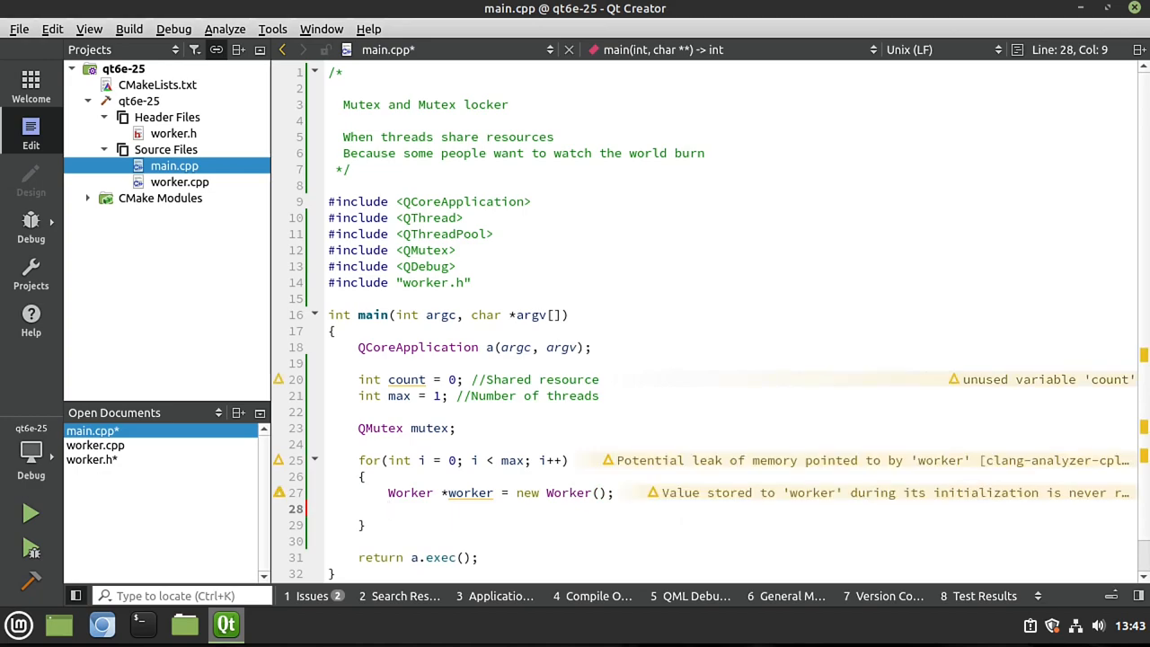
pyautogui.moveTo(316, 496)
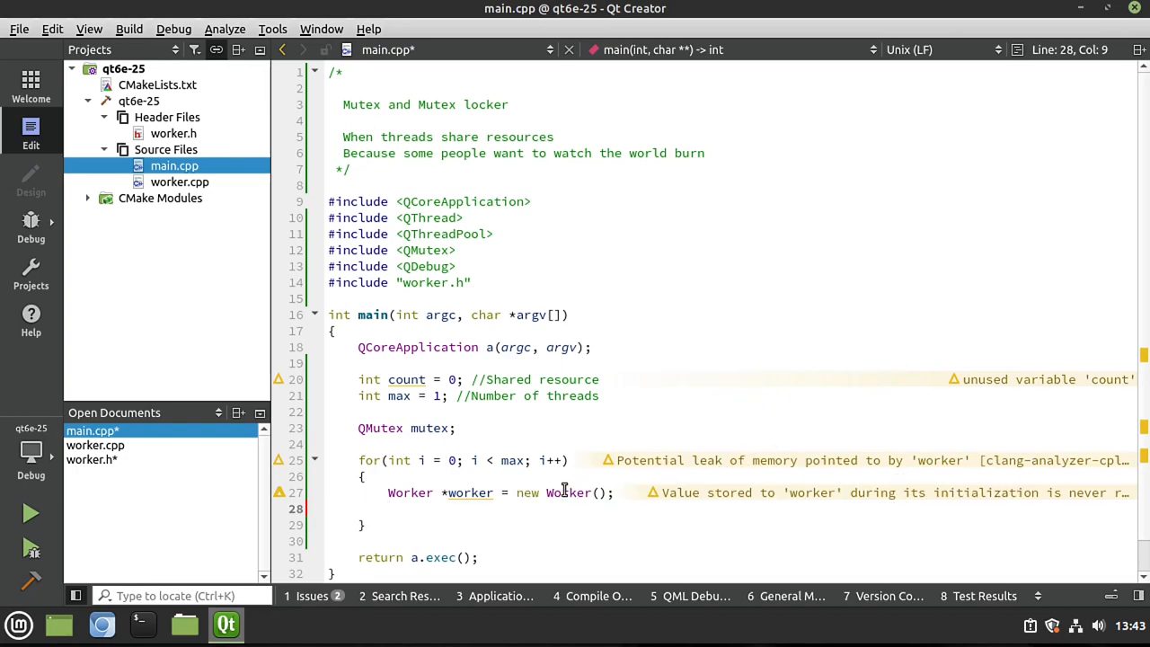
# Call worker->setCount(&count), setMutex(&mutex) and setAutoDelete(true) on each worker.
pyautogui.doubleClick(469, 492)
pyautogui.write('worker->s')
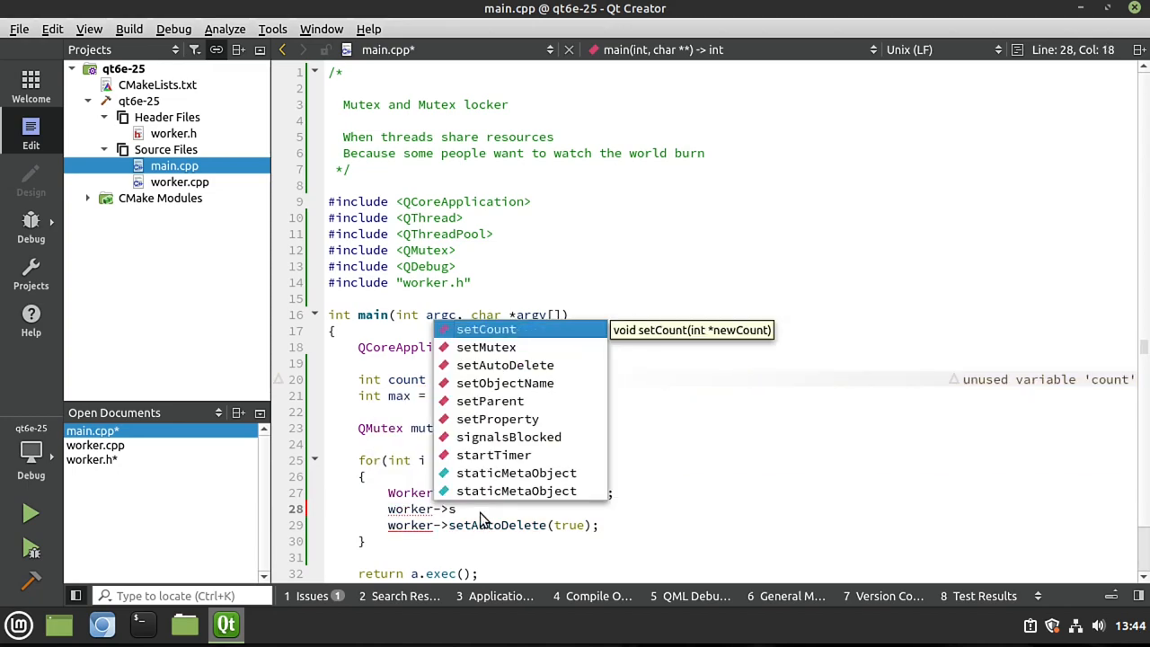
pyautogui.write('et')
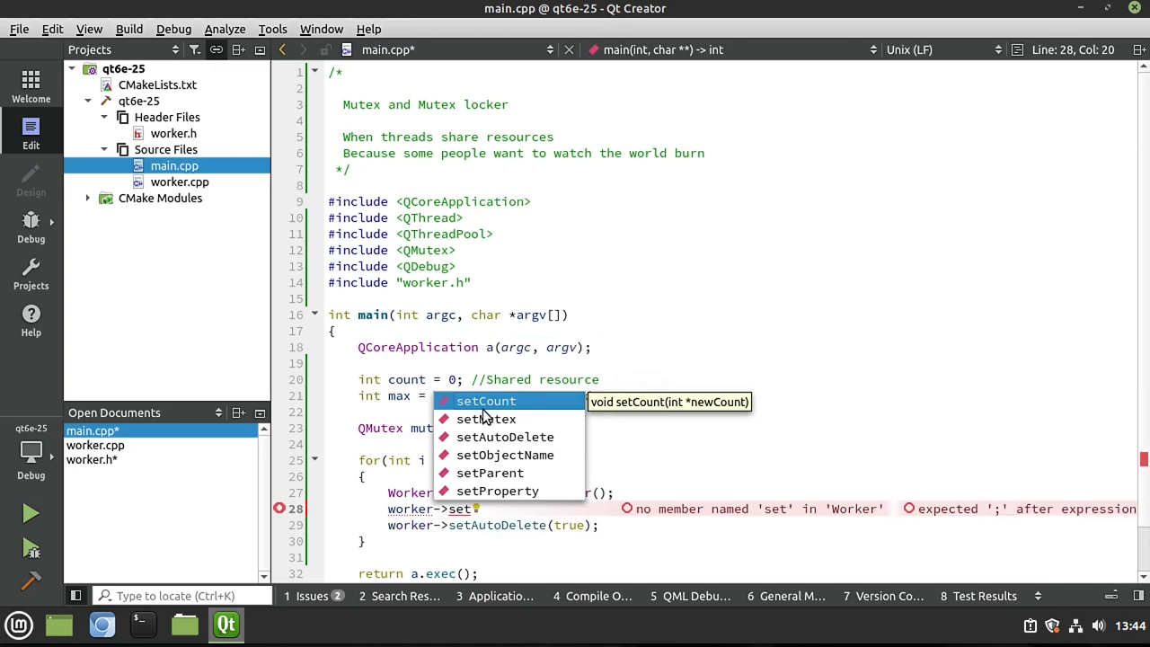
pyautogui.moveTo(468, 412)
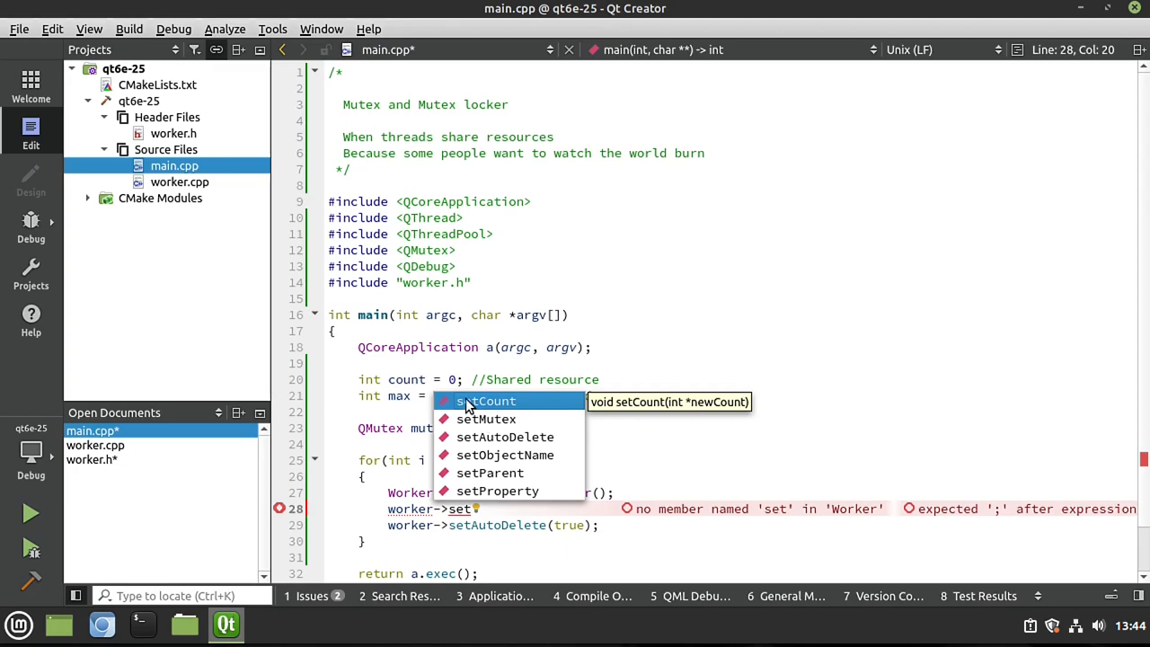
pyautogui.moveTo(492, 406)
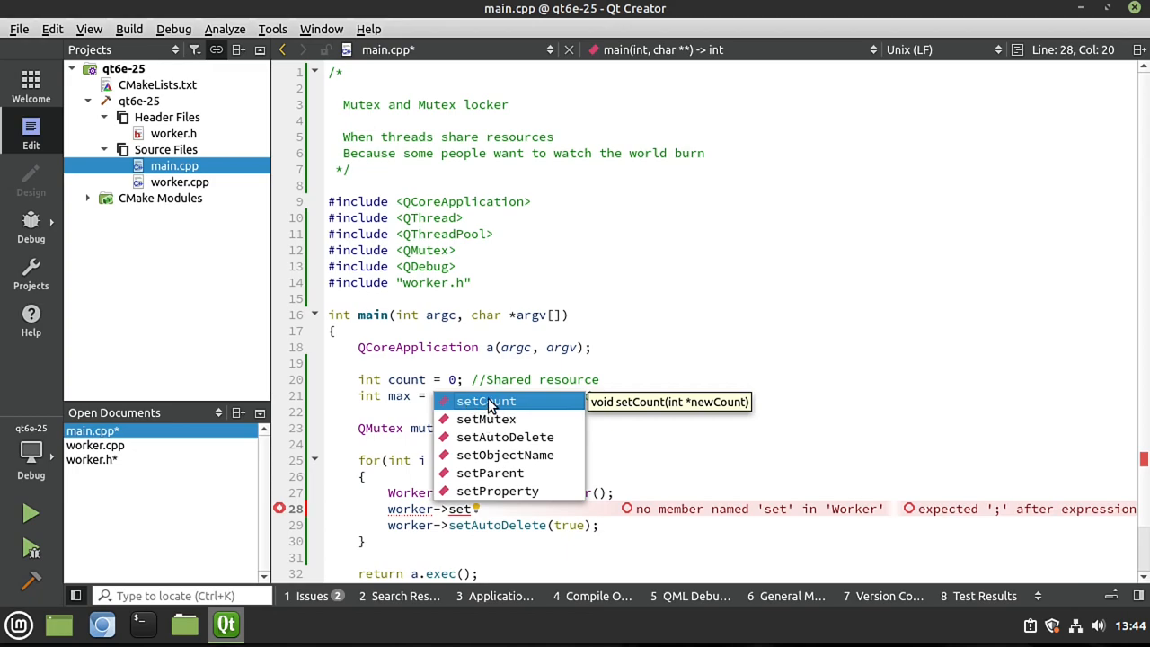
pyautogui.click(485, 401)
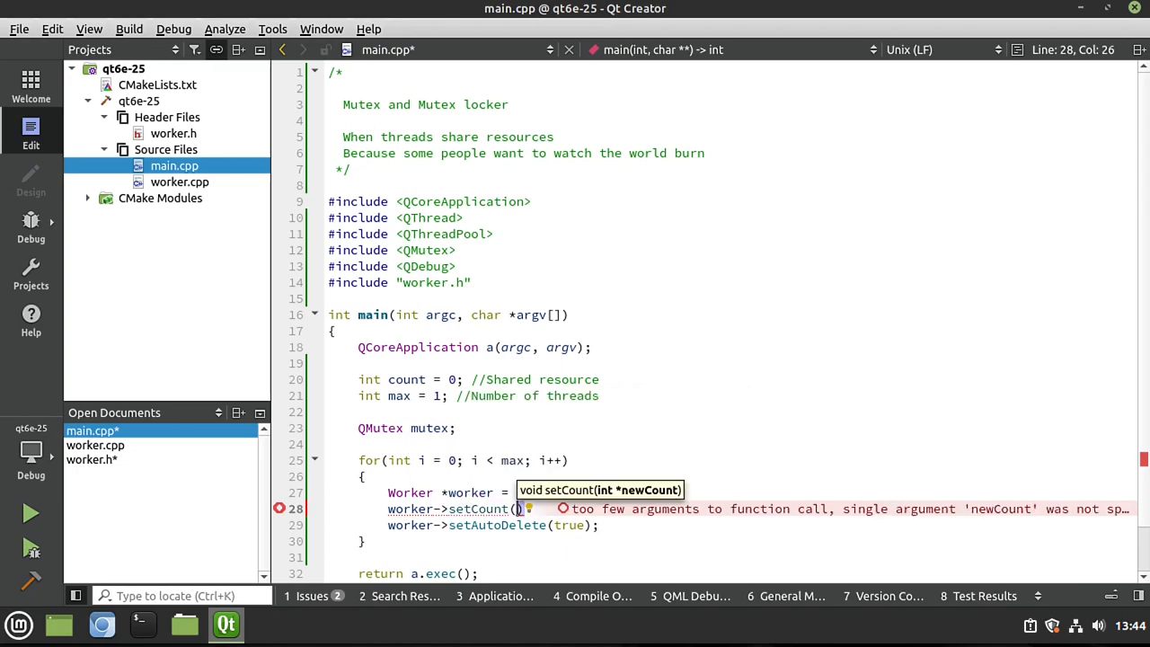
pyautogui.write('&c')
pyautogui.write('worker->setMutex(')
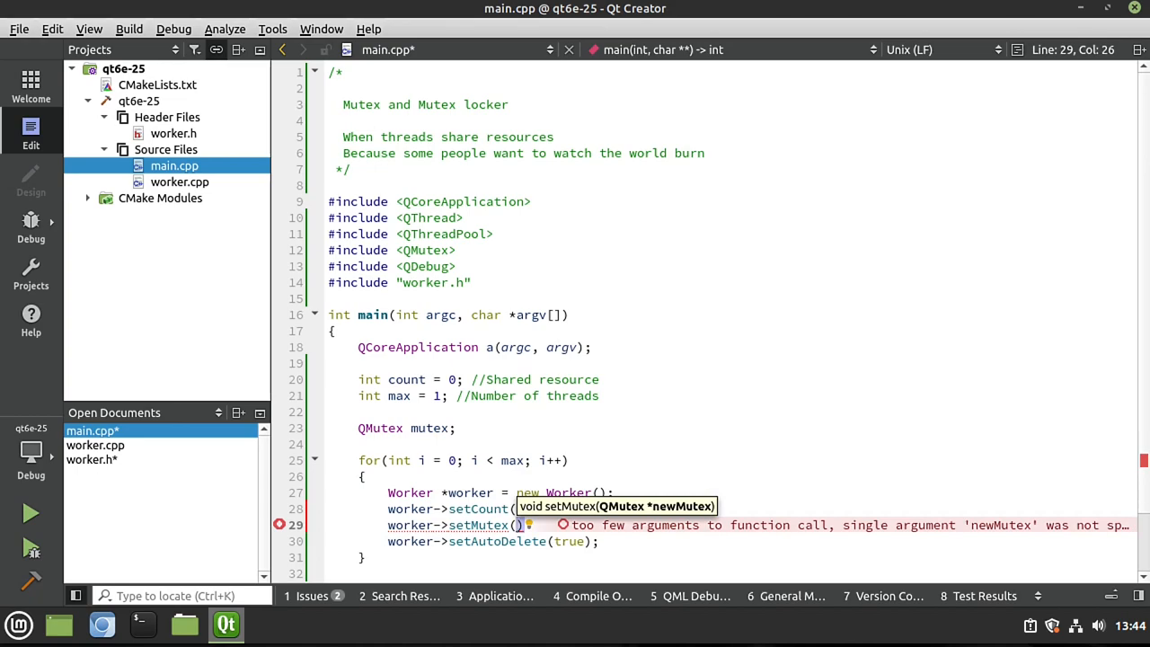
pyautogui.write('&')
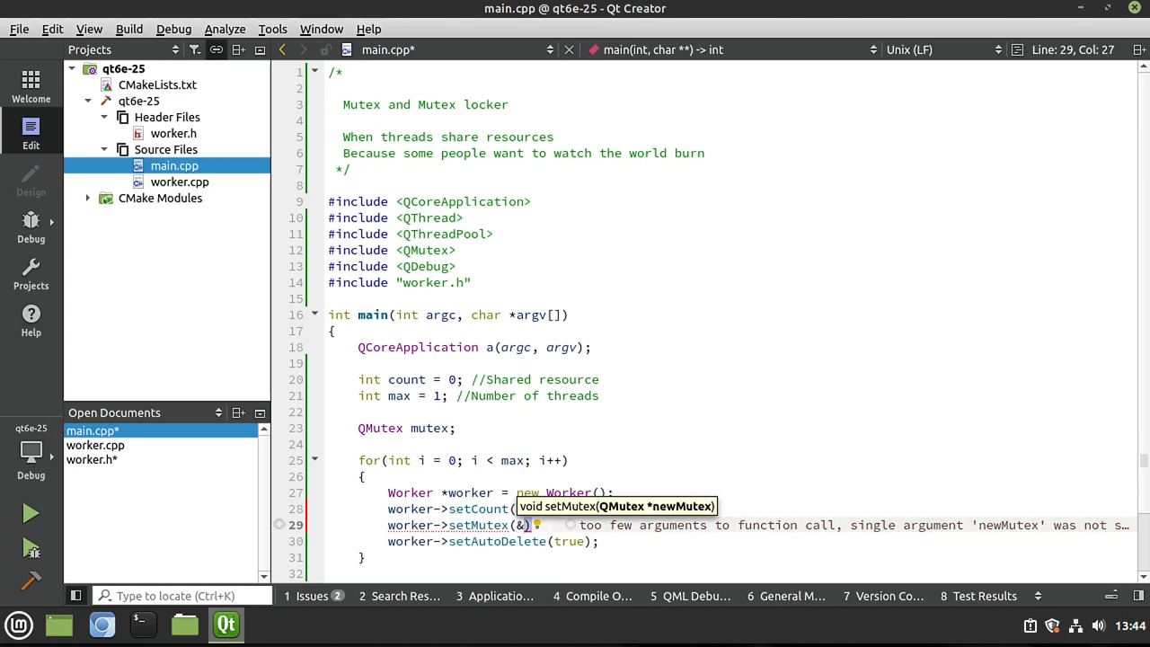
pyautogui.write('mutex')
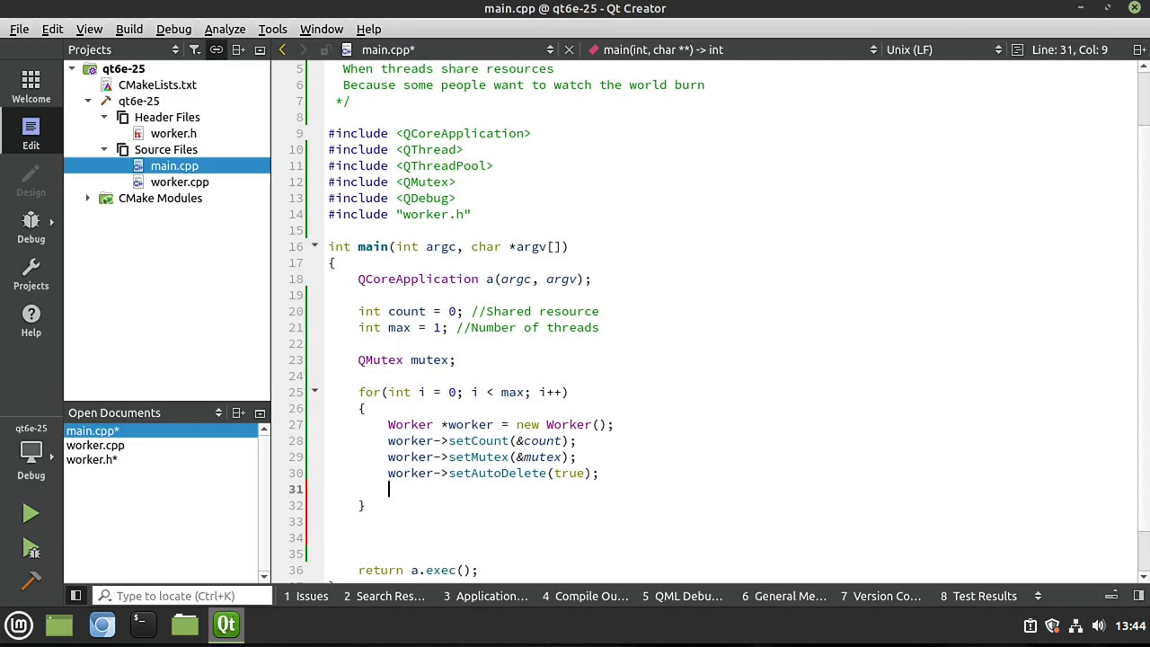
# Start each worker with QThreadPool::globalInstance()->start(worker).
pyautogui.write('Q')
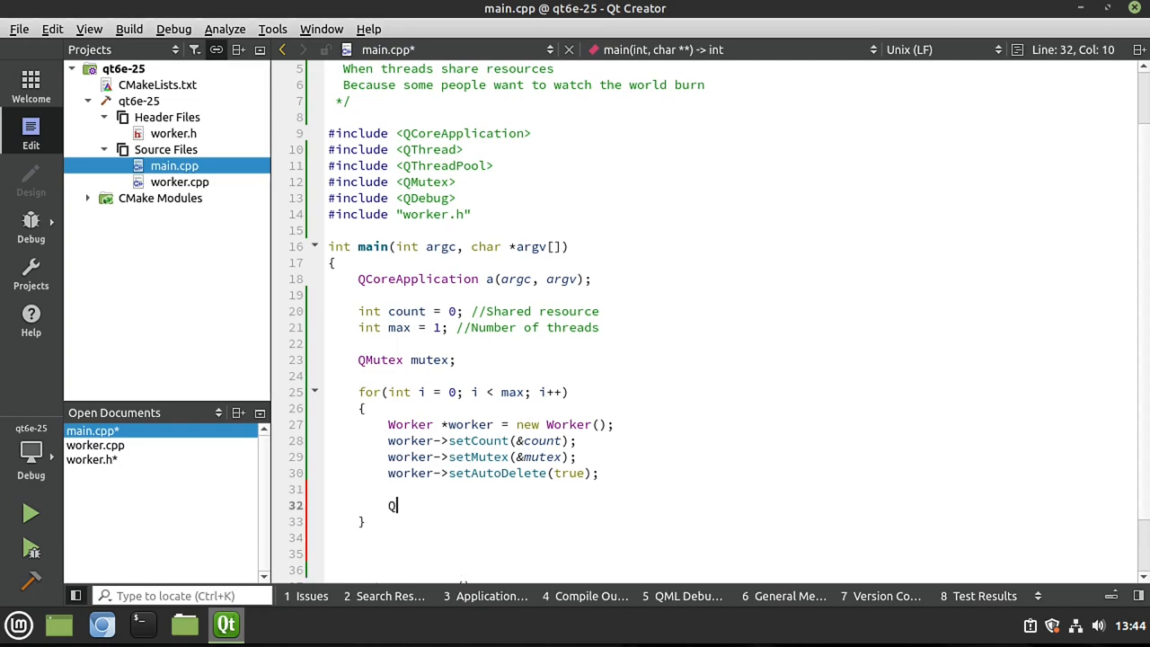
pyautogui.write('ThreadPool')
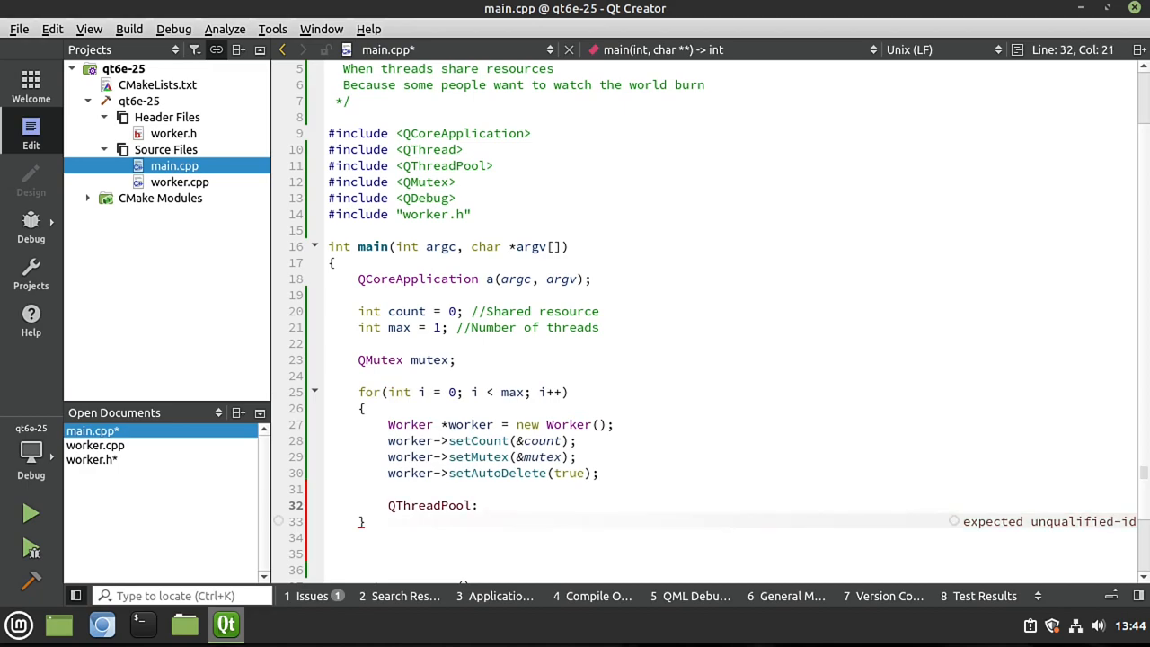
pyautogui.write(':globalInstance()')
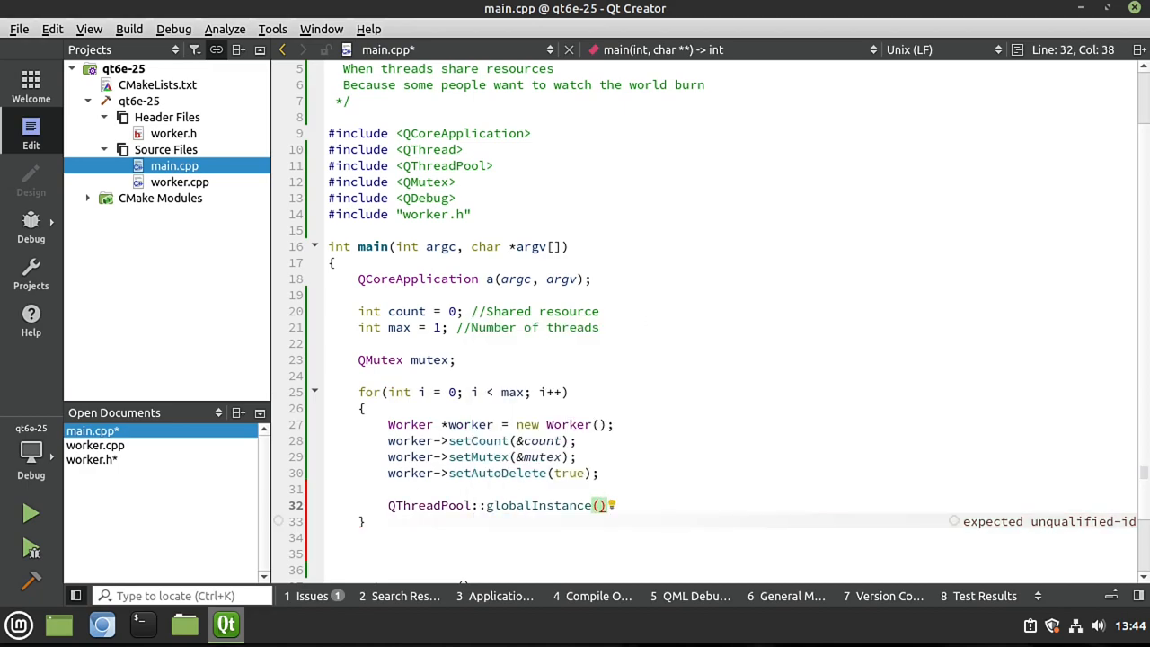
pyautogui.write('->')
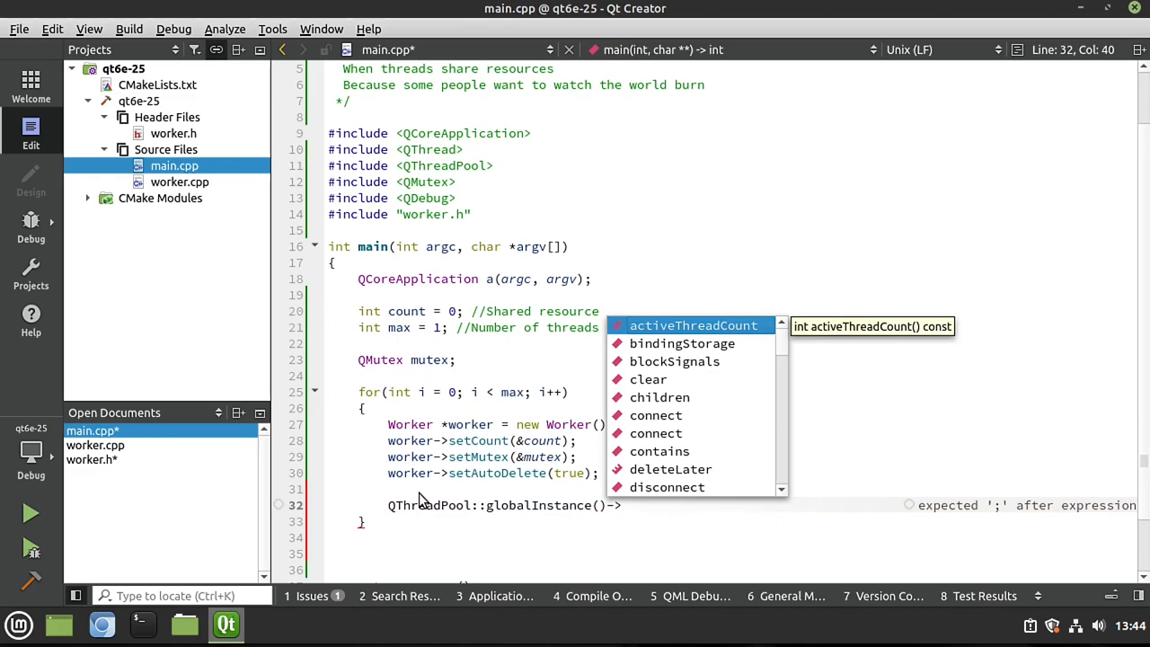
pyautogui.write('start(')
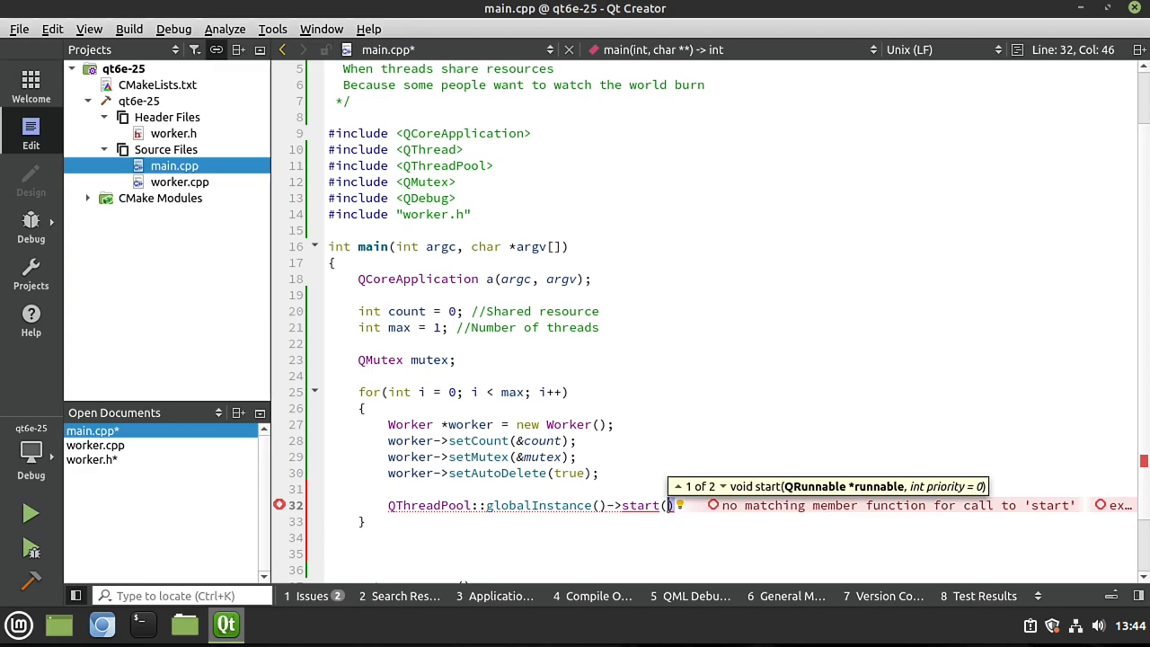
pyautogui.write('worker')
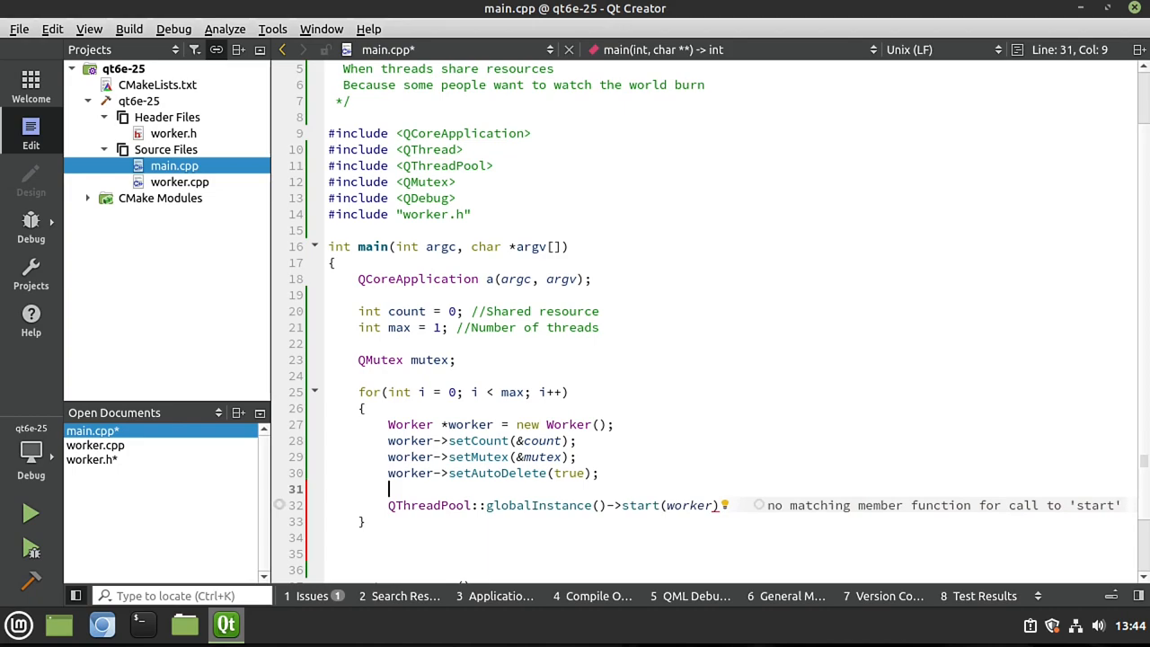
pyautogui.click(720, 505)
pyautogui.write(';')
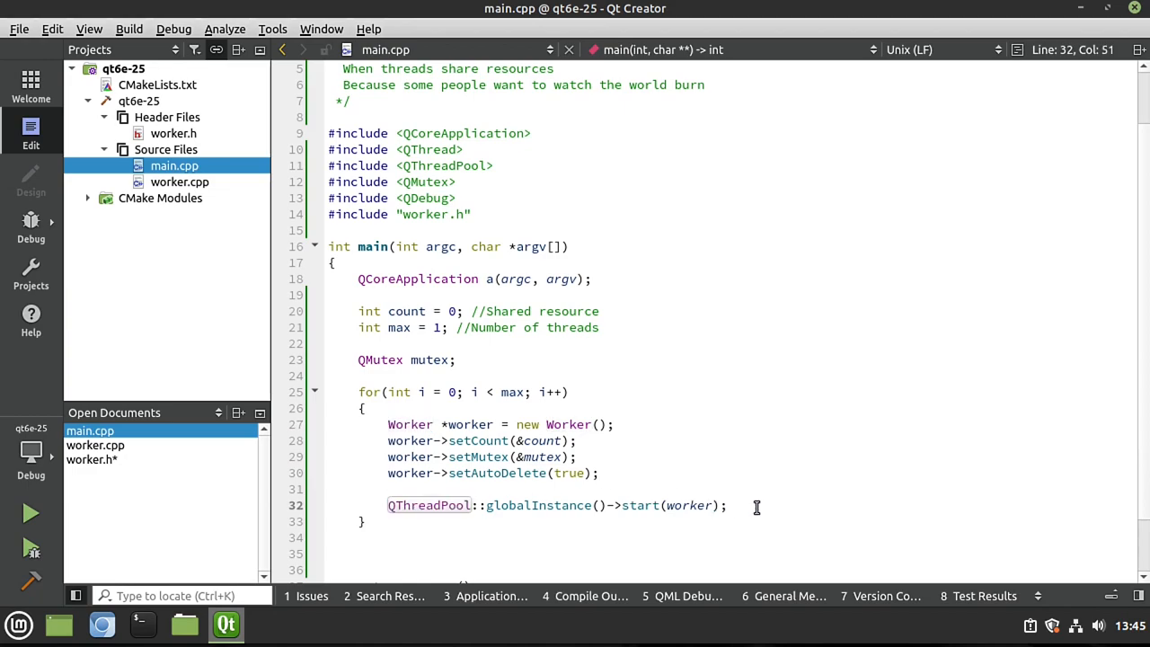
# Review worker.cpp and worker.h, then return to main.cpp after the loop.
pyautogui.doubleClick(428, 505)
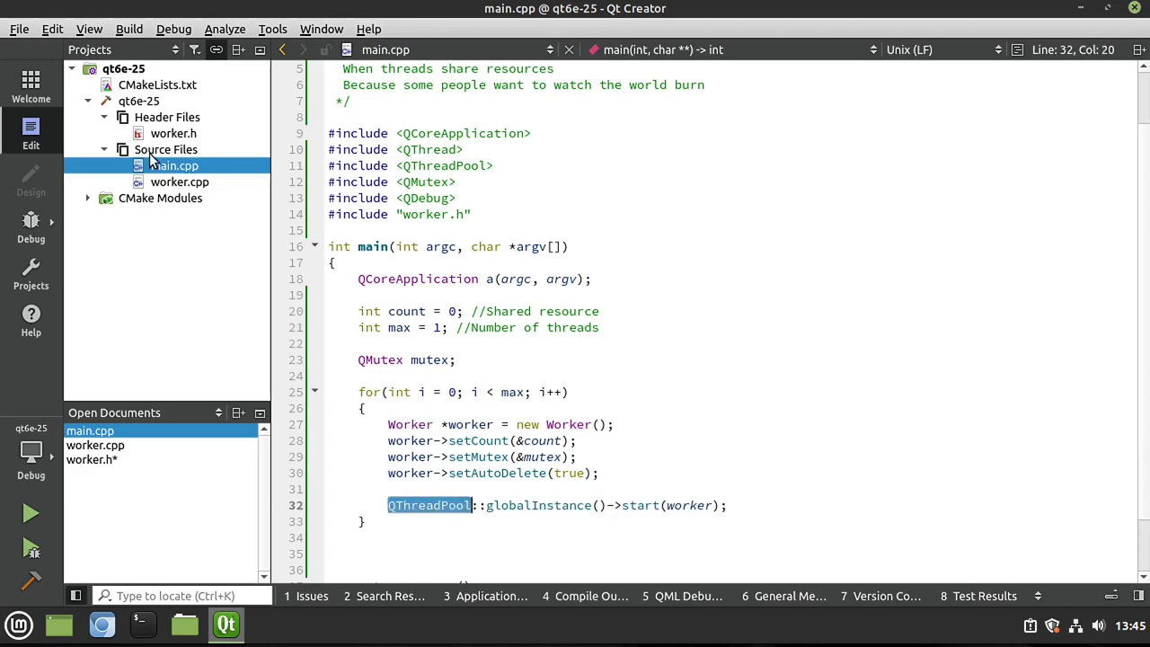
pyautogui.click(180, 181)
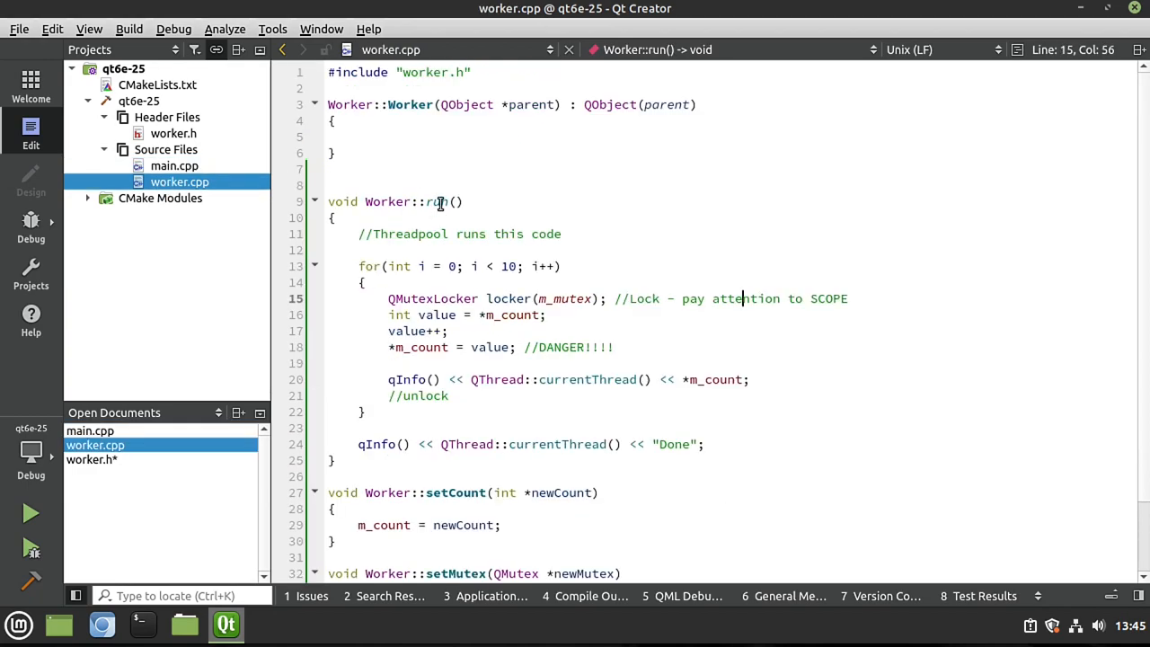
pyautogui.doubleClick(434, 202)
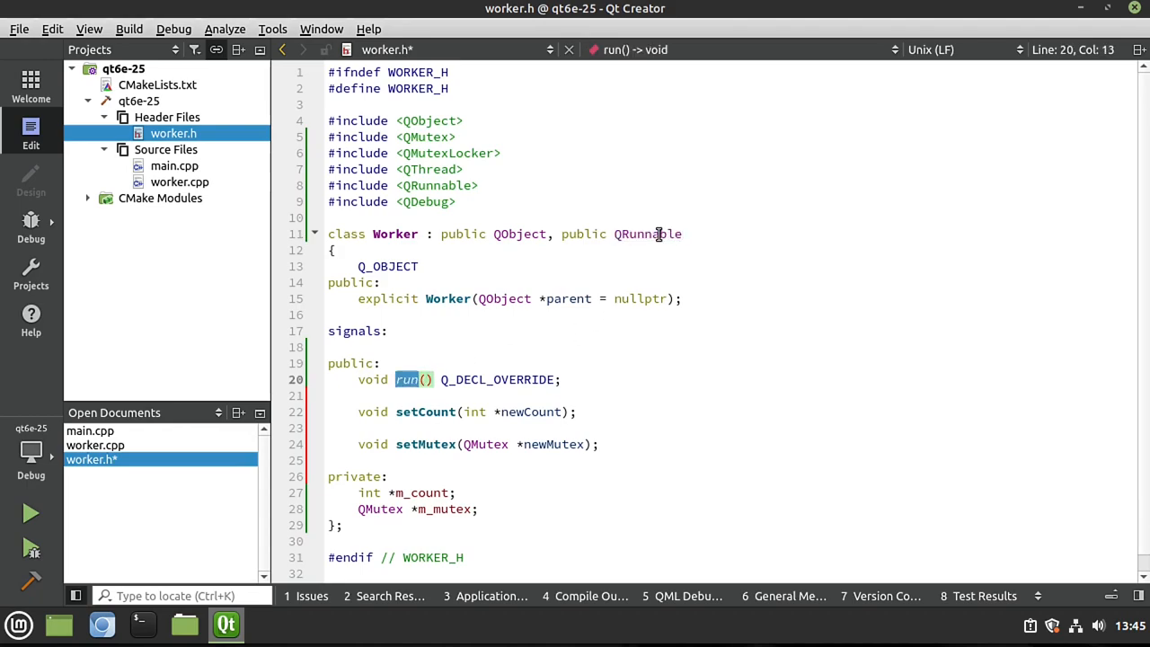
pyautogui.click(90, 431)
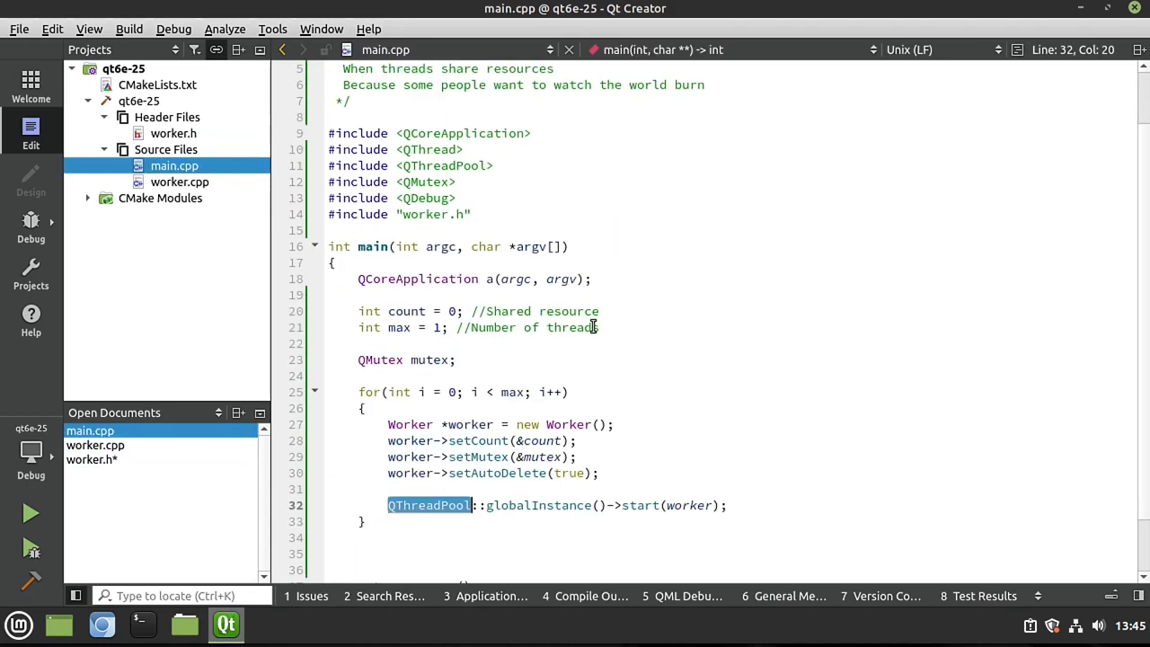
pyautogui.click(419, 535)
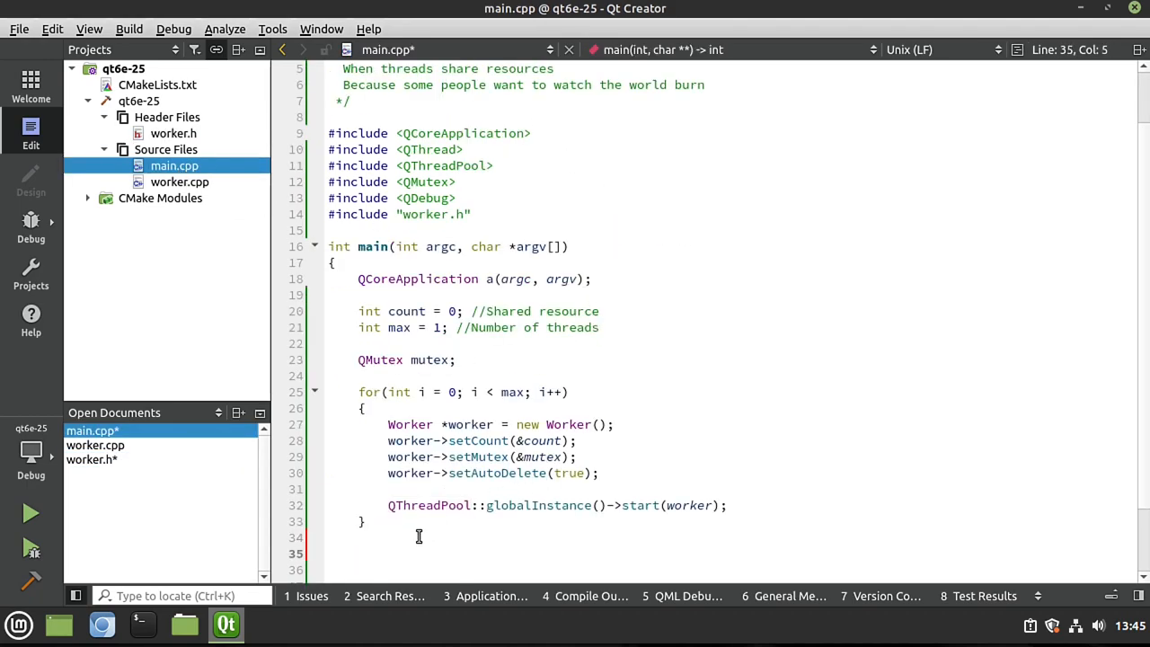
# Wait for the pool with QThreadPool::globalInstance()->waitForDone() after the loop.
pyautogui.doubleClick(578, 505)
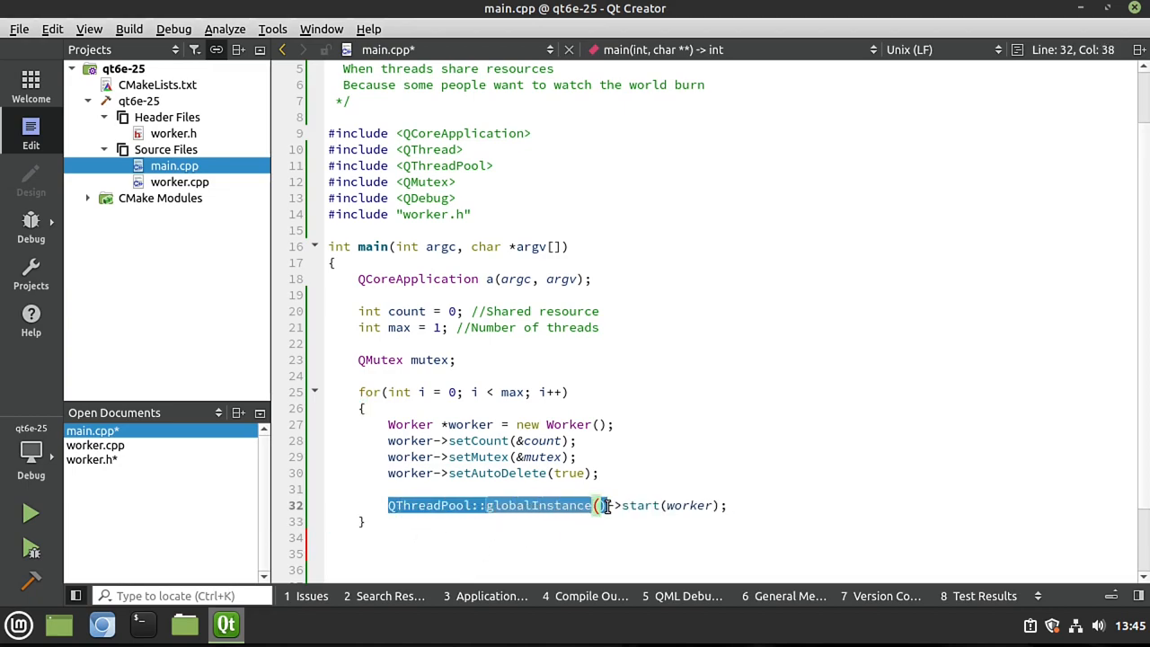
pyautogui.click(496, 554)
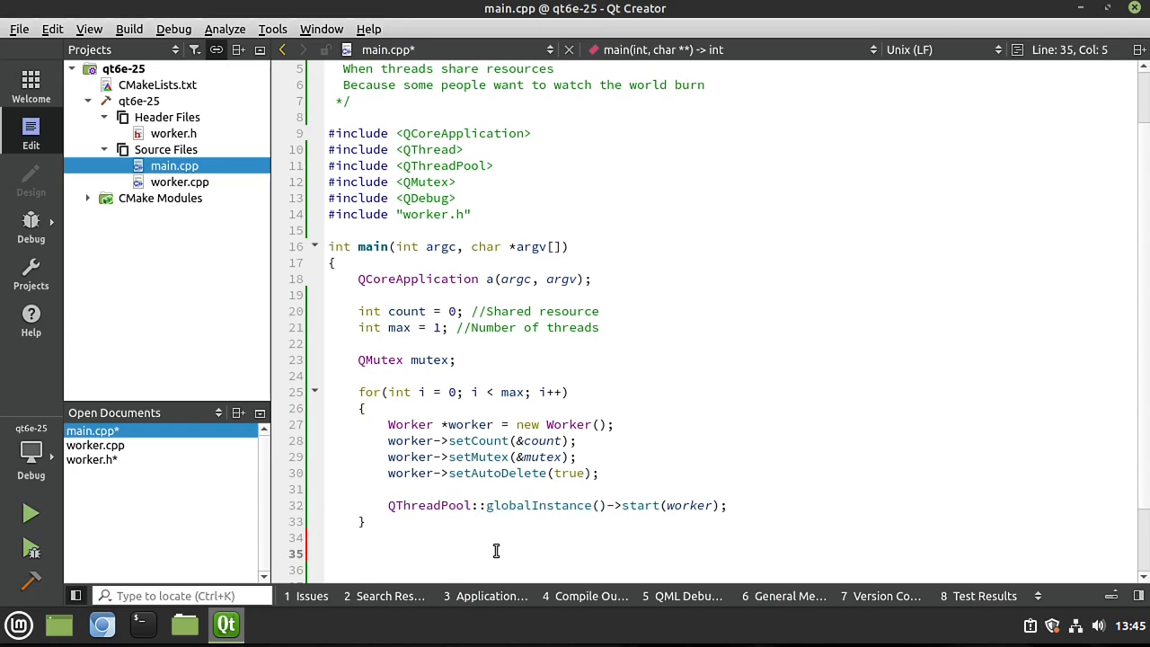
pyautogui.write('QThreadPool::globalInstance()')
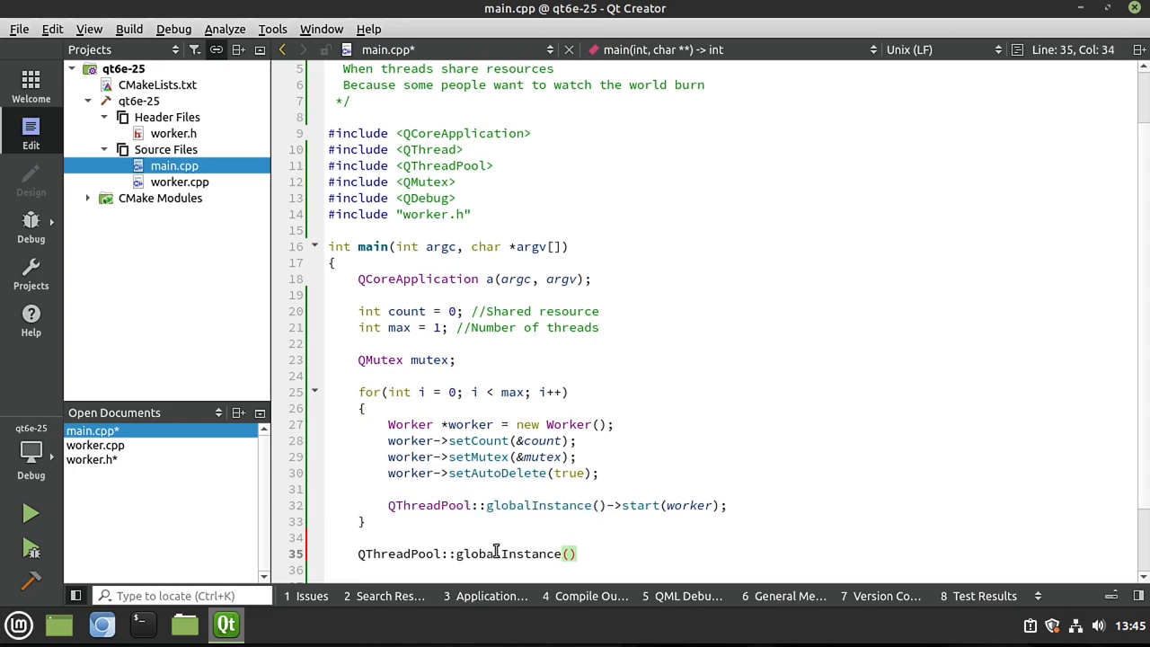
pyautogui.write('->waitForDone(')
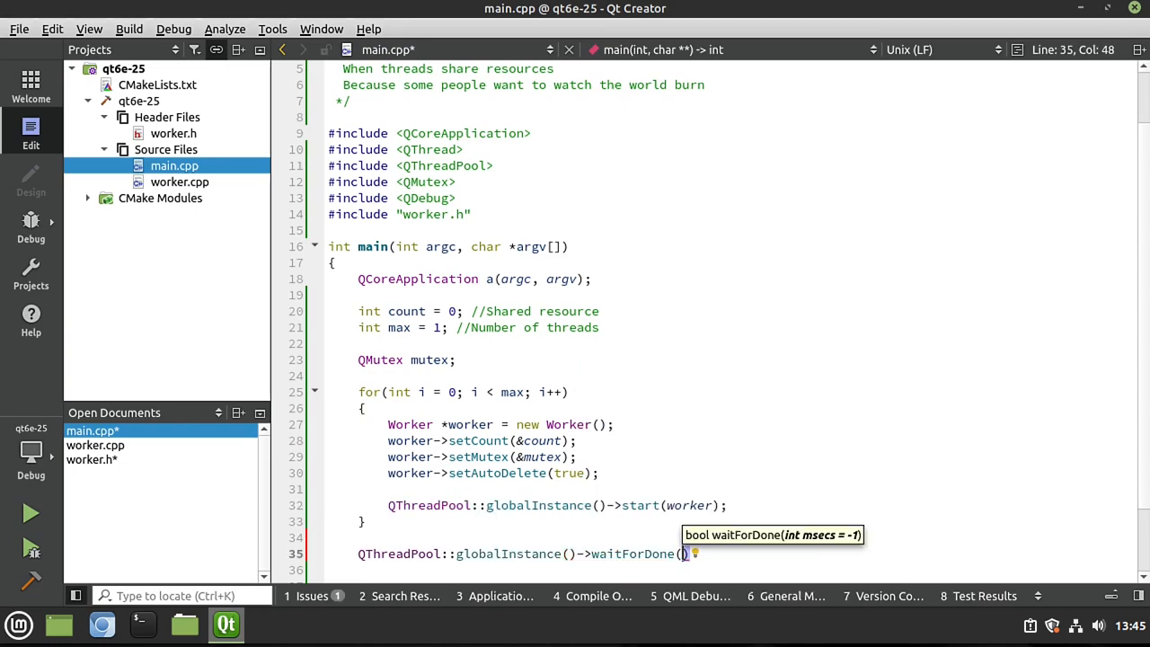
pyautogui.write(';')
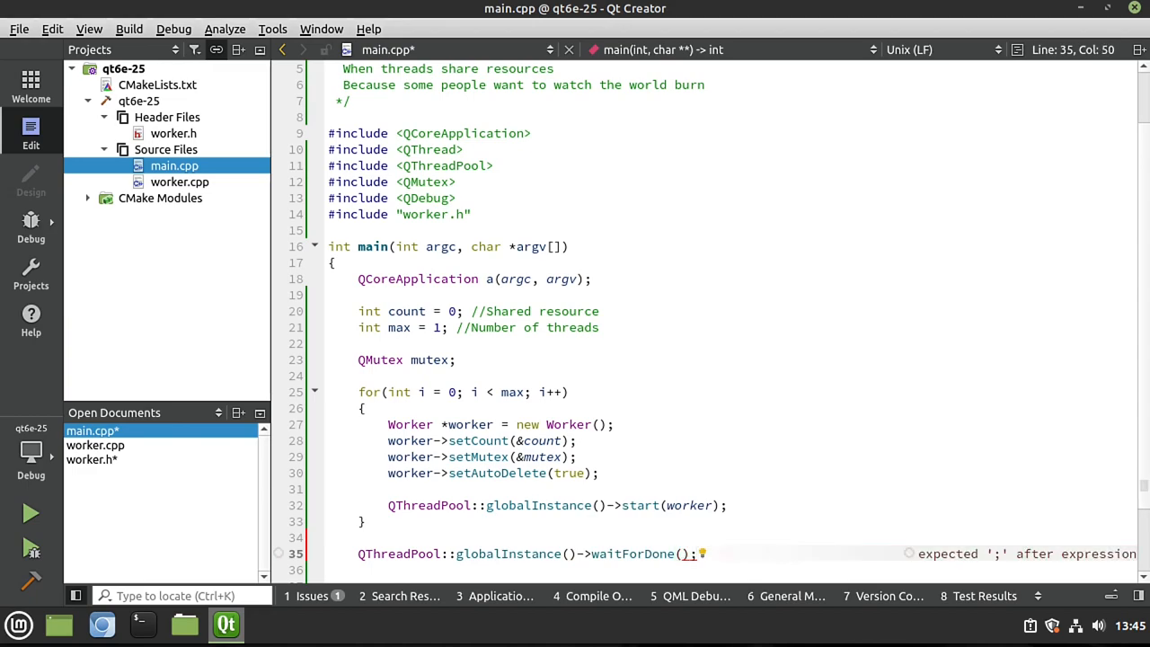
# Log "Count:" with count via qInfo(), then bring up the Worker files.
pyautogui.write('qInfo() << "Count:')
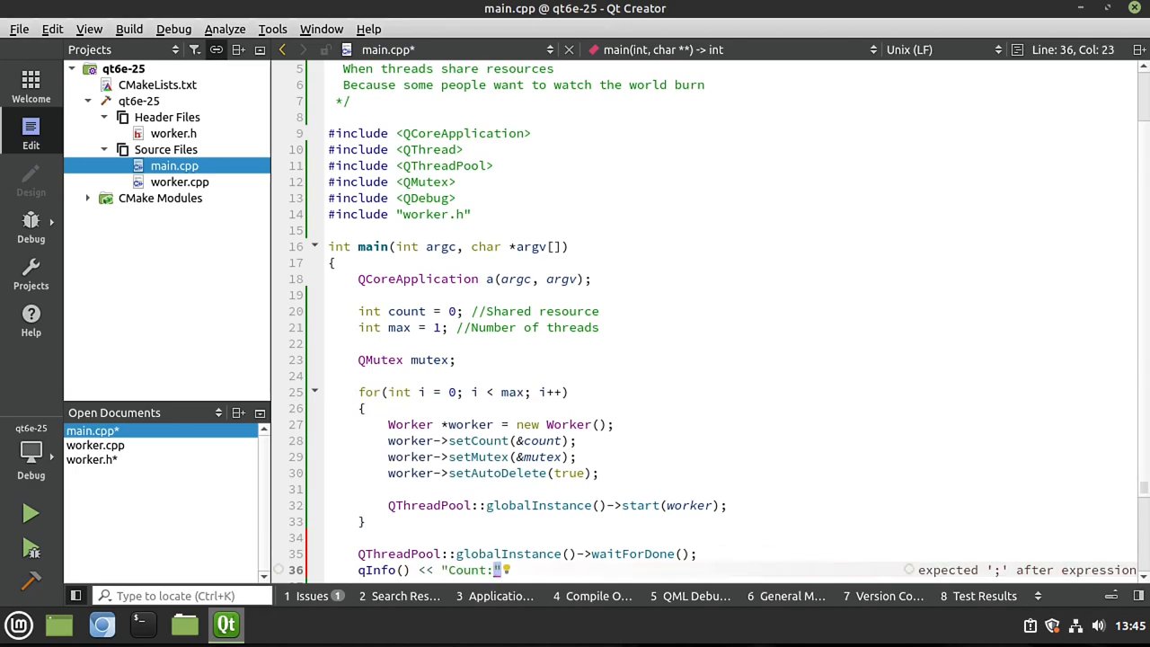
pyautogui.write('<<')
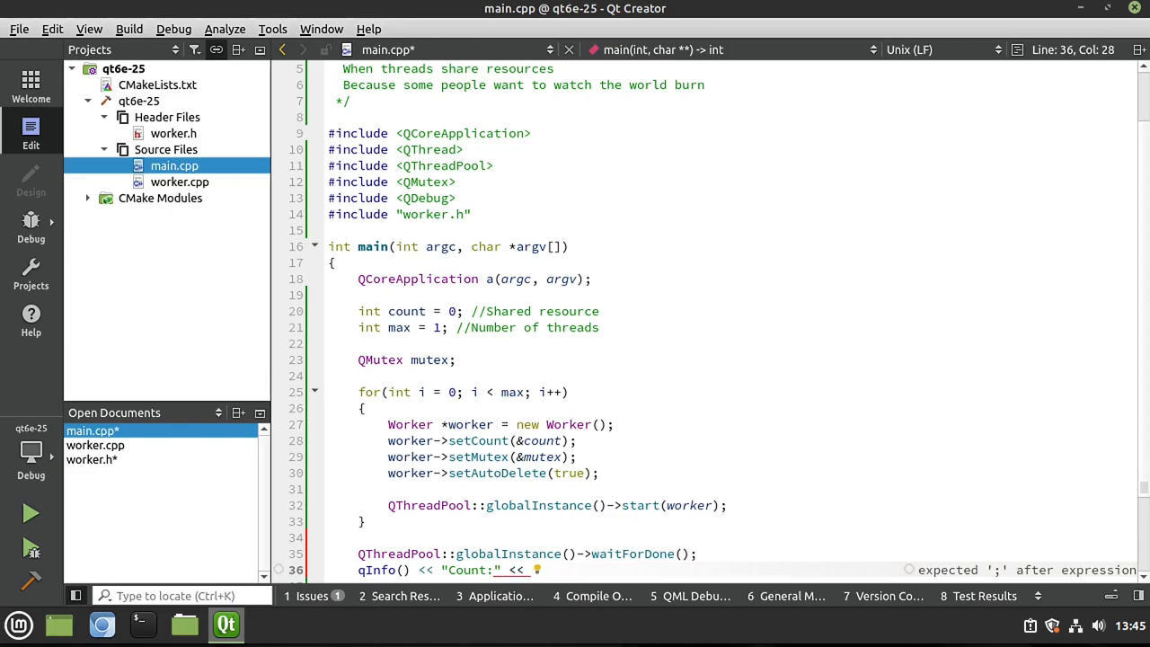
pyautogui.write('count;')
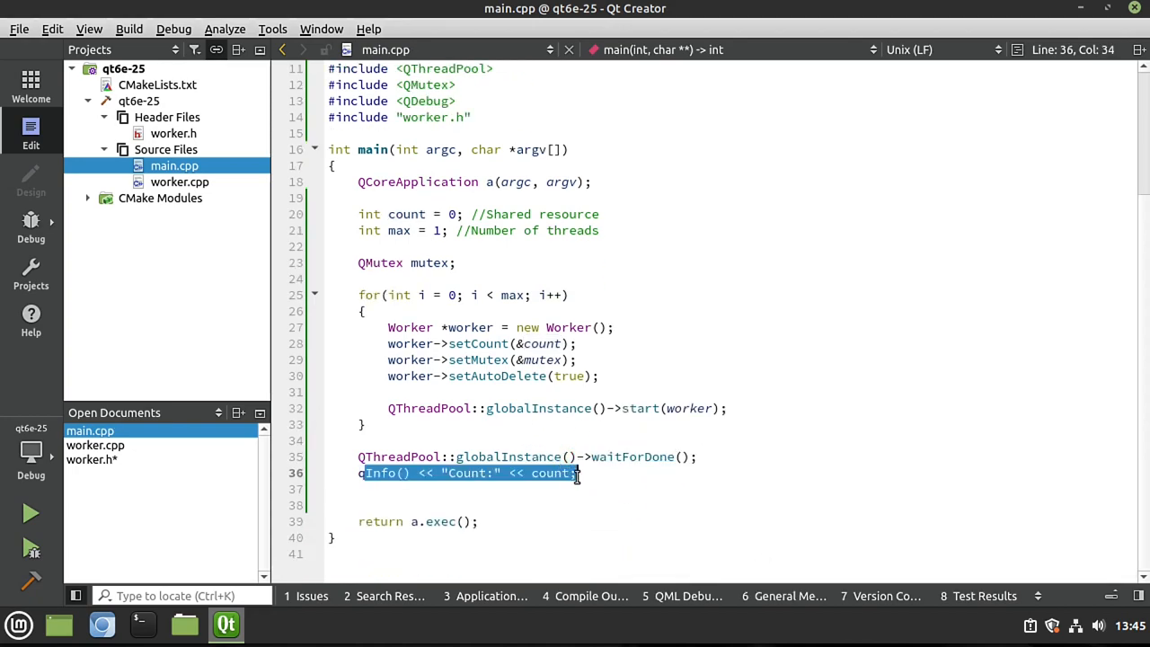
pyautogui.click(180, 181)
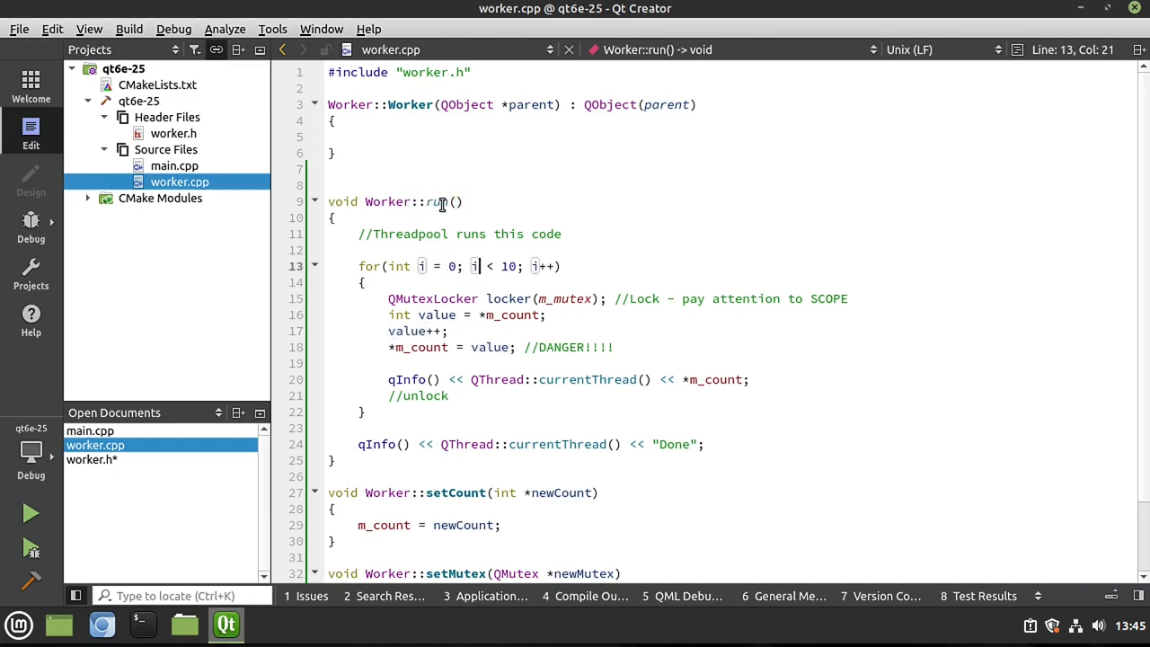
pyautogui.doubleClick(435, 201)
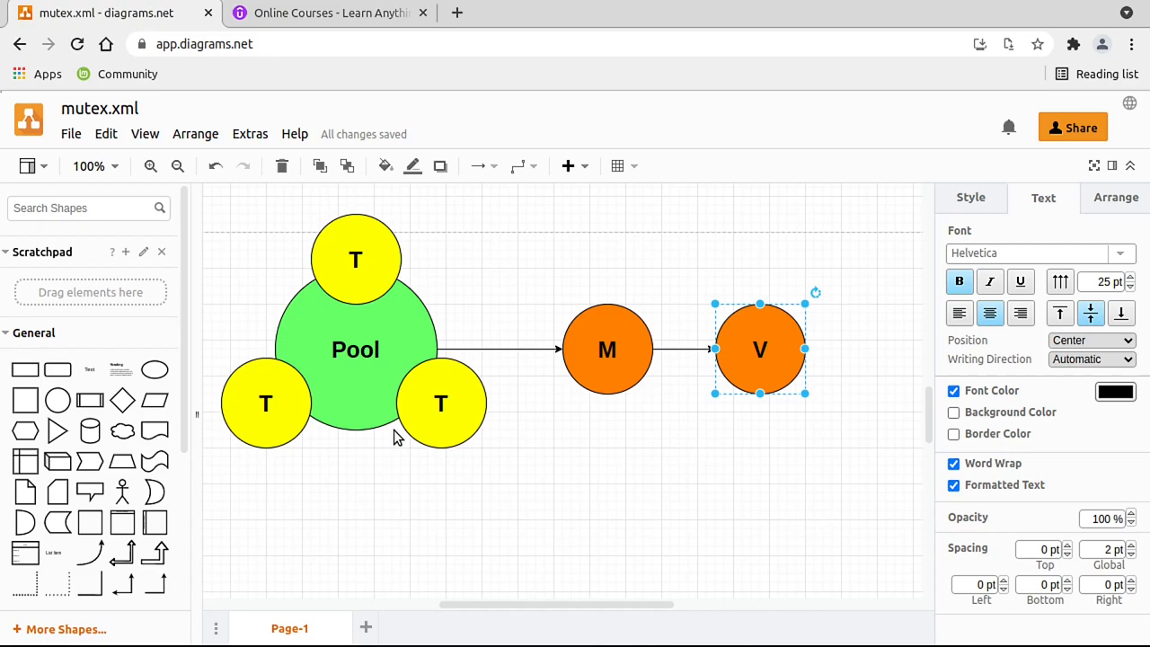
pyautogui.moveTo(373, 421)
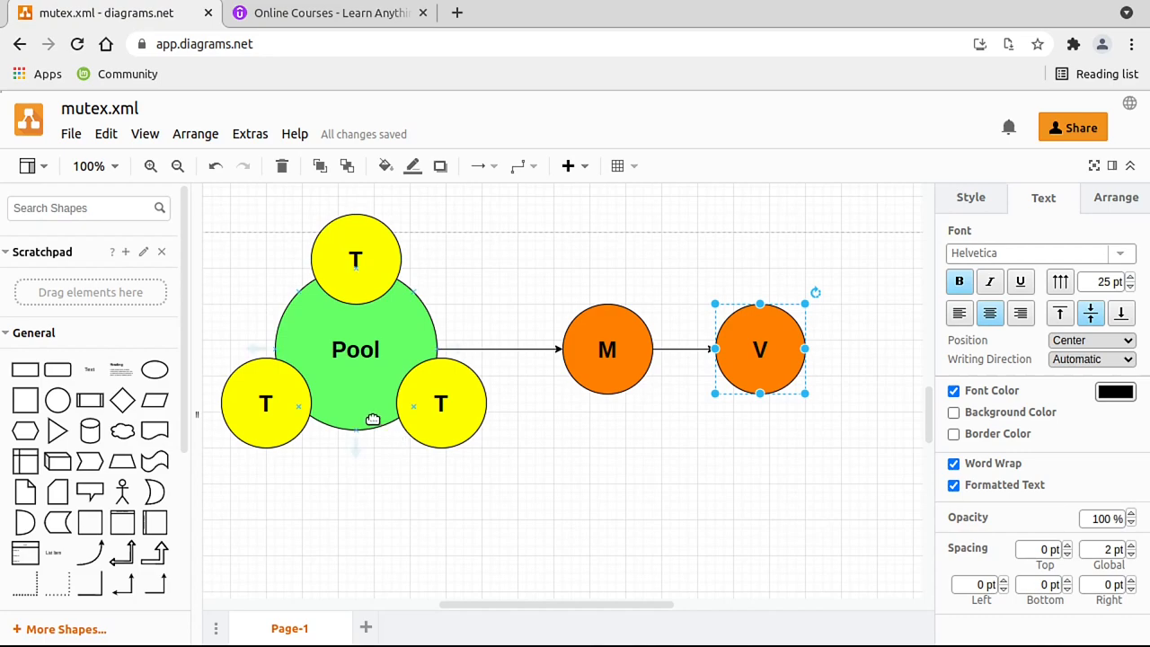
pyautogui.moveTo(352, 363)
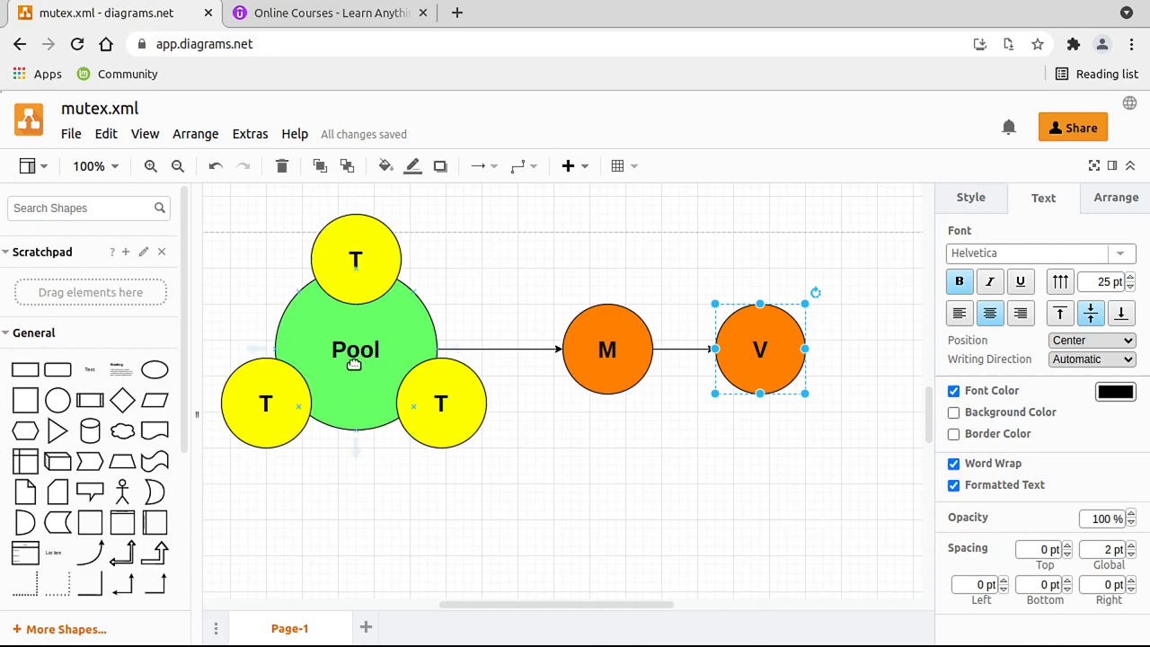
pyautogui.click(266, 403)
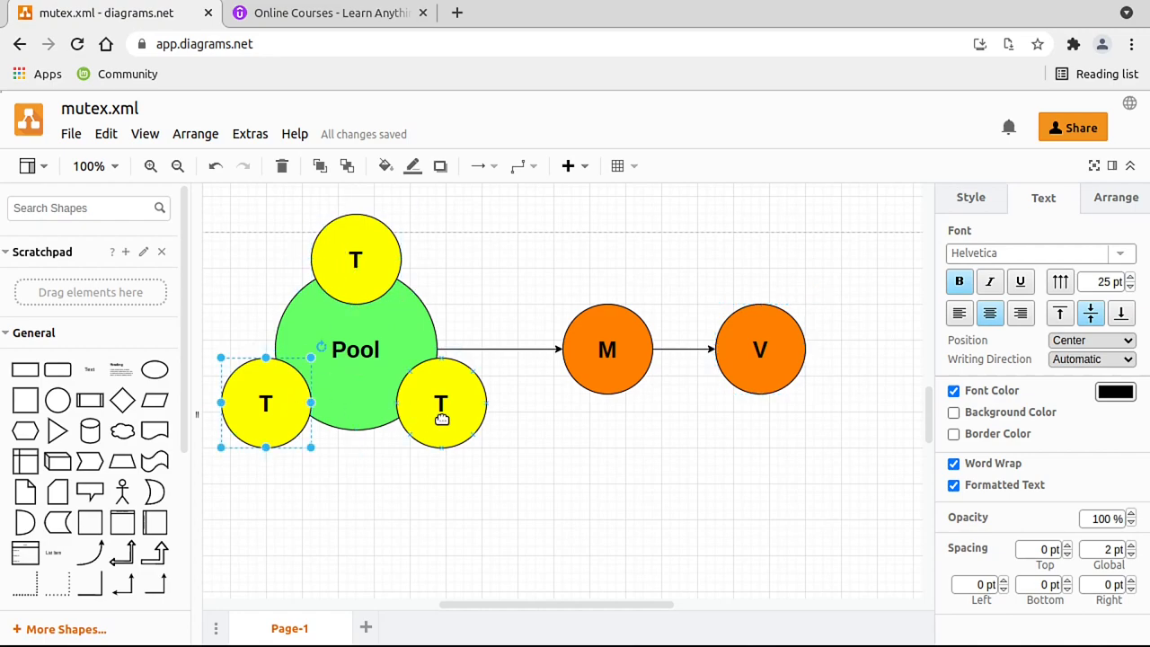
pyautogui.click(760, 348)
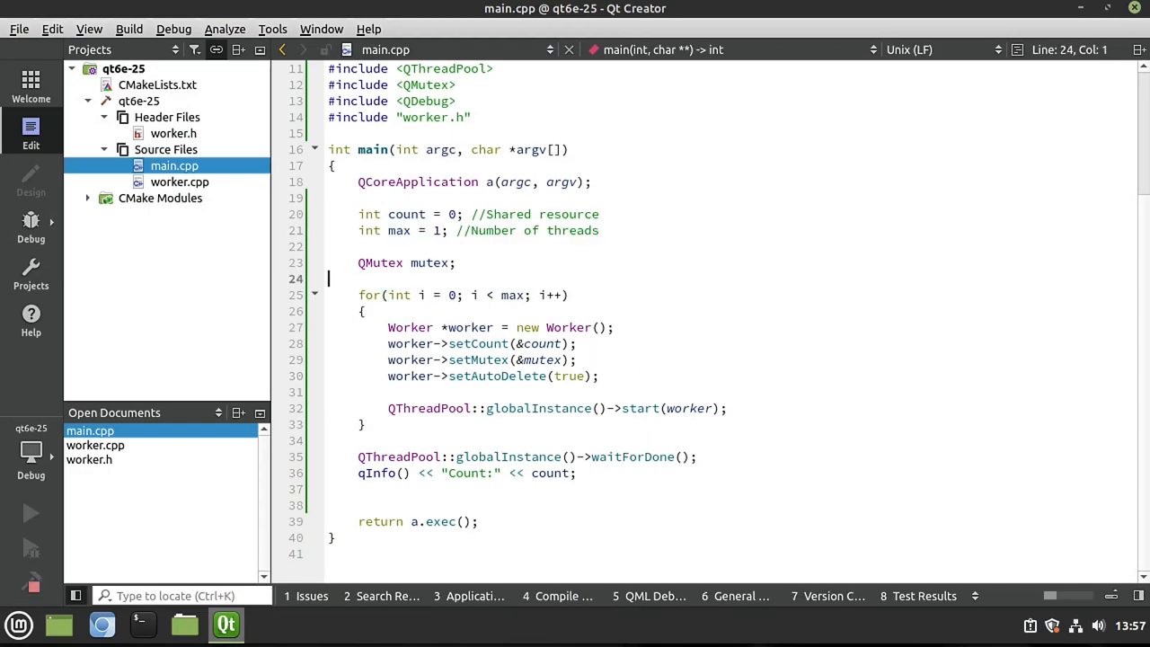
# Run the single-worker build to see Count: 10, then close the output terminal.
pyautogui.click(29, 514)
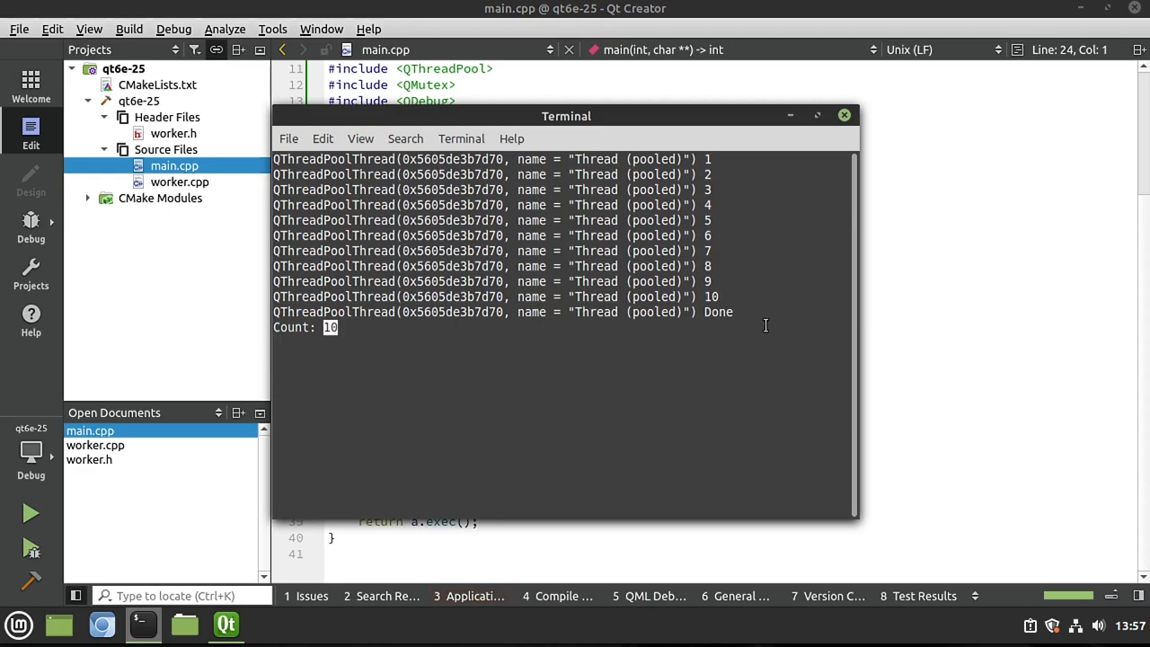
pyautogui.click(844, 115)
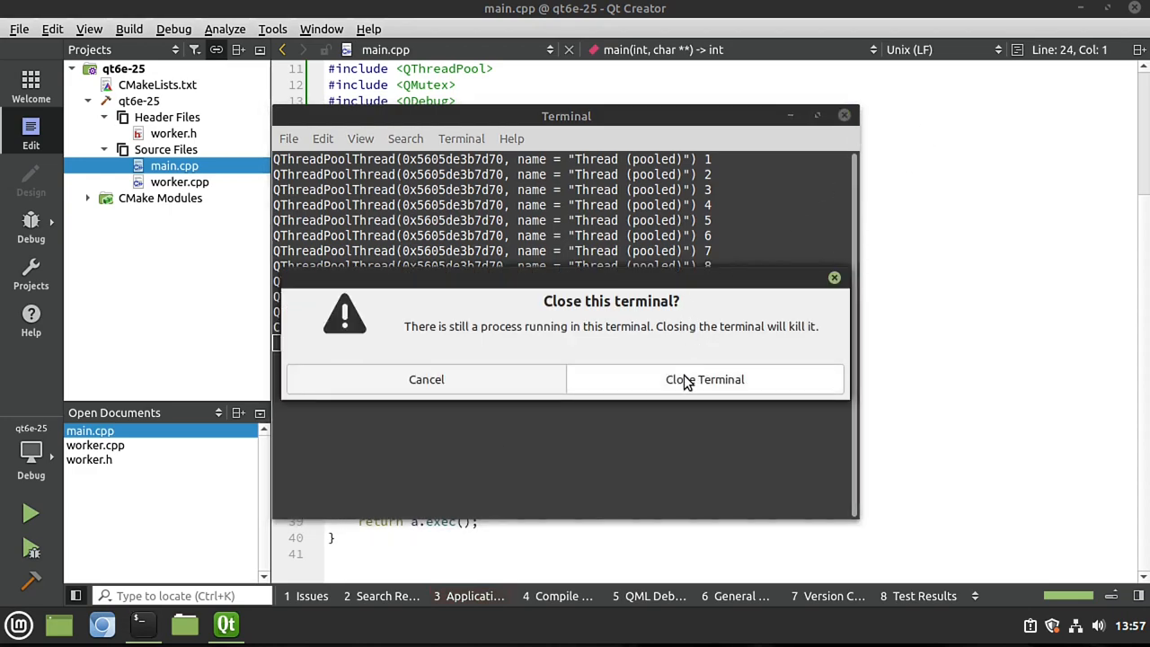
pyautogui.click(705, 379)
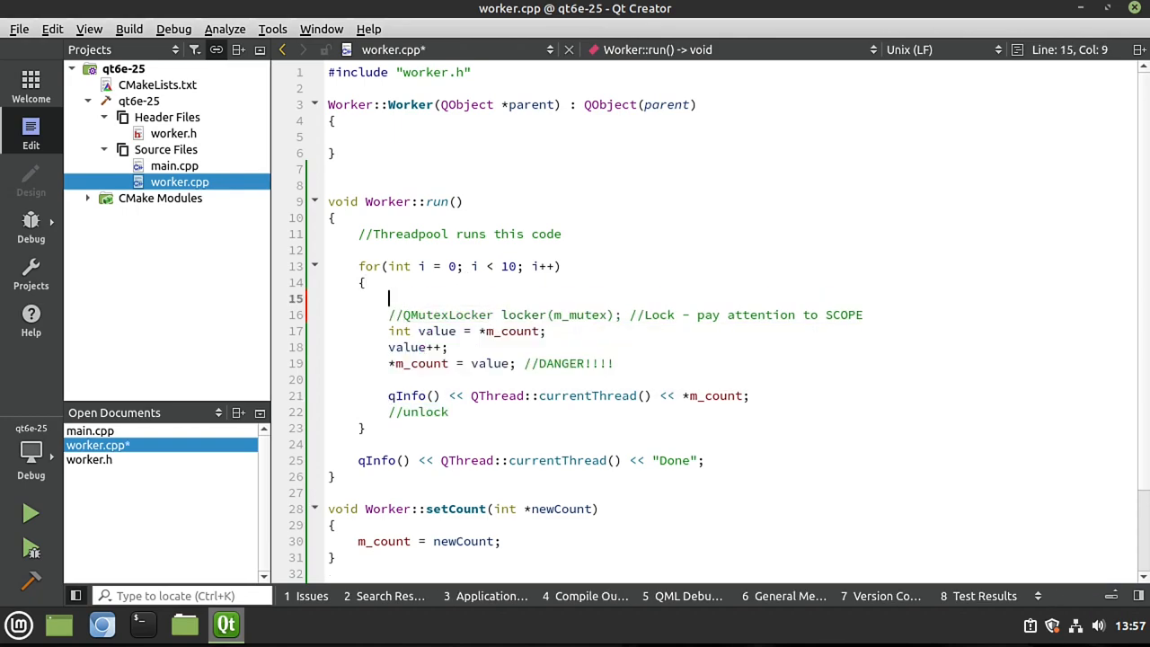
# Replace QMutexLocker with m_mutex->lock()/unlock(), run for Count: 50, and close the terminal.
pyautogui.write('QMu')
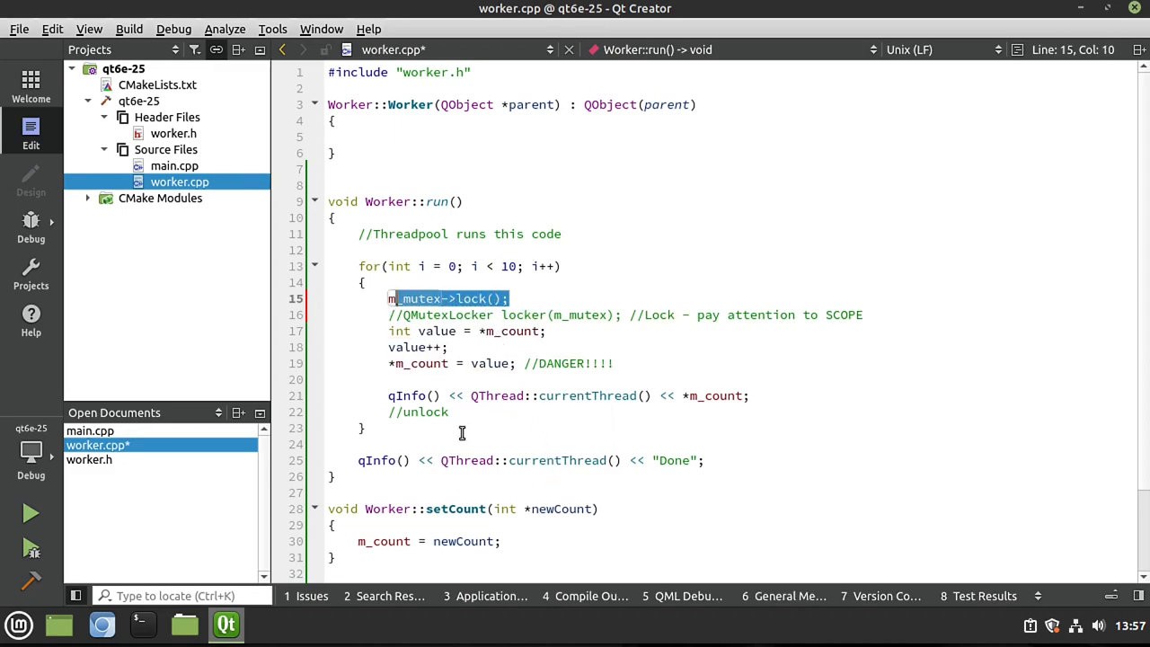
pyautogui.write('_mutex->lock();')
pyautogui.write('m_mutex->unlock();')
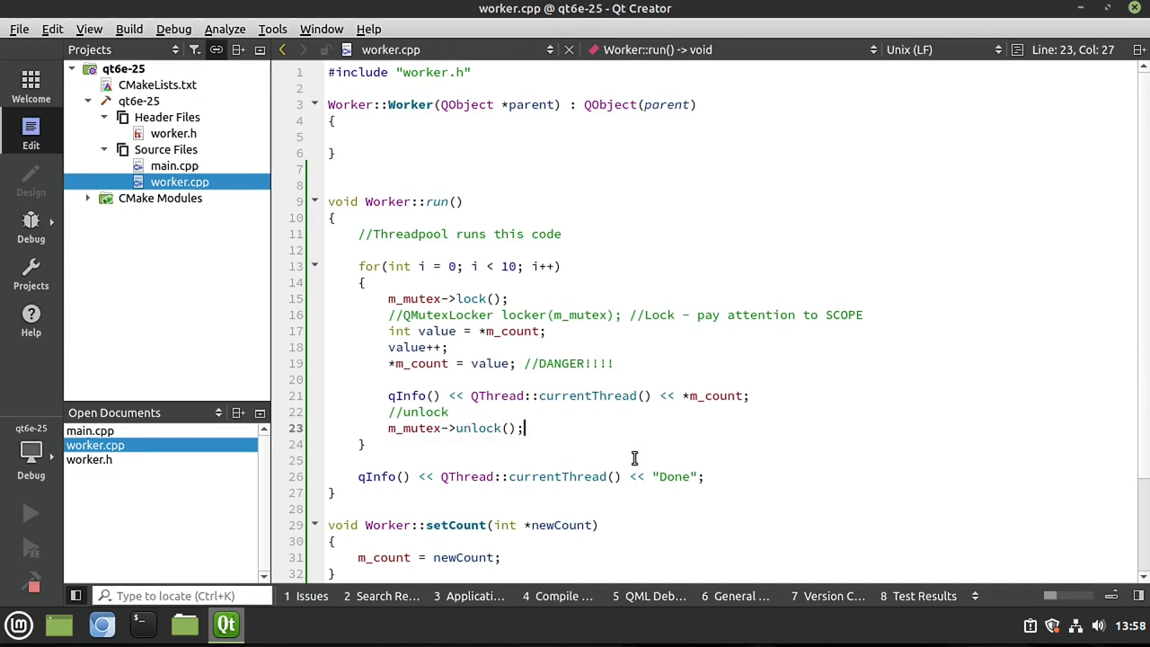
pyautogui.click(29, 514)
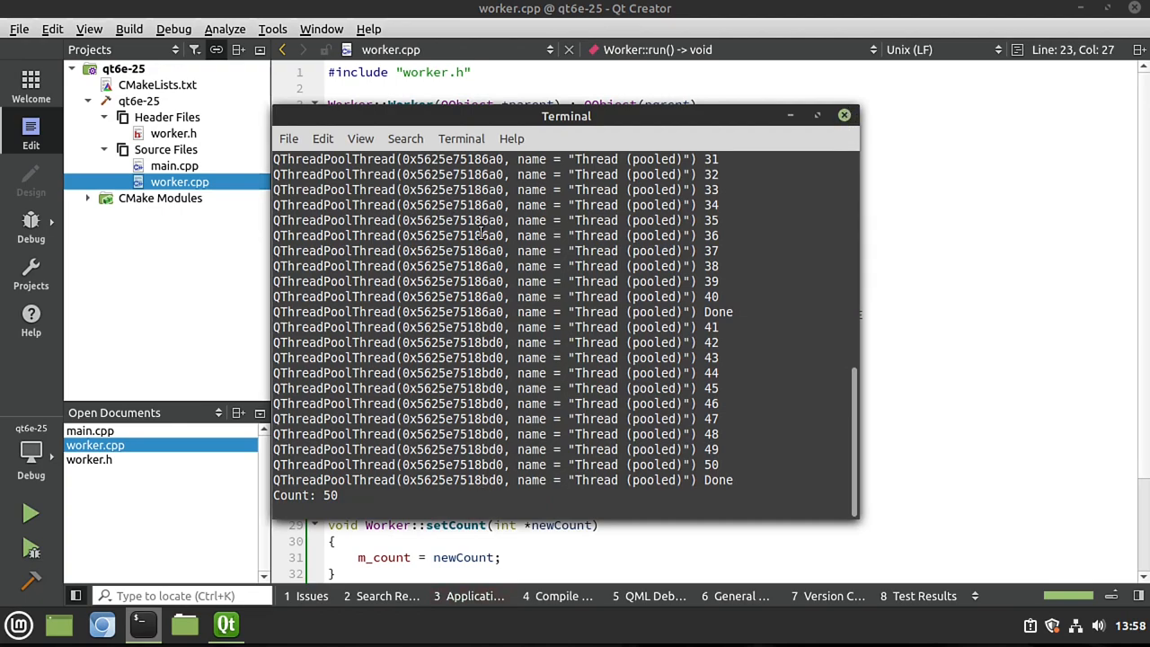
pyautogui.click(845, 115)
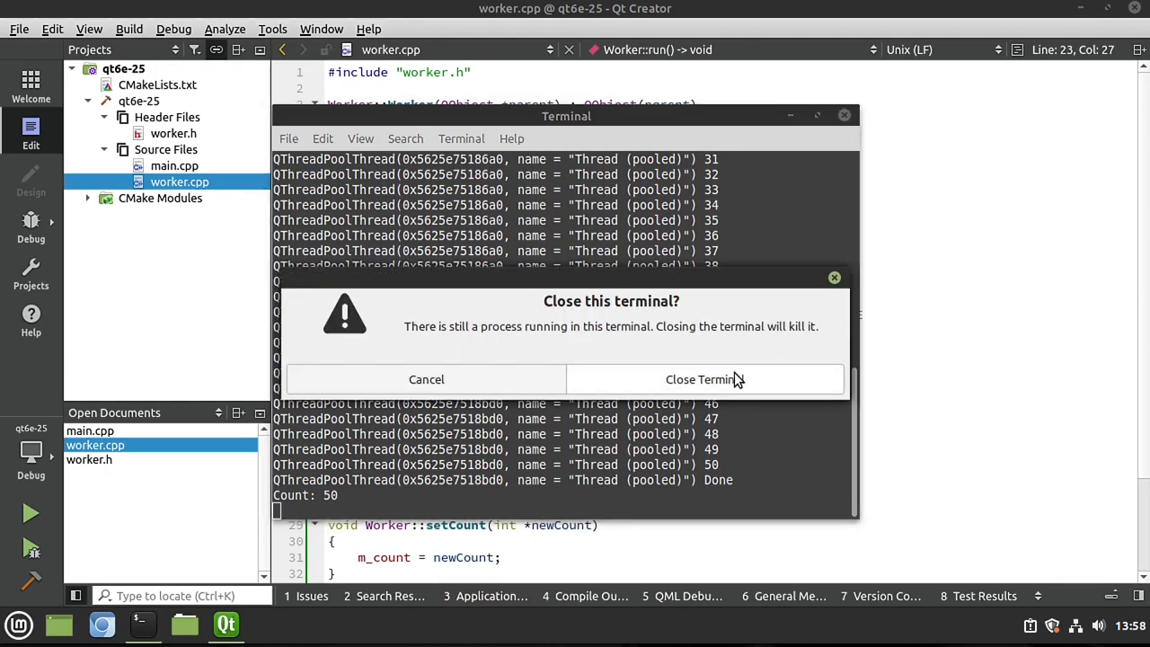
pyautogui.click(704, 378)
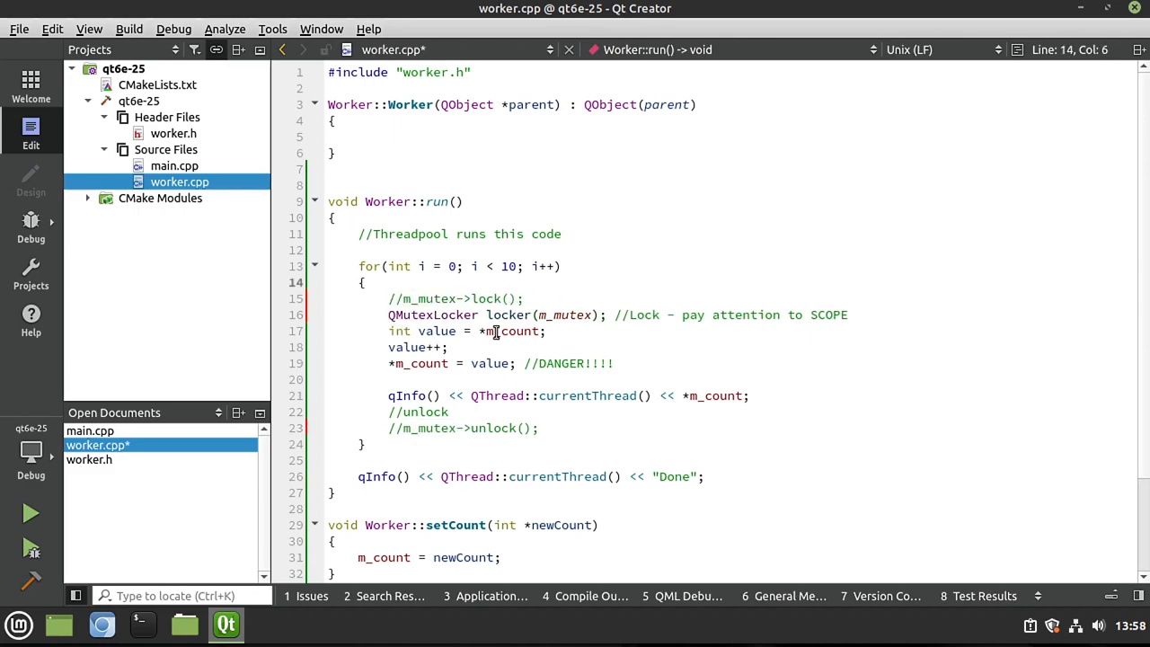
# Select the max value in main.cpp to change the thread count to 5000.
pyautogui.doubleClick(432, 314)
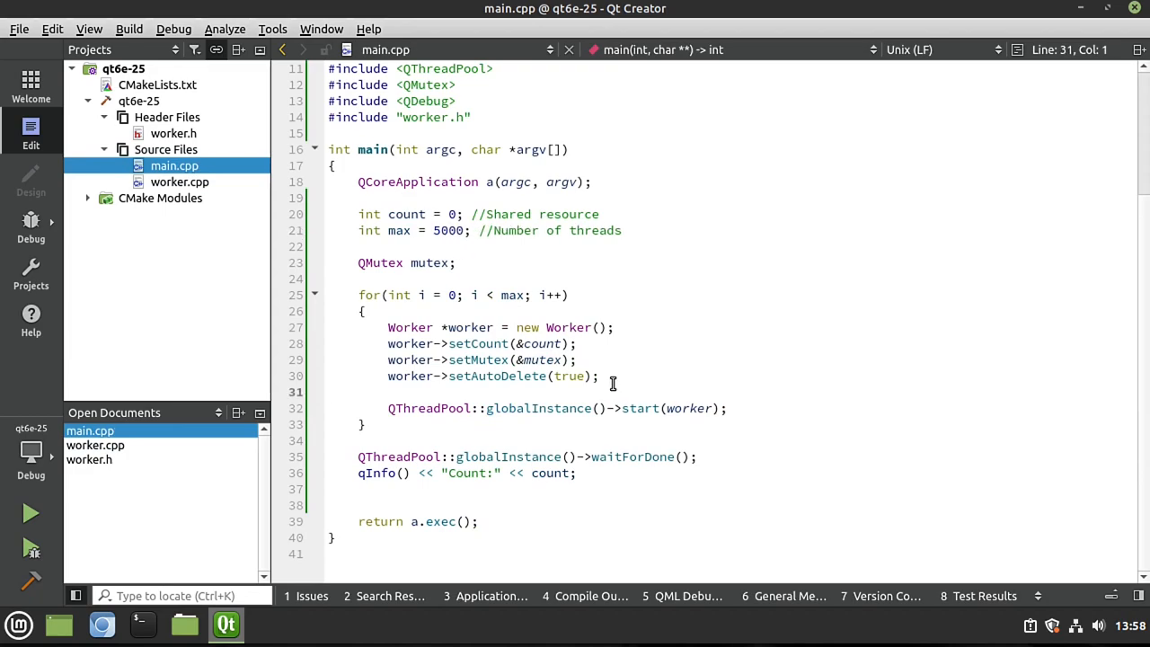
# Search 'sys' in the Mint menu, check System Info, then launch System Monitor's Resources graphs.
pyautogui.click(18, 626)
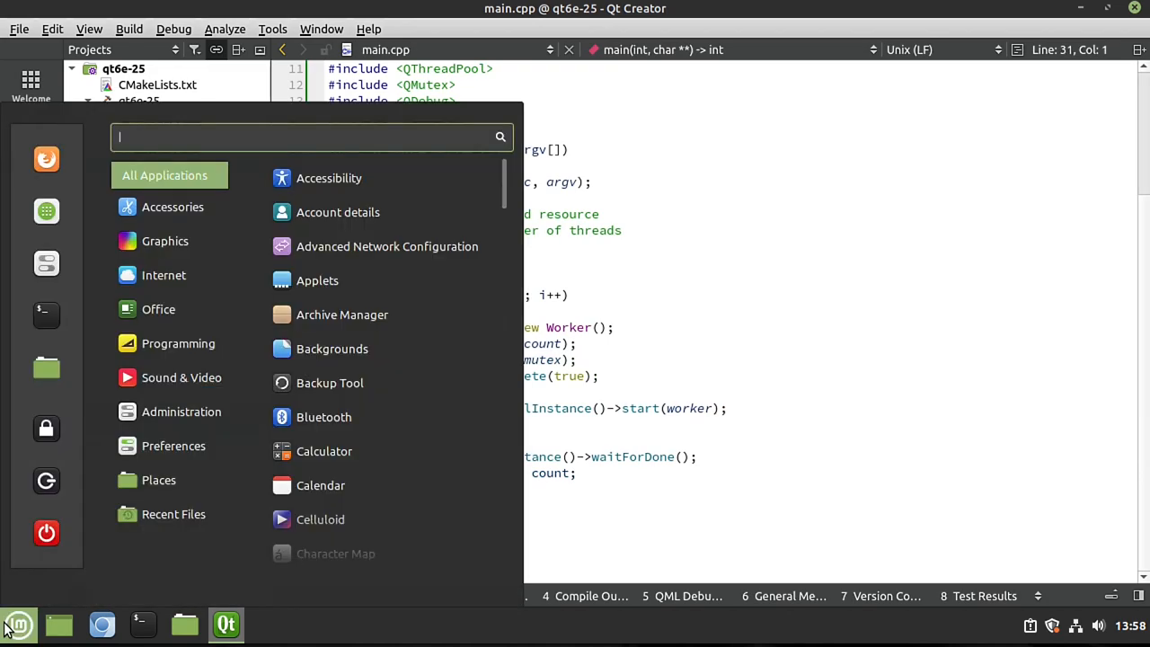
pyautogui.write('sys')
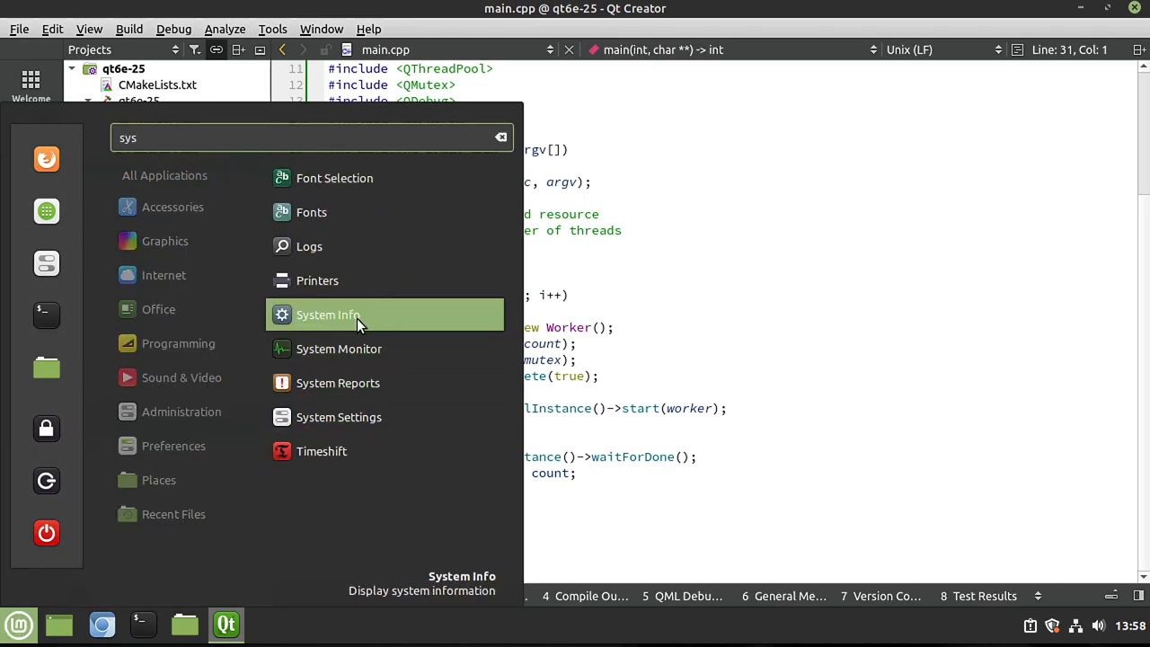
pyautogui.click(327, 315)
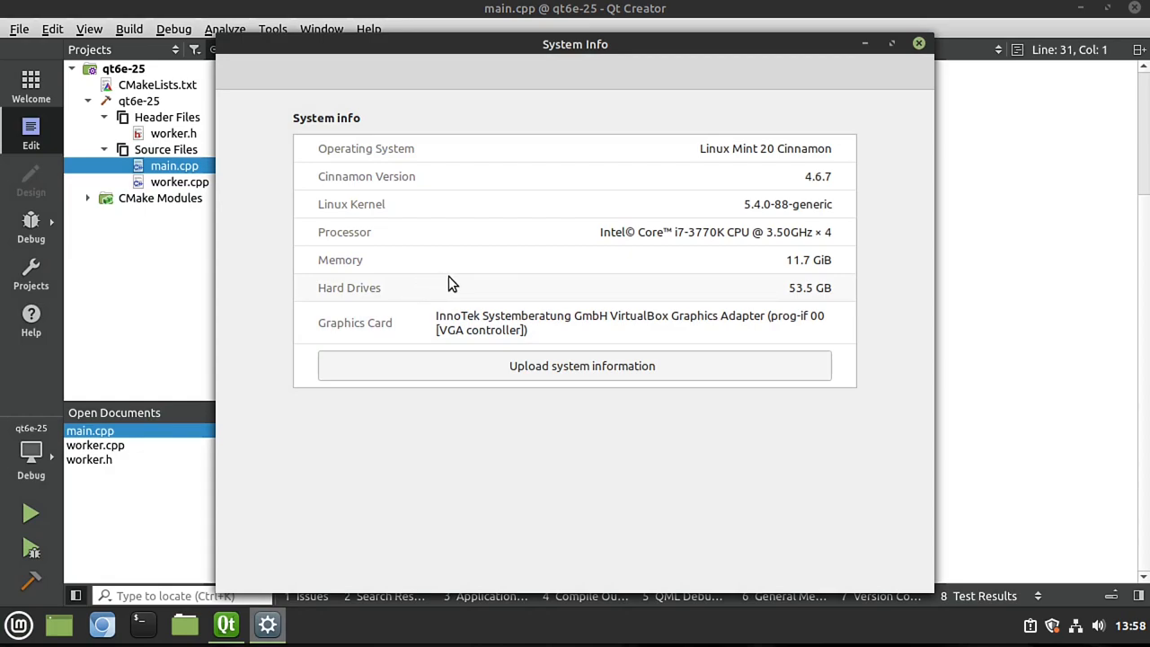
pyautogui.moveTo(802, 259)
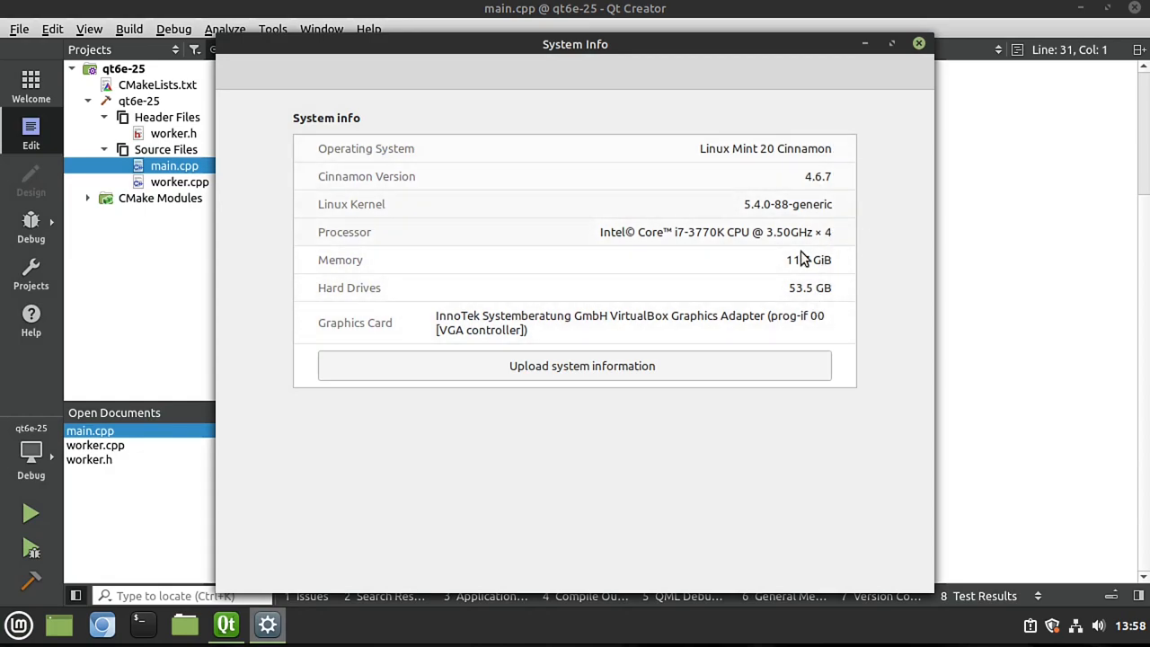
pyautogui.click(918, 43)
pyautogui.write('sys')
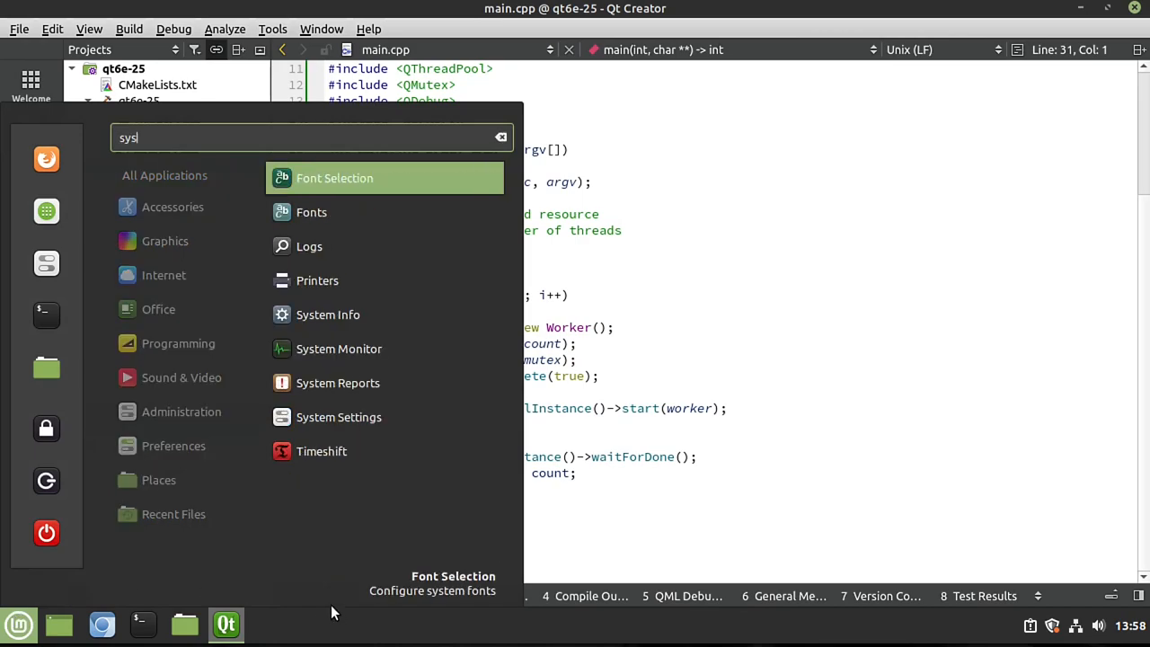
pyautogui.click(338, 349)
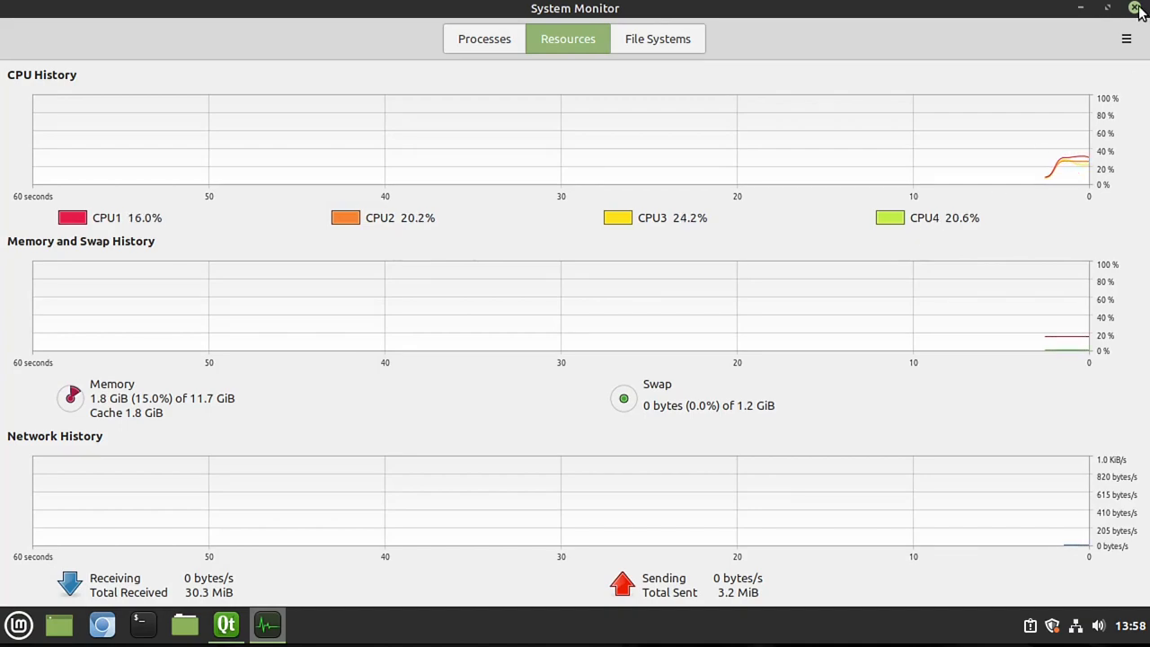
# Return to main.cpp with max = 5000 and run the 5000-worker build.
pyautogui.click(227, 626)
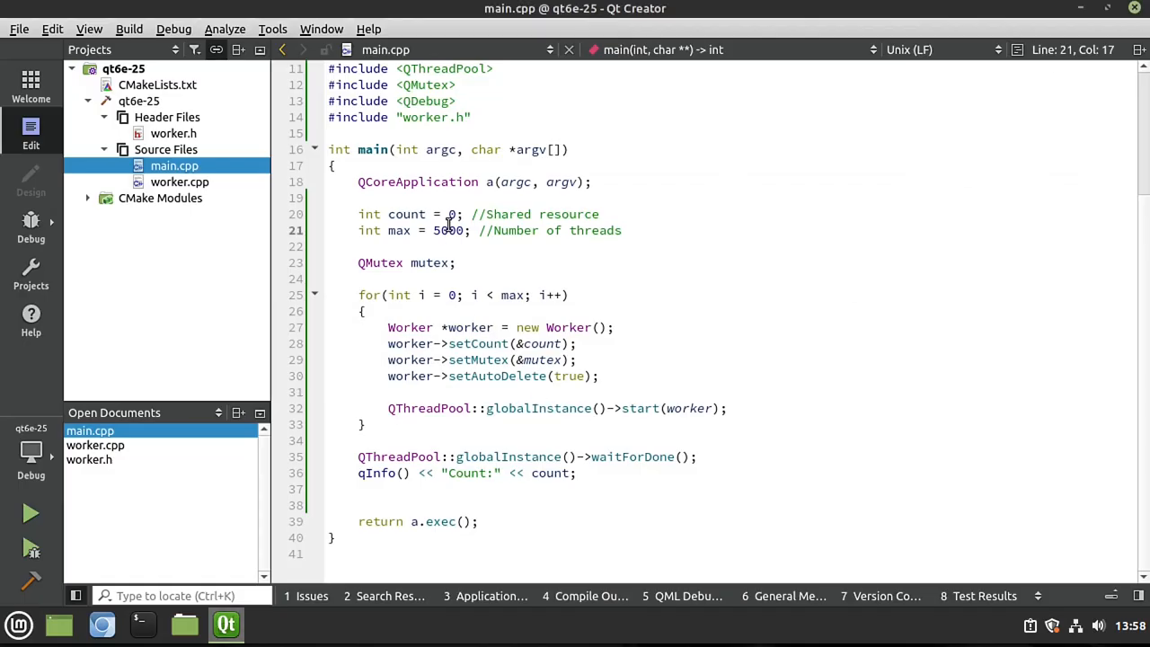
pyautogui.doubleClick(450, 230)
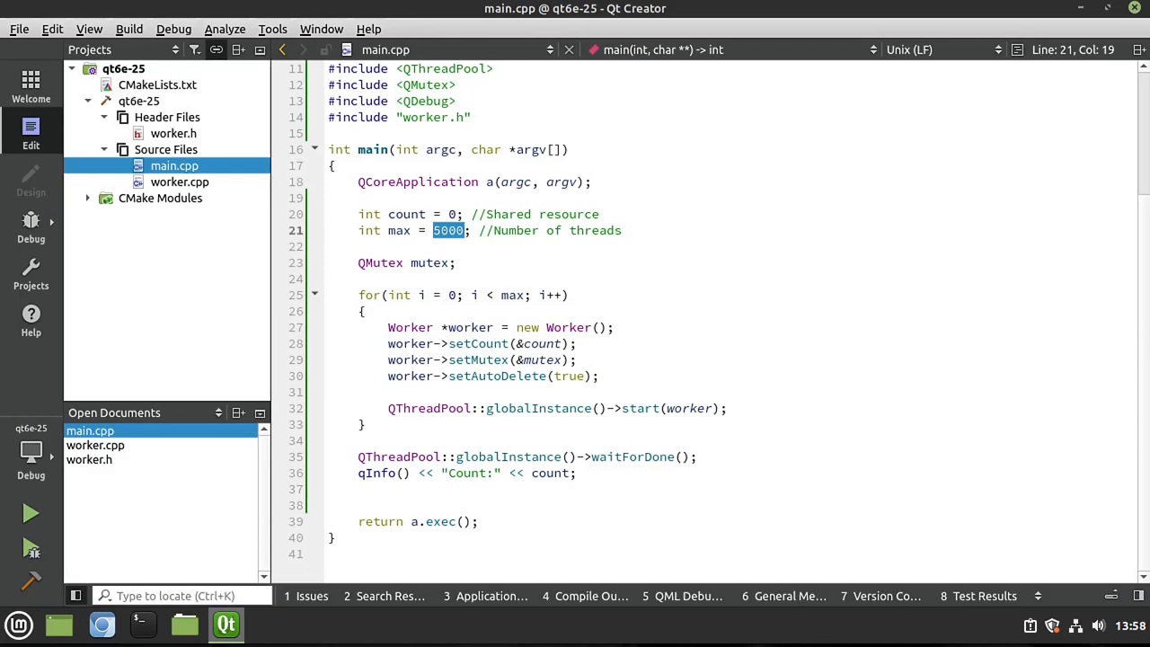
pyautogui.click(329, 391)
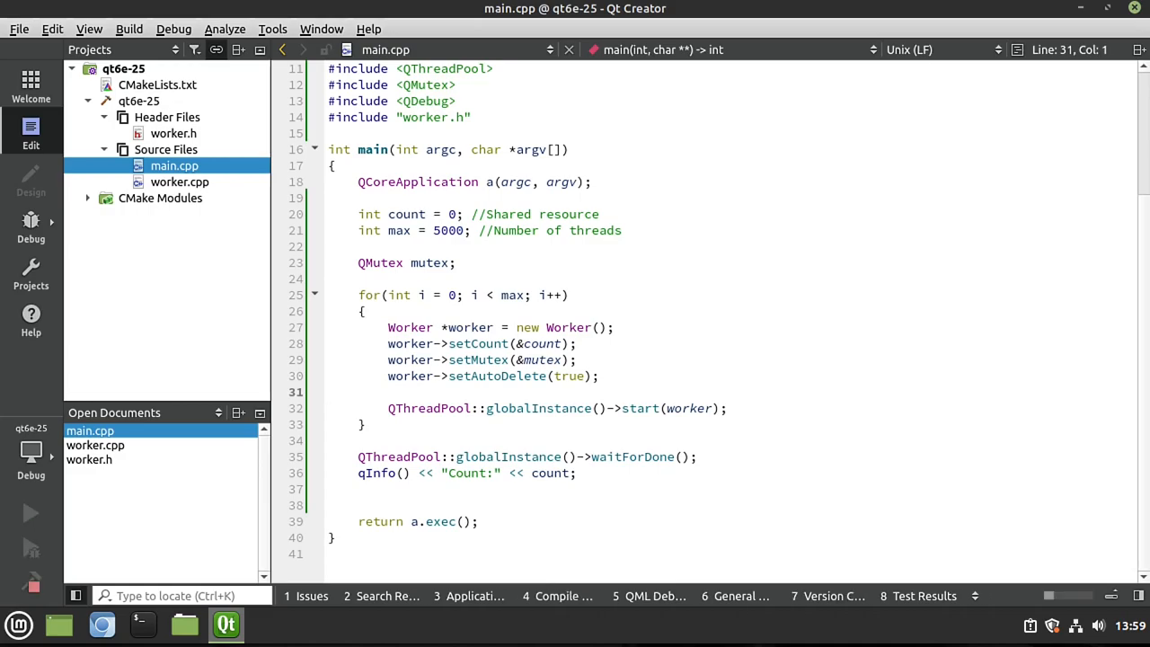
pyautogui.click(28, 514)
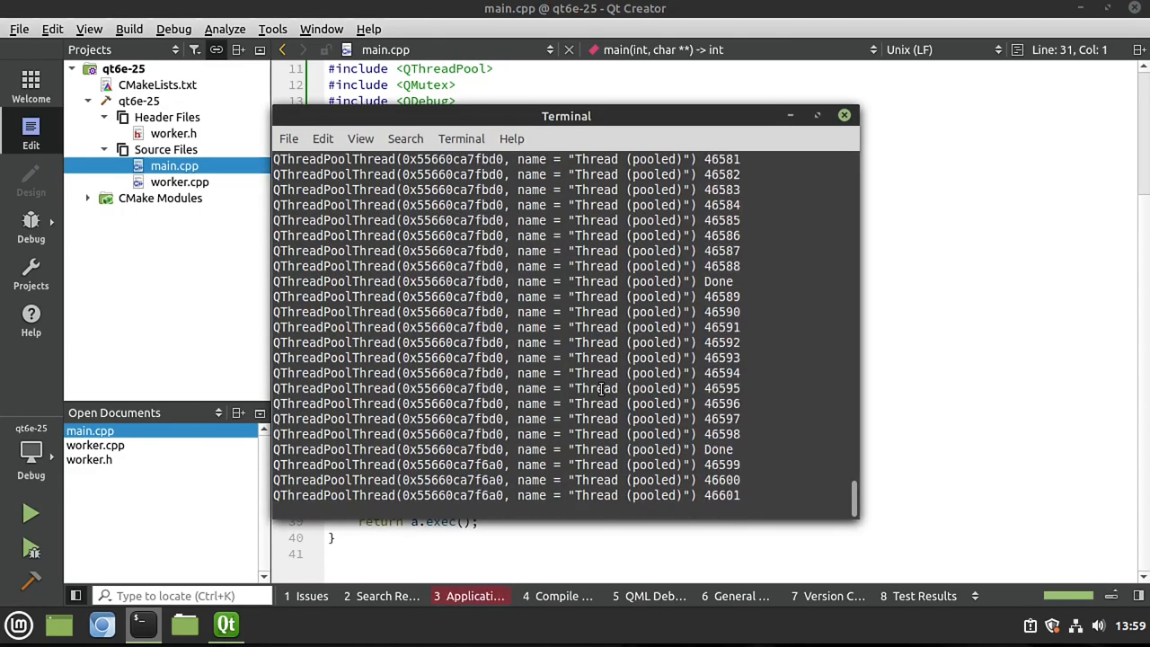